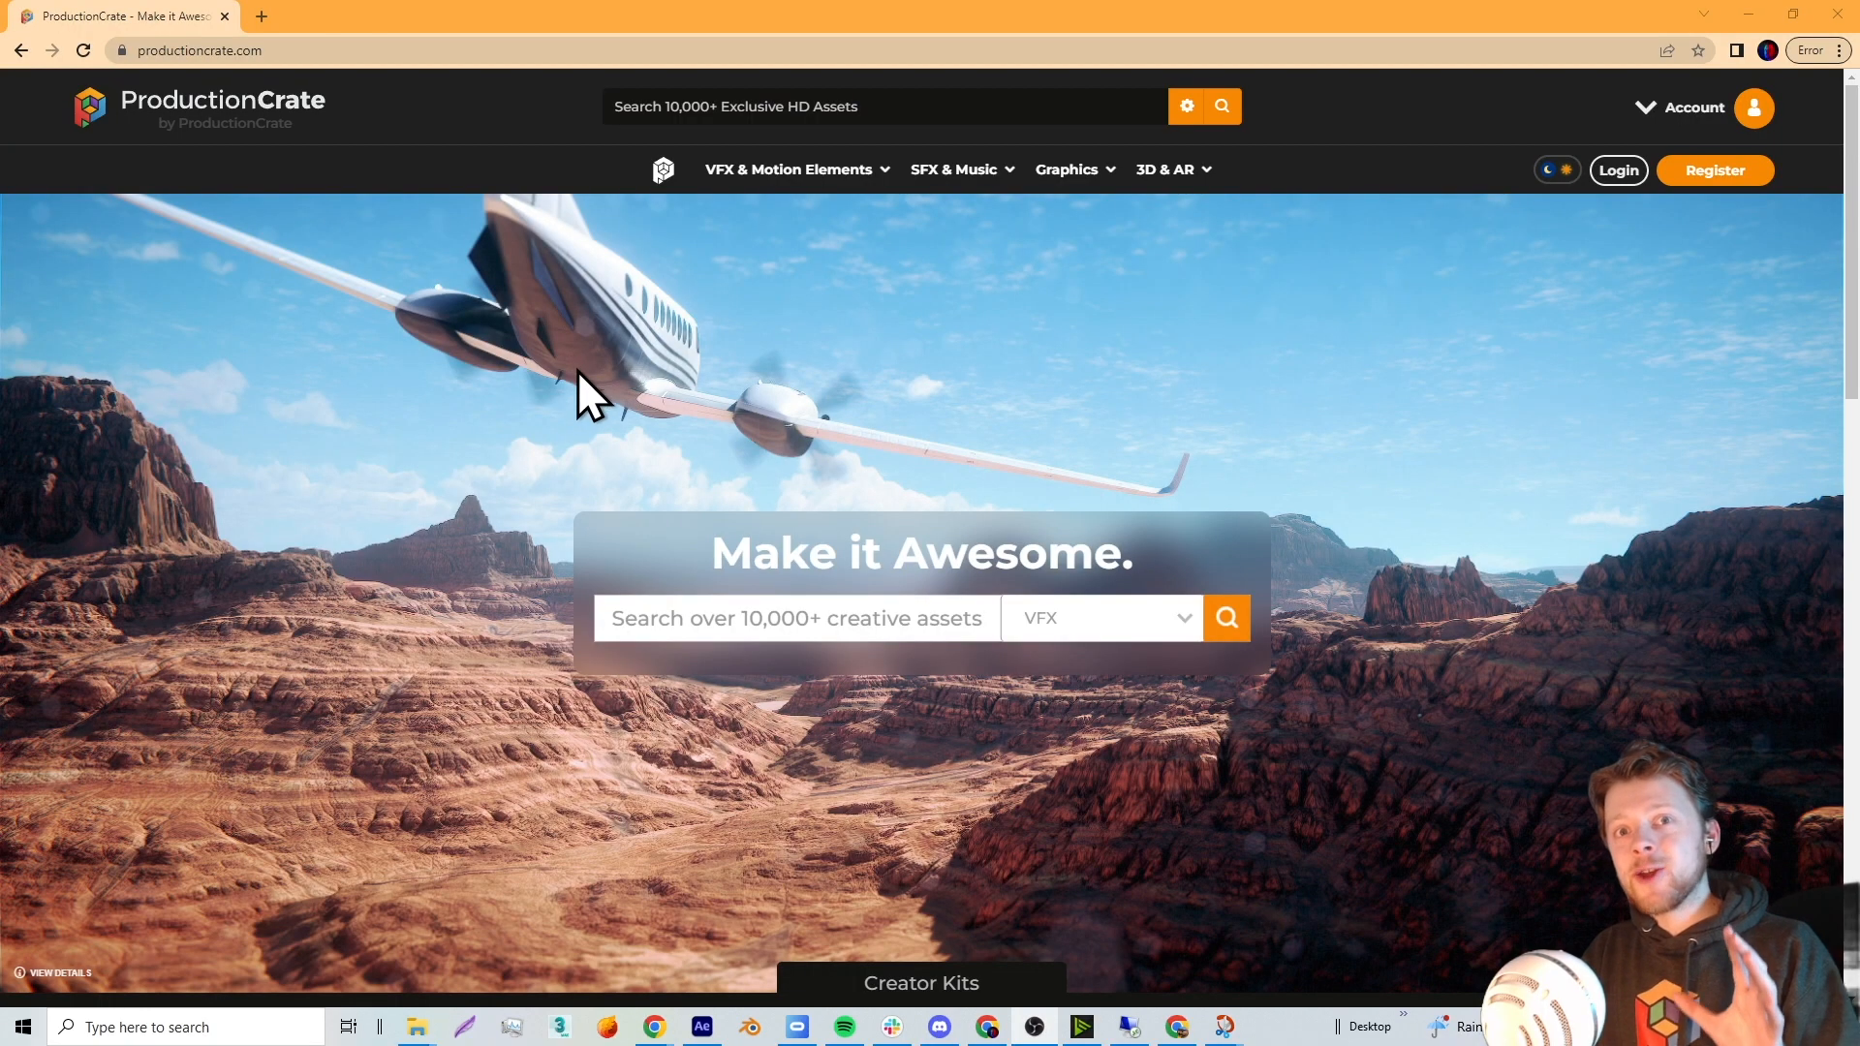
Step: Open ProductionCrate's LaForge plugin page and scroll through its included effects
left_click(662, 170)
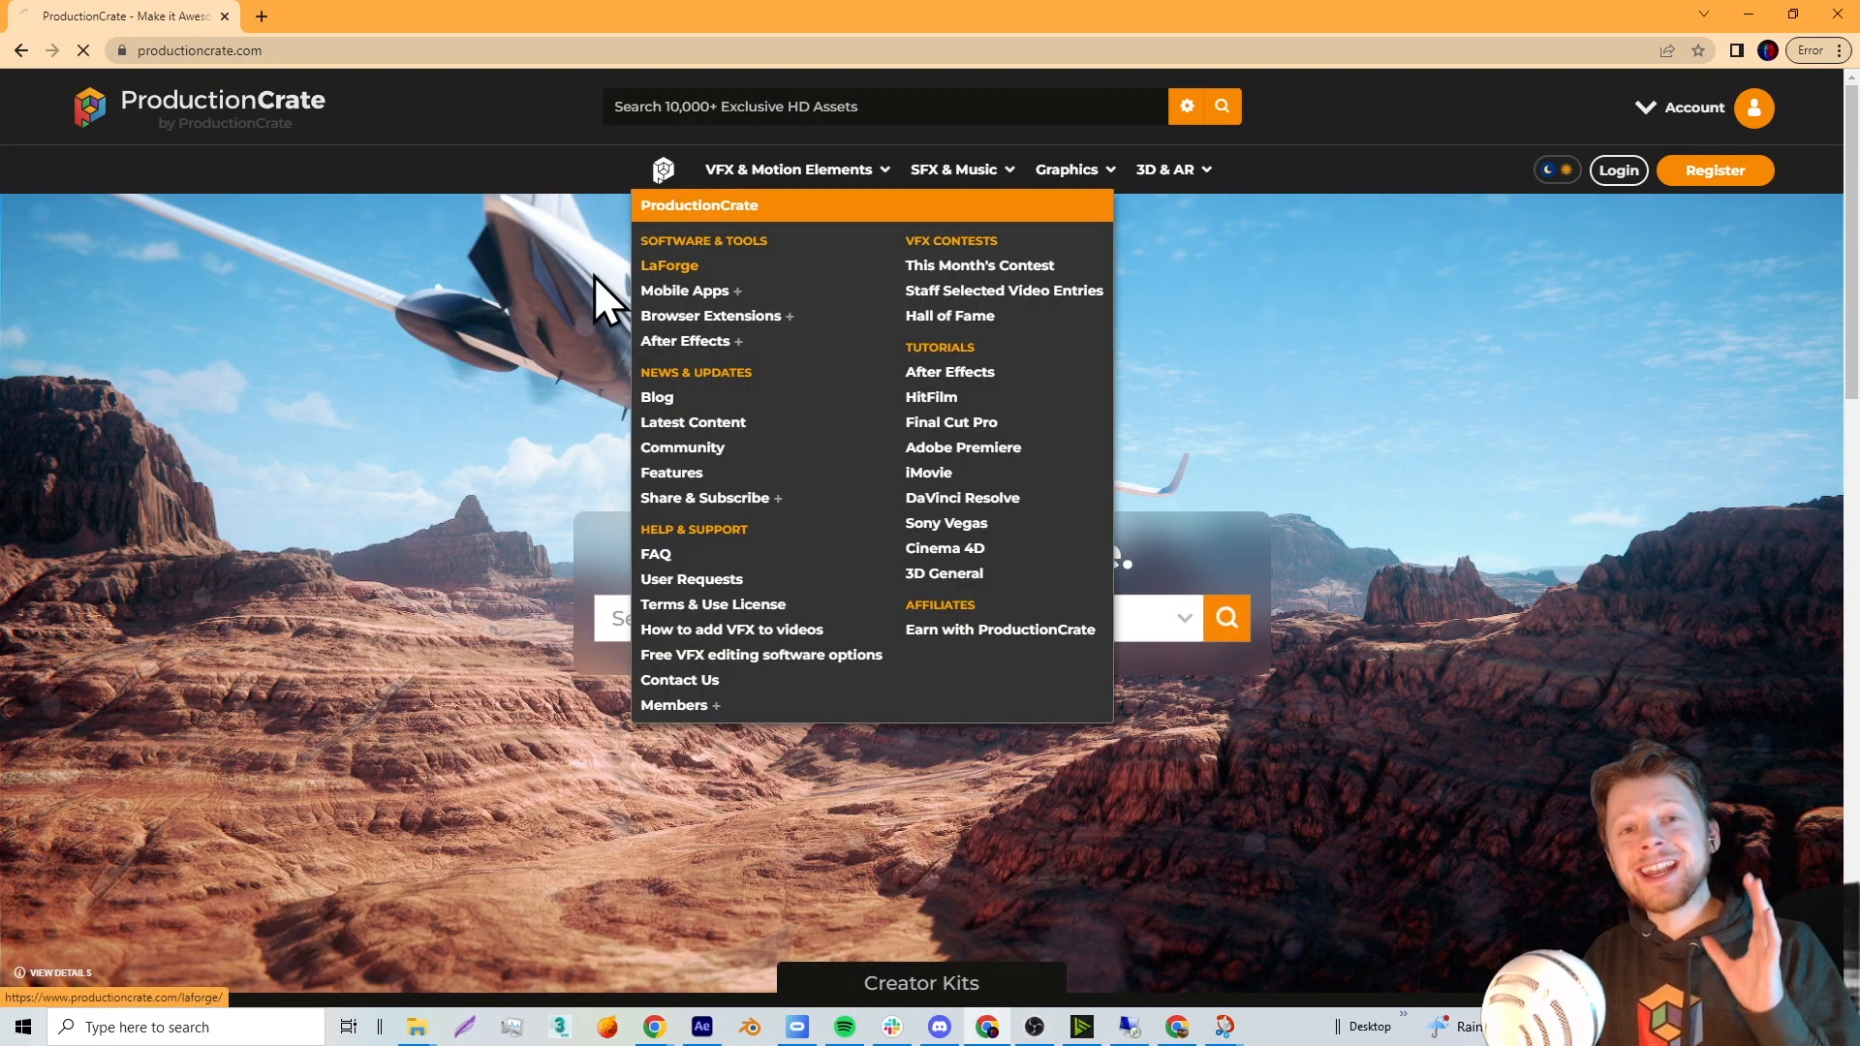
left_click(670, 265)
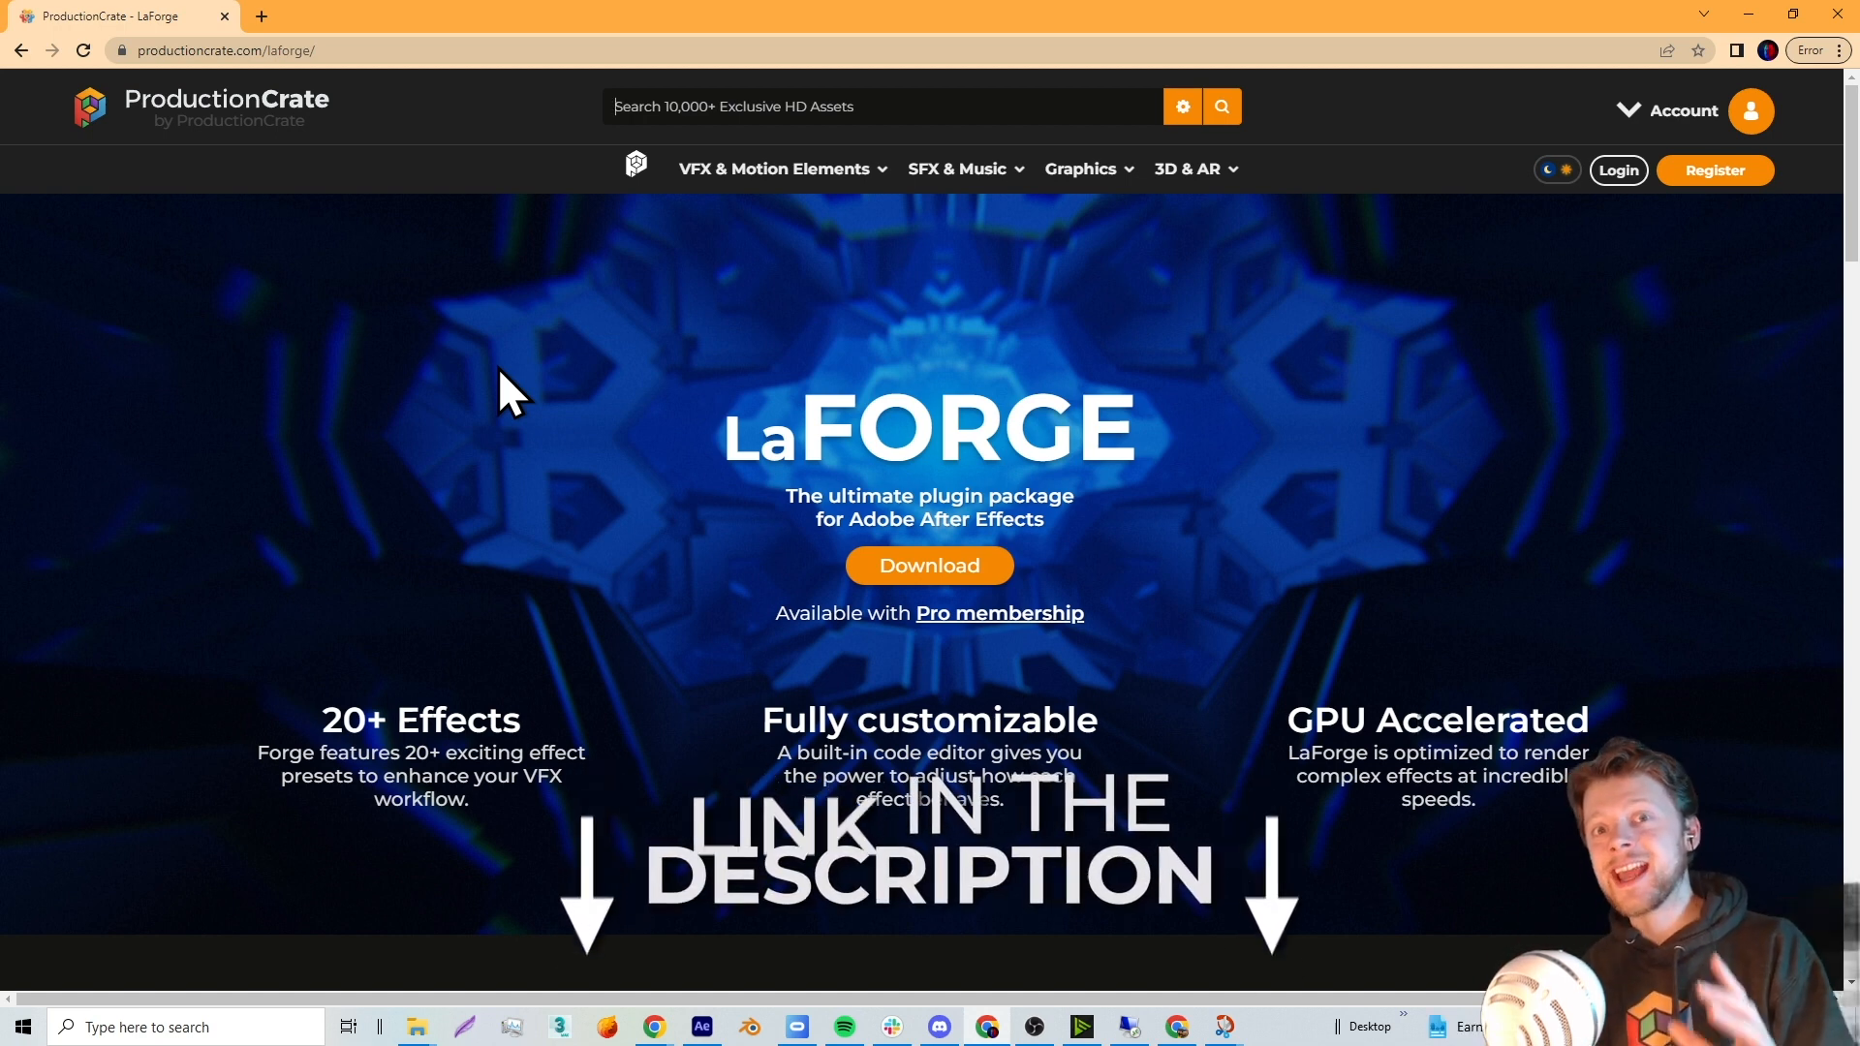
mouse_move(271, 473)
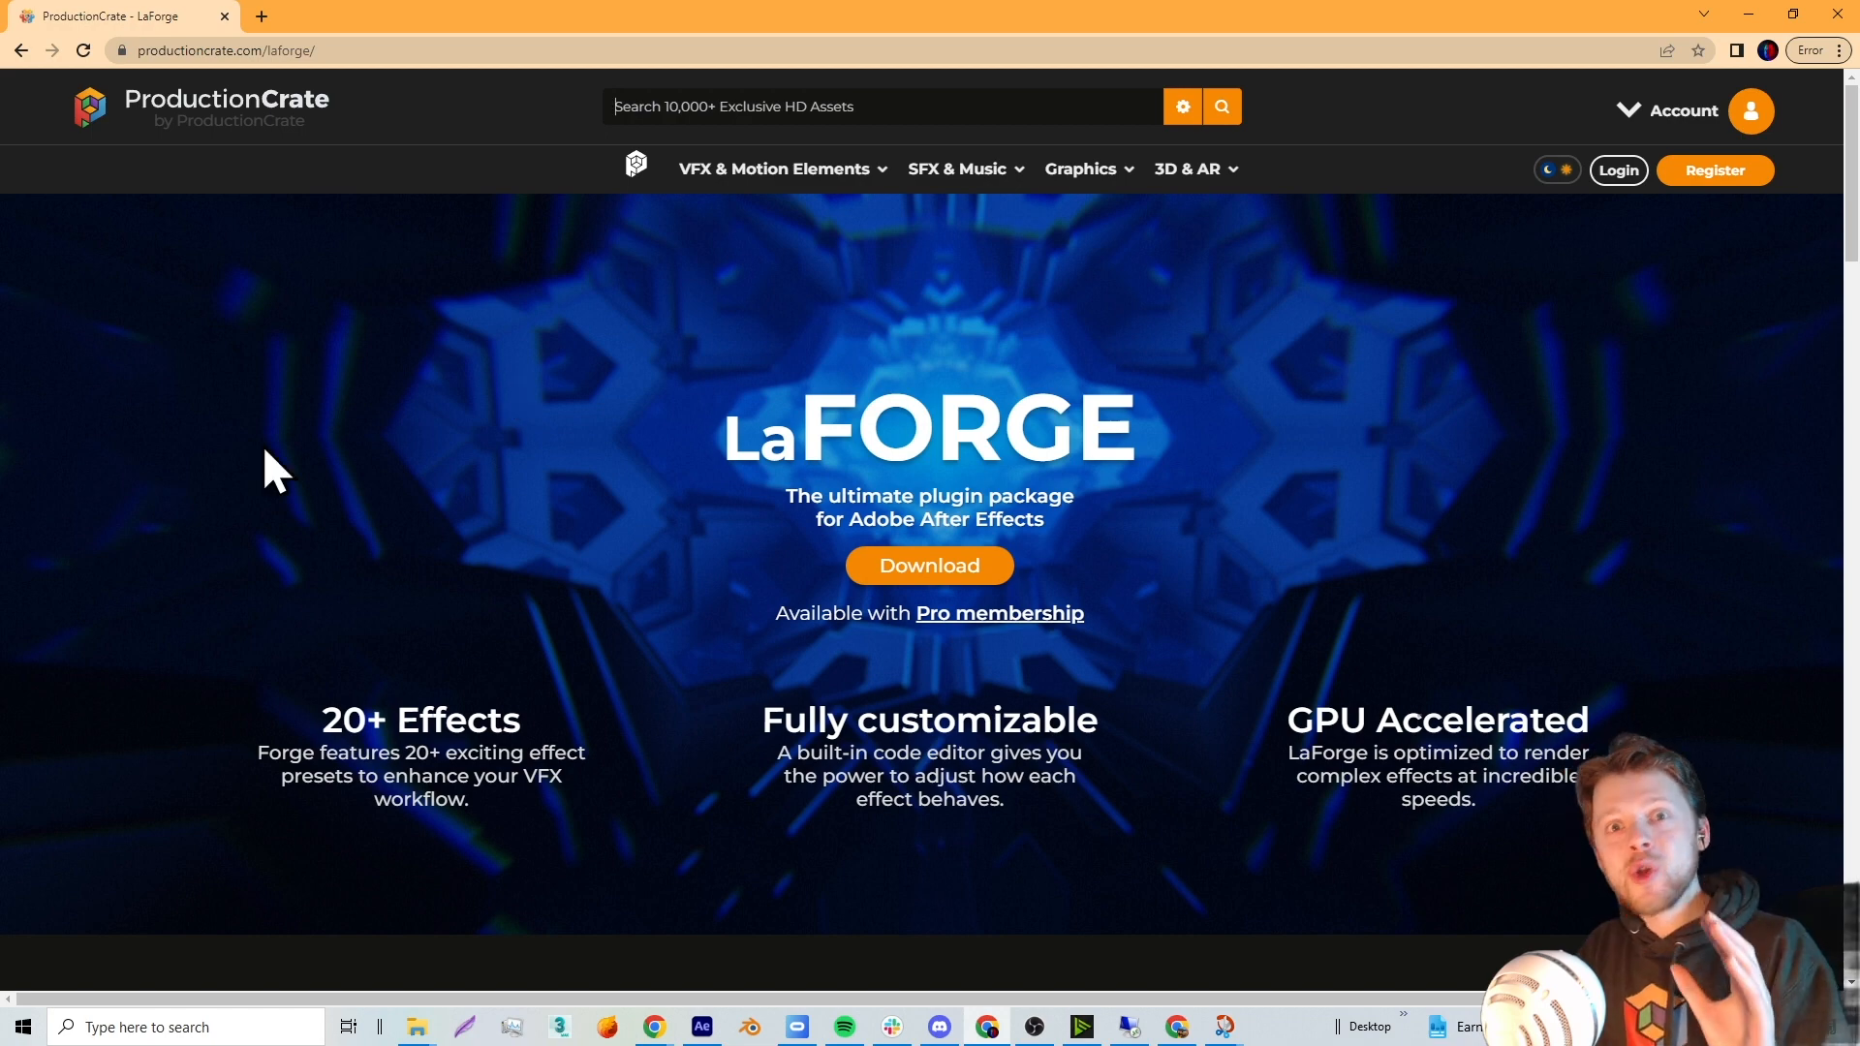
scroll("down", 3)
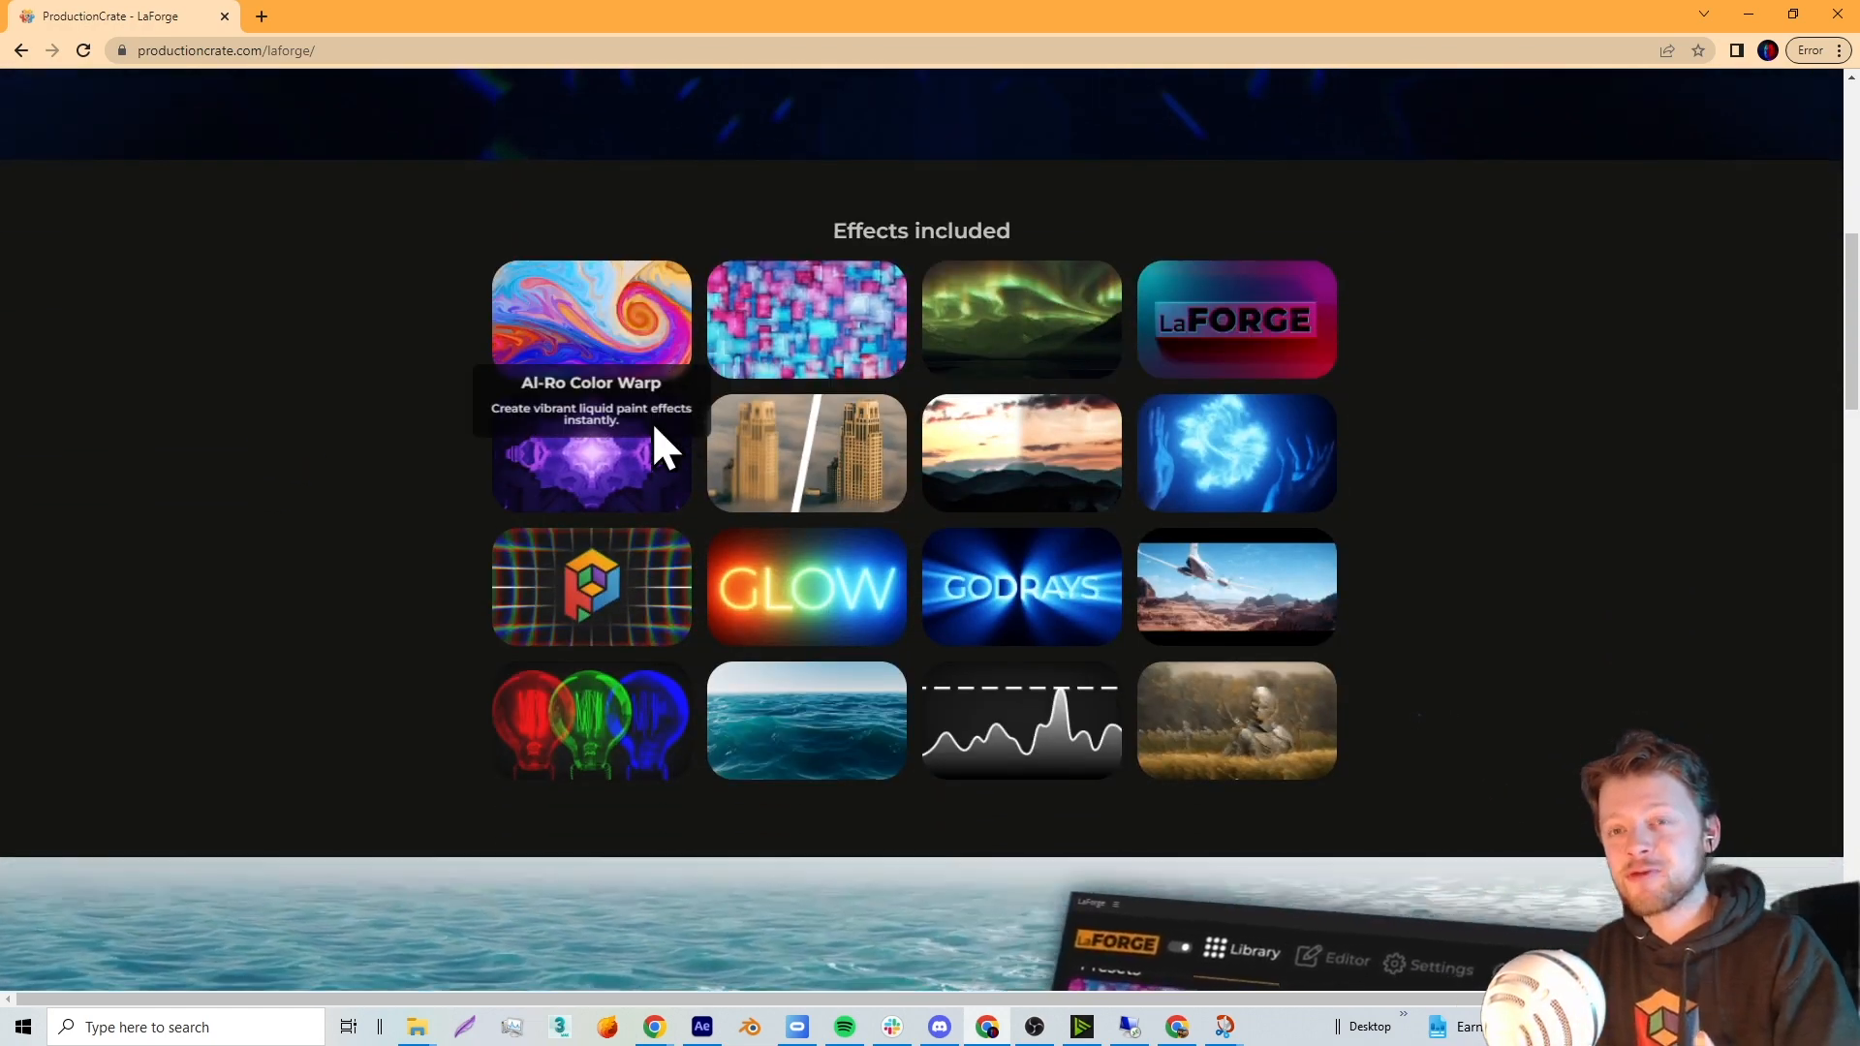
mouse_move(1264, 320)
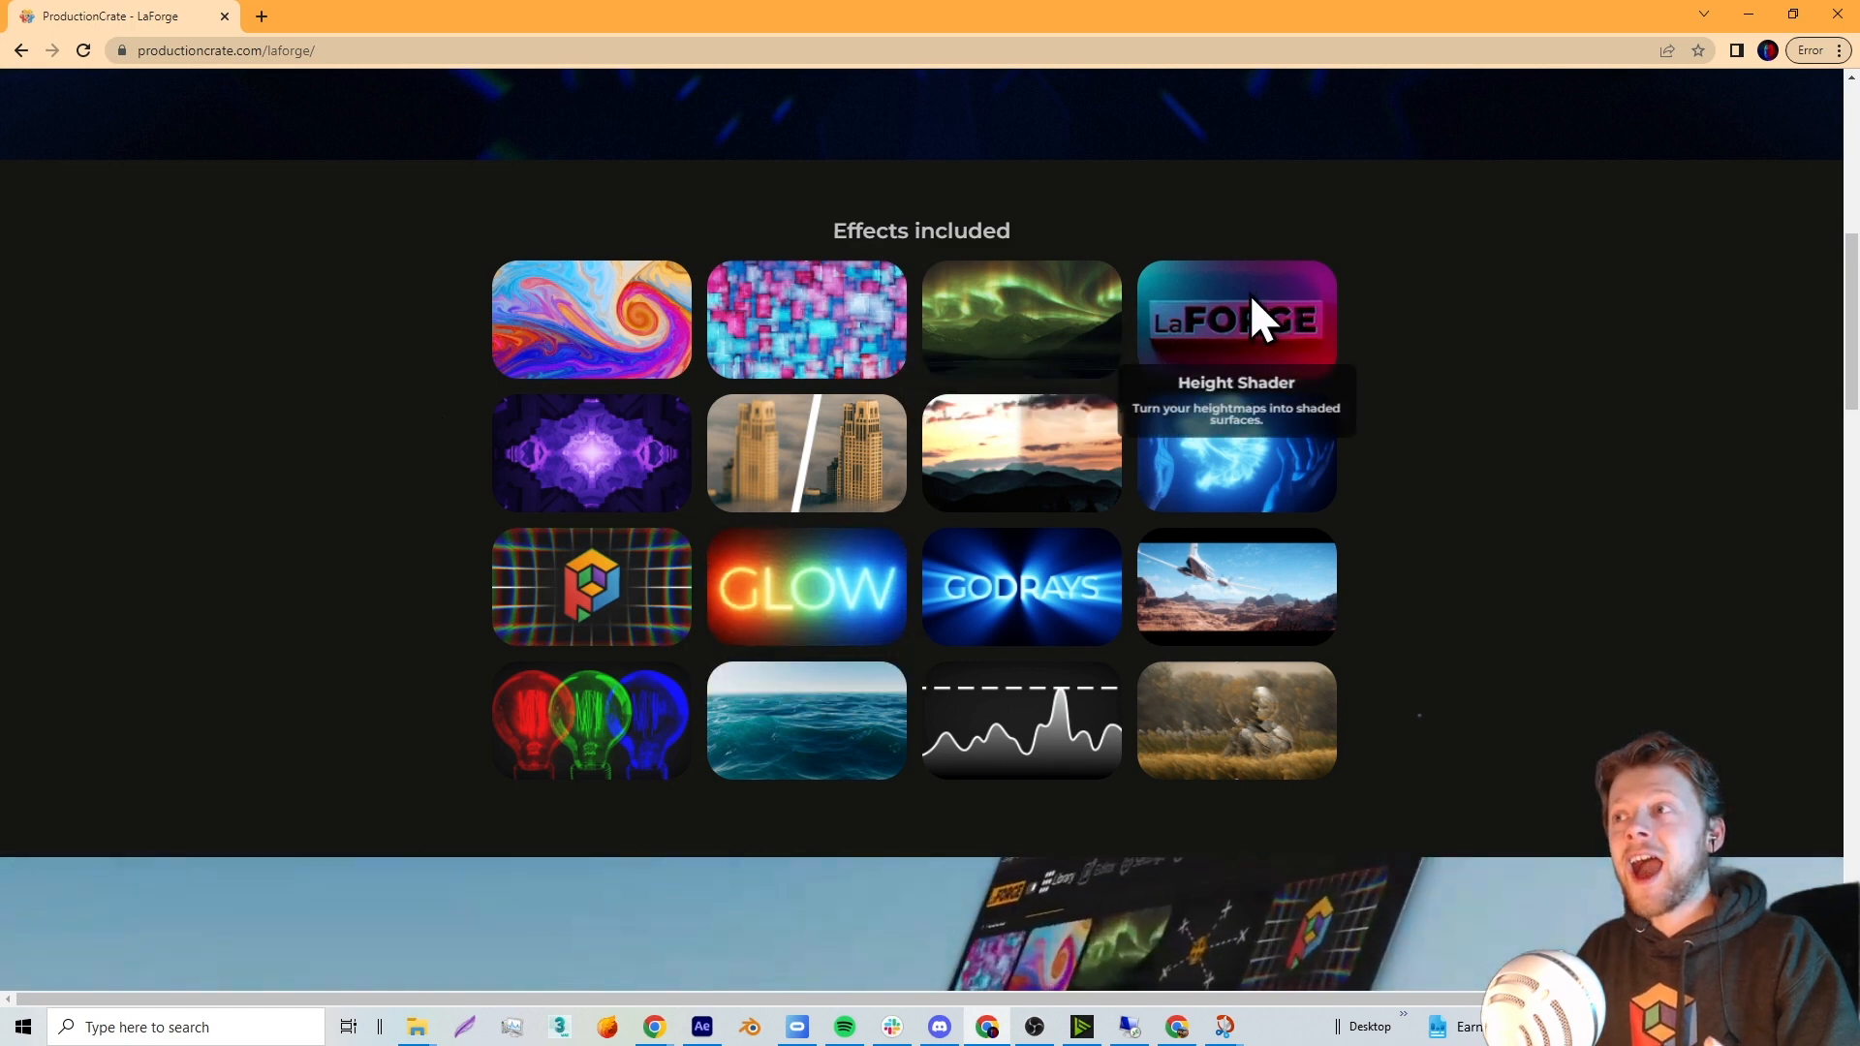
mouse_move(1256, 456)
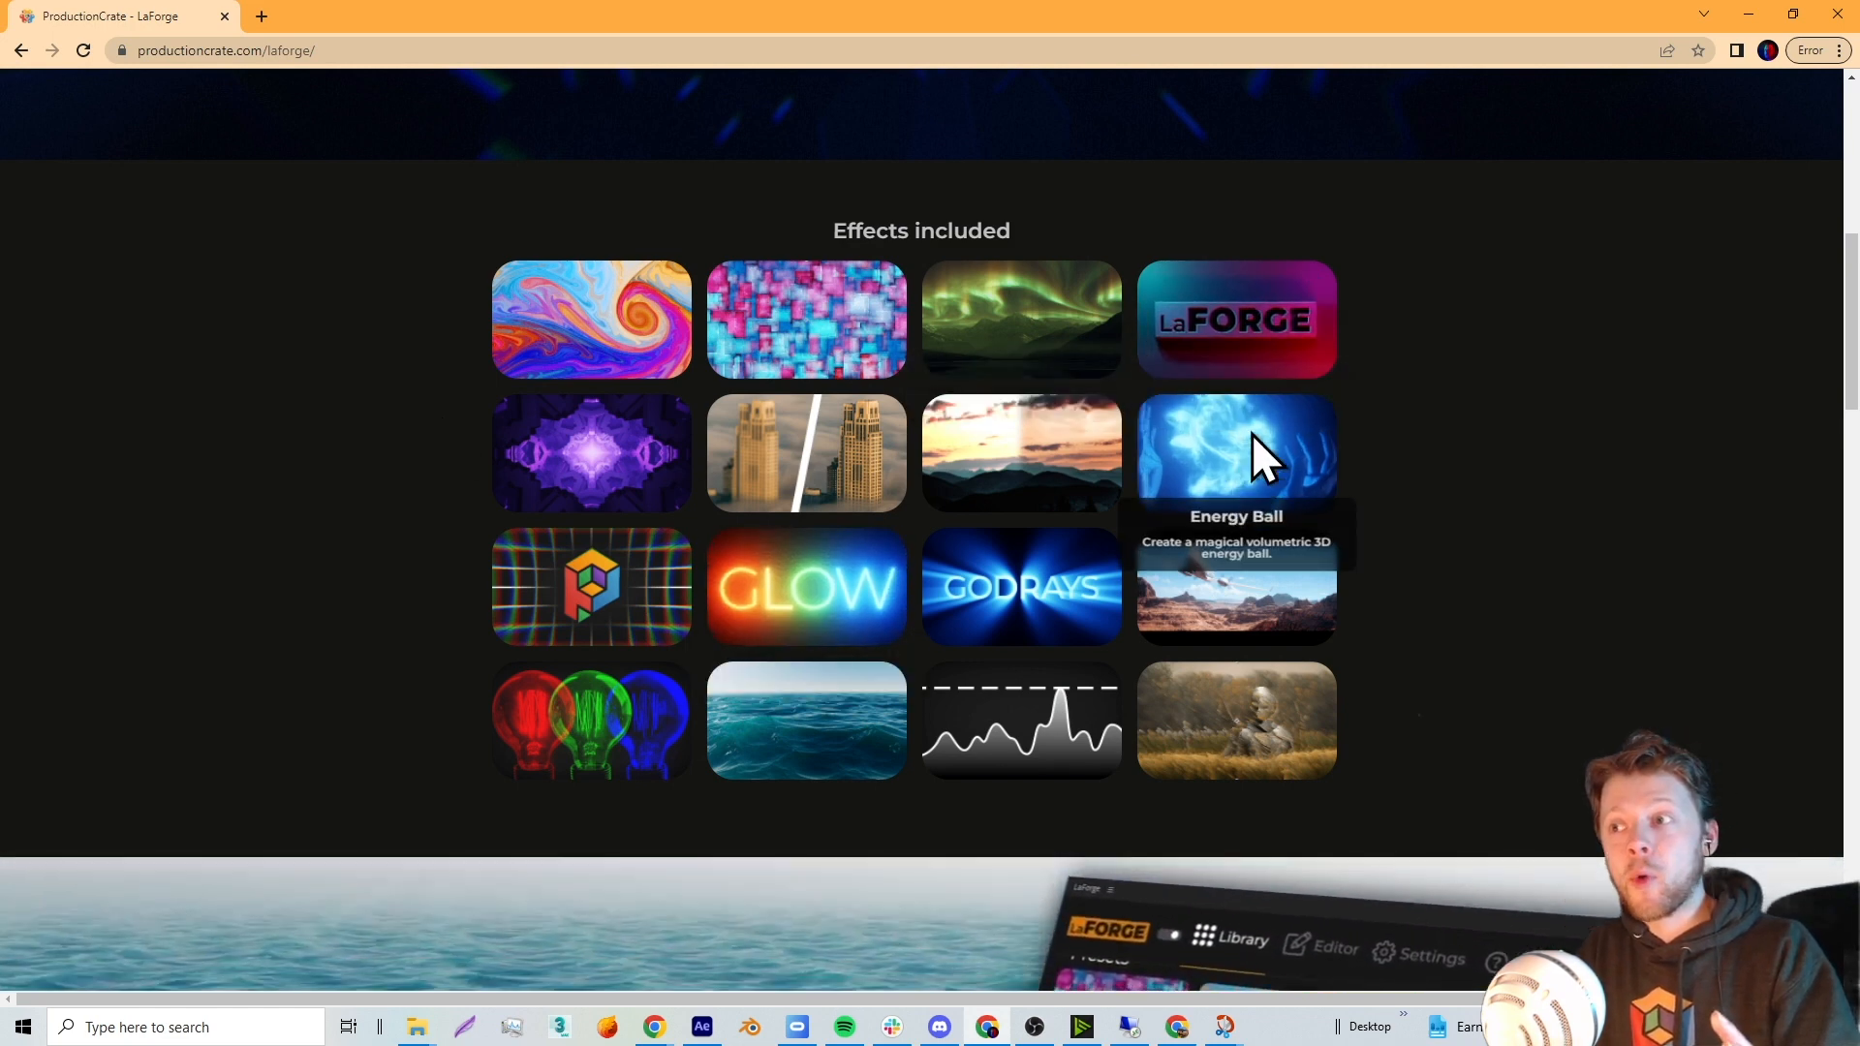
mouse_move(820, 747)
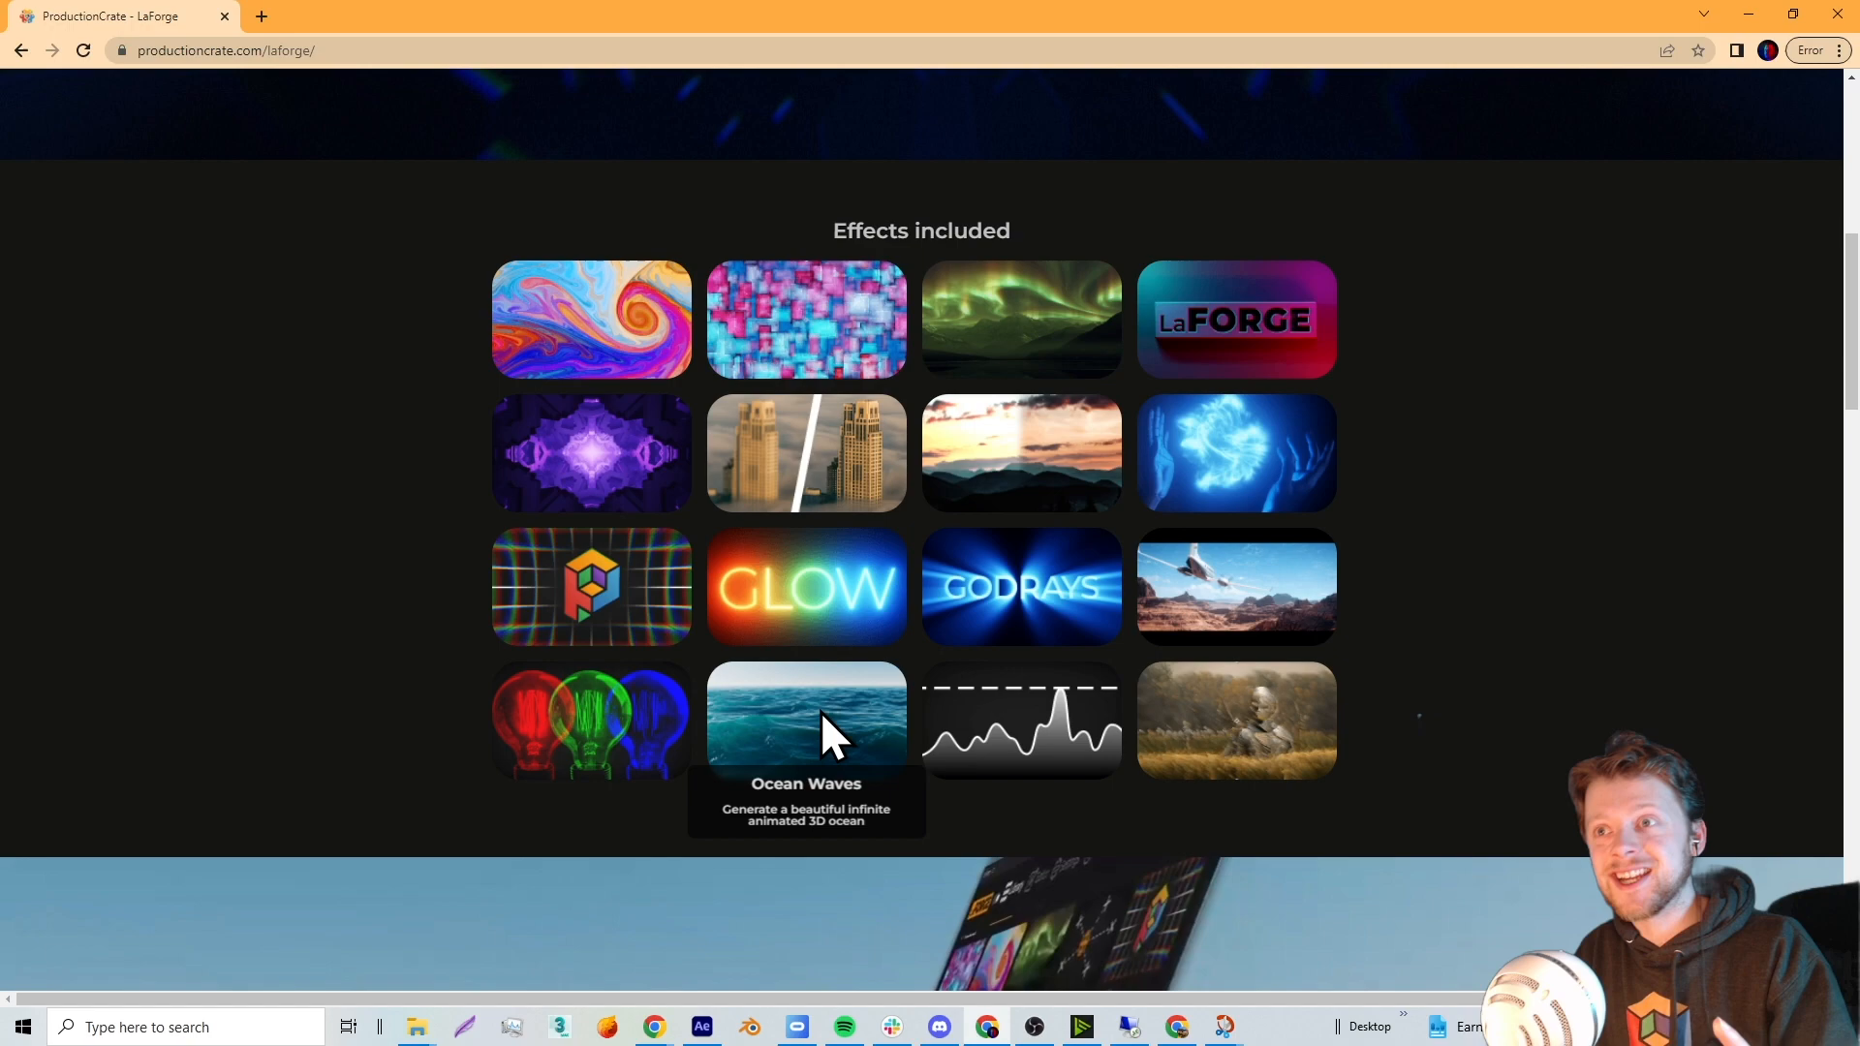
scroll("down", 3)
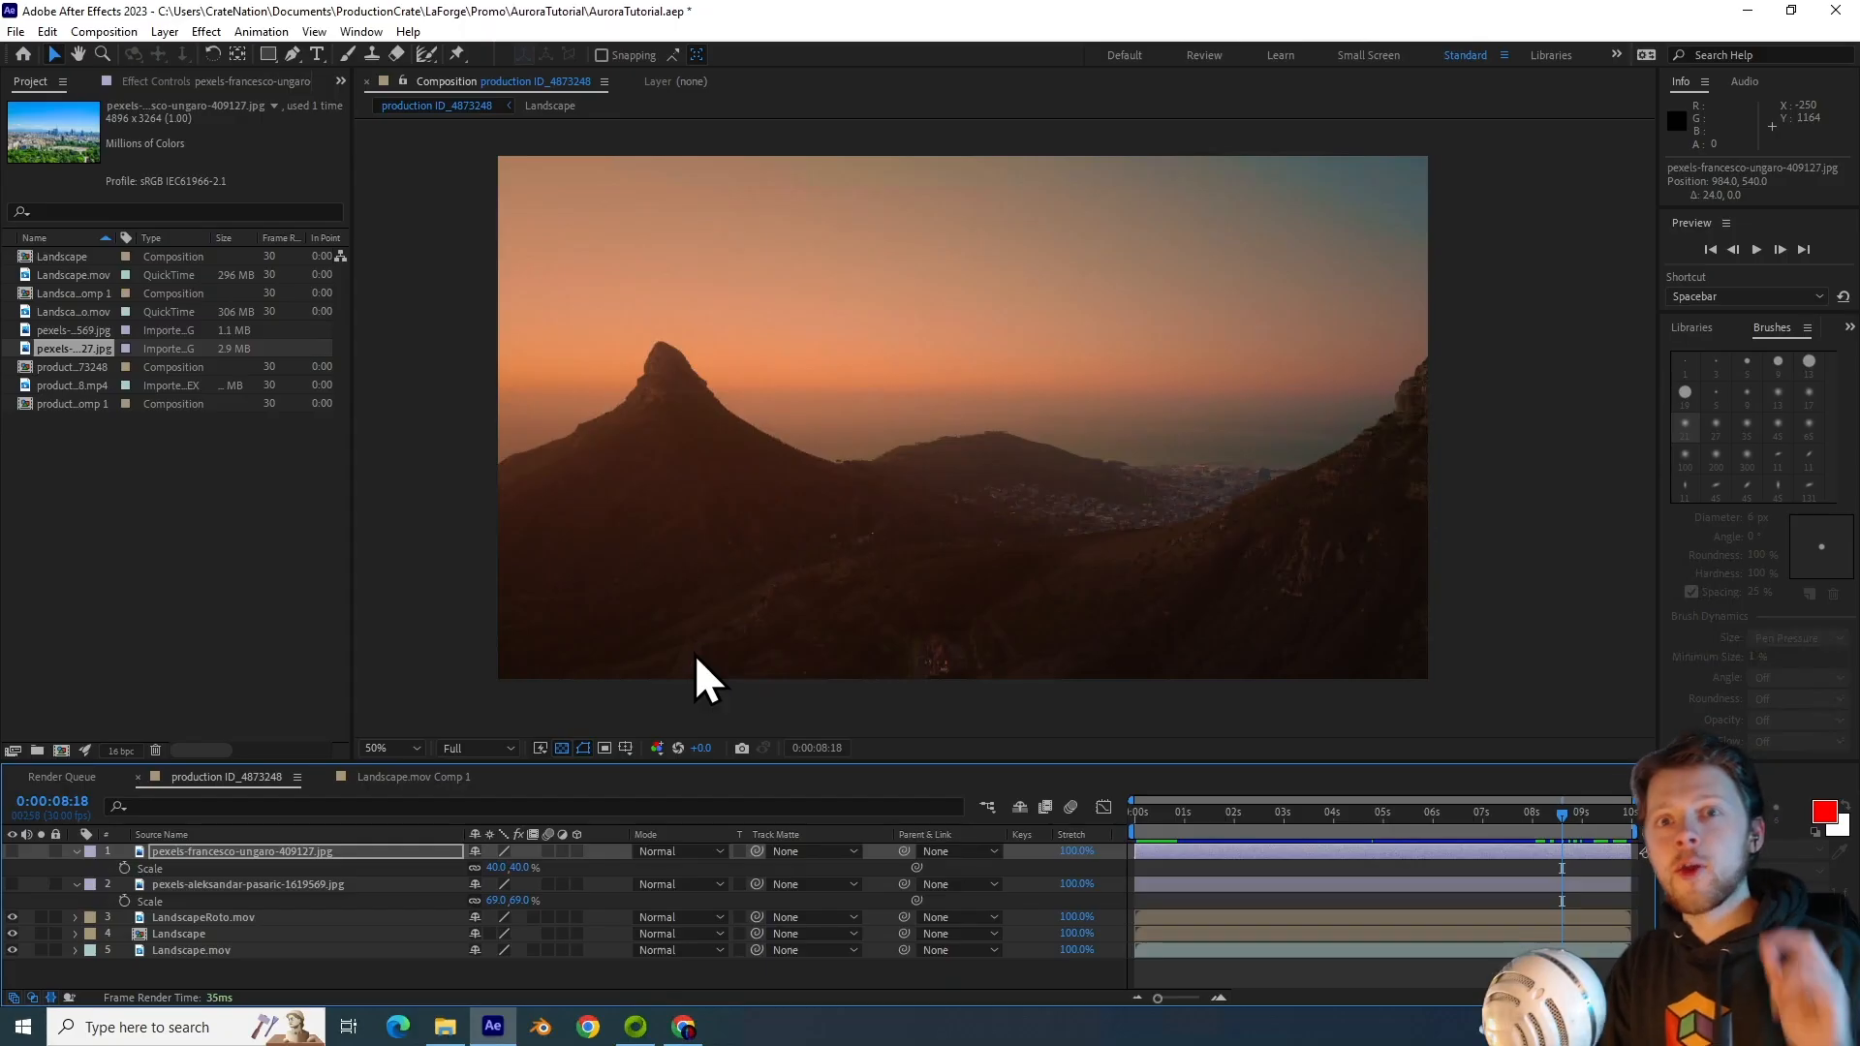
mouse_move(1258, 839)
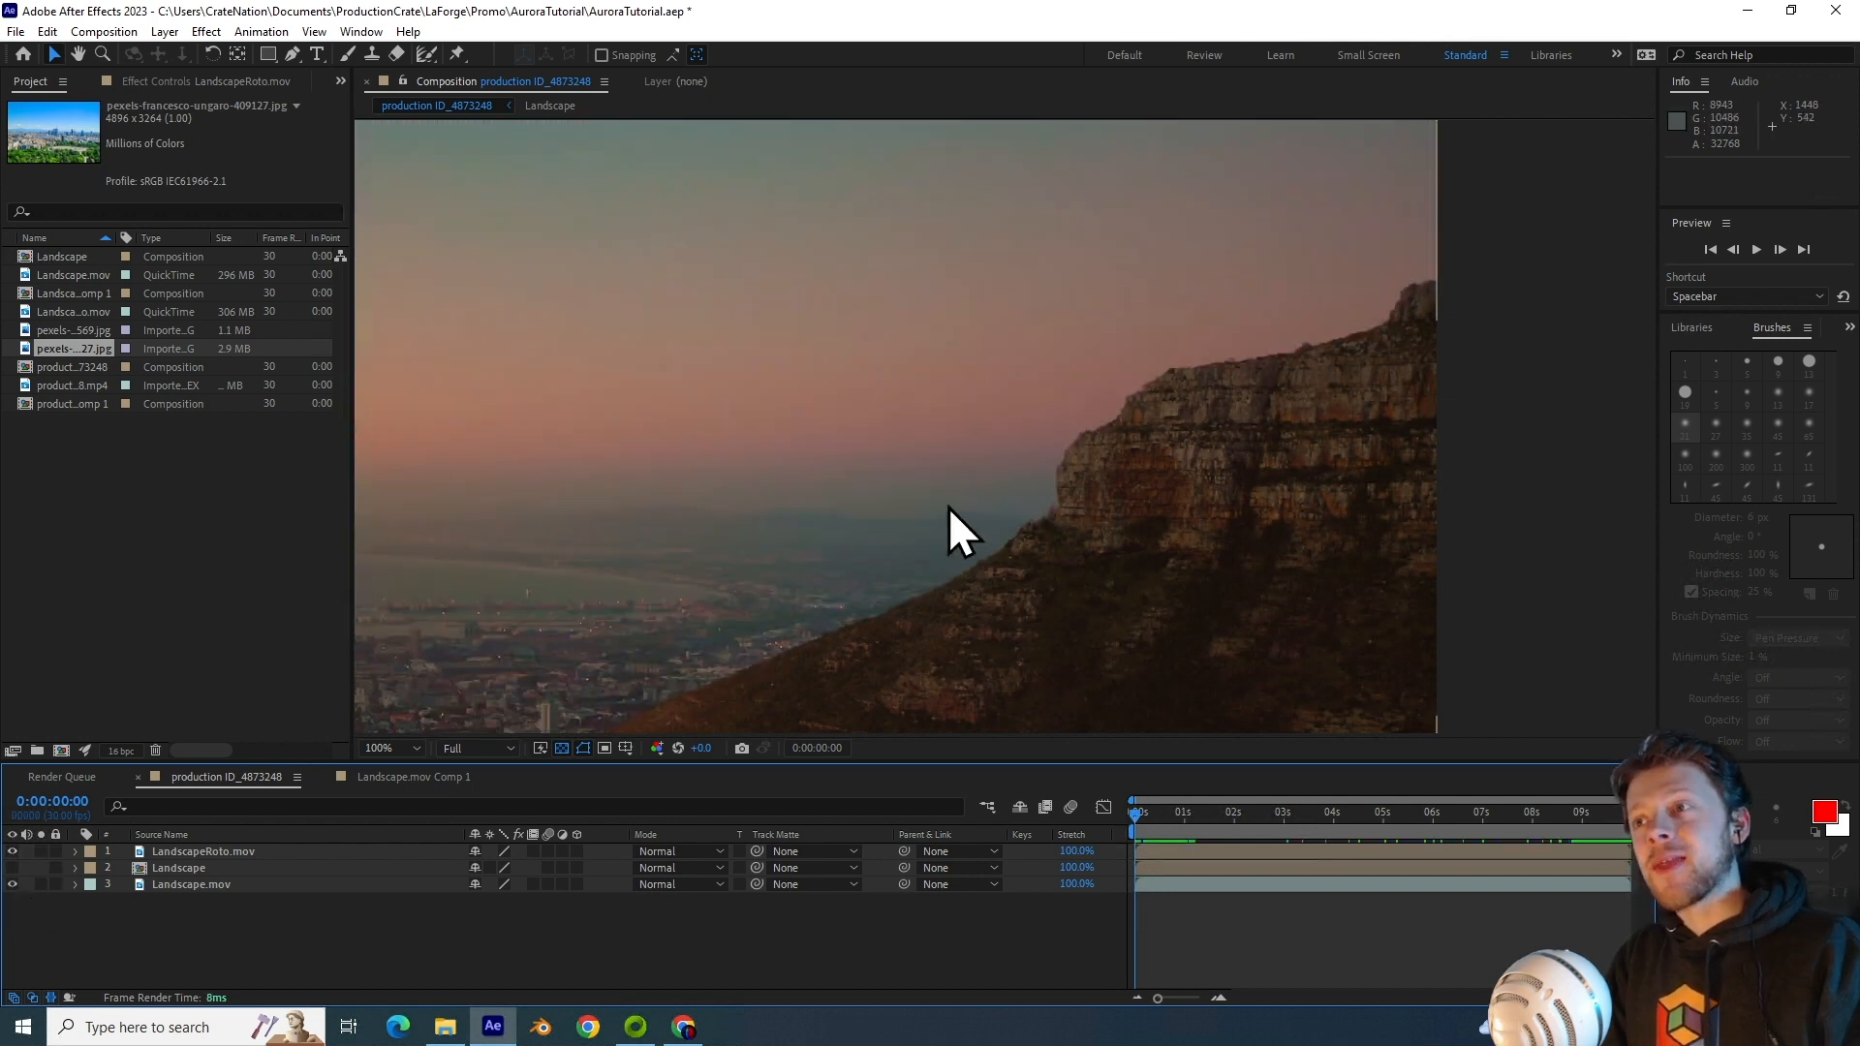
mouse_move(1181, 415)
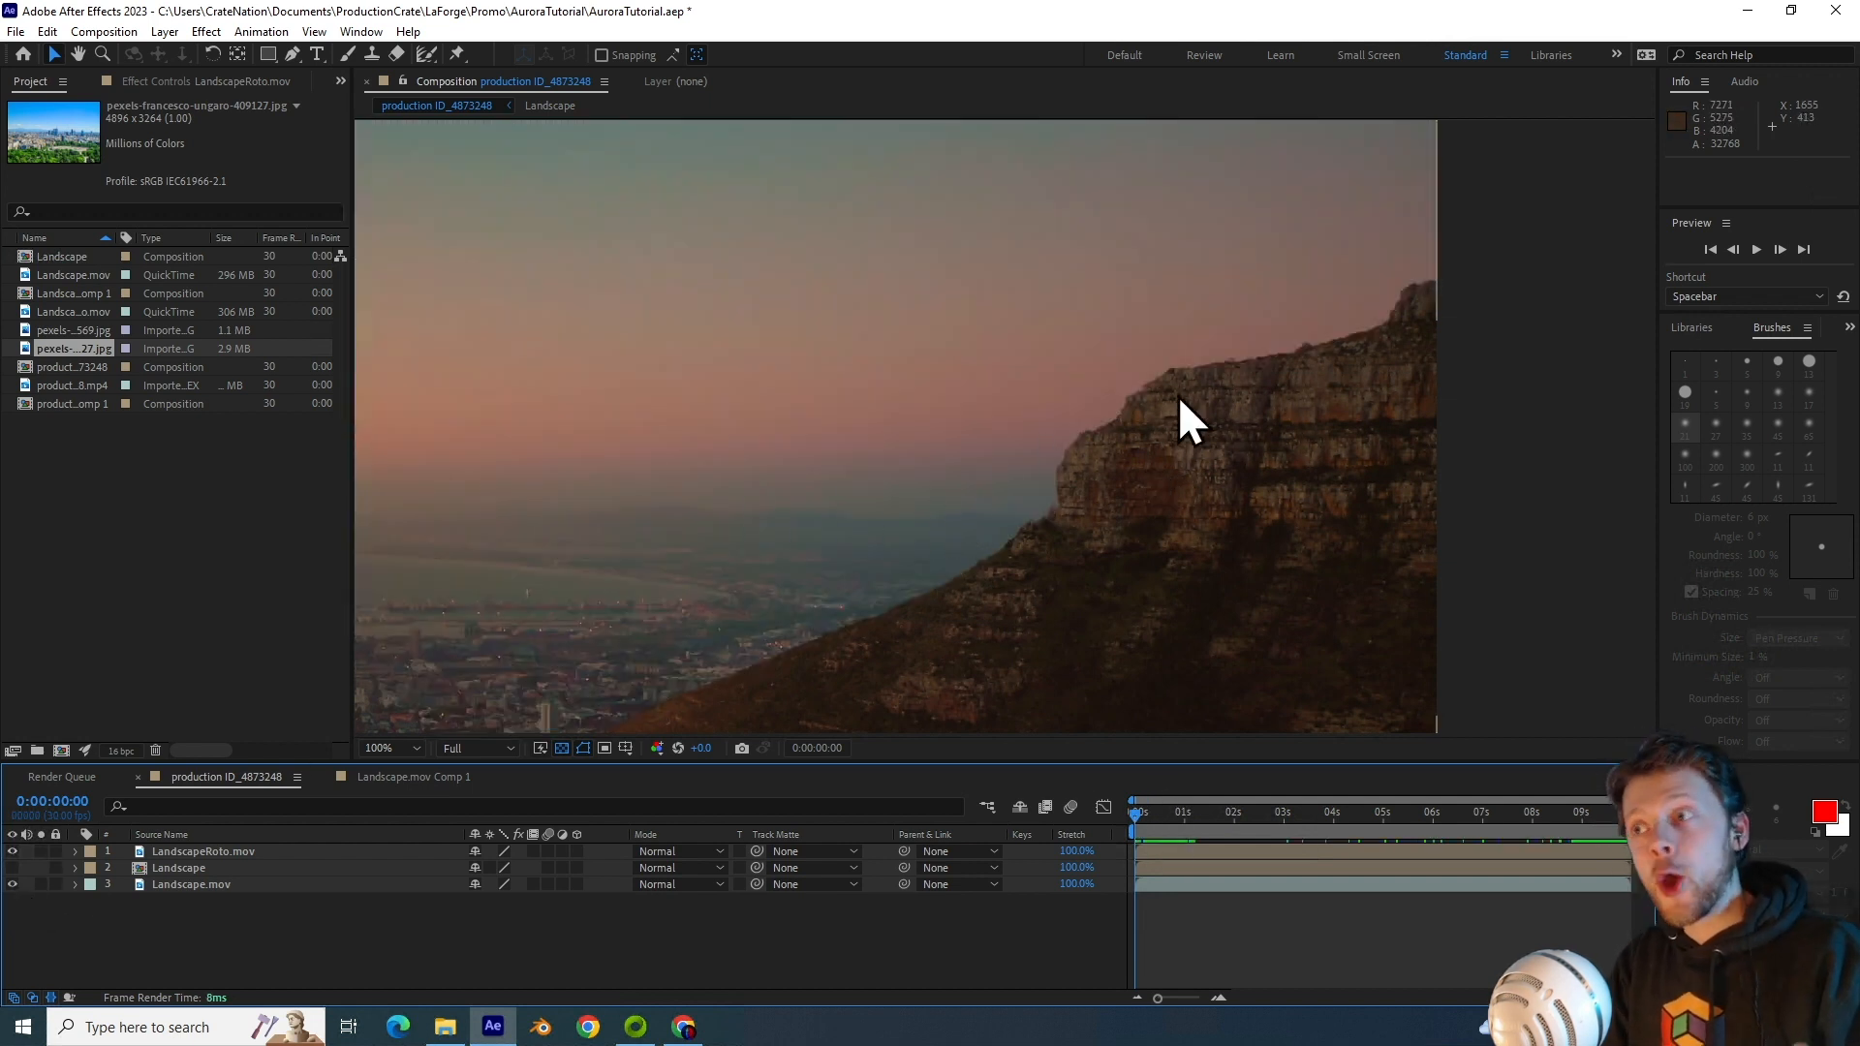
mouse_move(34, 926)
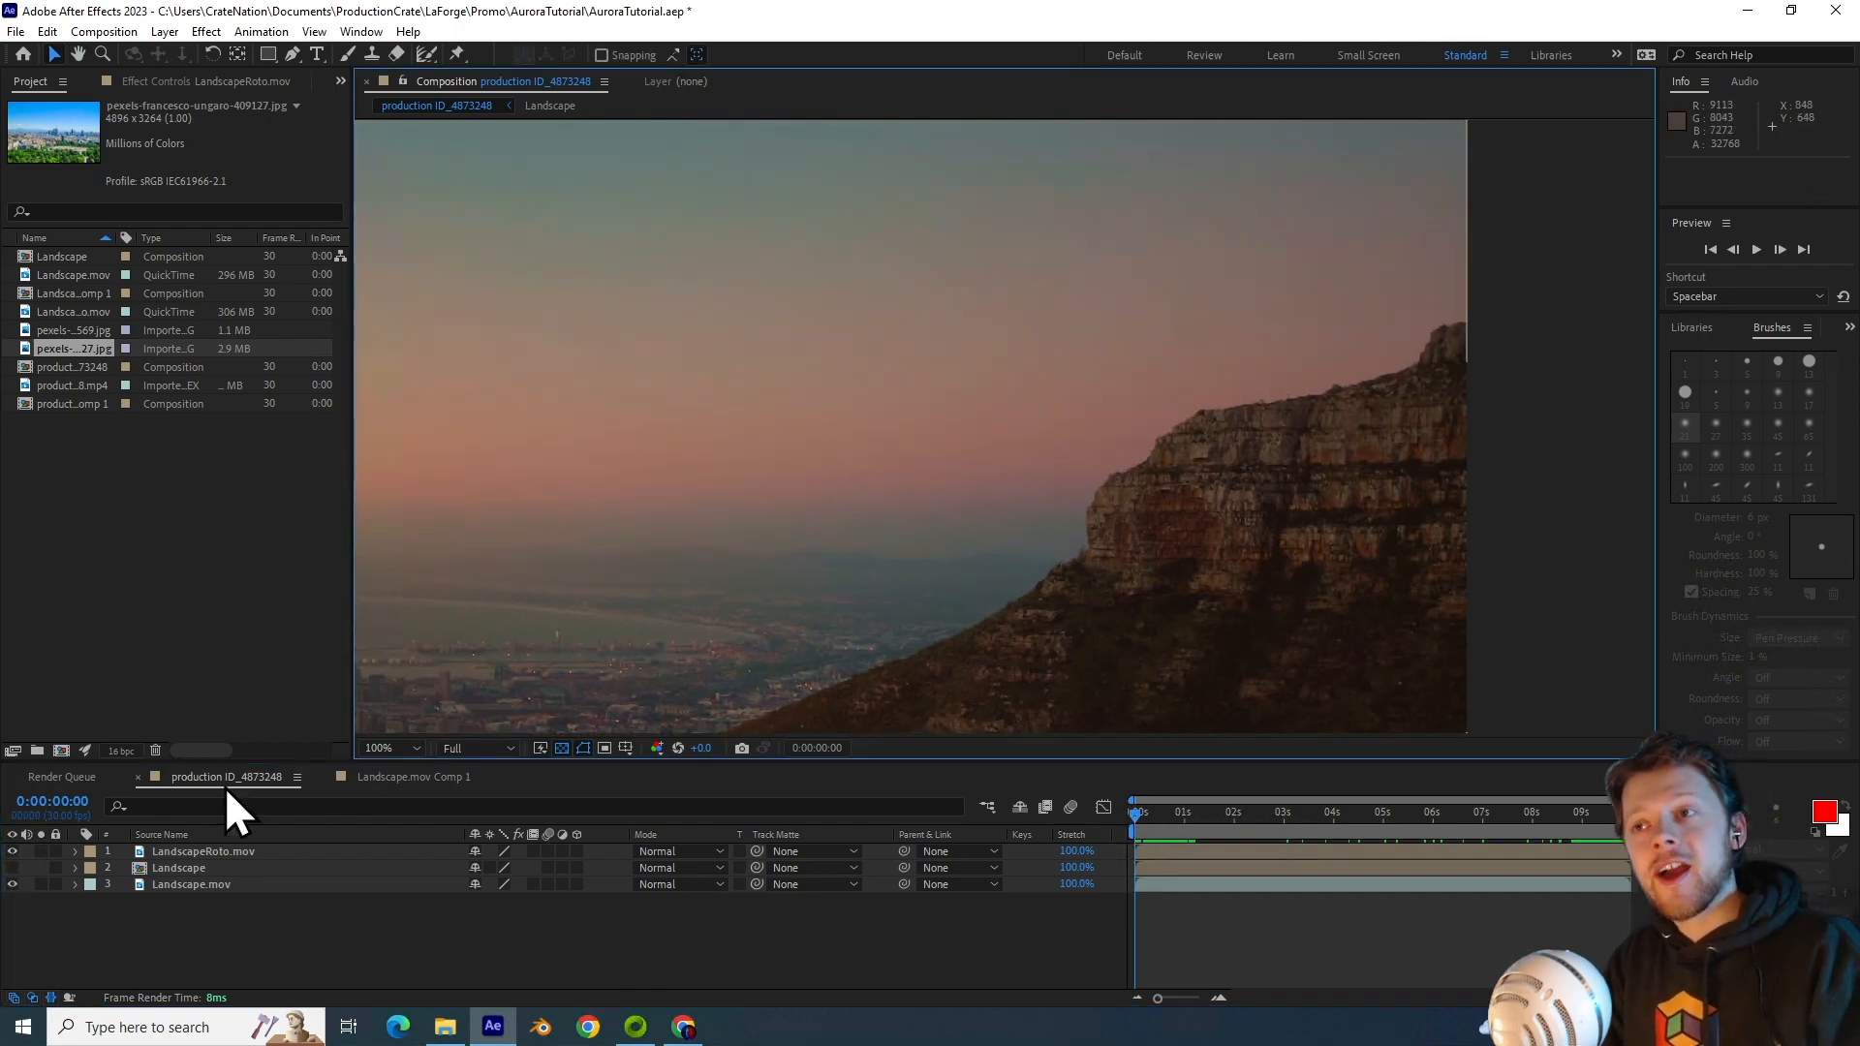
mouse_move(1249, 406)
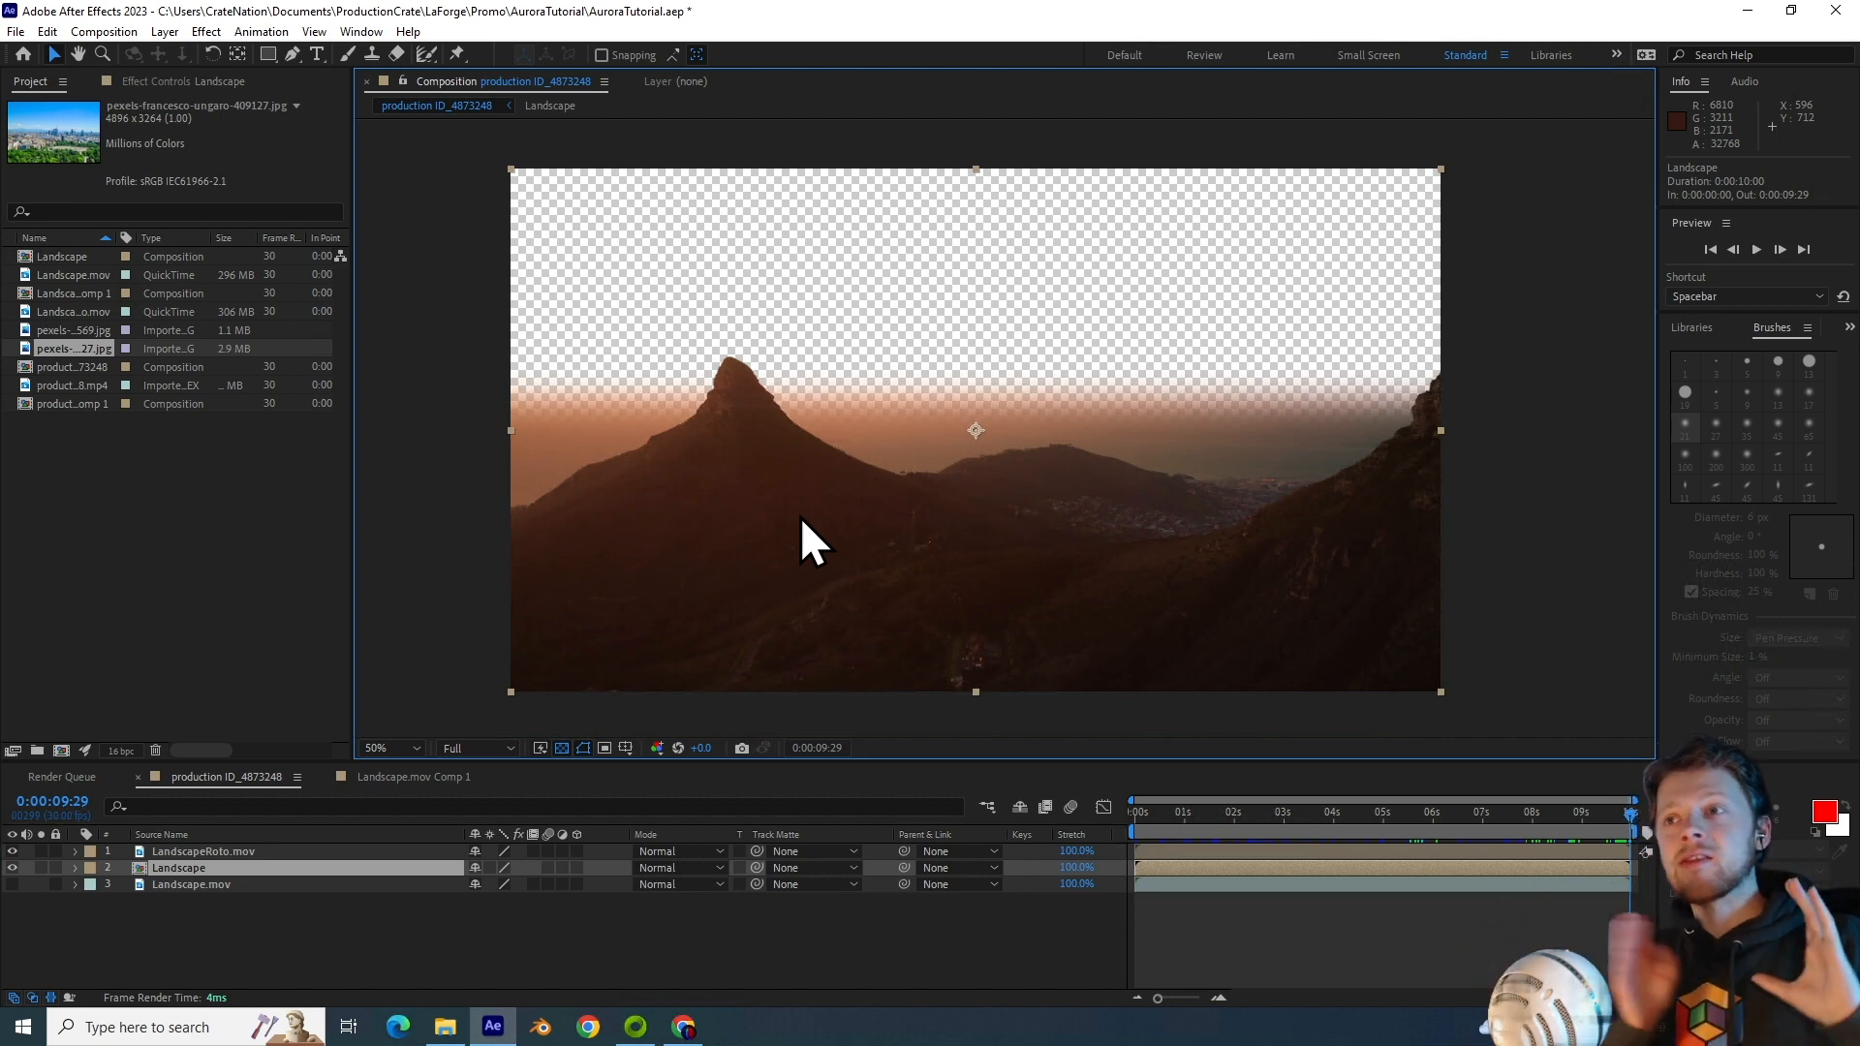
mouse_move(755, 551)
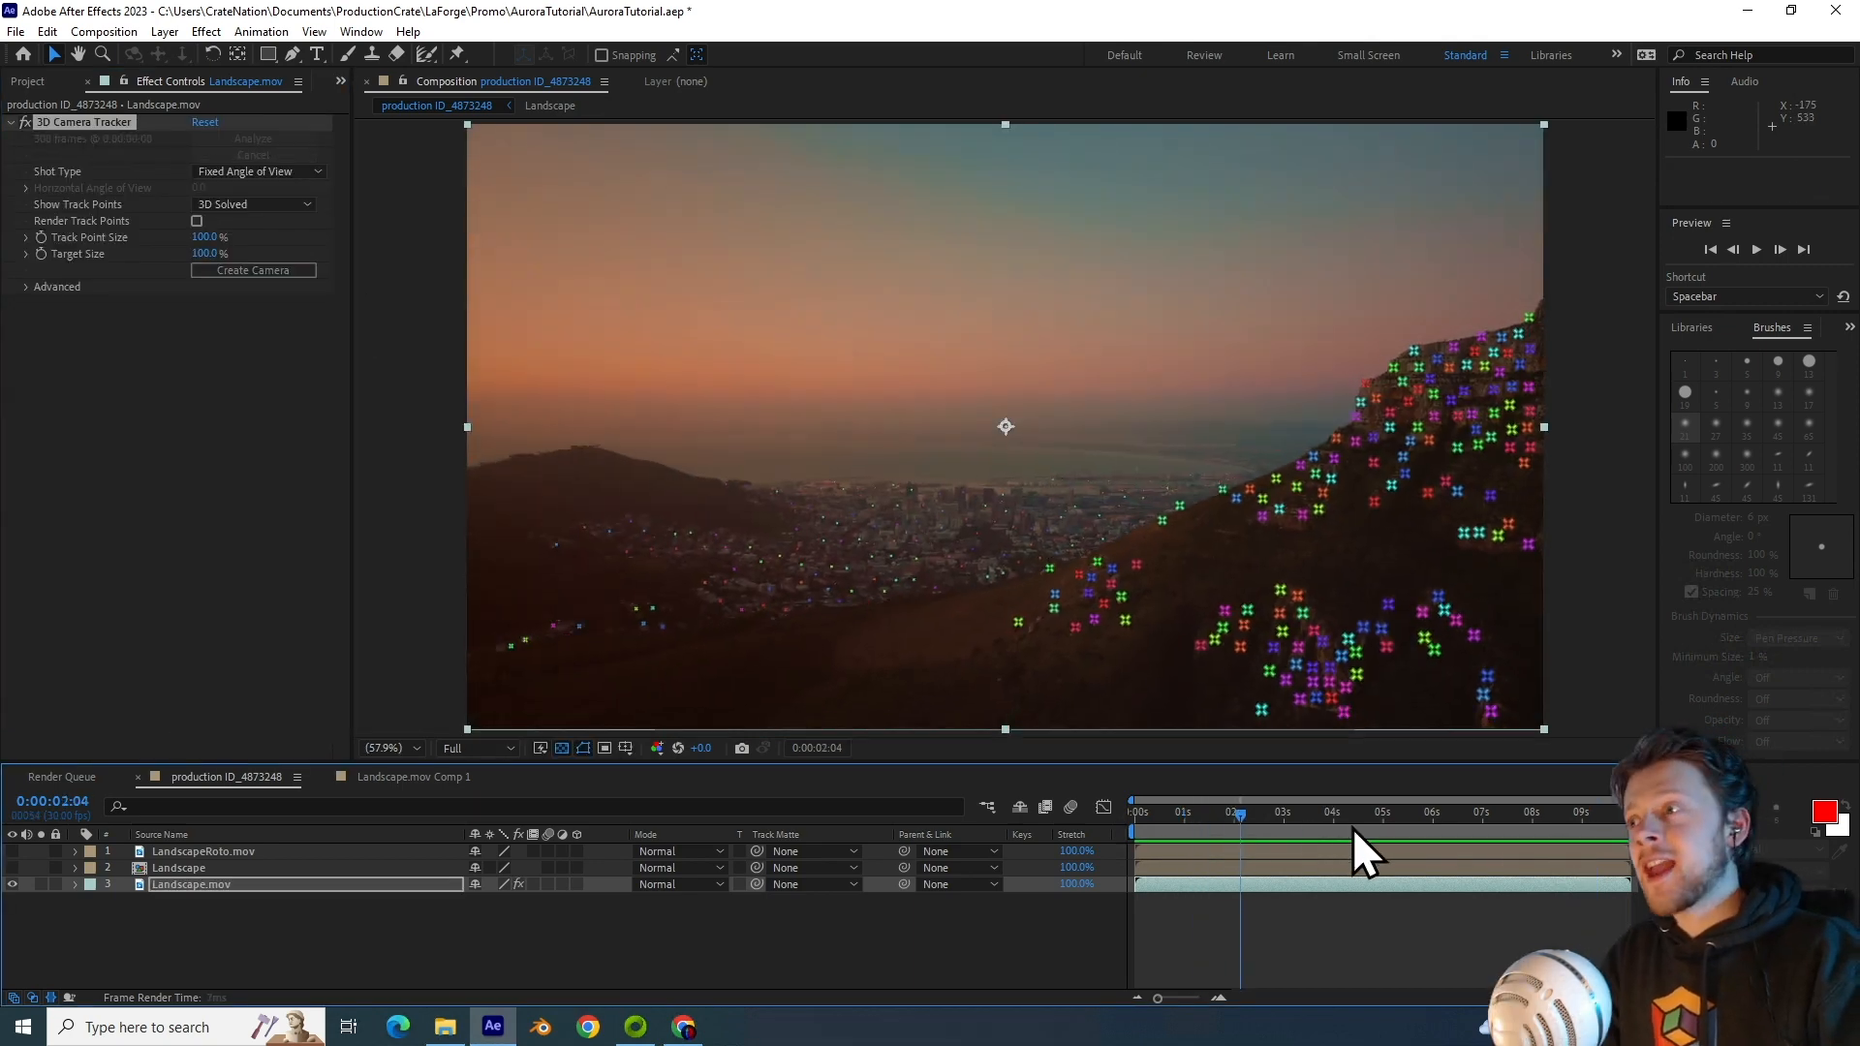
Step: Pick a track surface and create a 3D tracker camera from the solved Landscape.mov track
left_click(1183, 814)
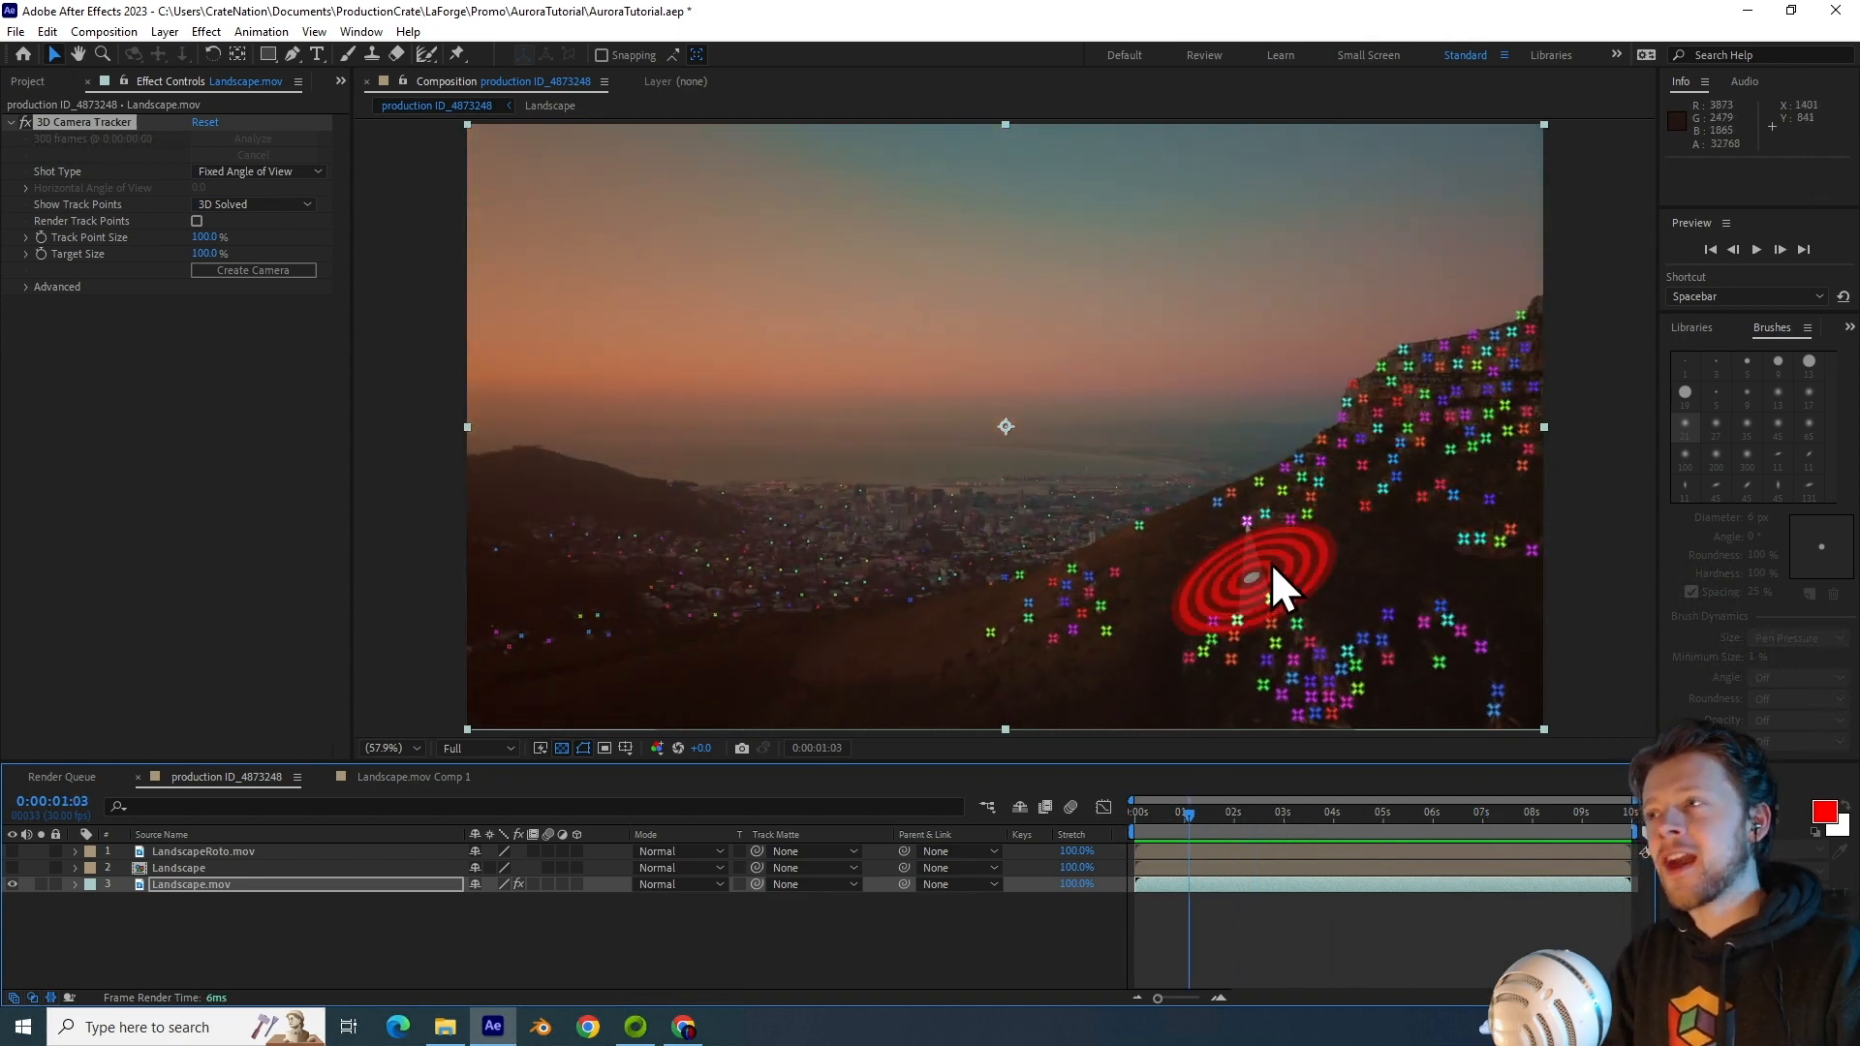
left_click(1428, 831)
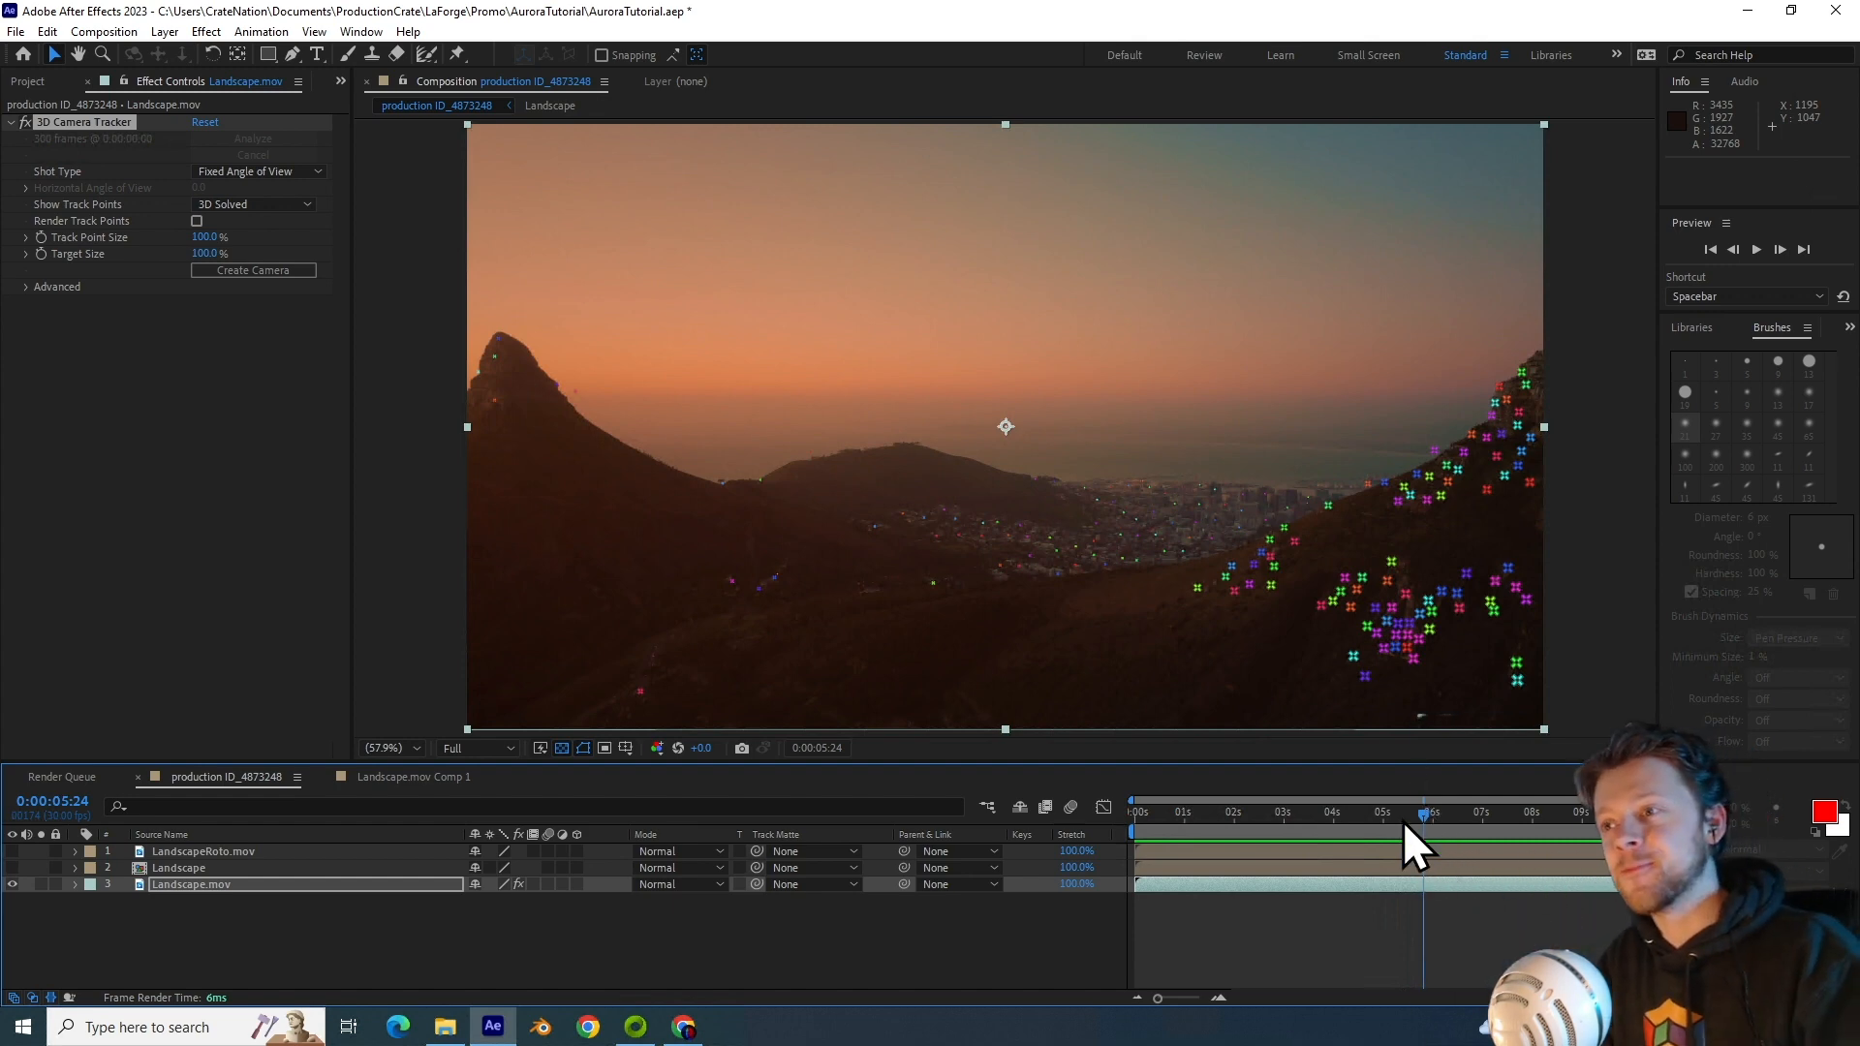
left_click(253, 269)
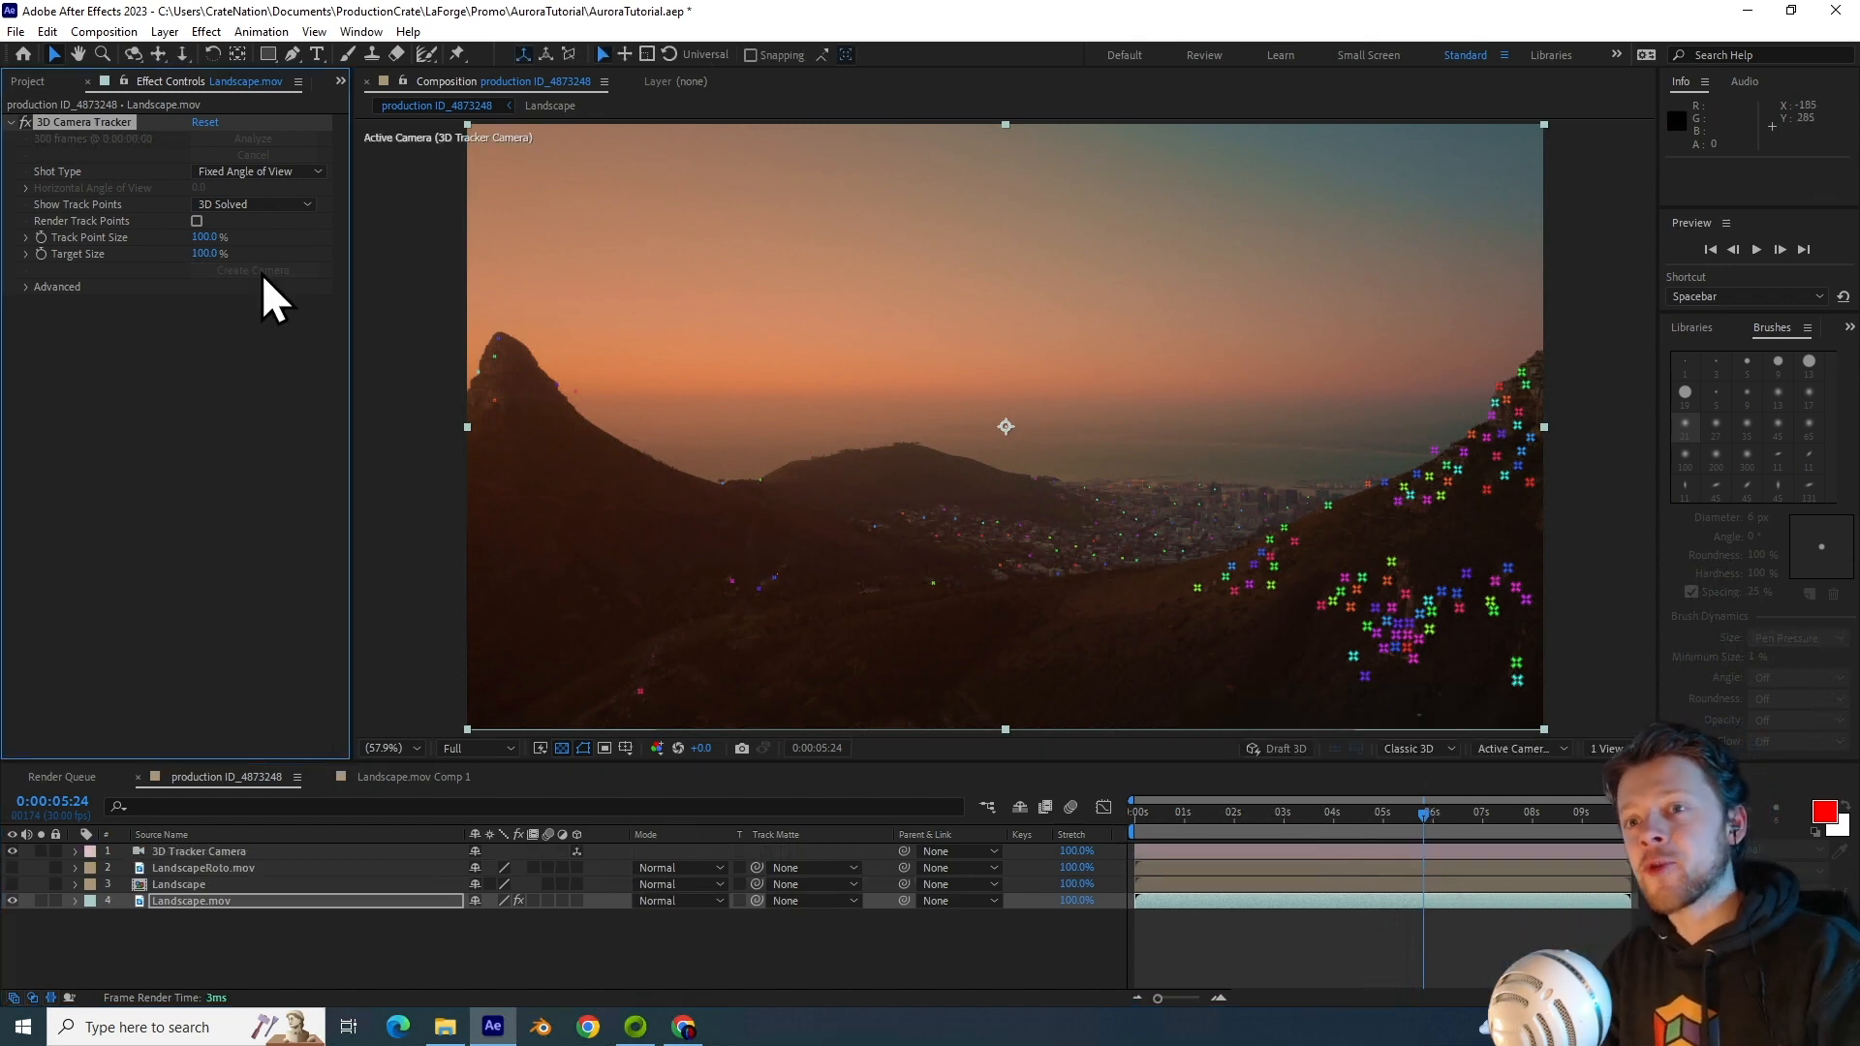
left_click(170, 31)
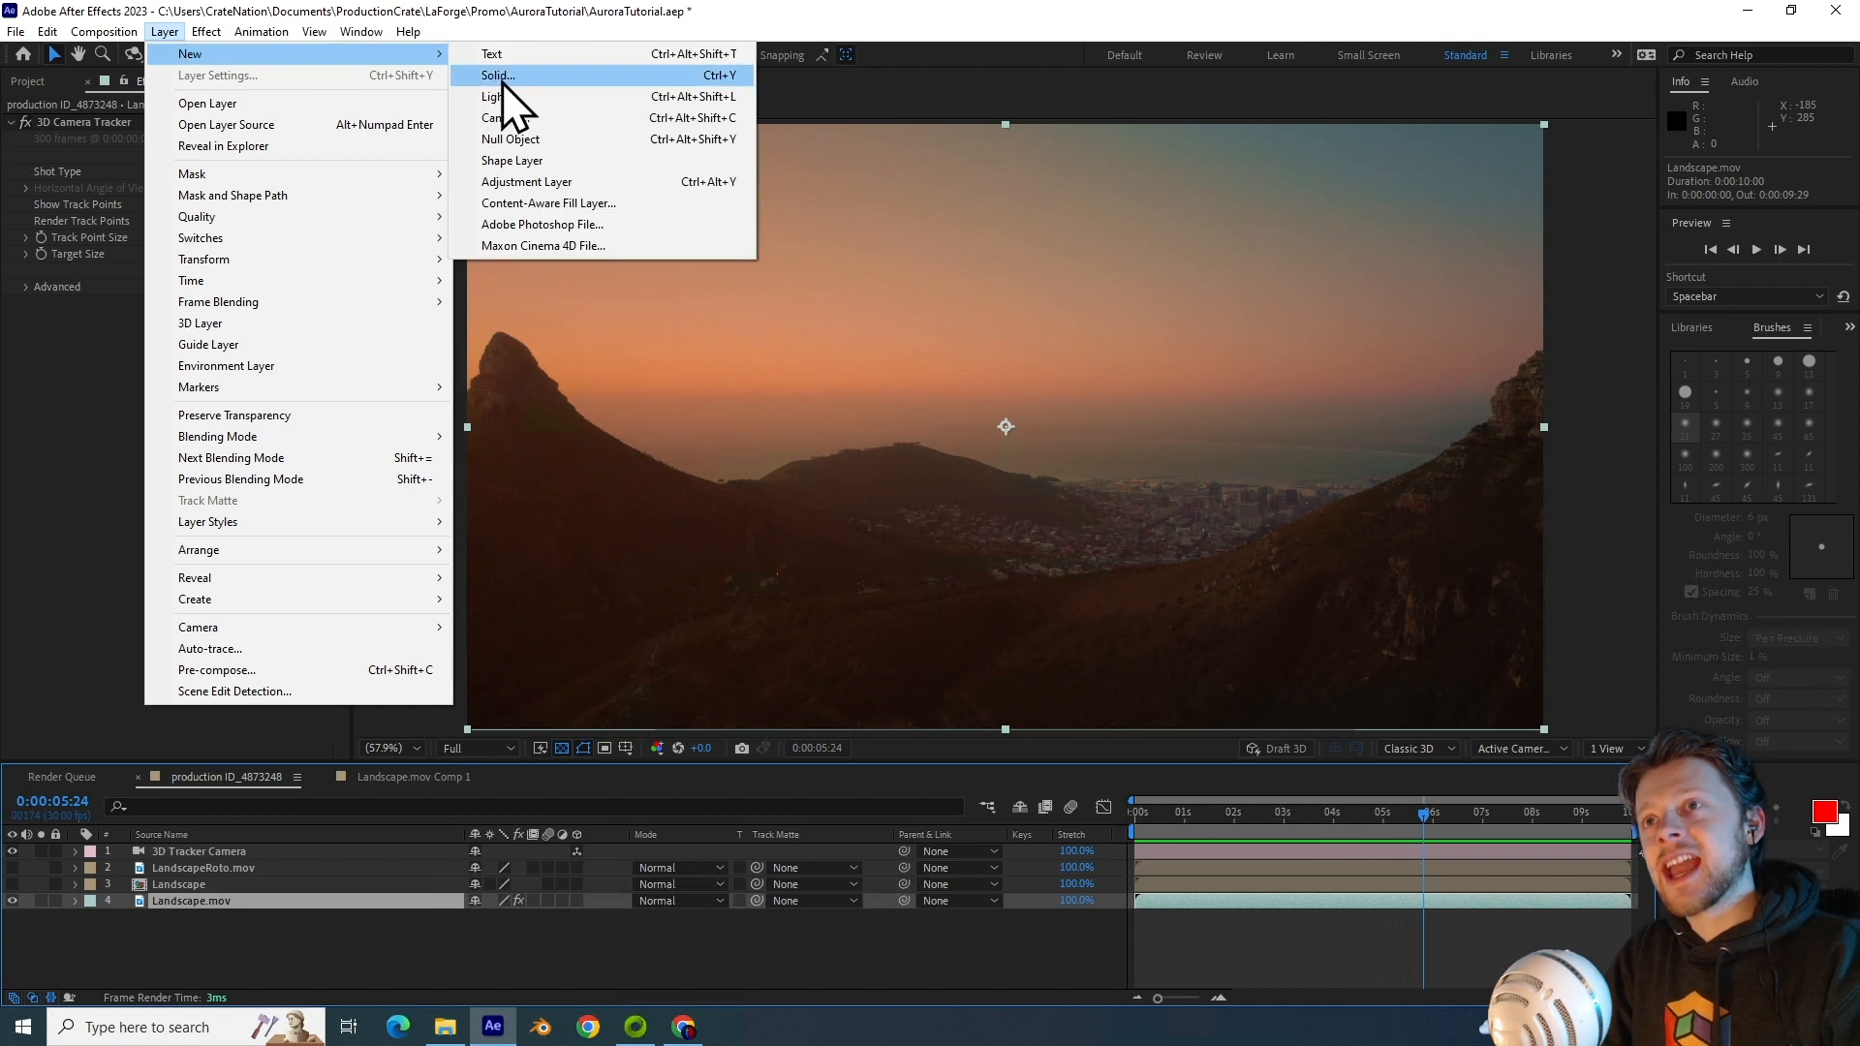
Step: Create a new solid layer named 'Aurora'
left_click(496, 75)
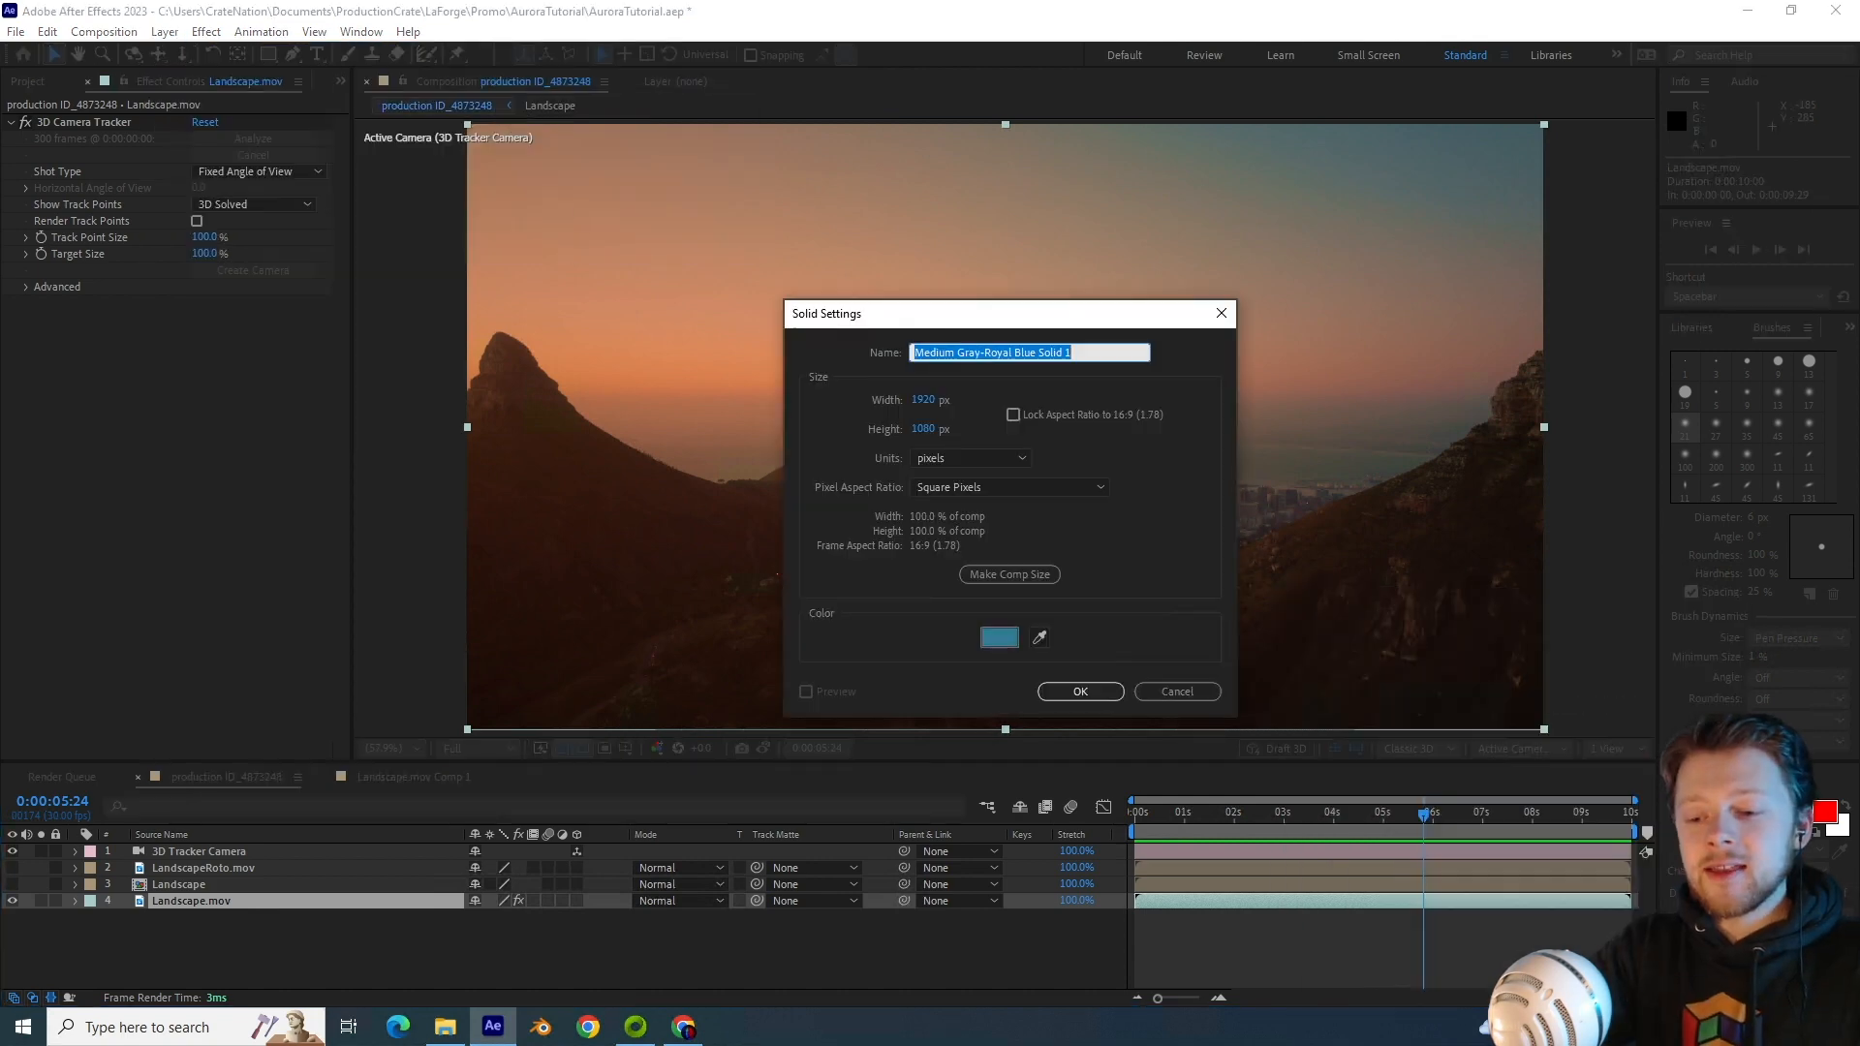
type("Aurora")
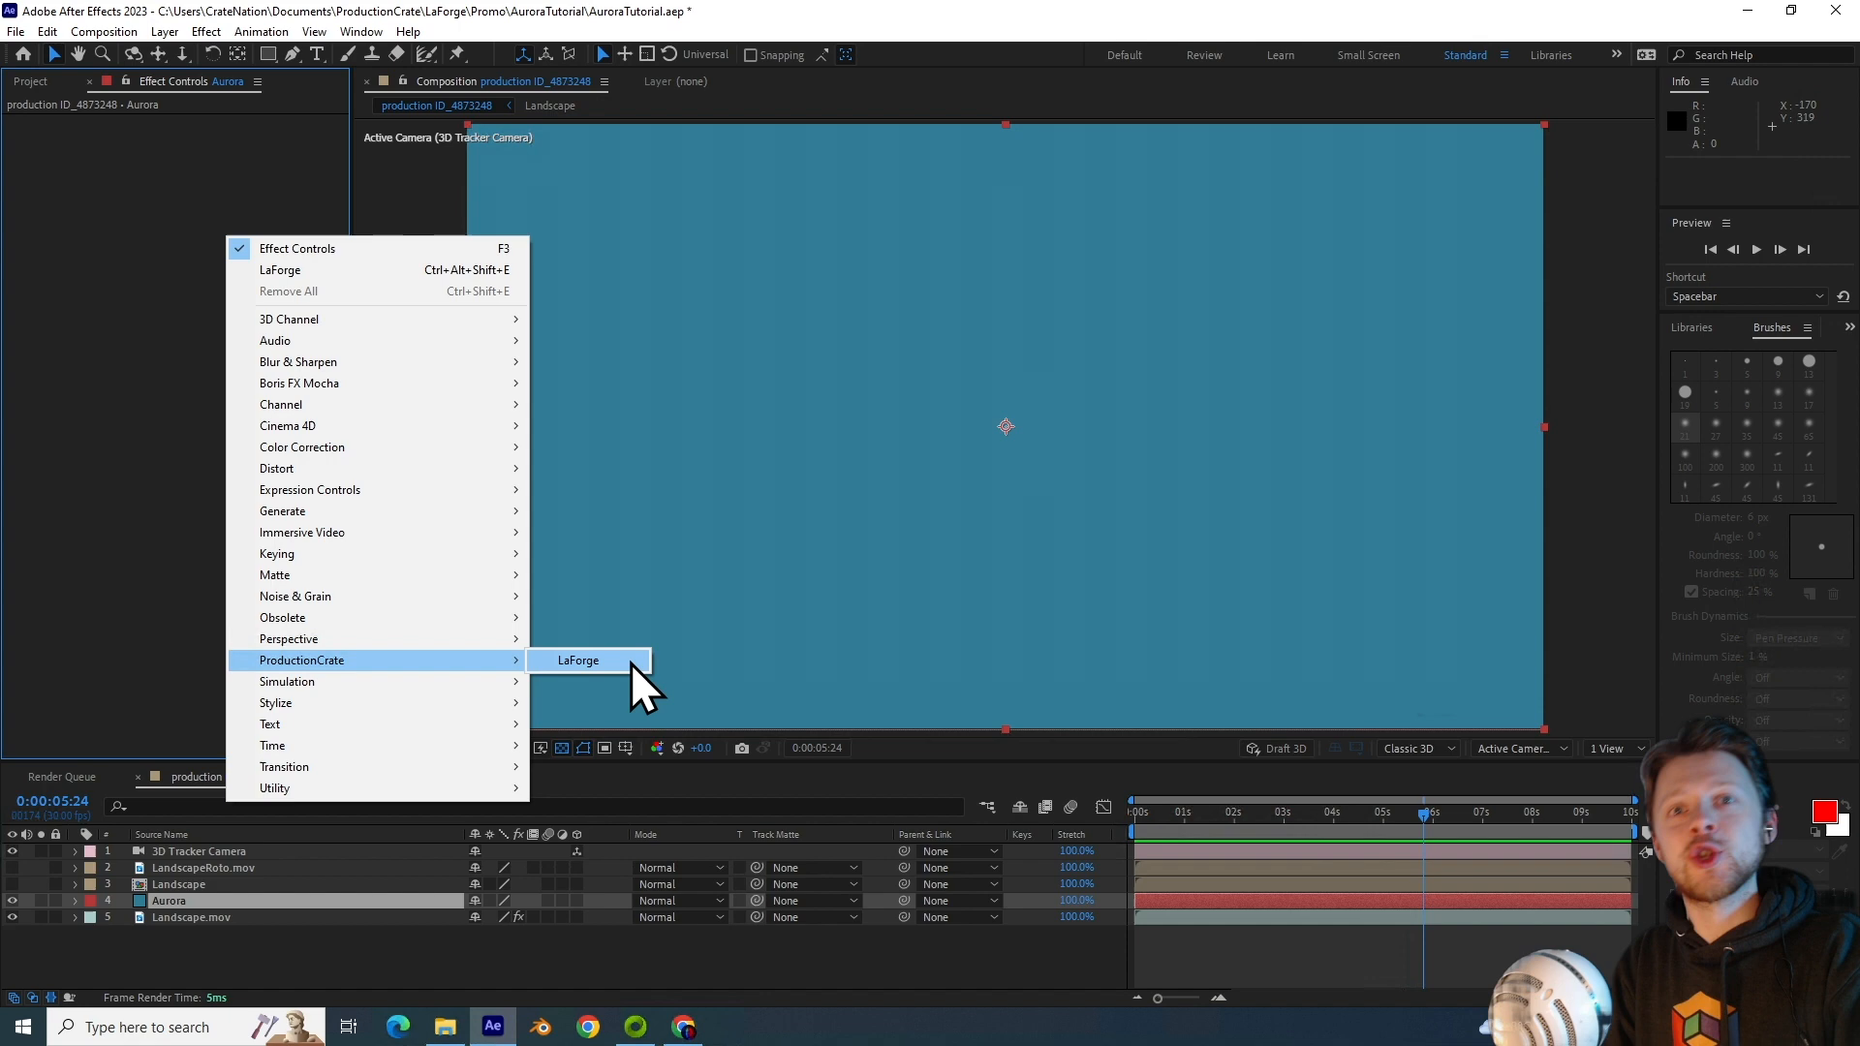
Step: Apply LaForge to the Aurora solid and load its Aurora preset from the Library
left_click(577, 660)
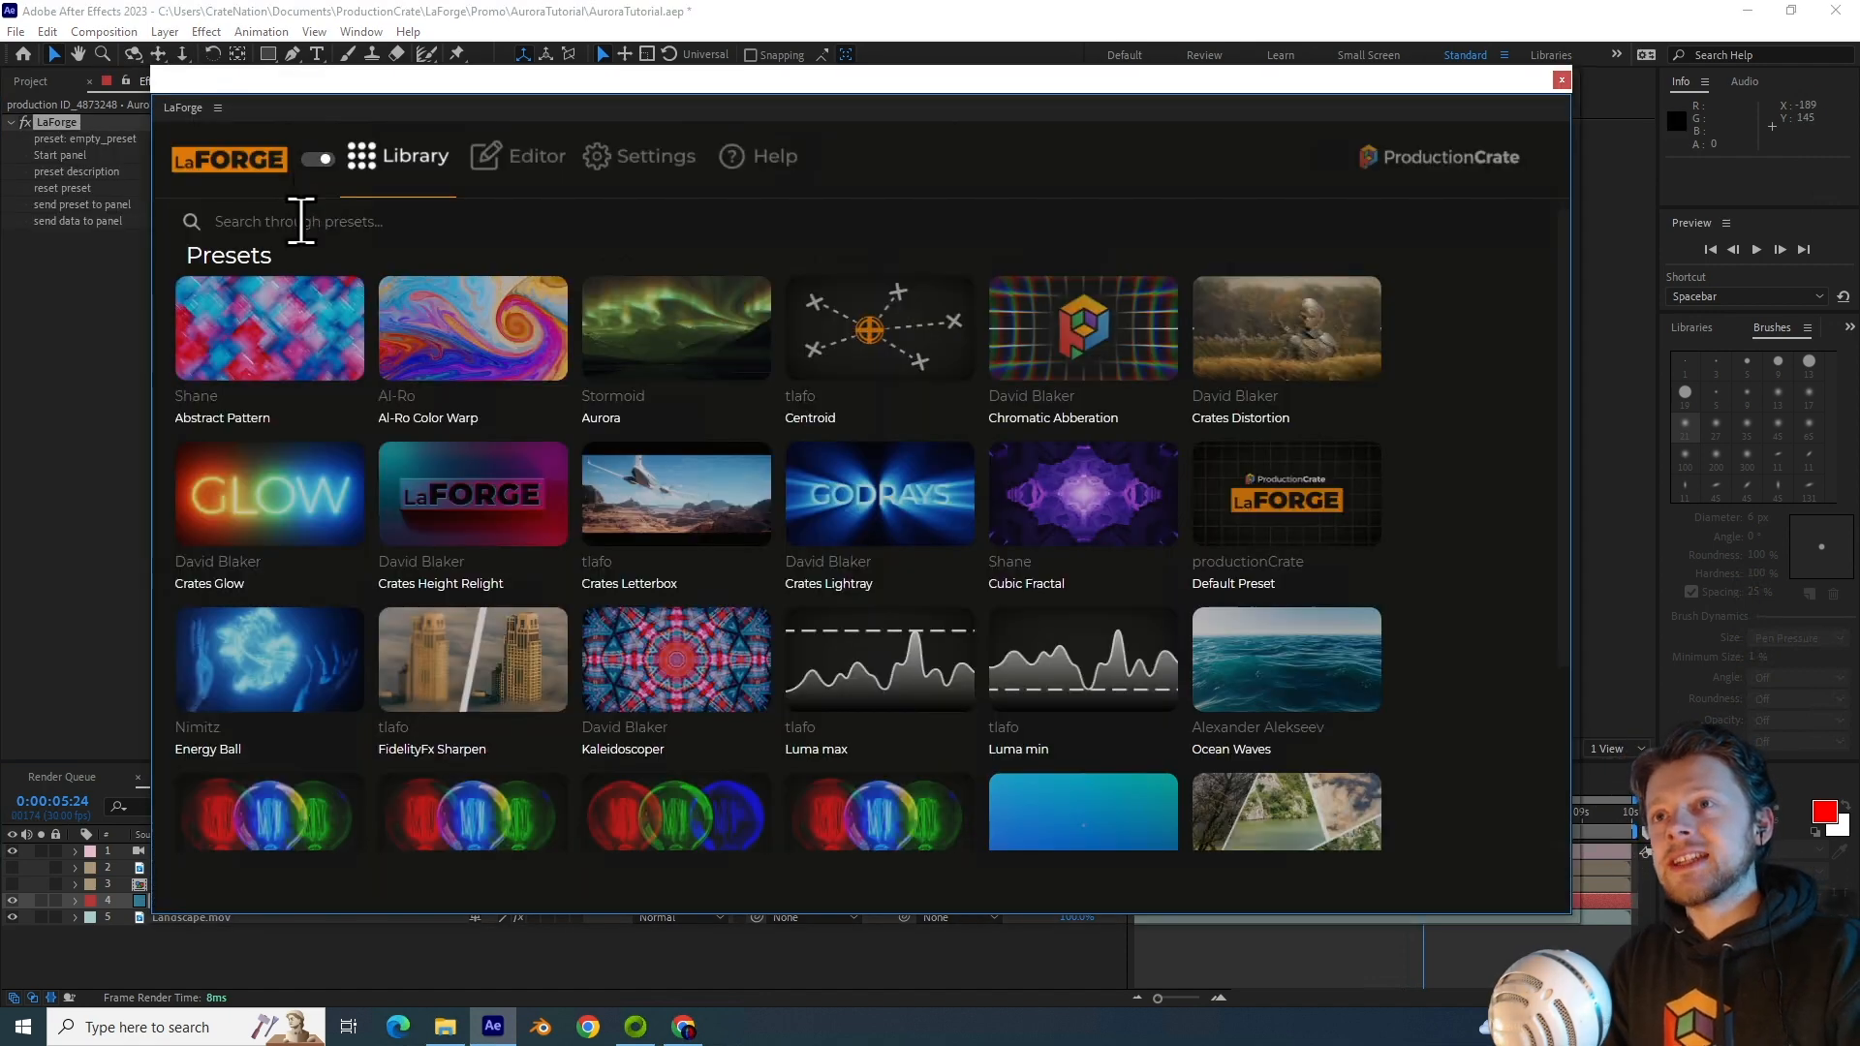
left_click(676, 327)
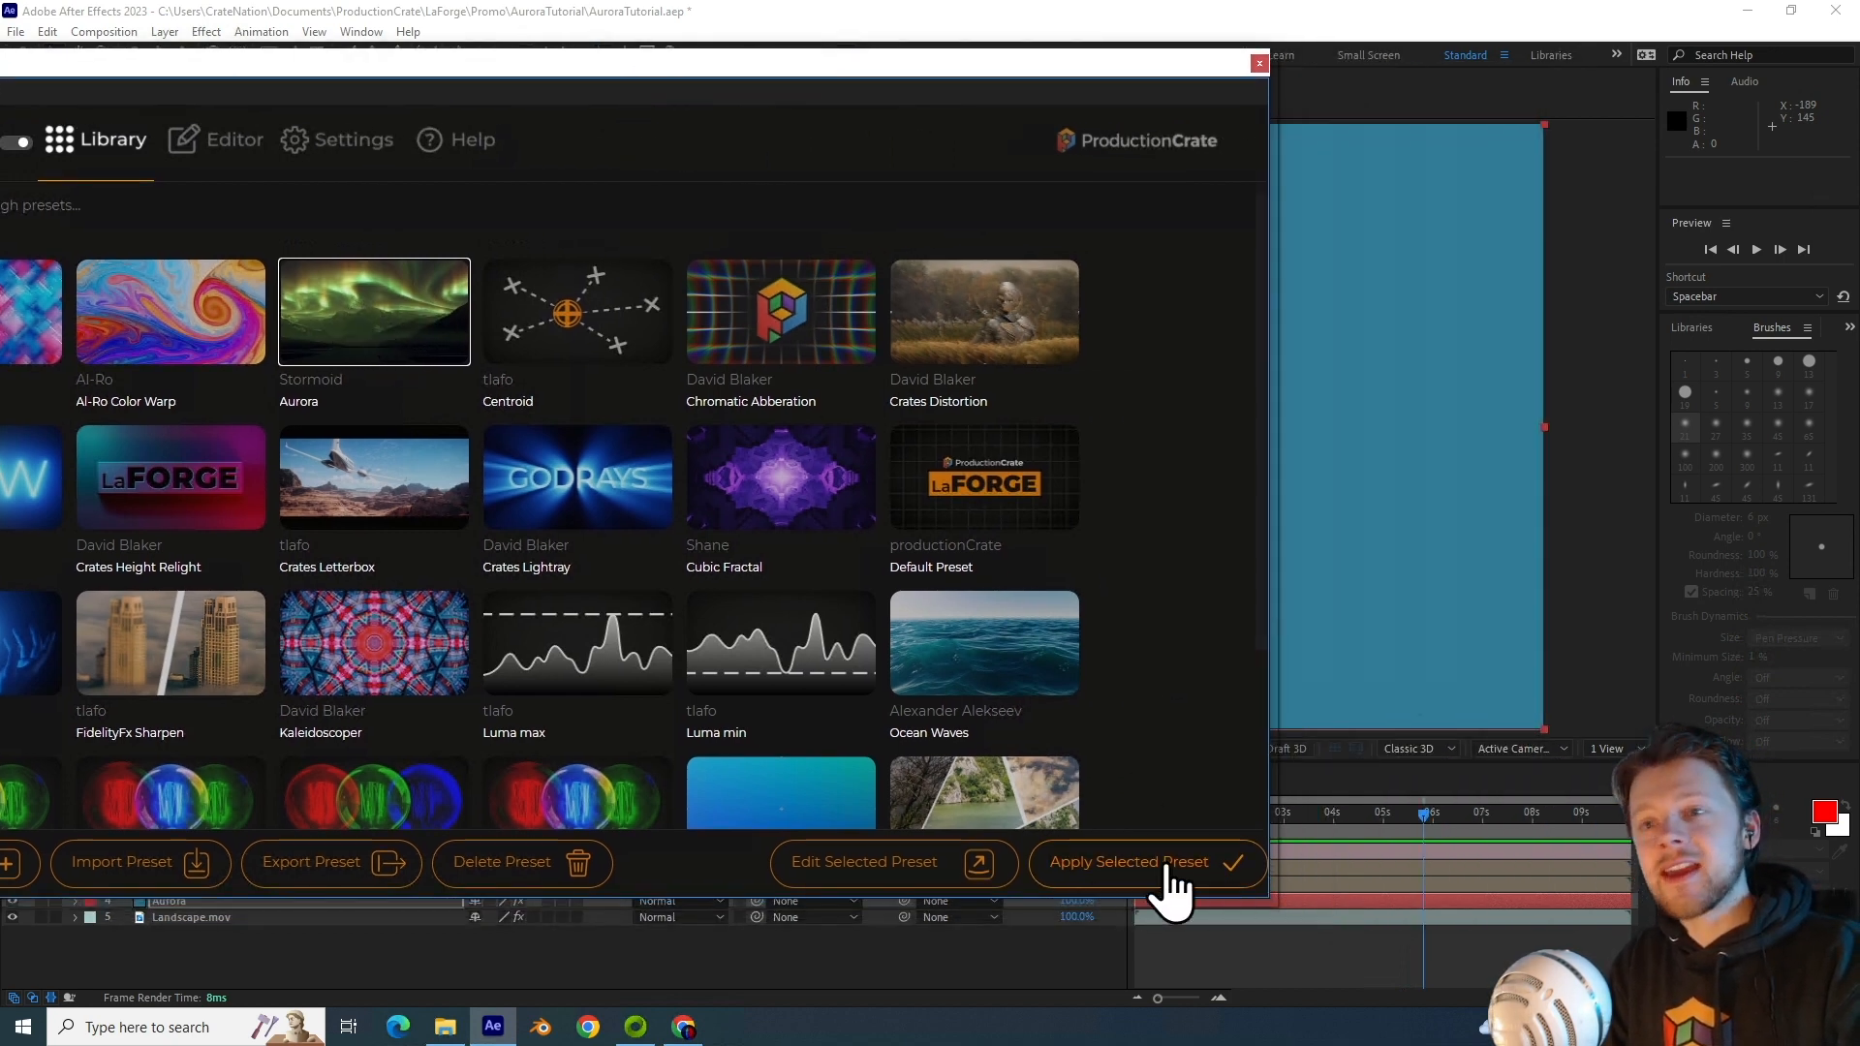
left_click(1149, 862)
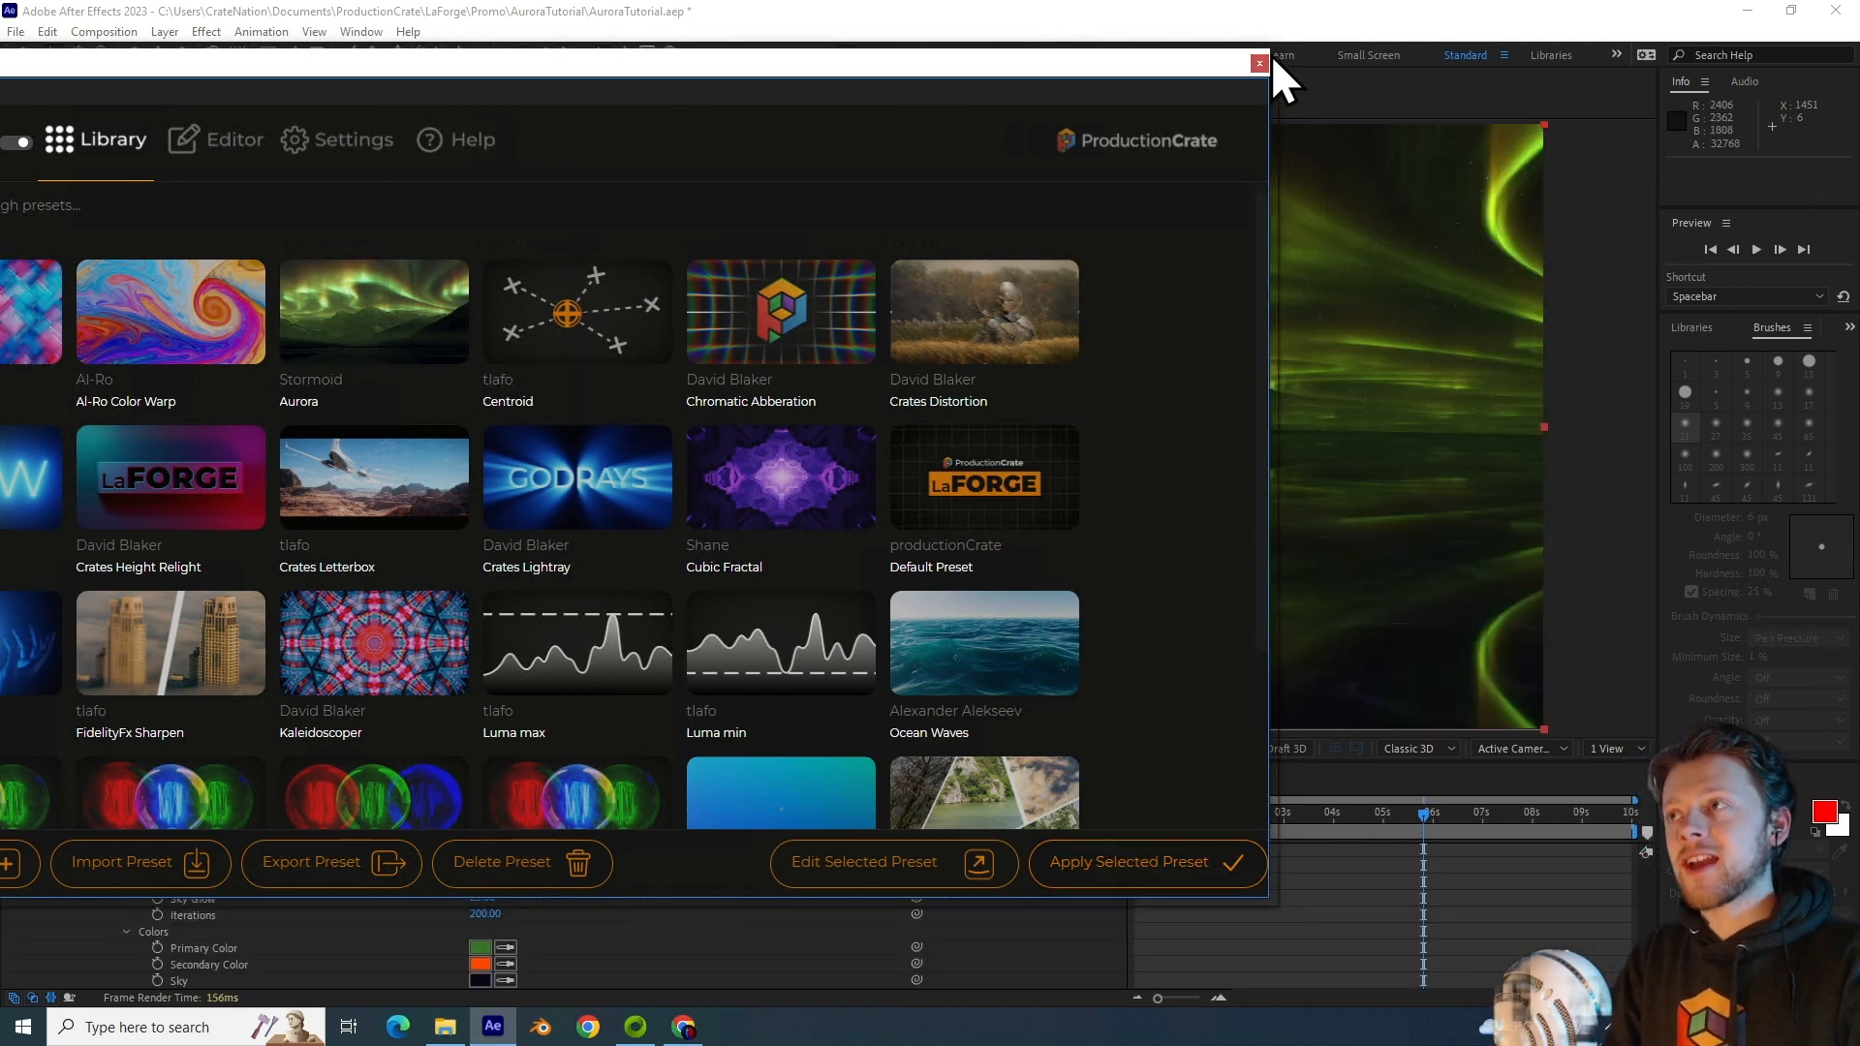
left_click(1258, 63)
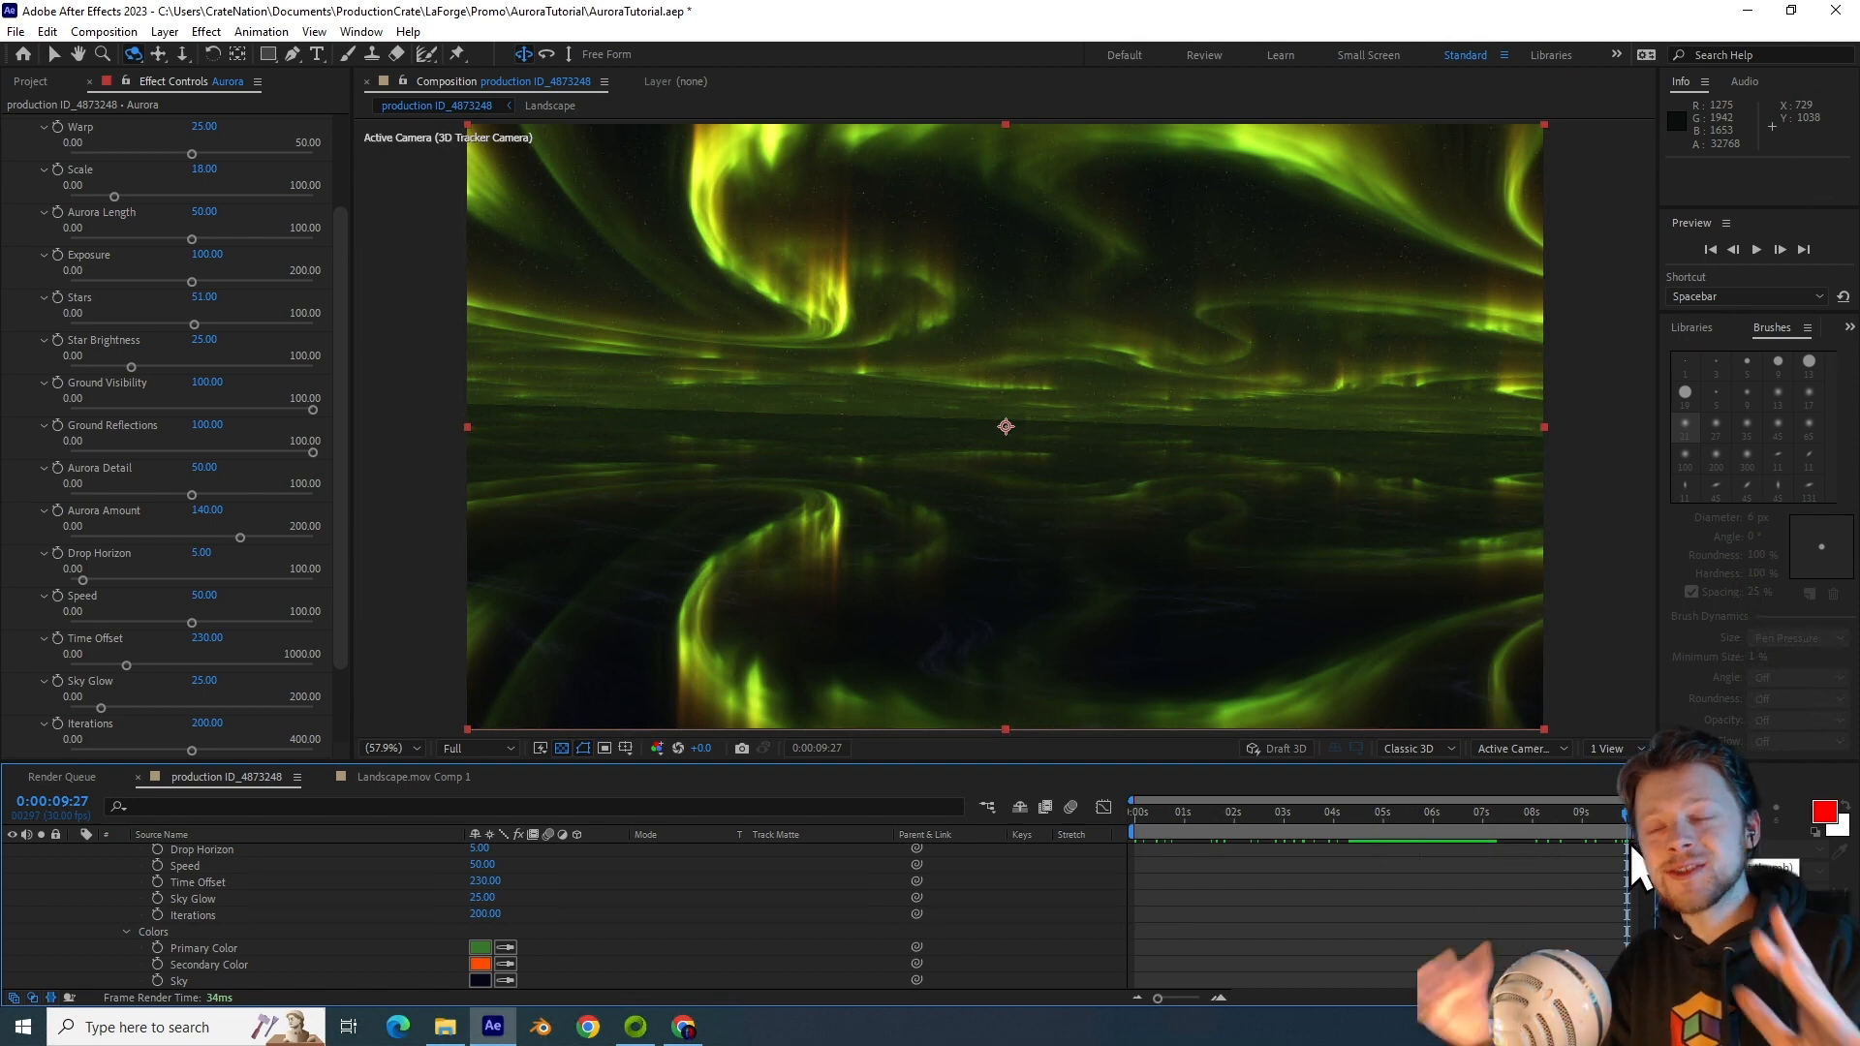
Step: Set the Aurora layer's blending mode to Screen and select it to show its LaForge settings
left_click(1324, 814)
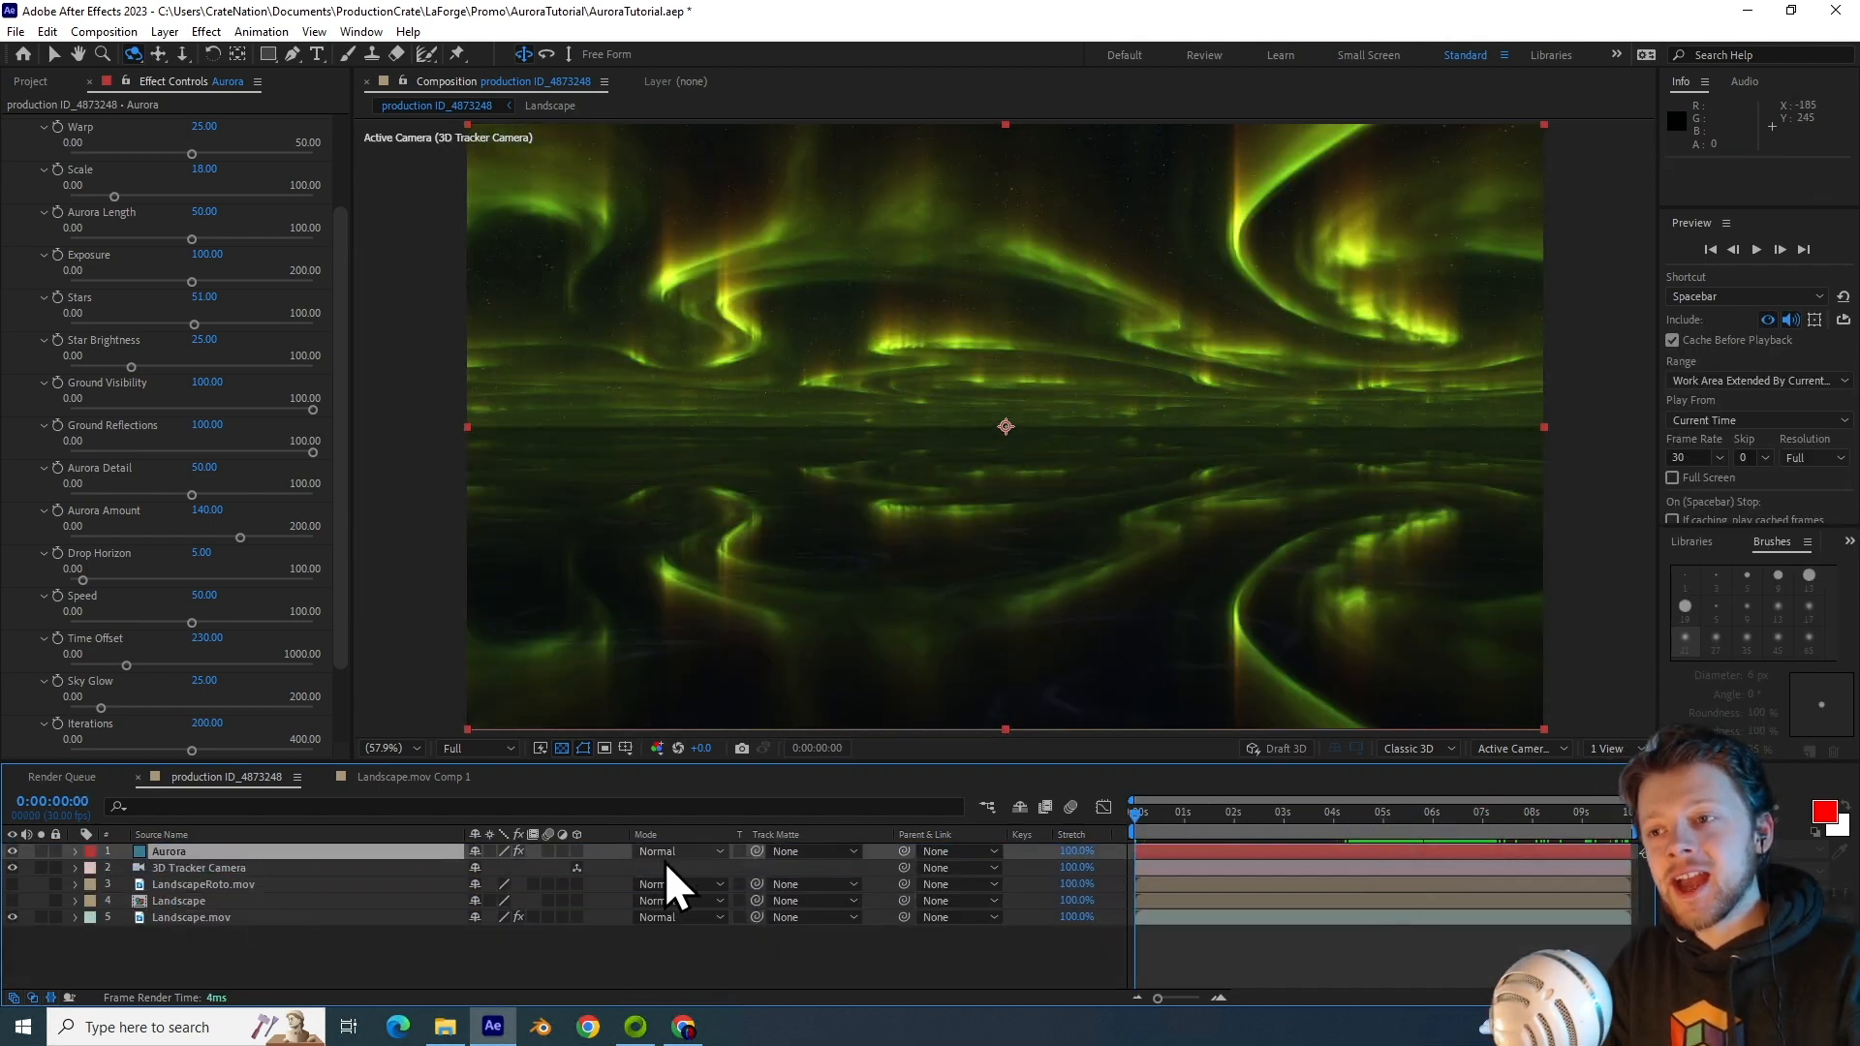
left_click(678, 851)
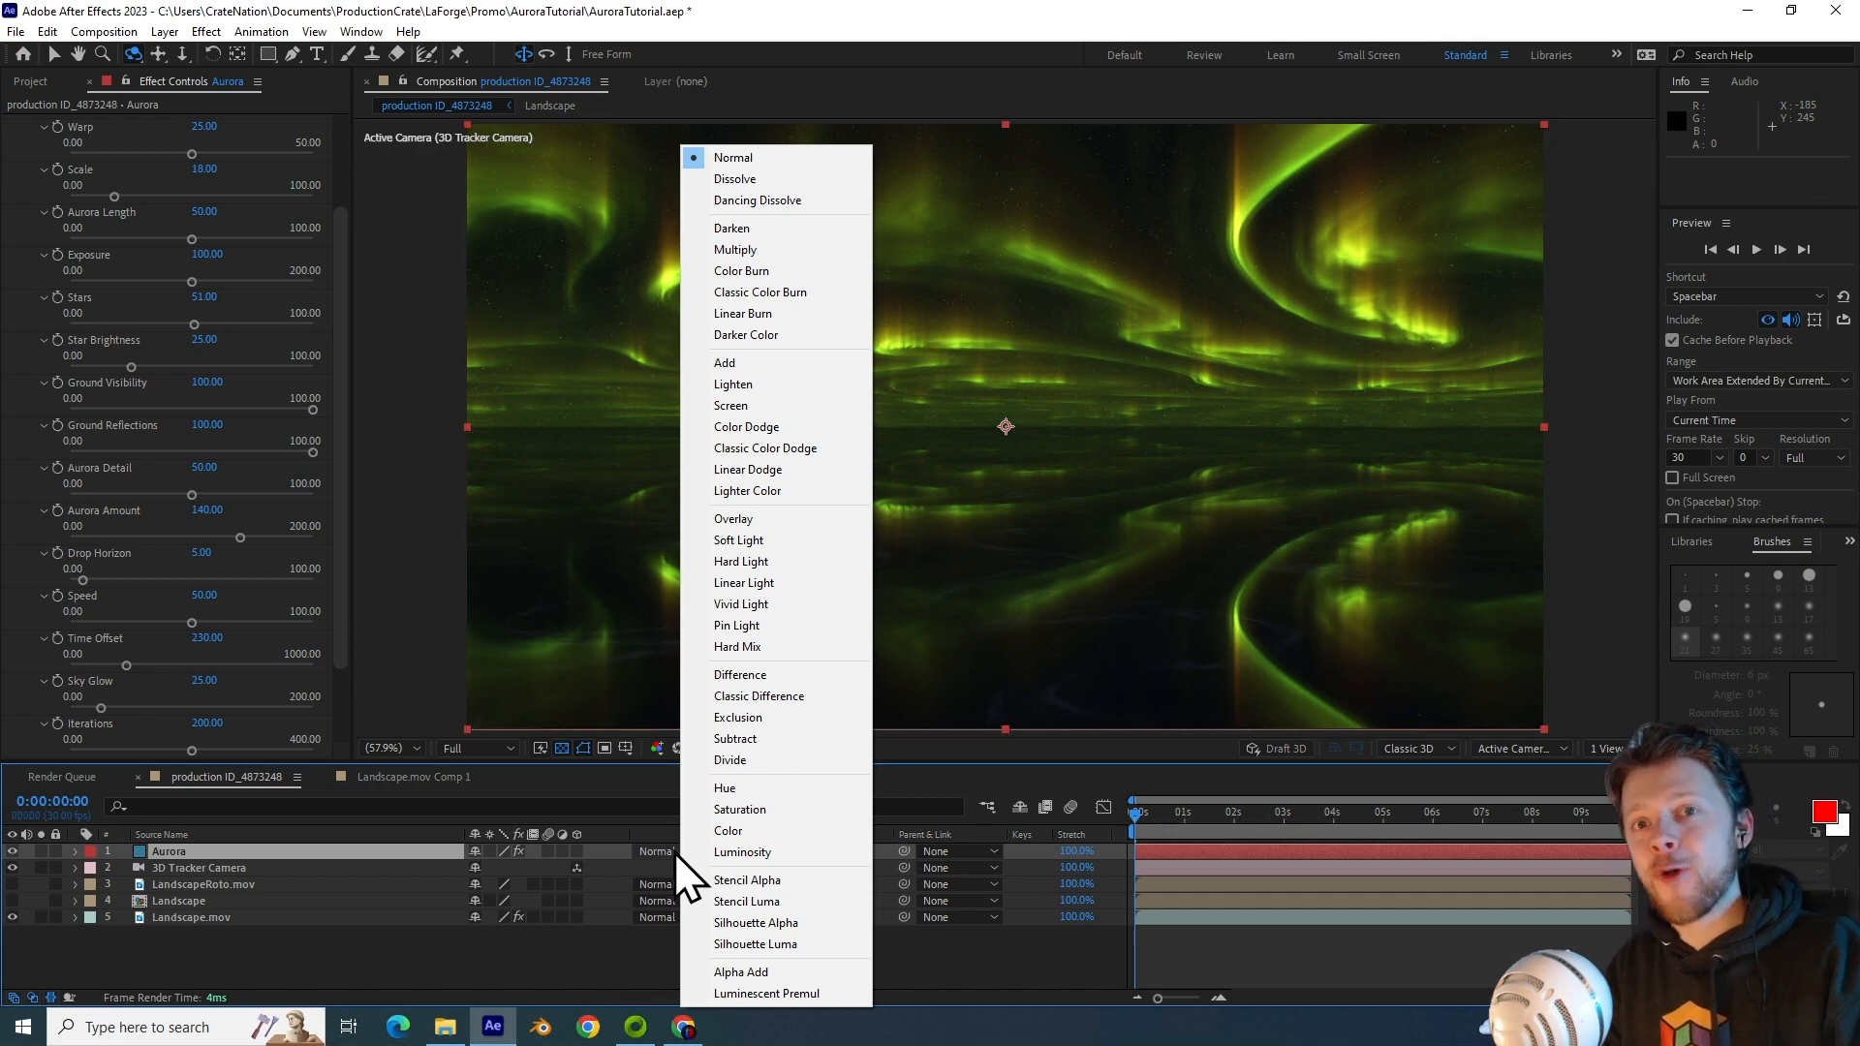
left_click(730, 405)
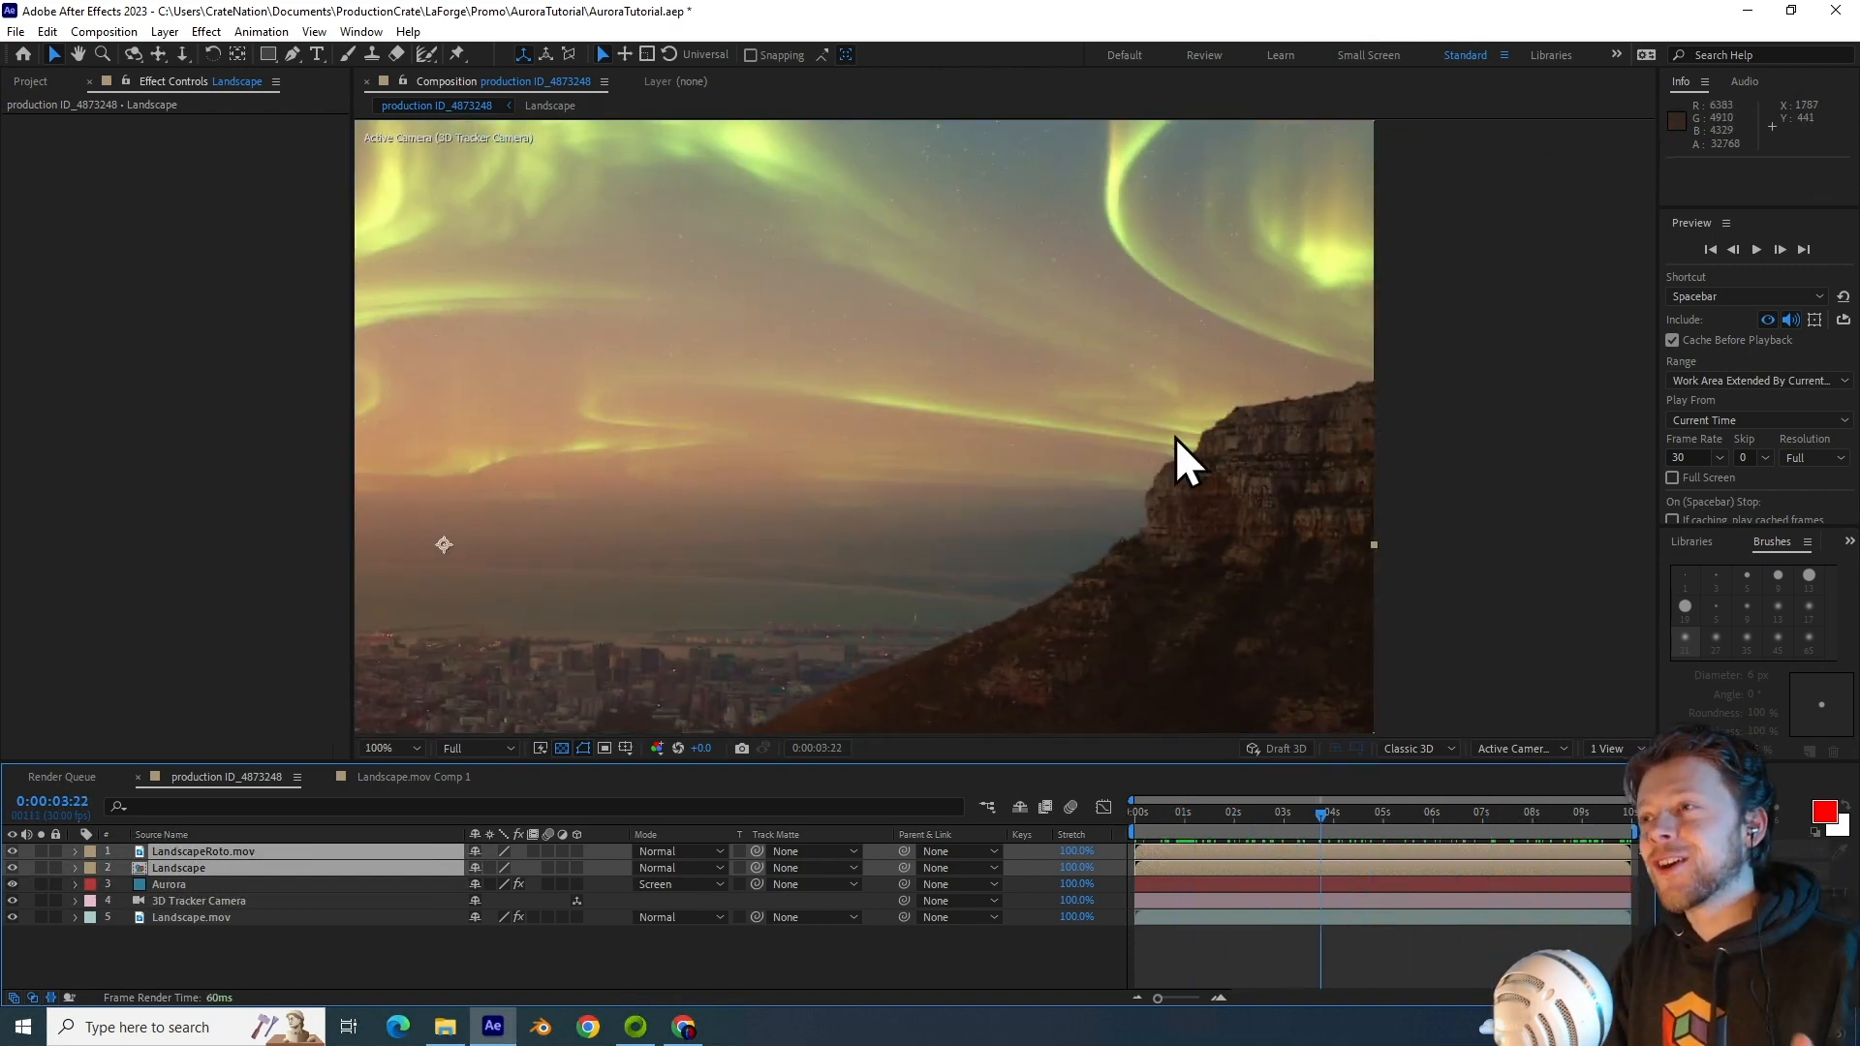
left_click(1531, 835)
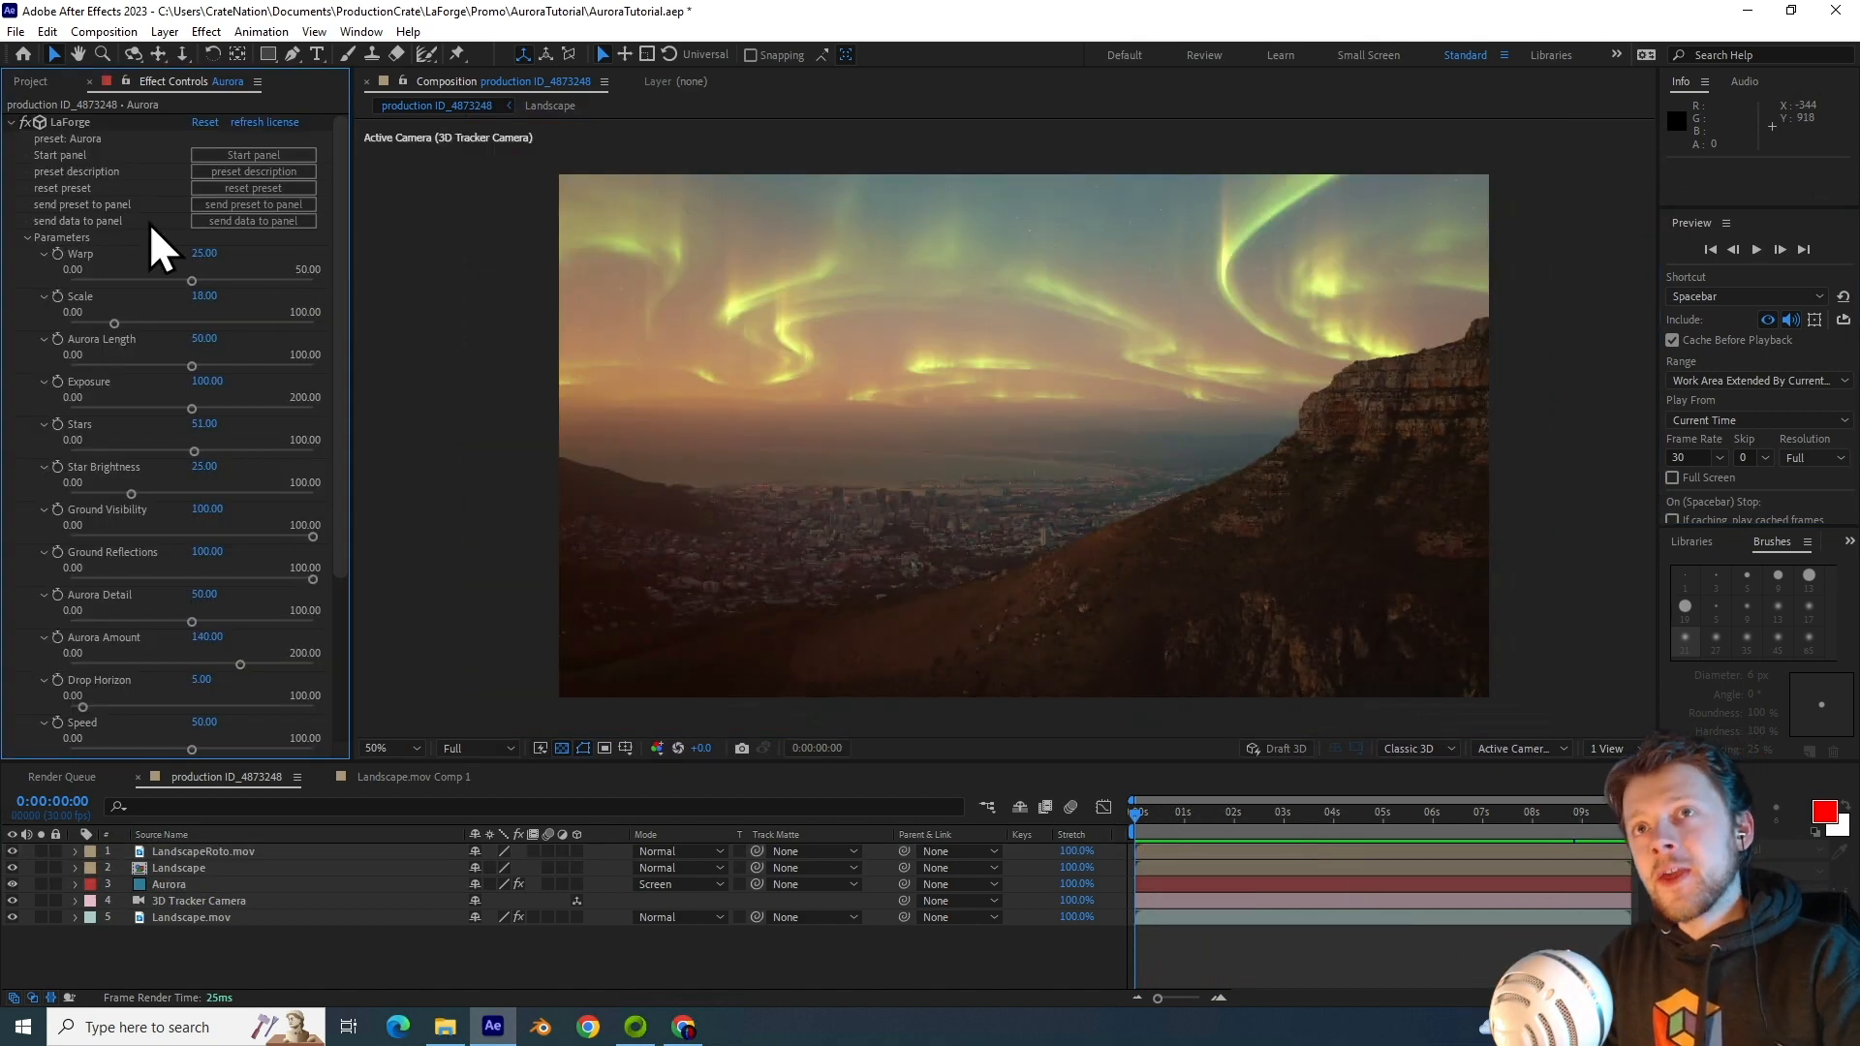
mouse_move(87, 145)
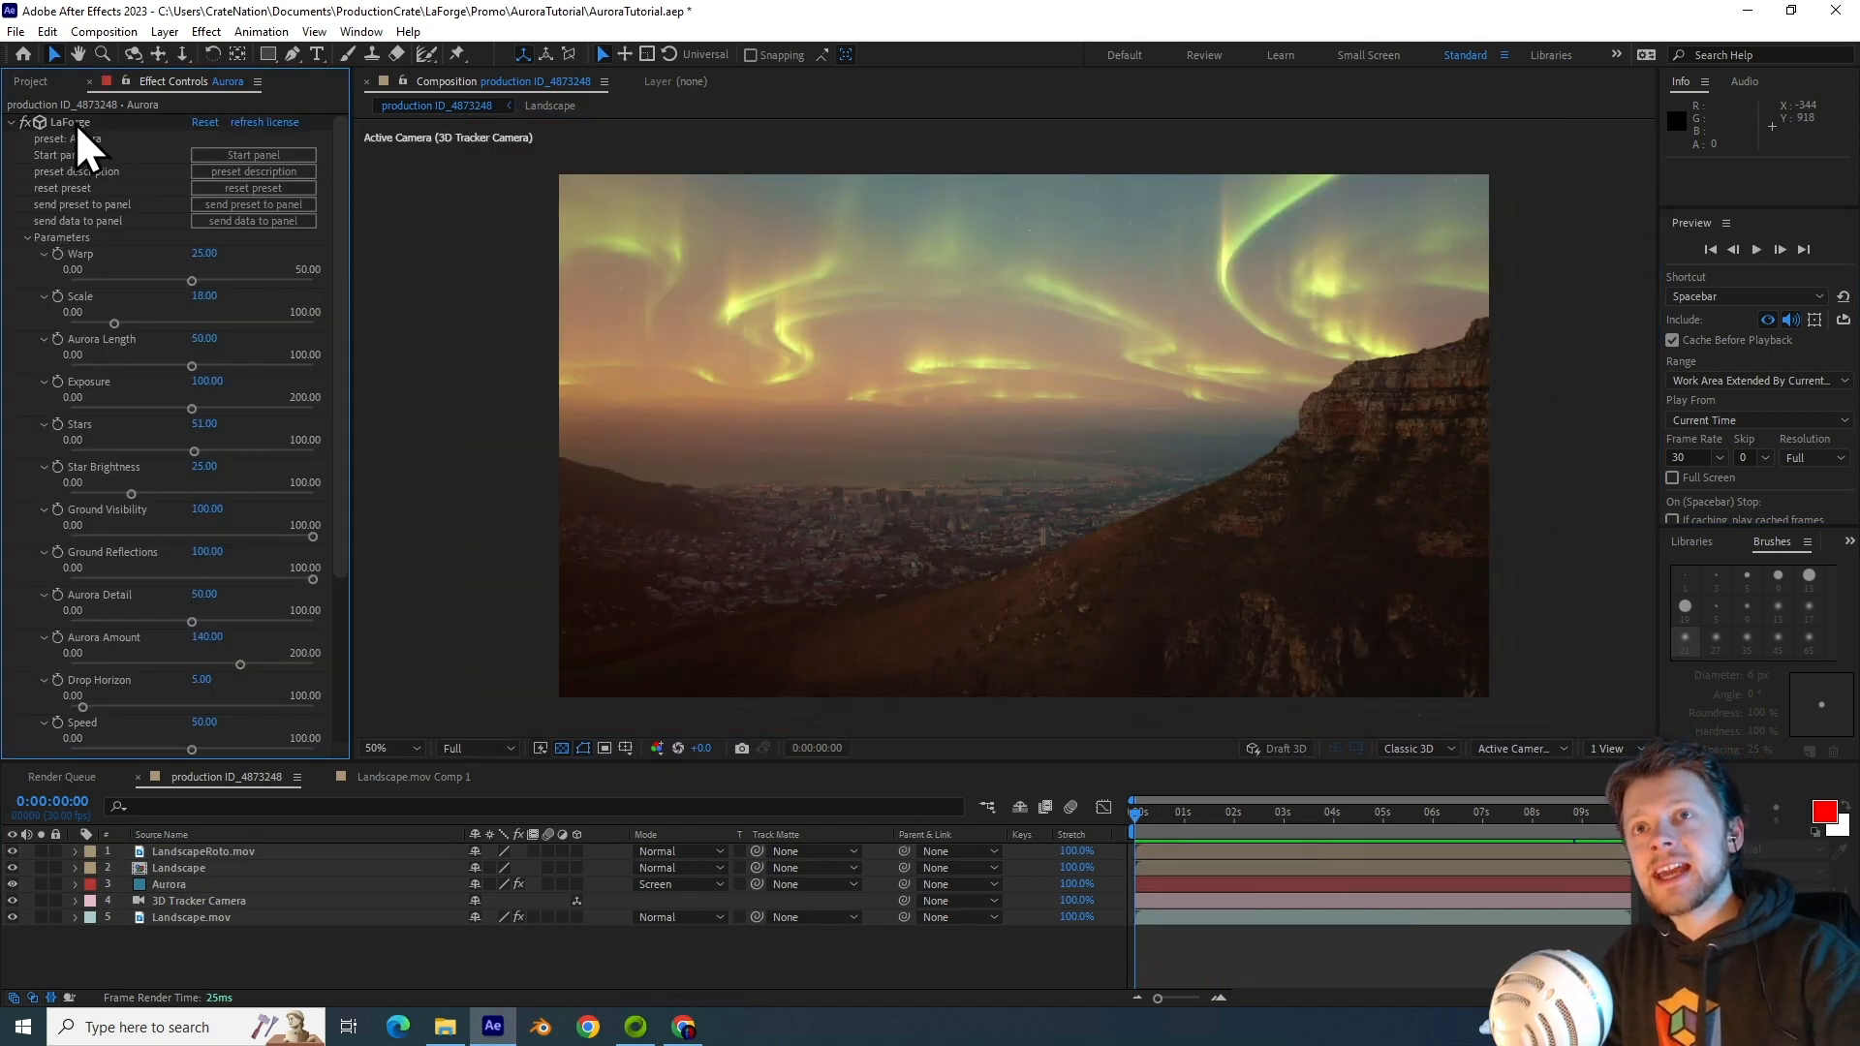
Step: Test aurora warp and scale values, settling on warp 26.8 and scale 4
left_click(170, 885)
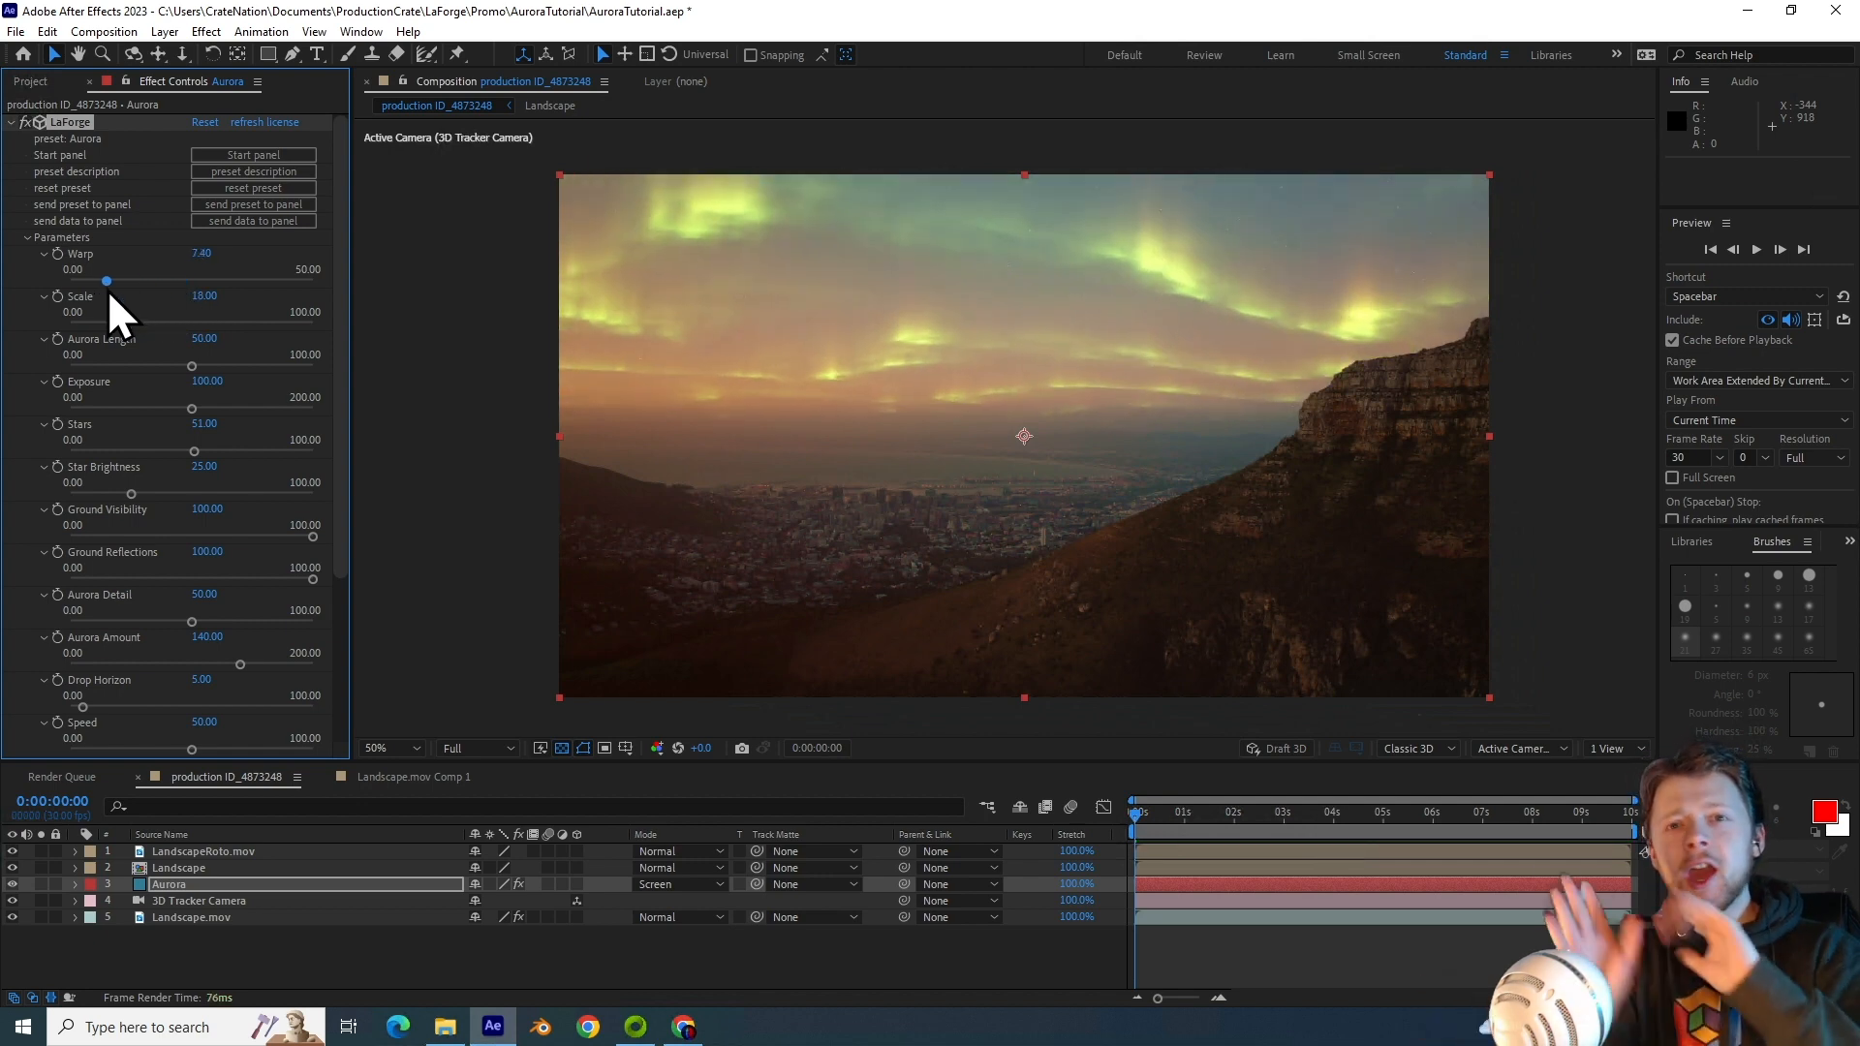
left_click_drag(105, 281, 173, 281)
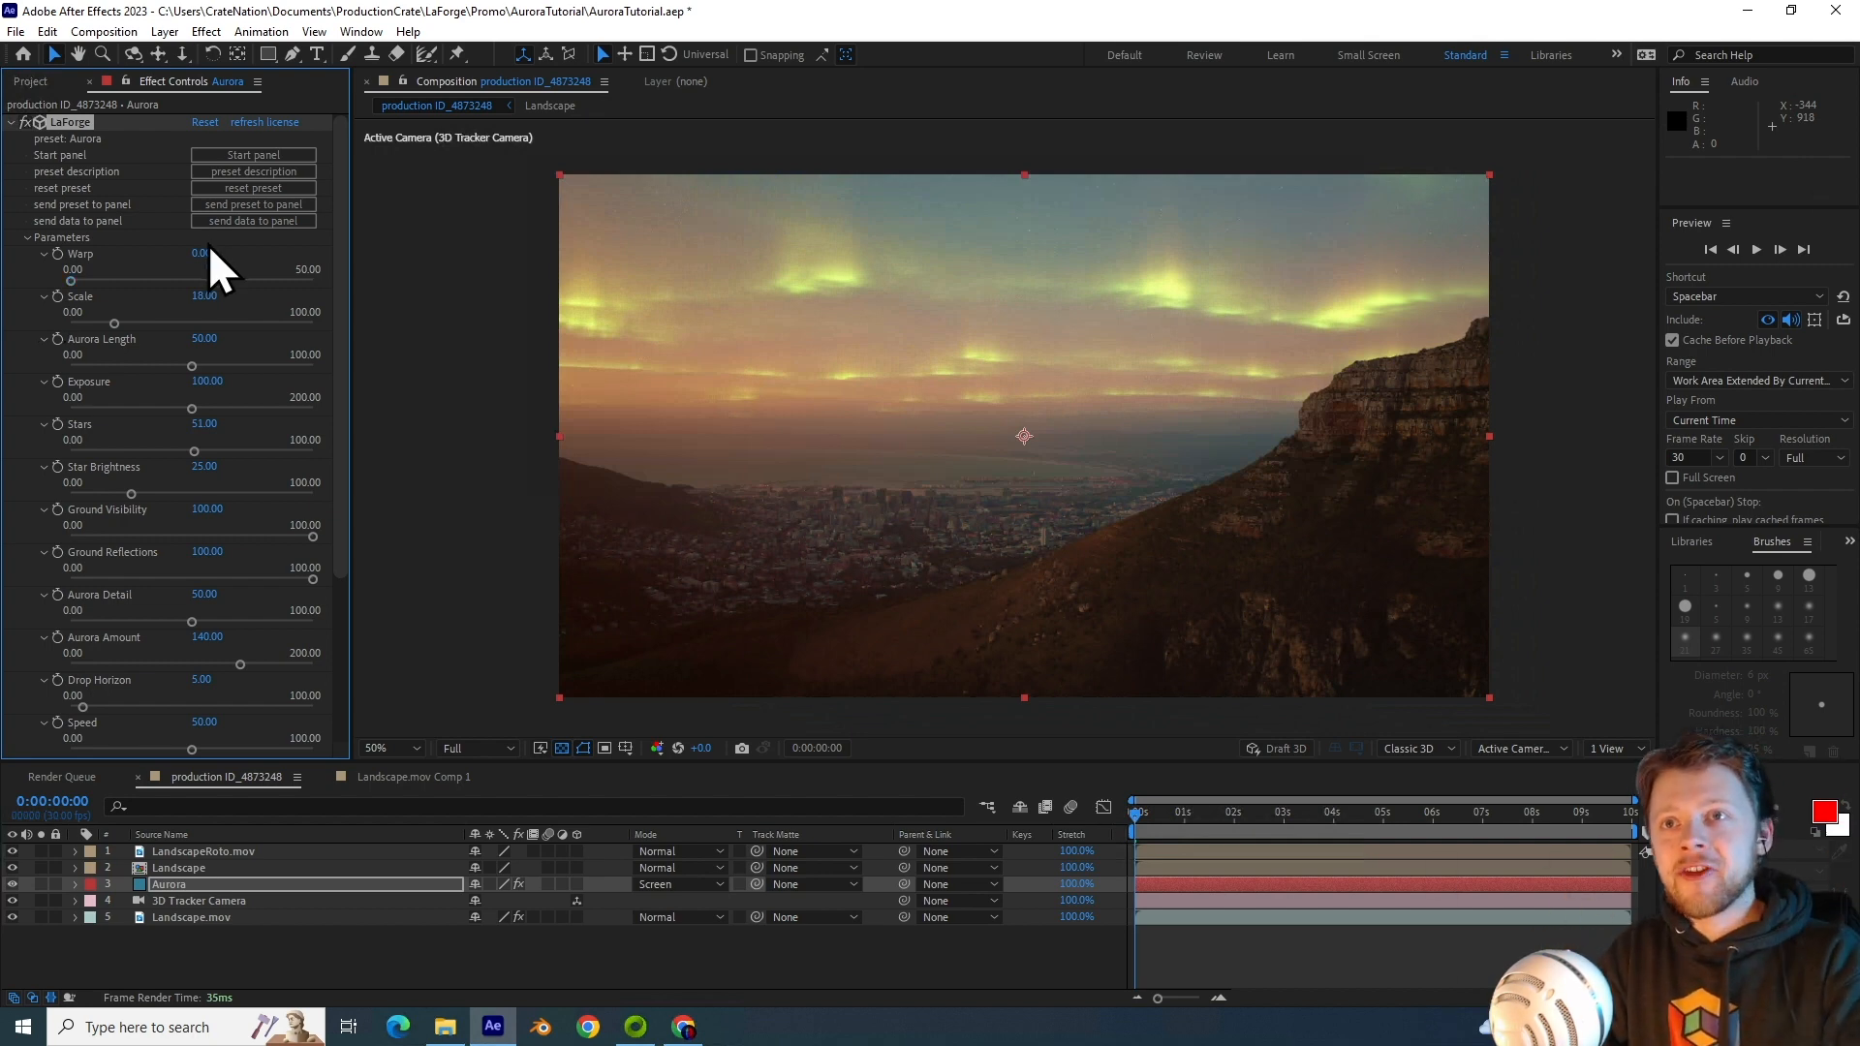
left_click_drag(71, 281, 192, 281)
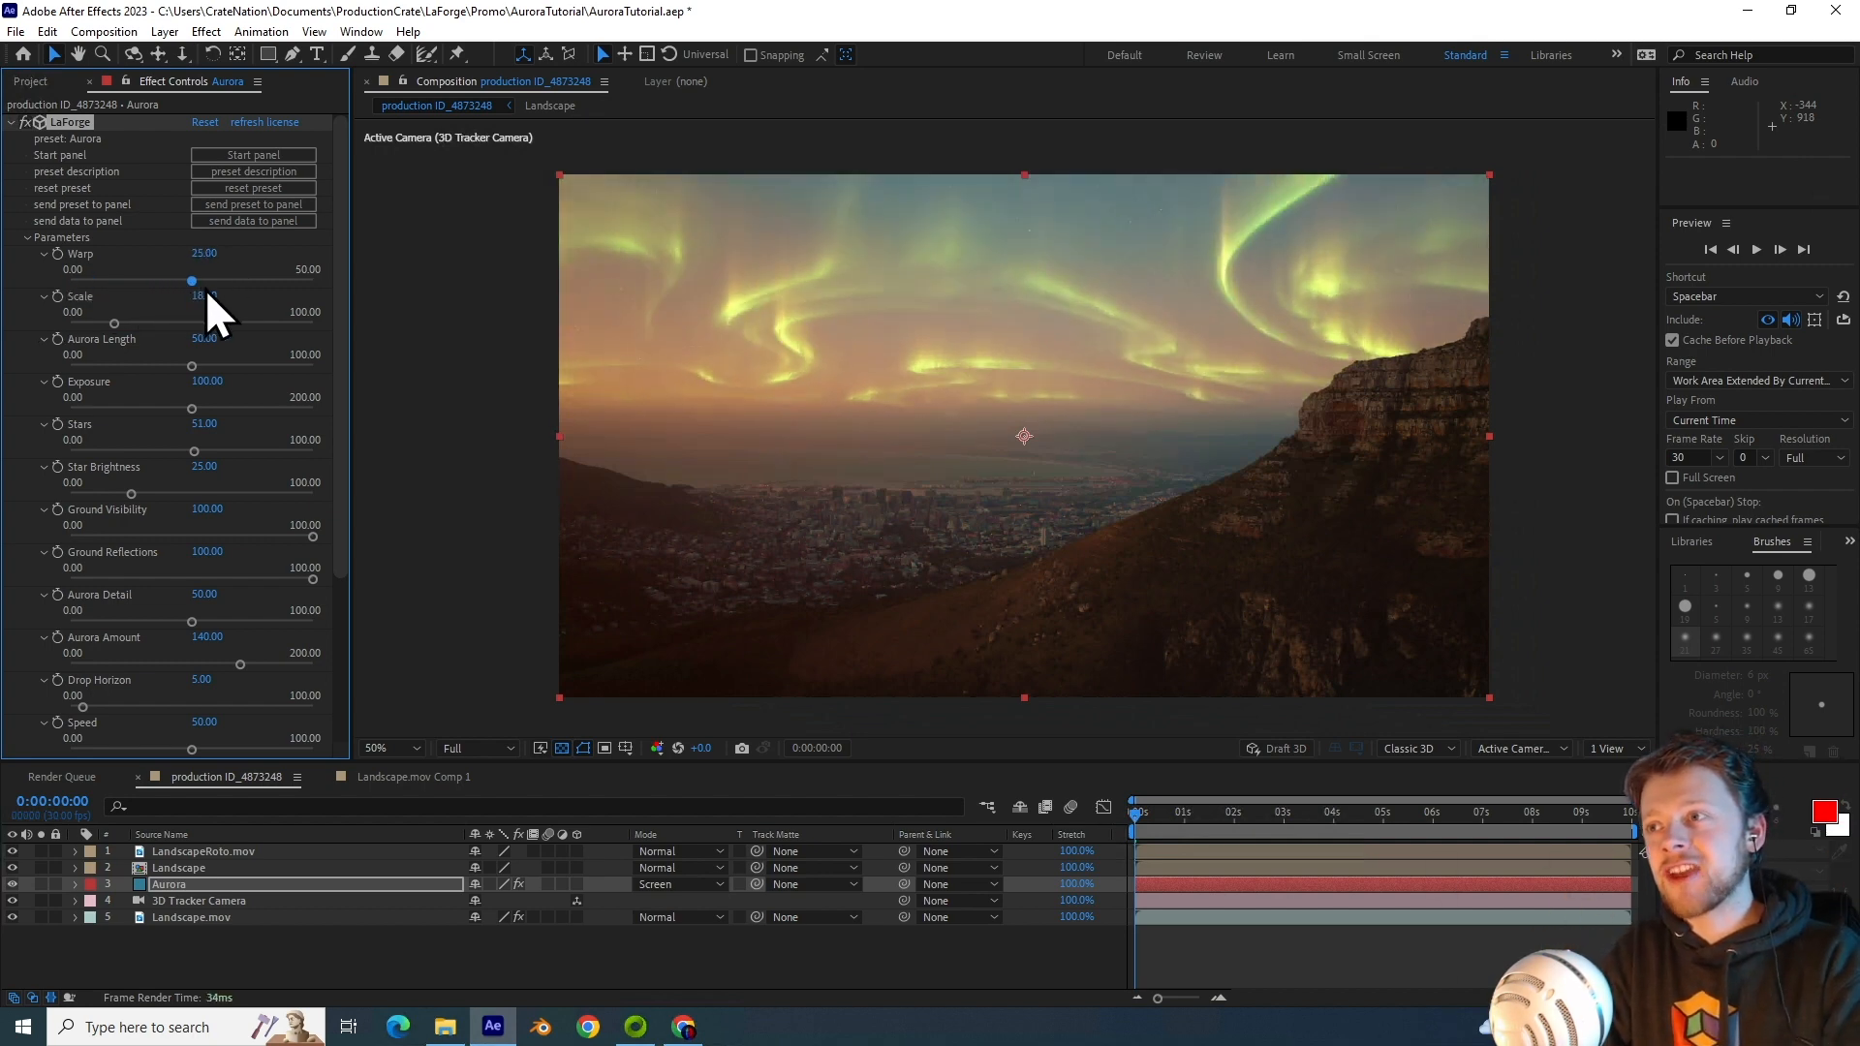
left_click_drag(192, 282, 306, 282)
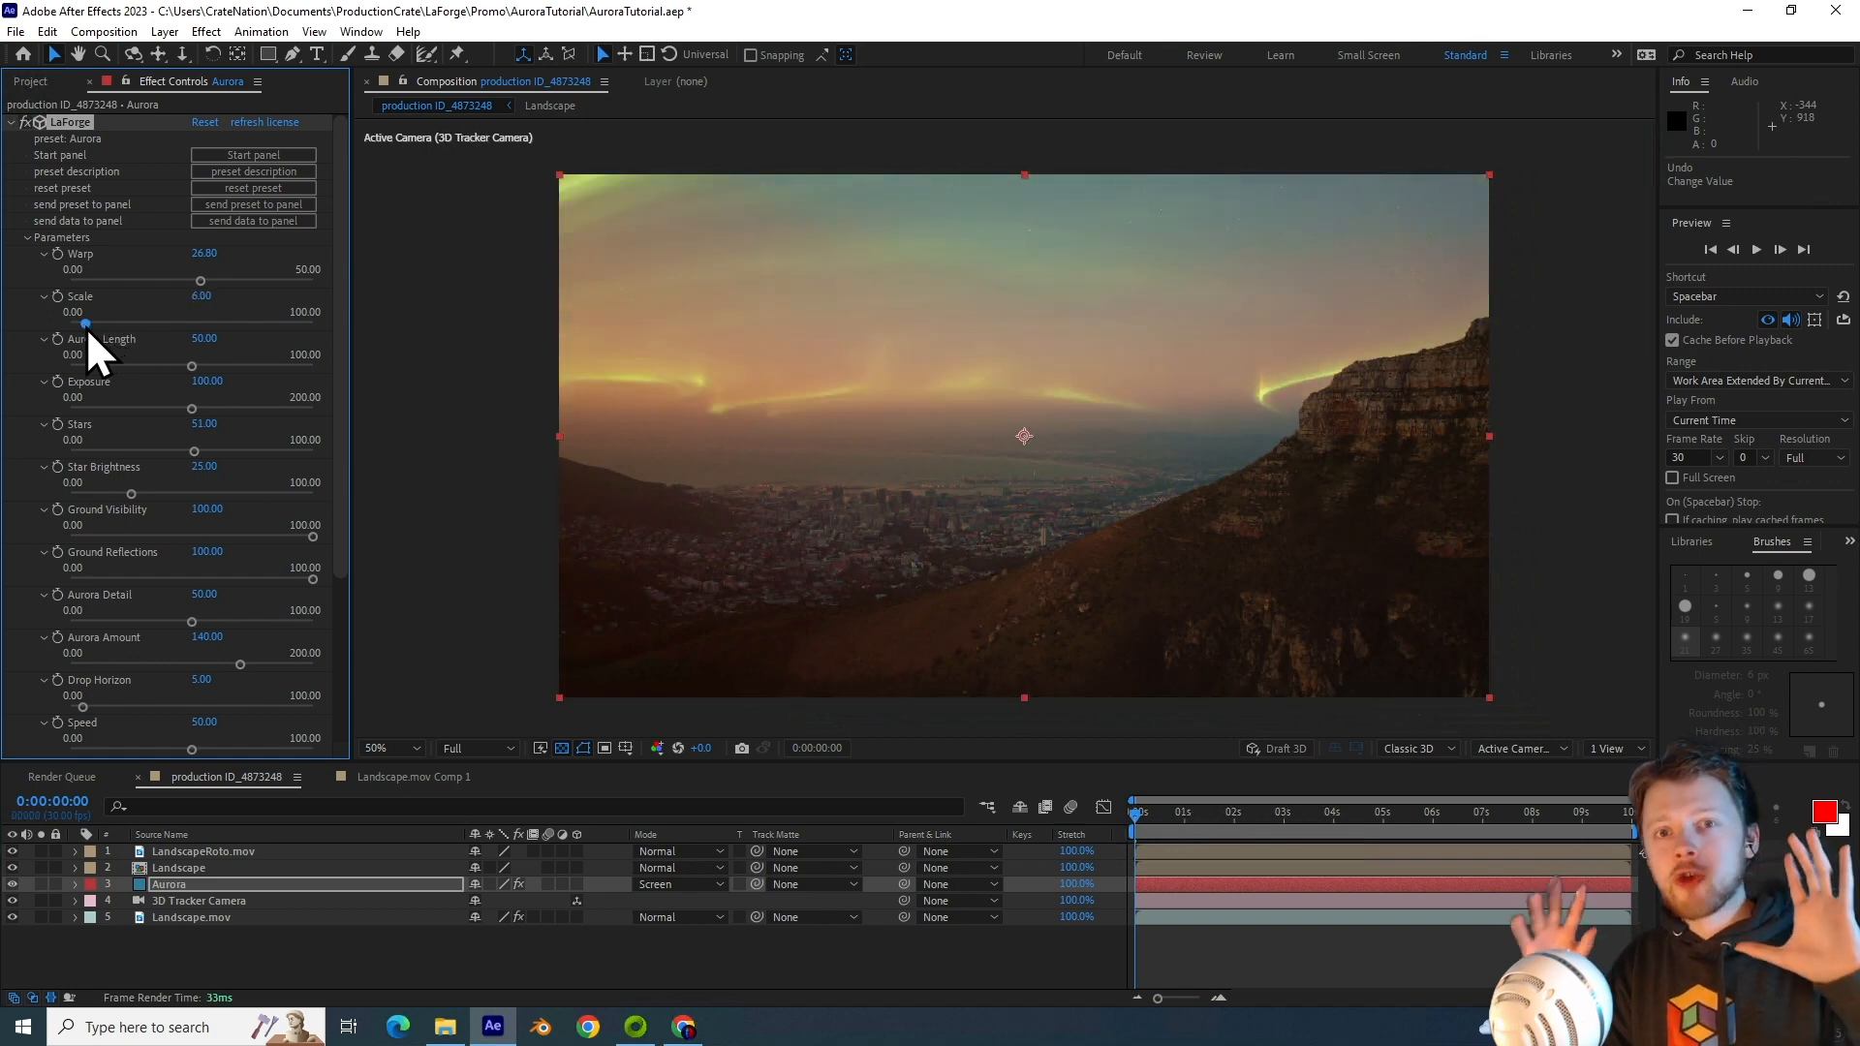
left_click_drag(83, 325, 180, 326)
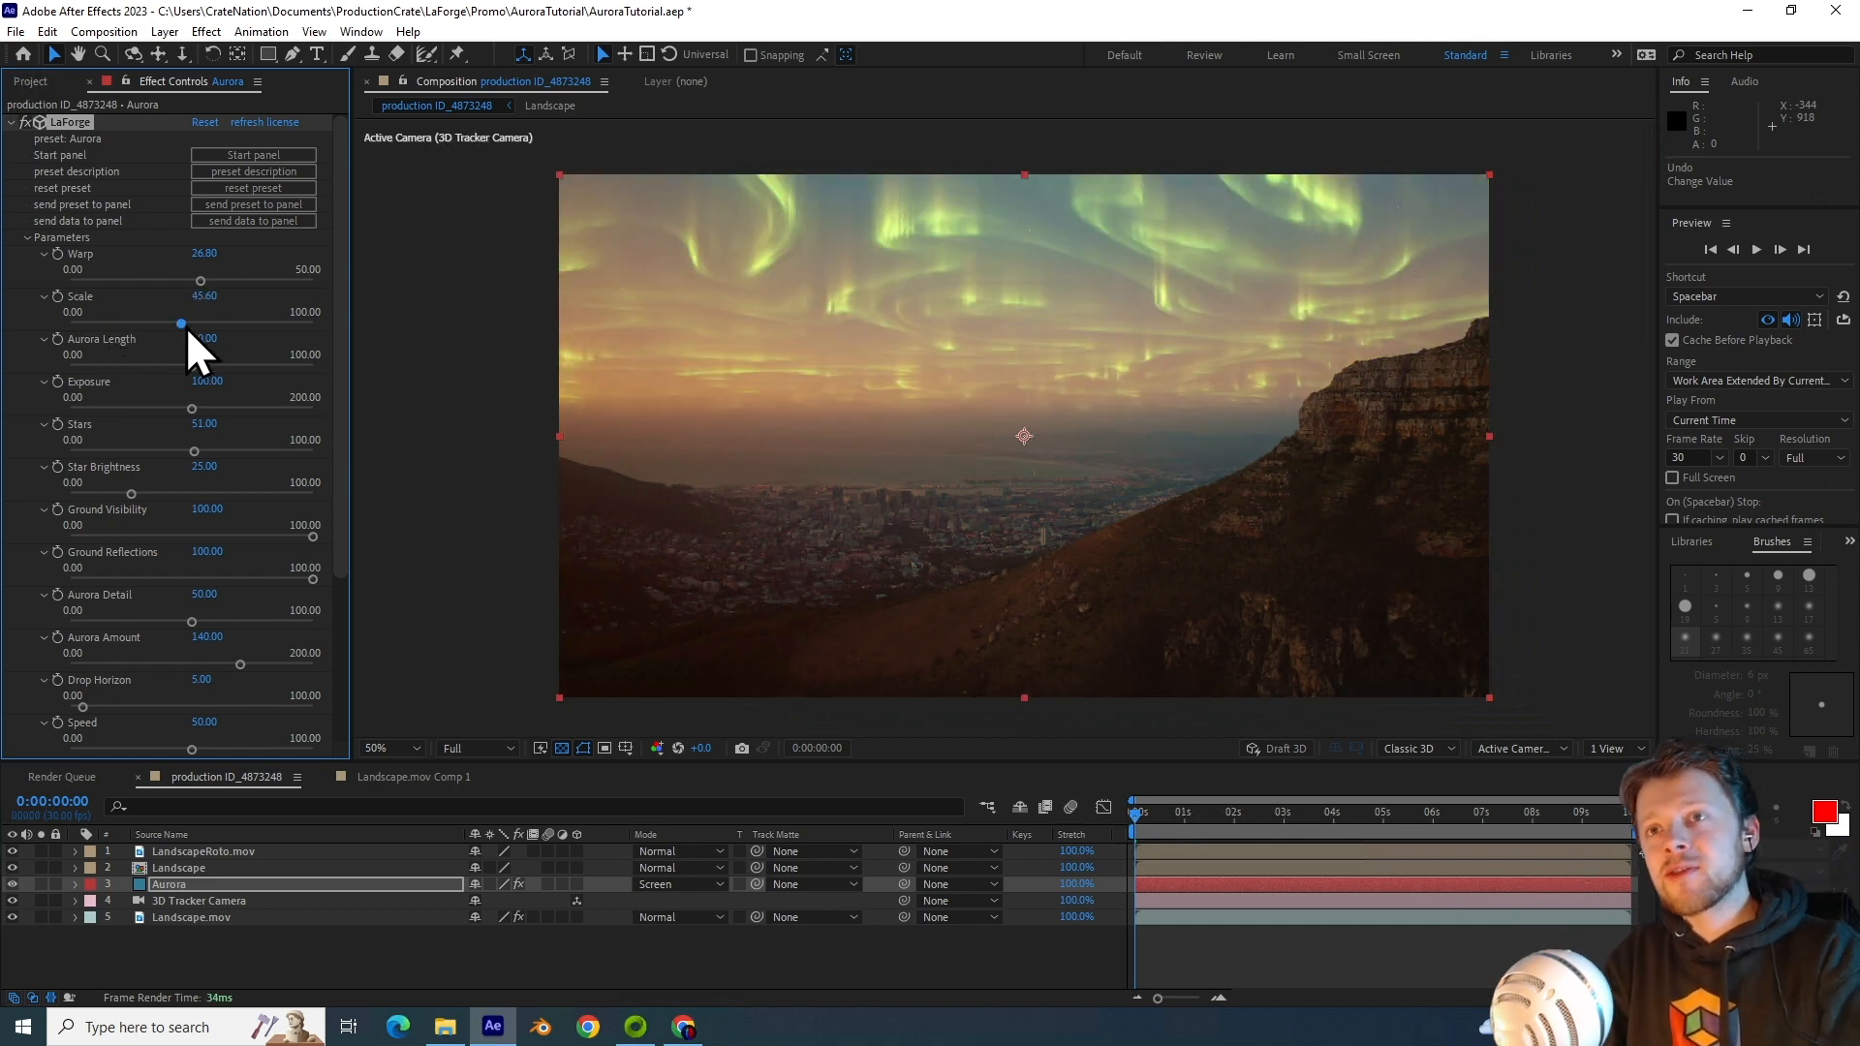
left_click_drag(200, 324, 306, 323)
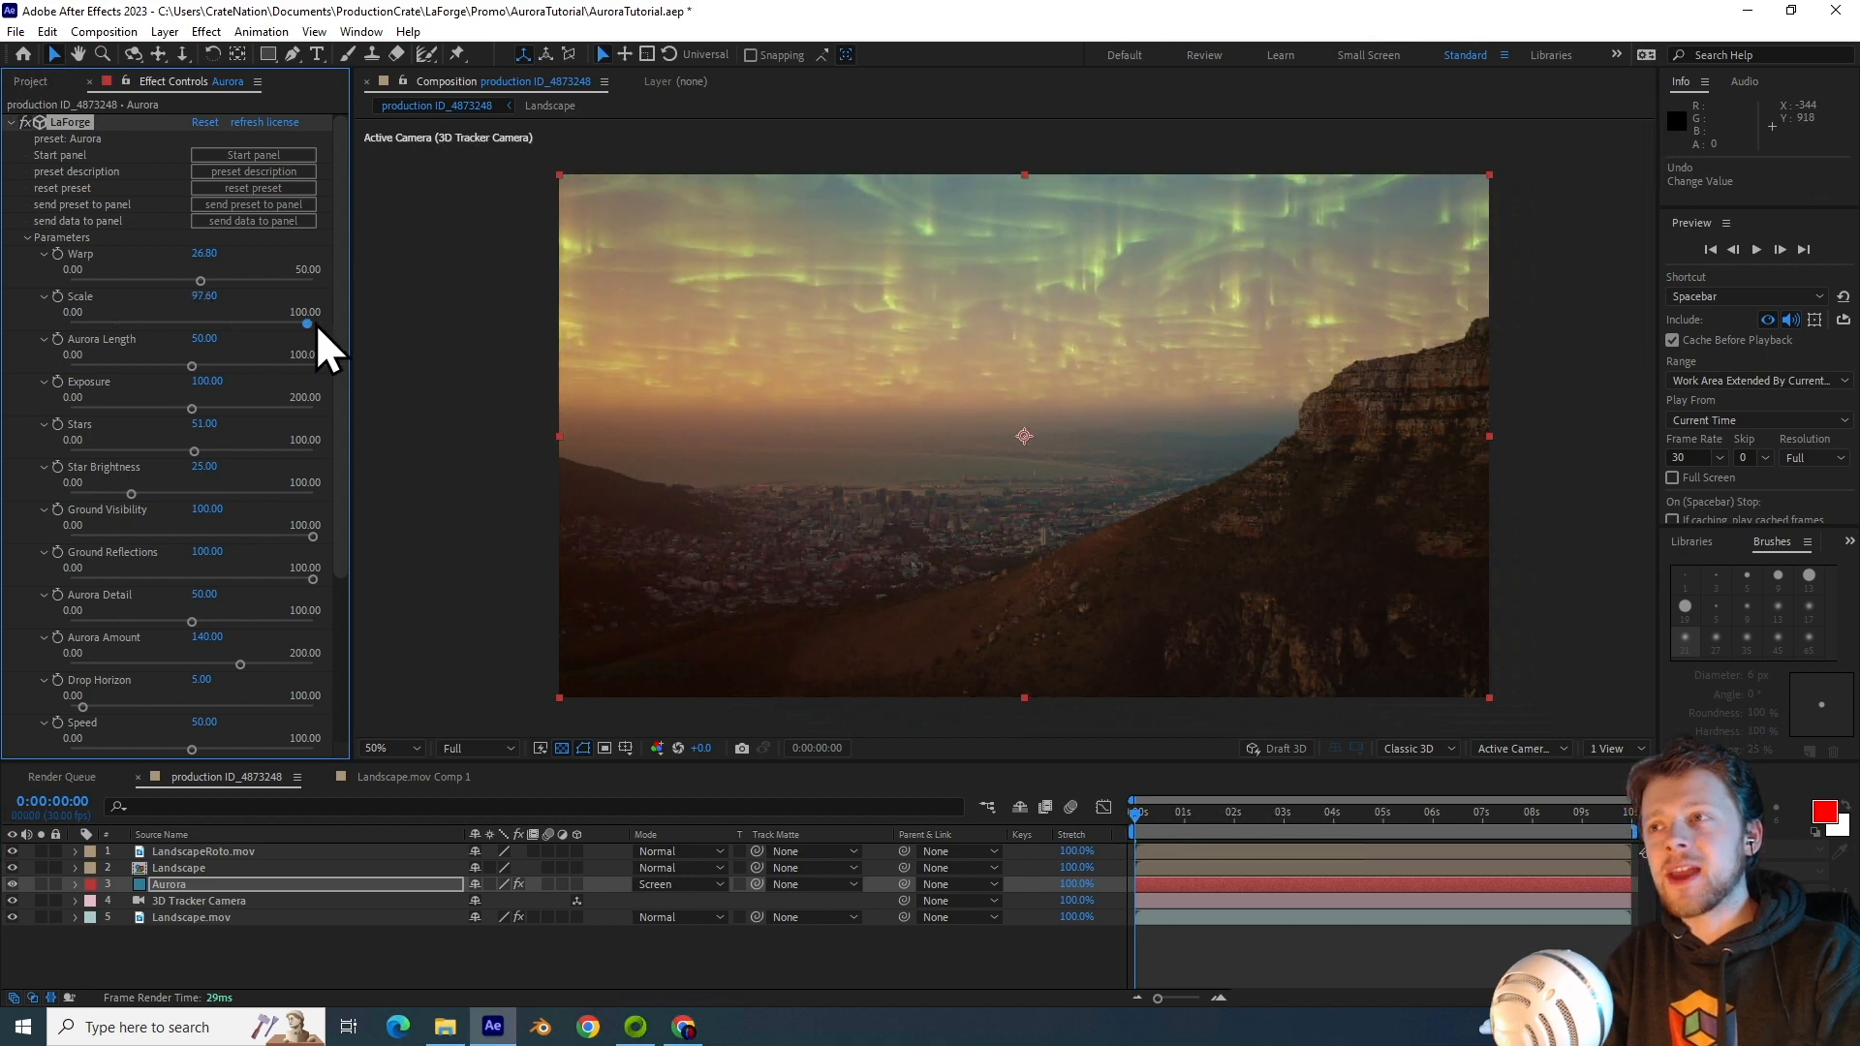
left_click_drag(308, 326, 311, 326)
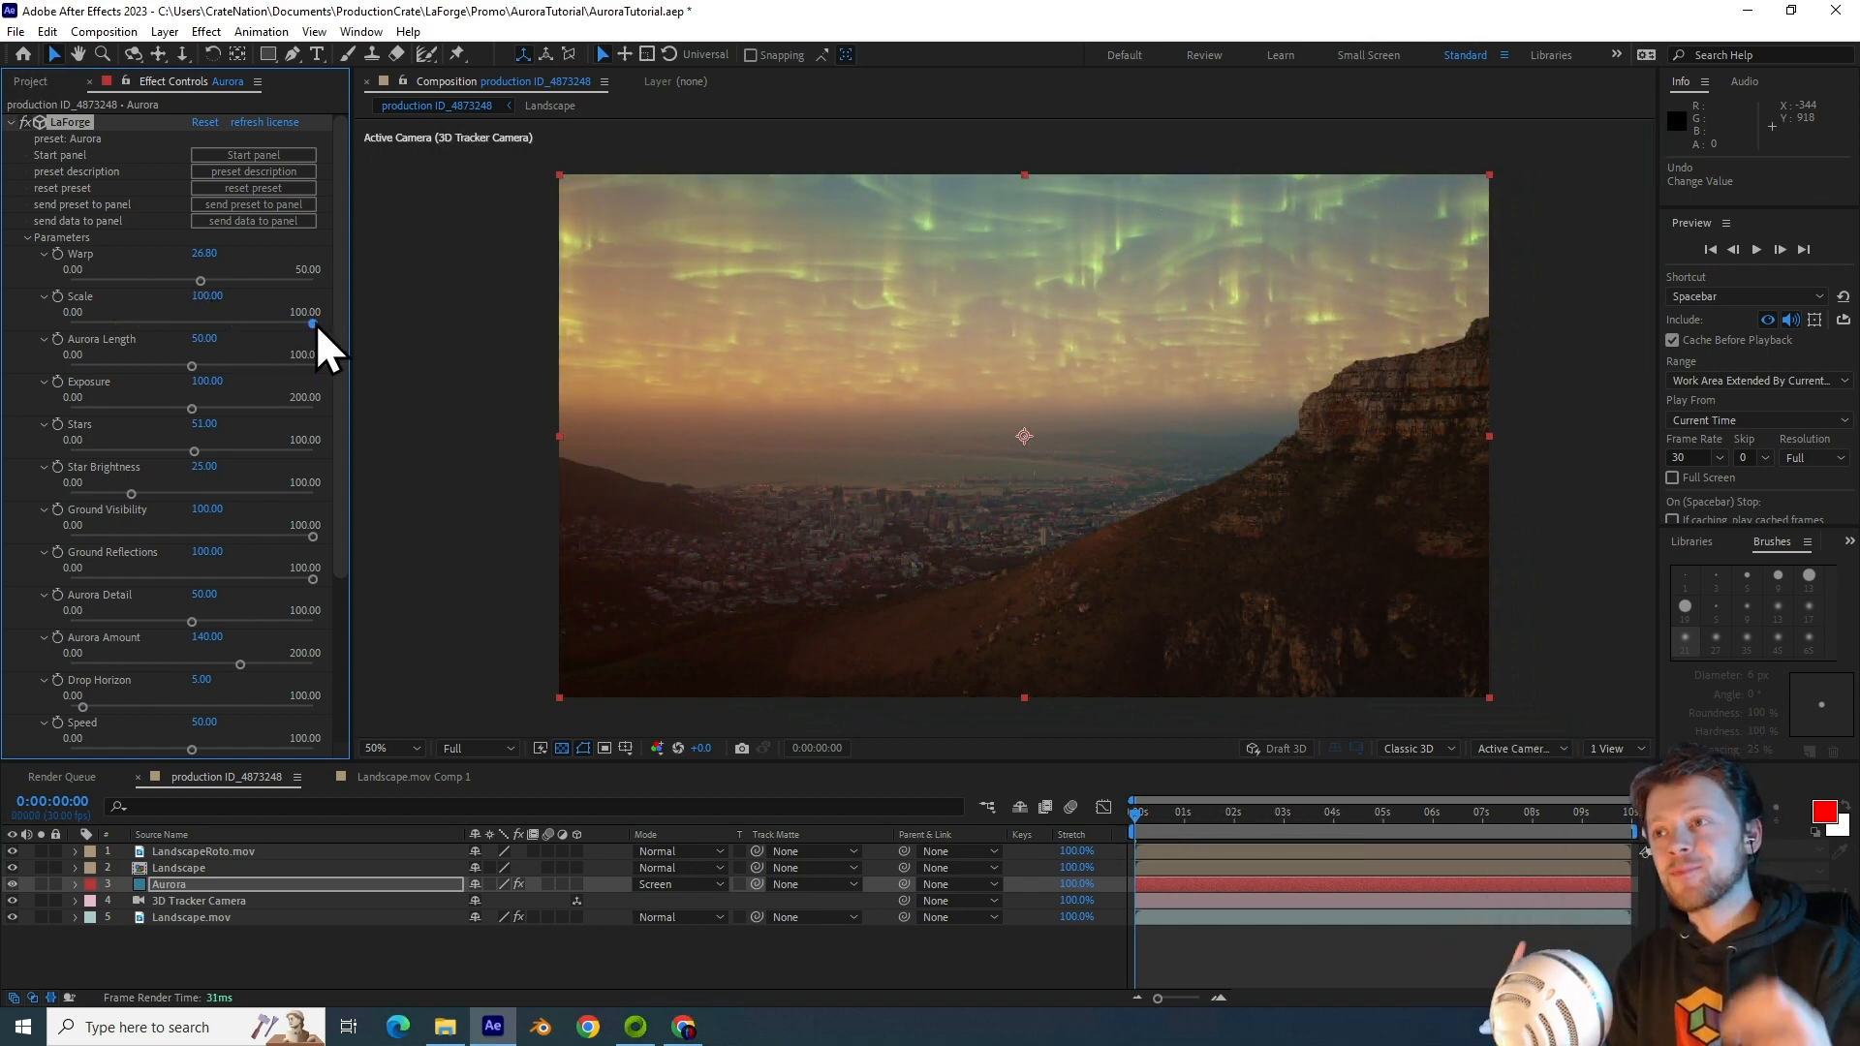
left_click_drag(312, 326, 123, 326)
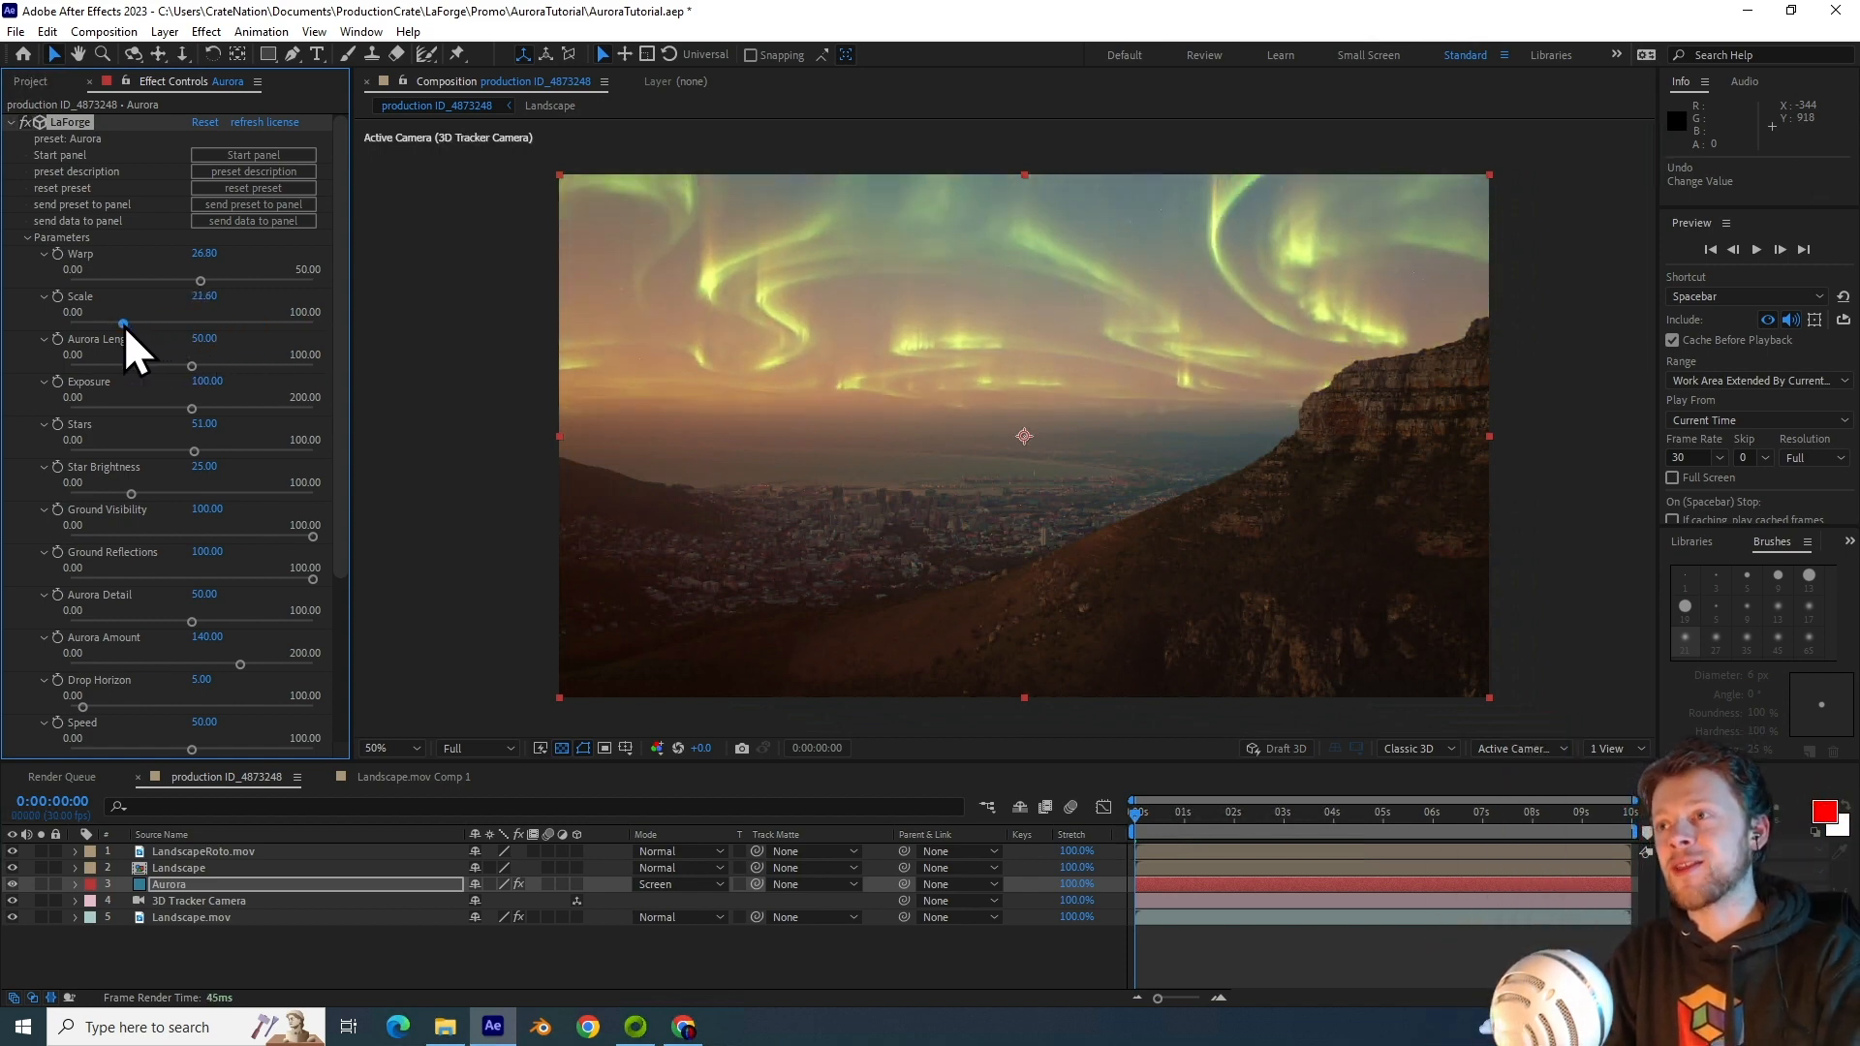
left_click_drag(125, 324, 121, 323)
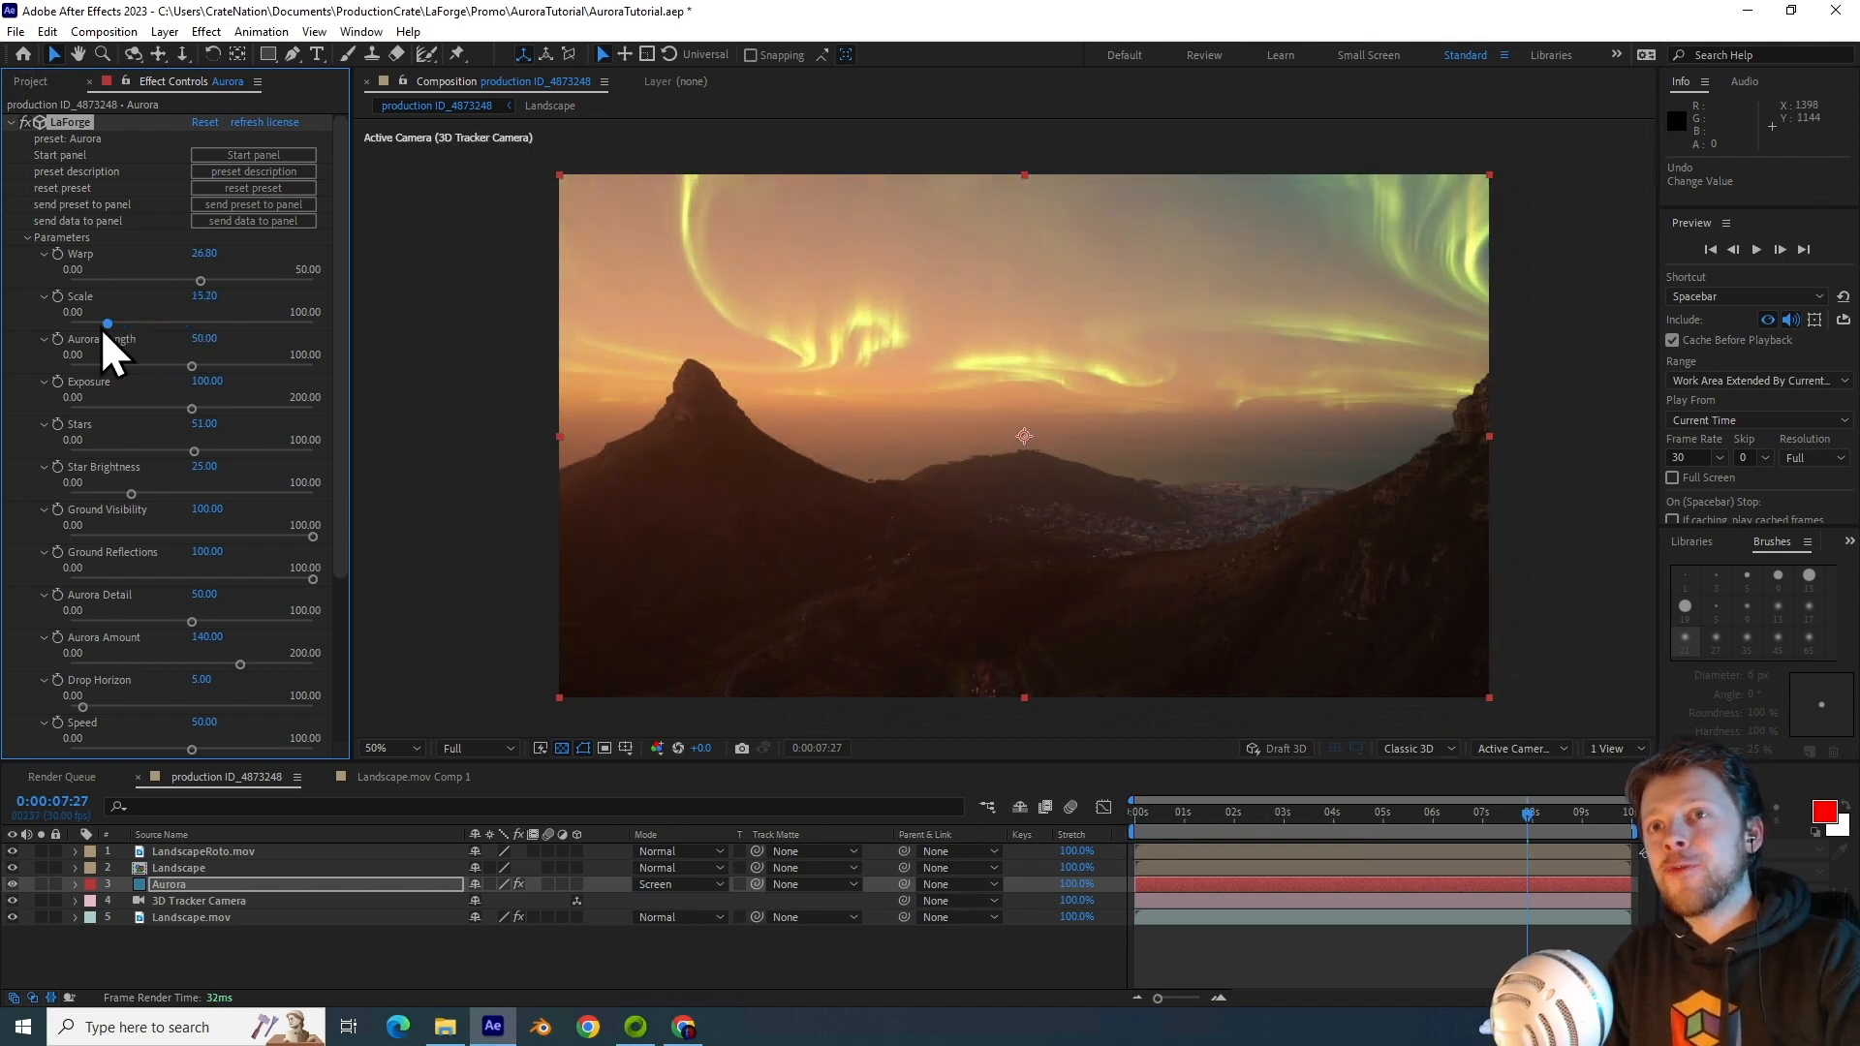
left_click_drag(106, 323, 81, 324)
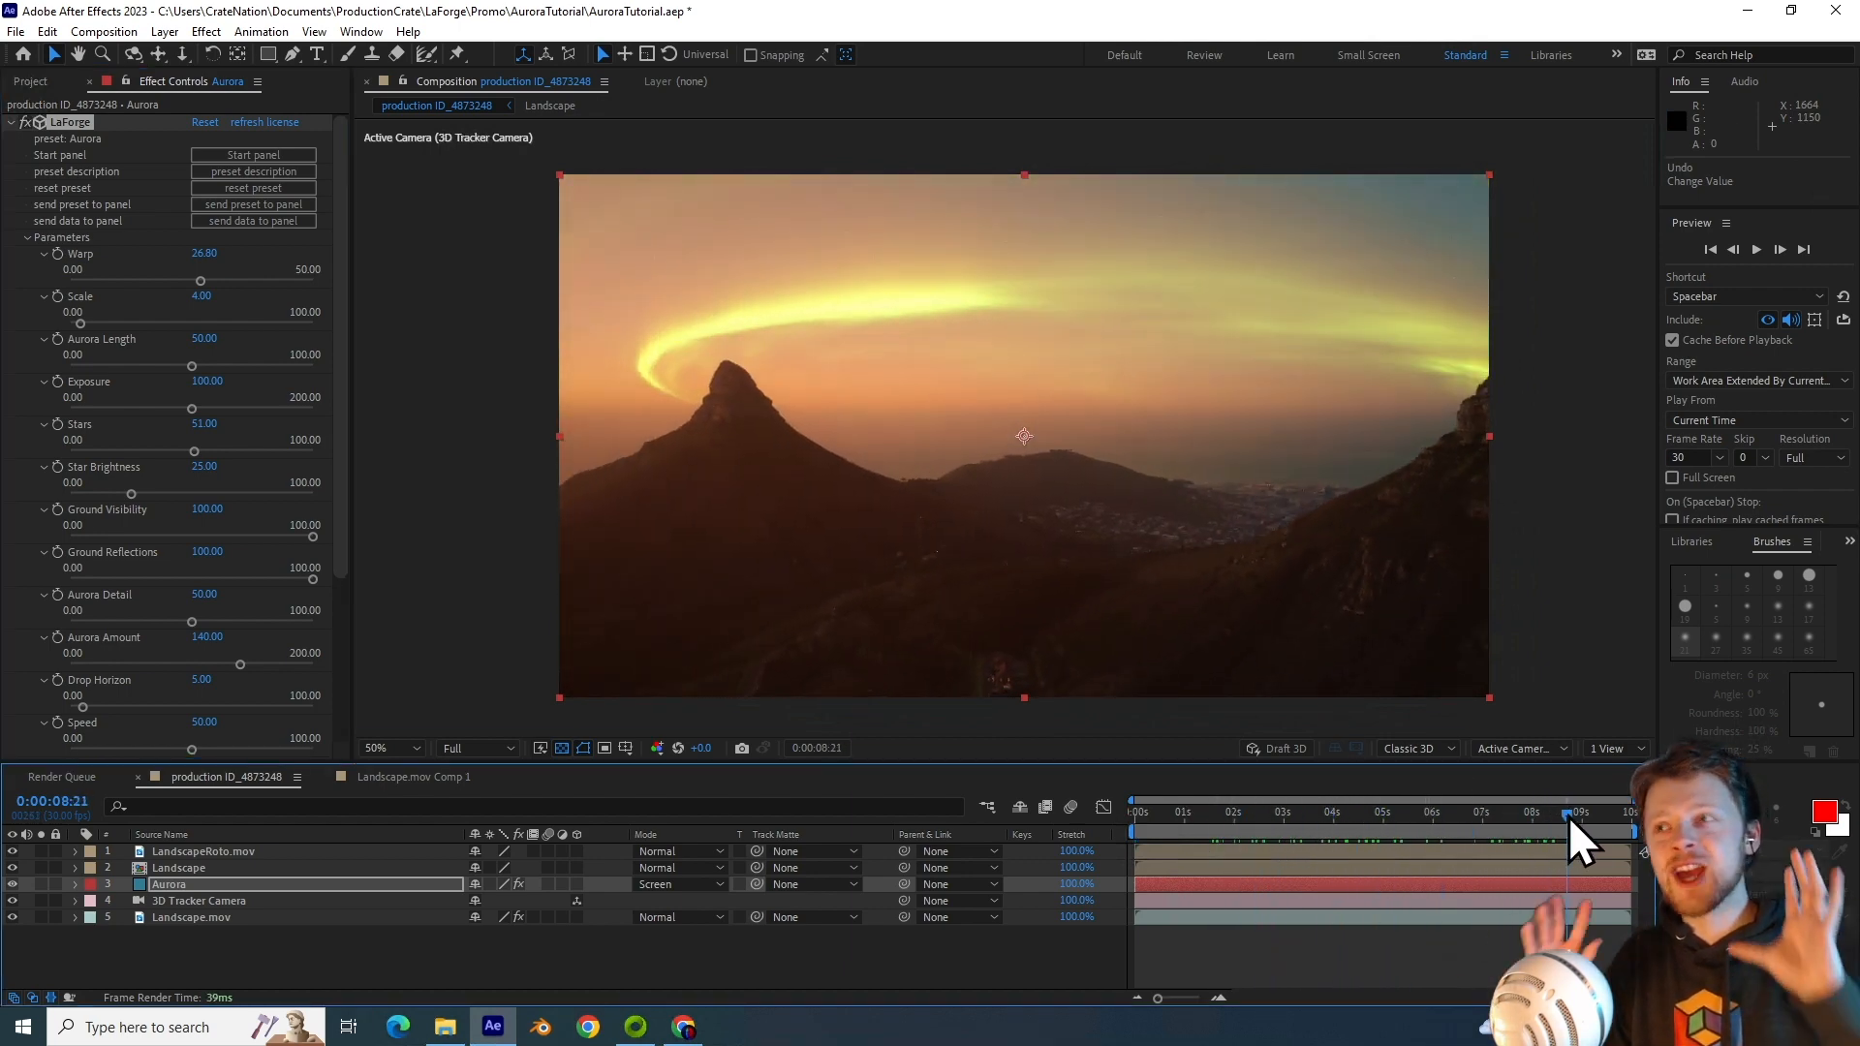
mouse_move(1277, 748)
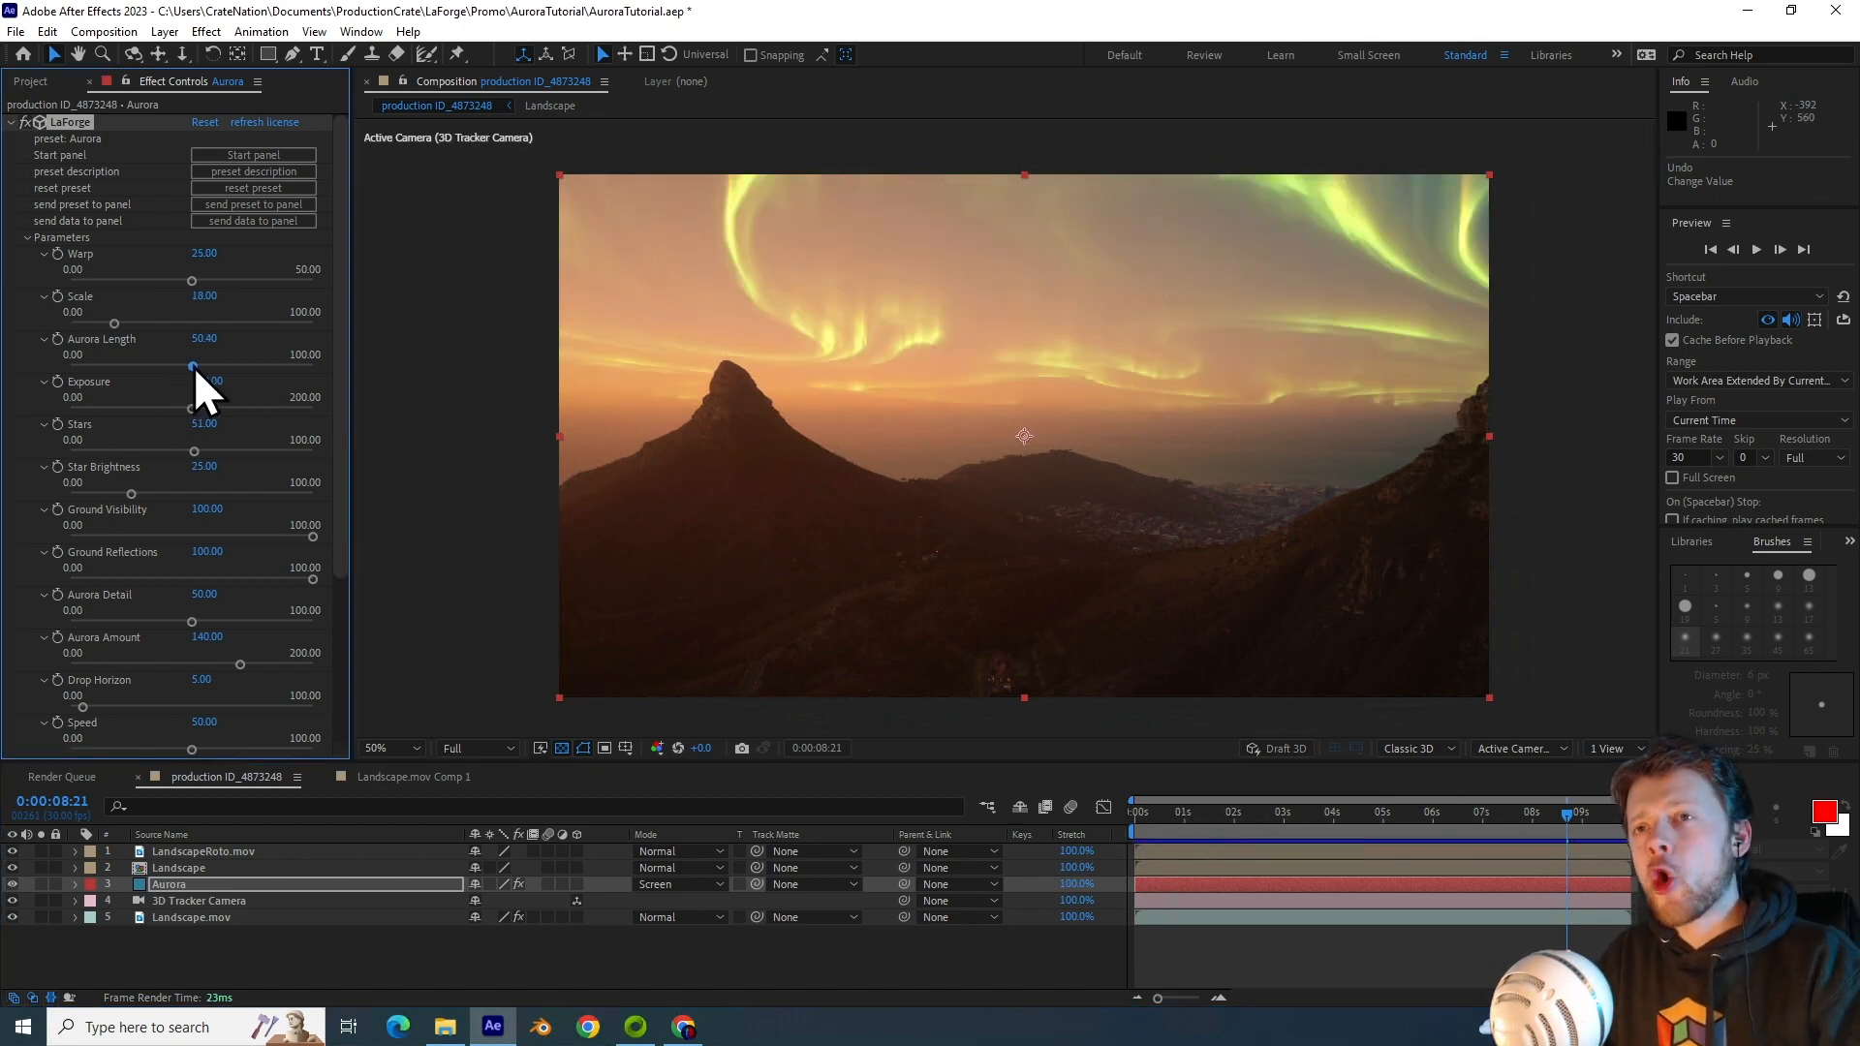
Step: Adjust the aurora length slider in Effect Controls
left_click_drag(193, 368, 74, 368)
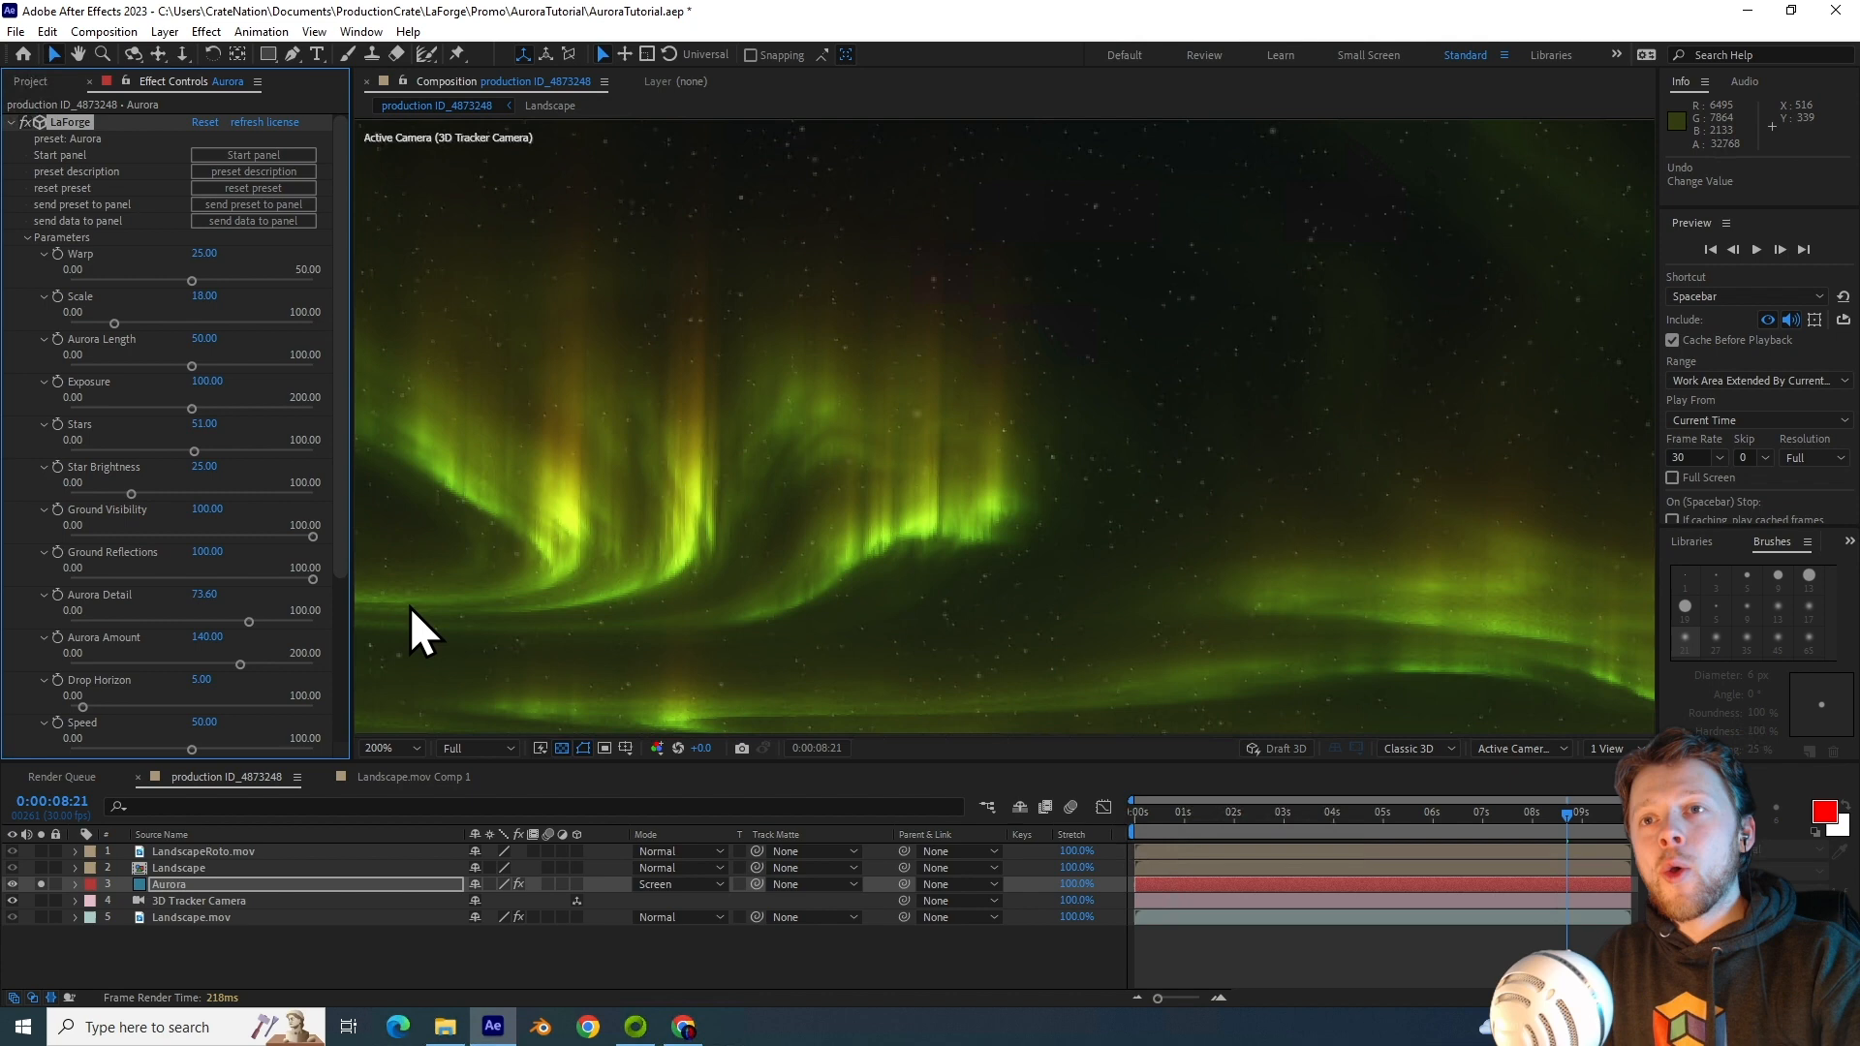
mouse_move(184, 637)
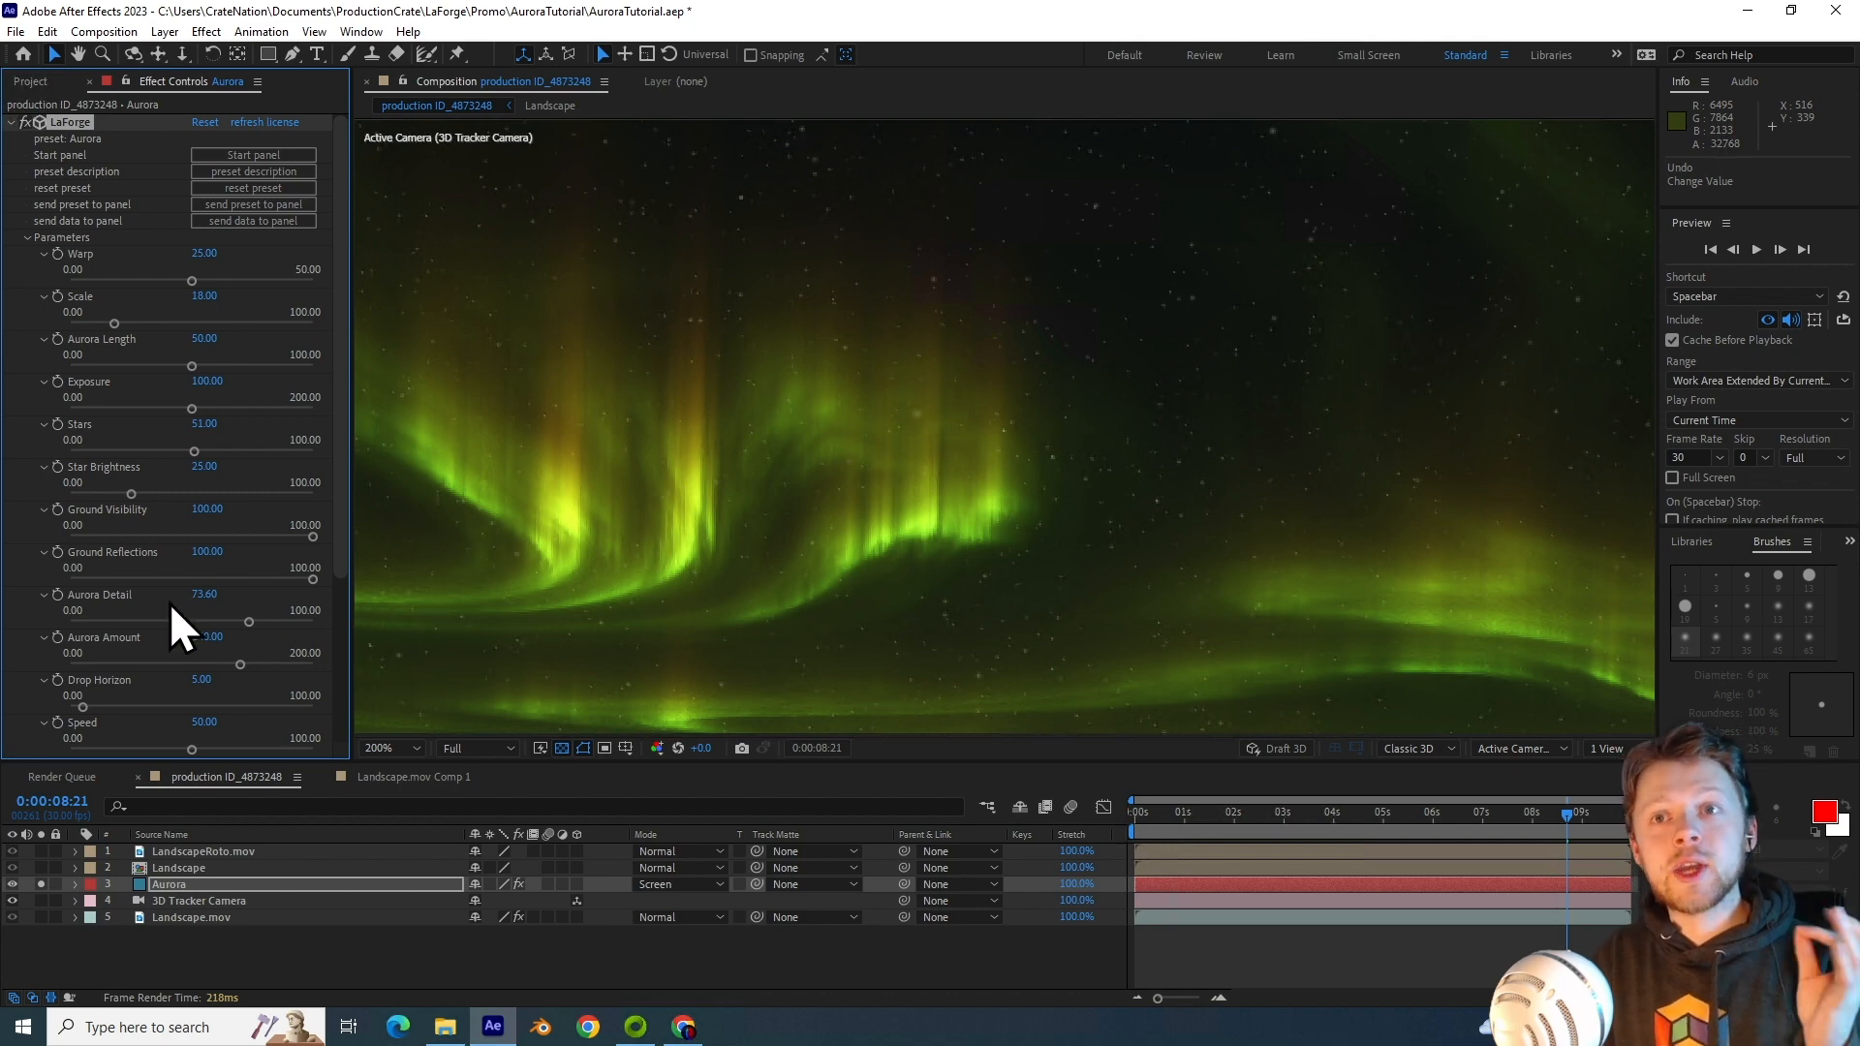
Step: Try aurora detail at about 48, 68 and 16, then return it to 50
left_click_drag(247, 622, 184, 622)
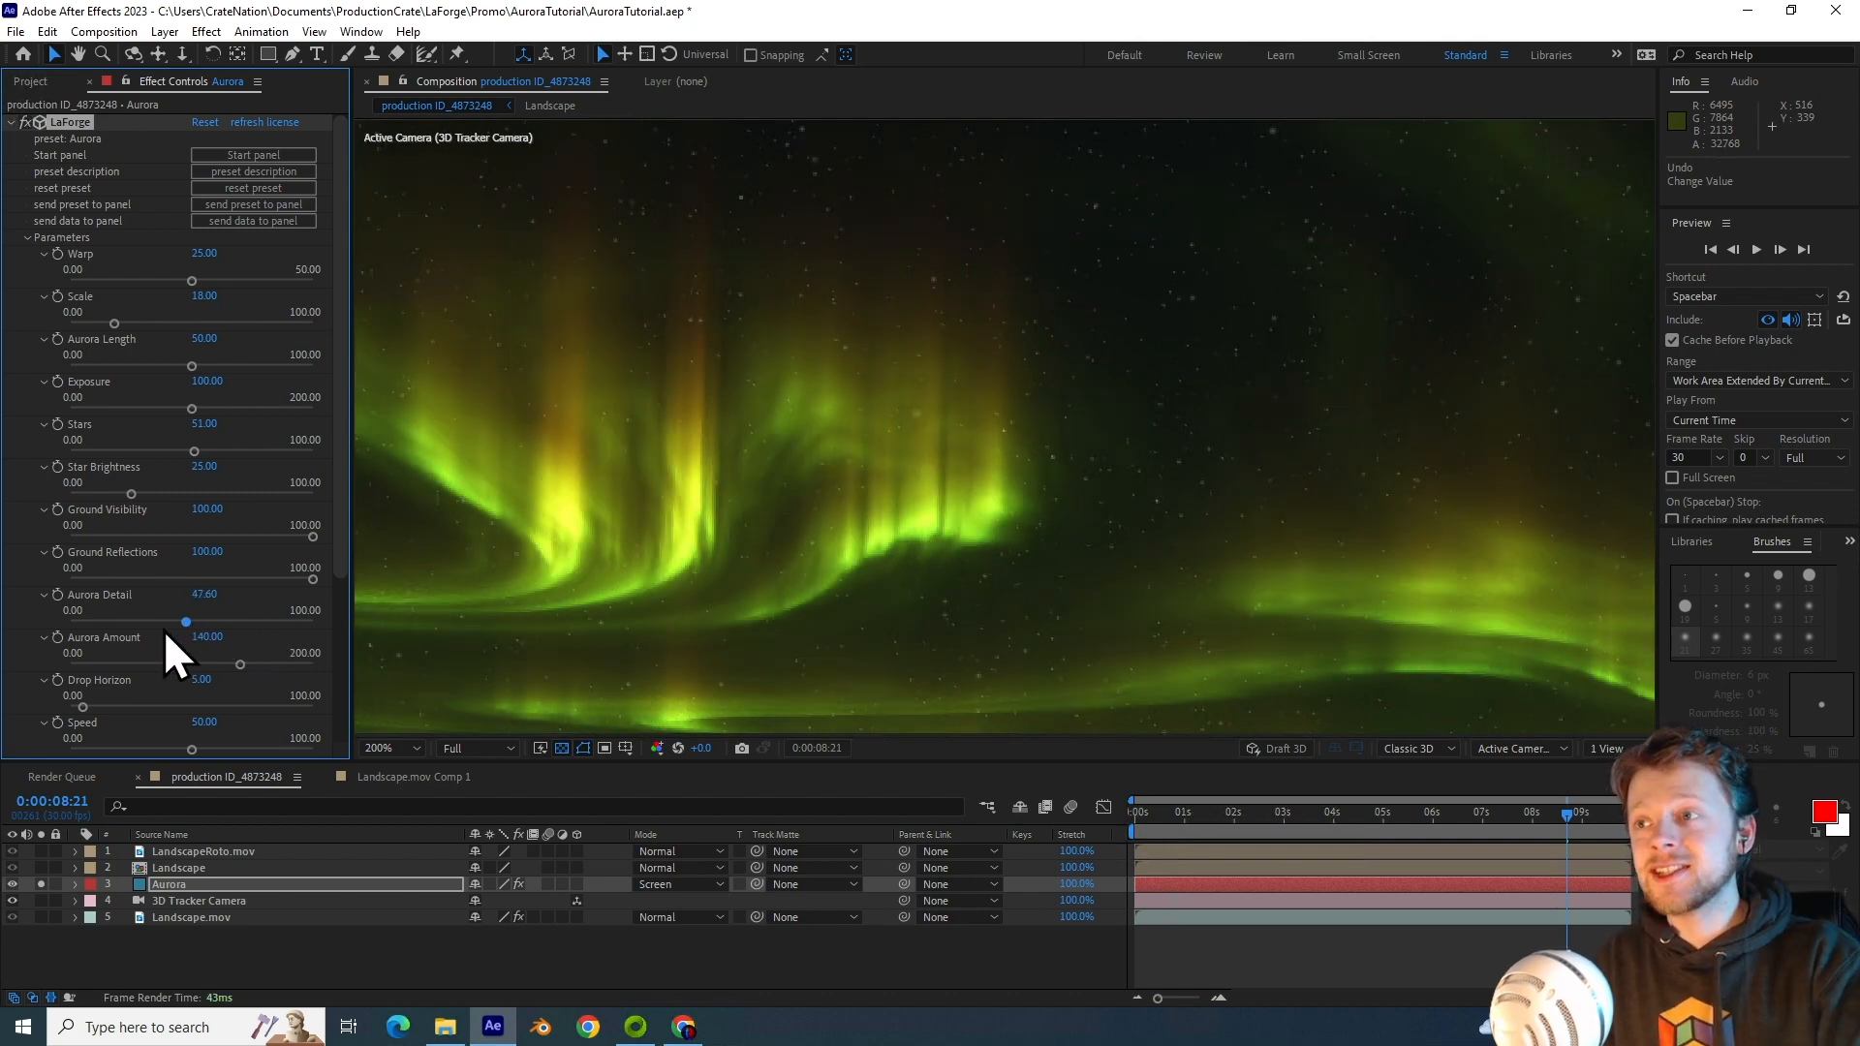
left_click_drag(184, 622, 234, 622)
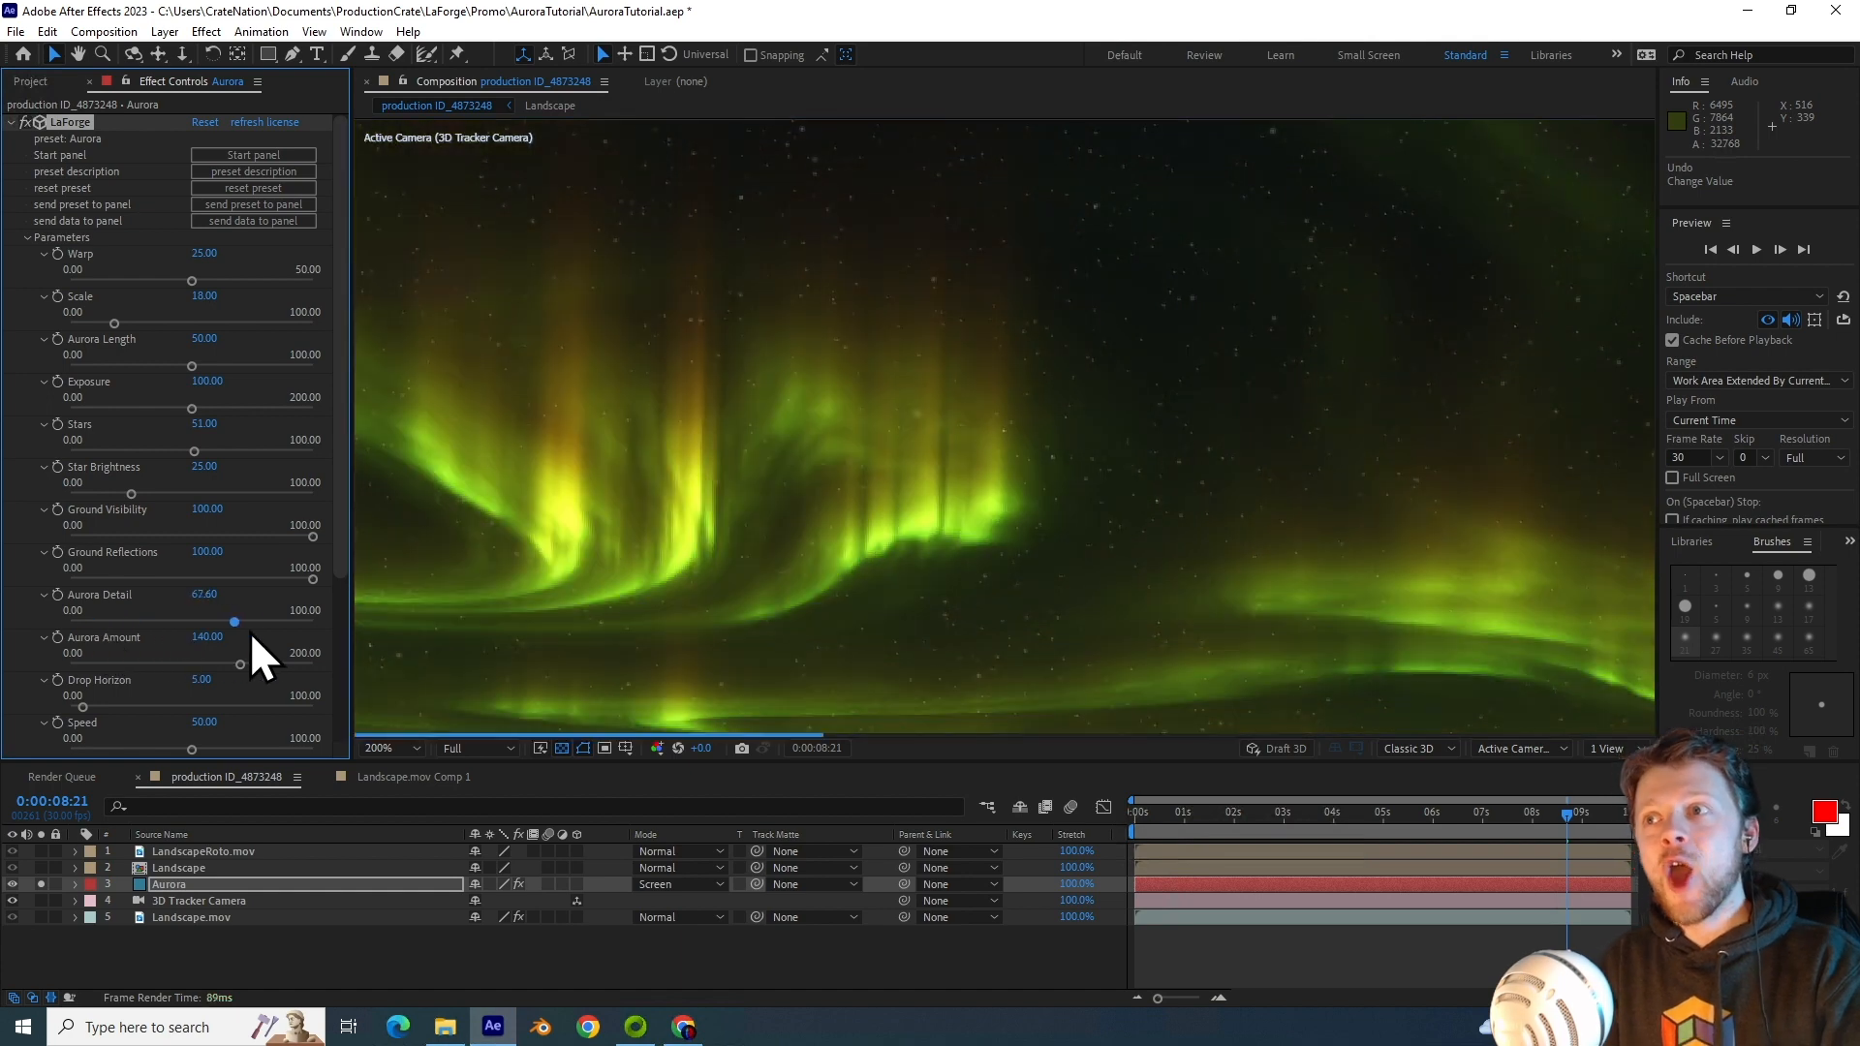
left_click_drag(233, 621, 107, 622)
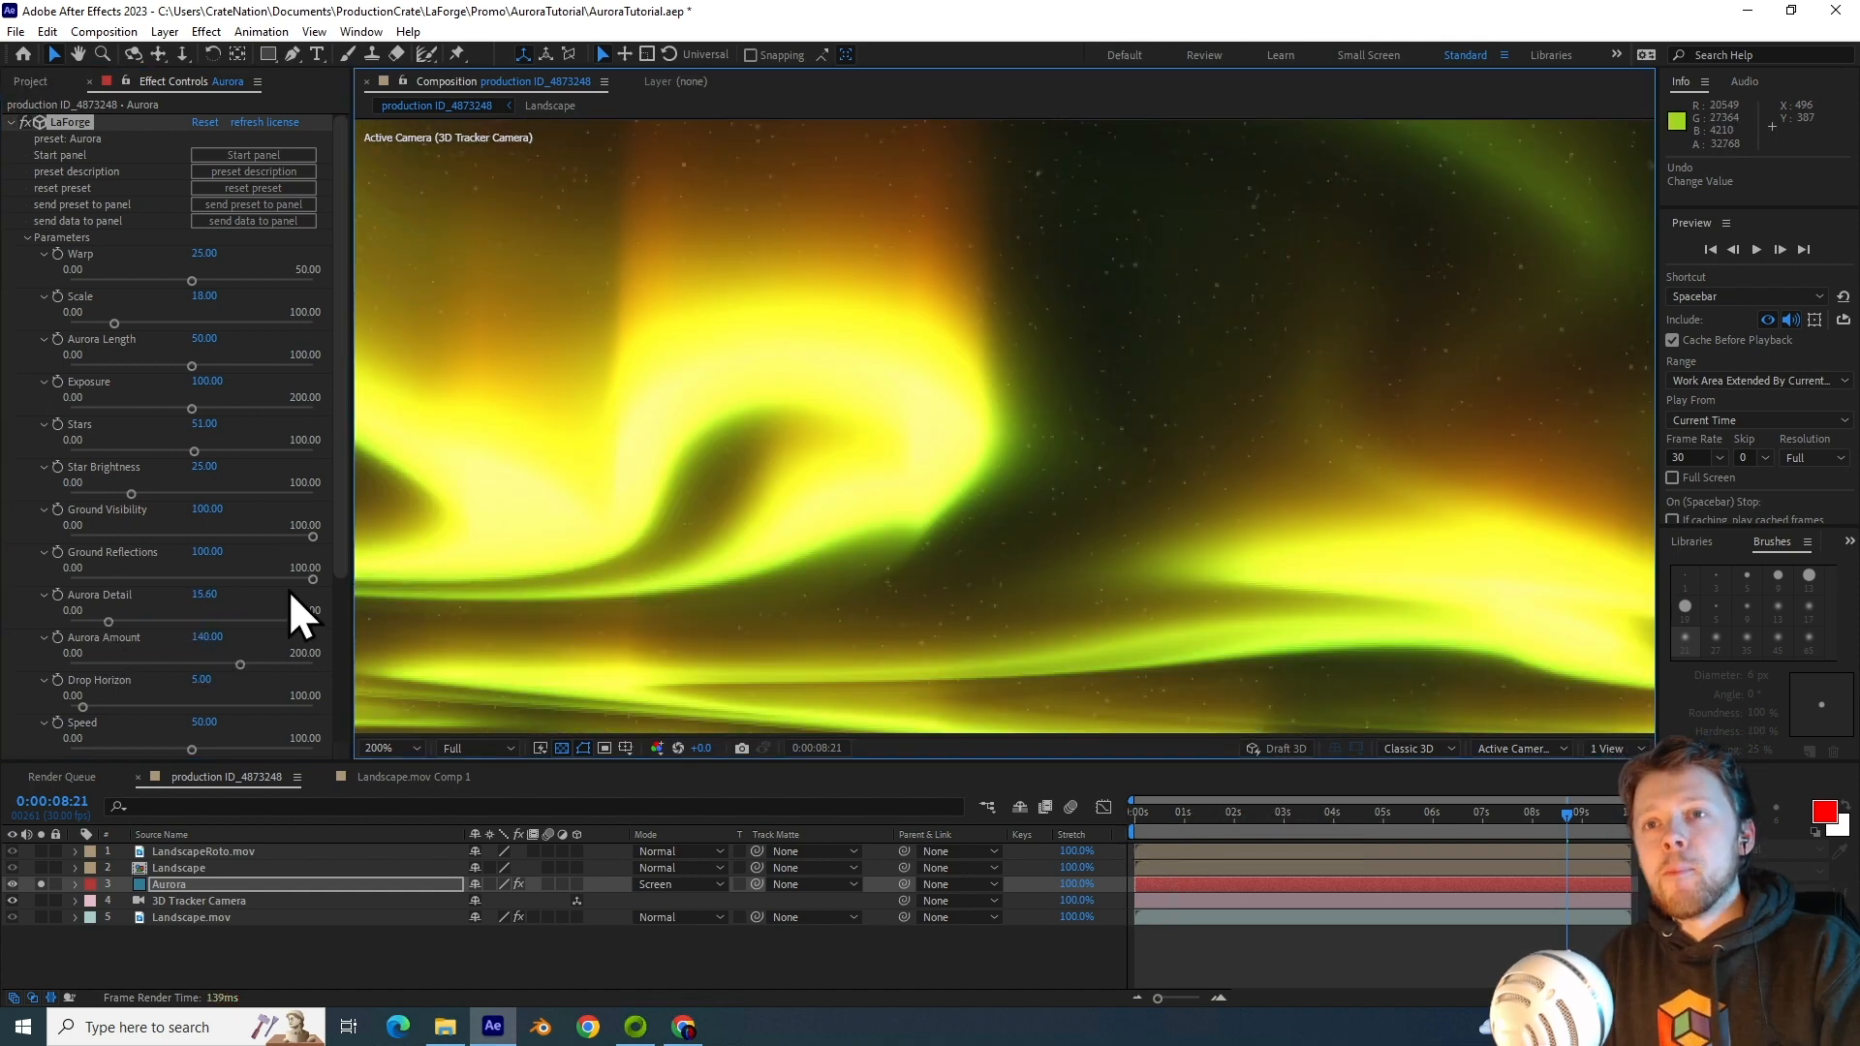
left_click_drag(107, 623, 291, 622)
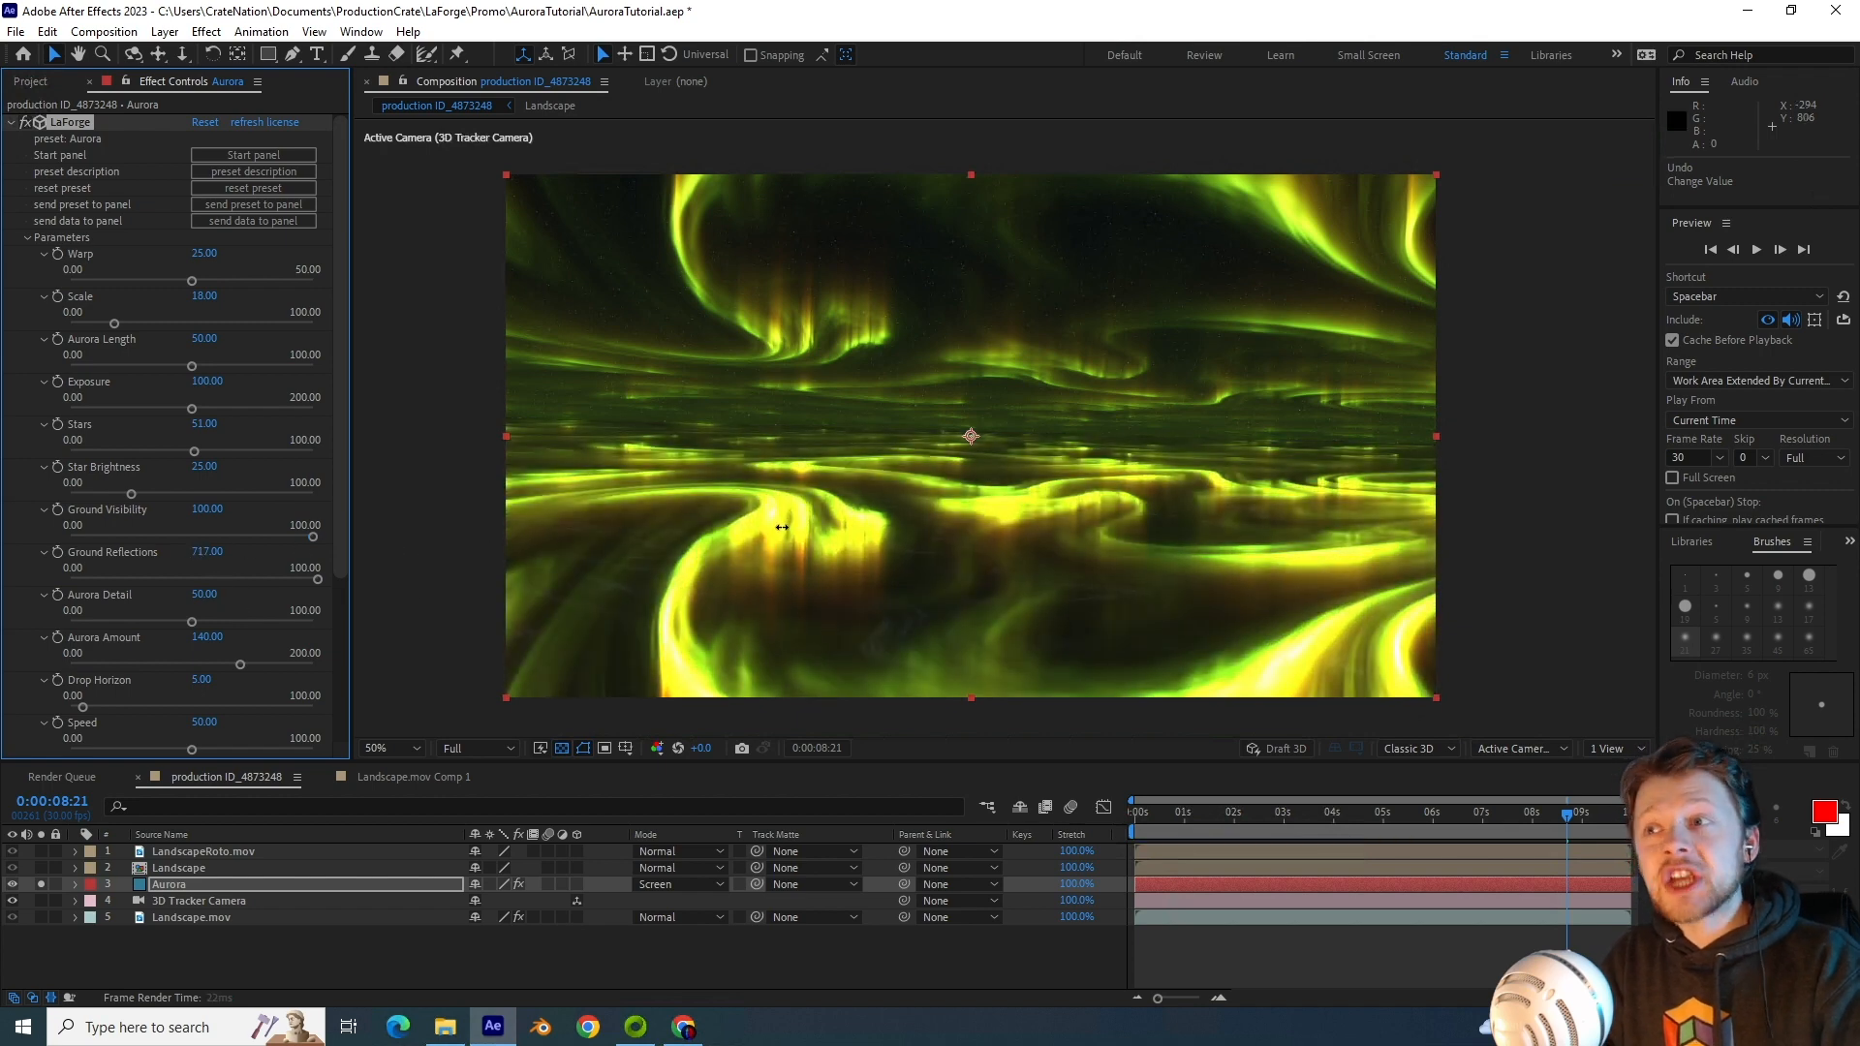
Step: Lower the aurora ground reflections to about 64
left_click_drag(352, 579, 224, 579)
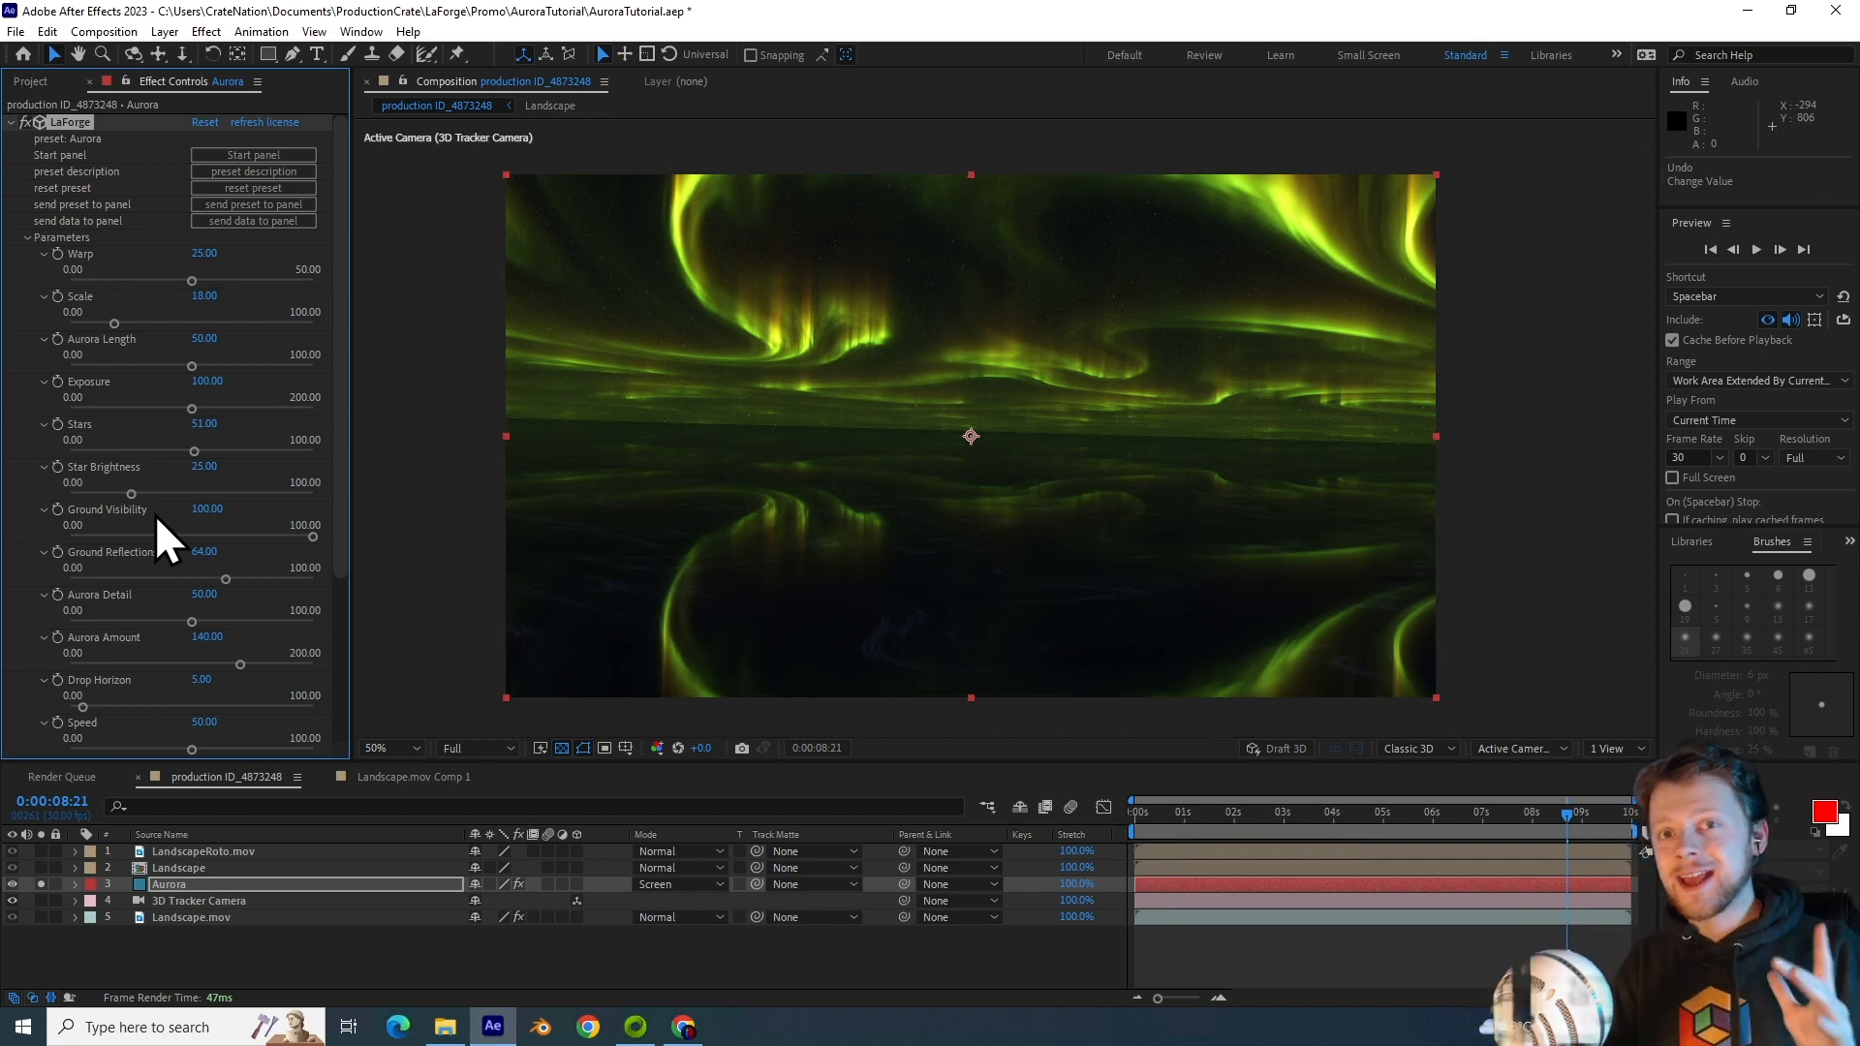
mouse_move(1213, 632)
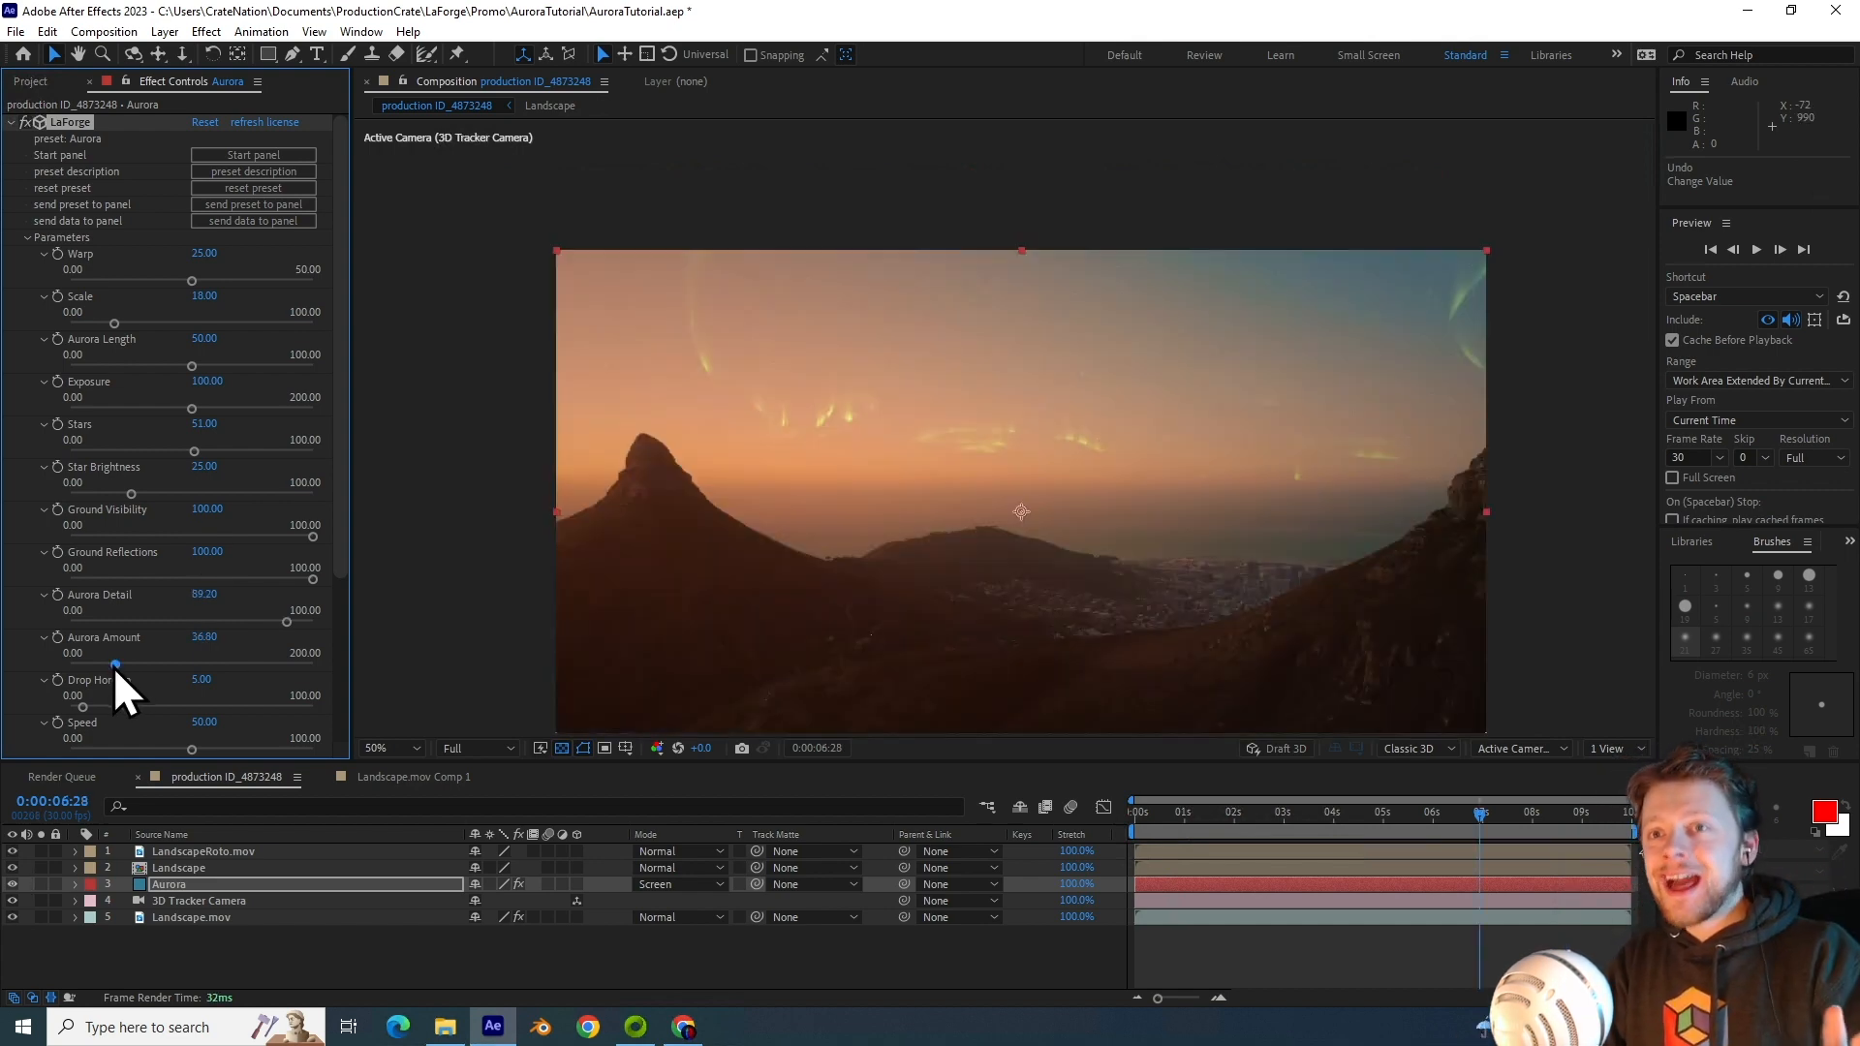
left_click_drag(115, 665, 178, 664)
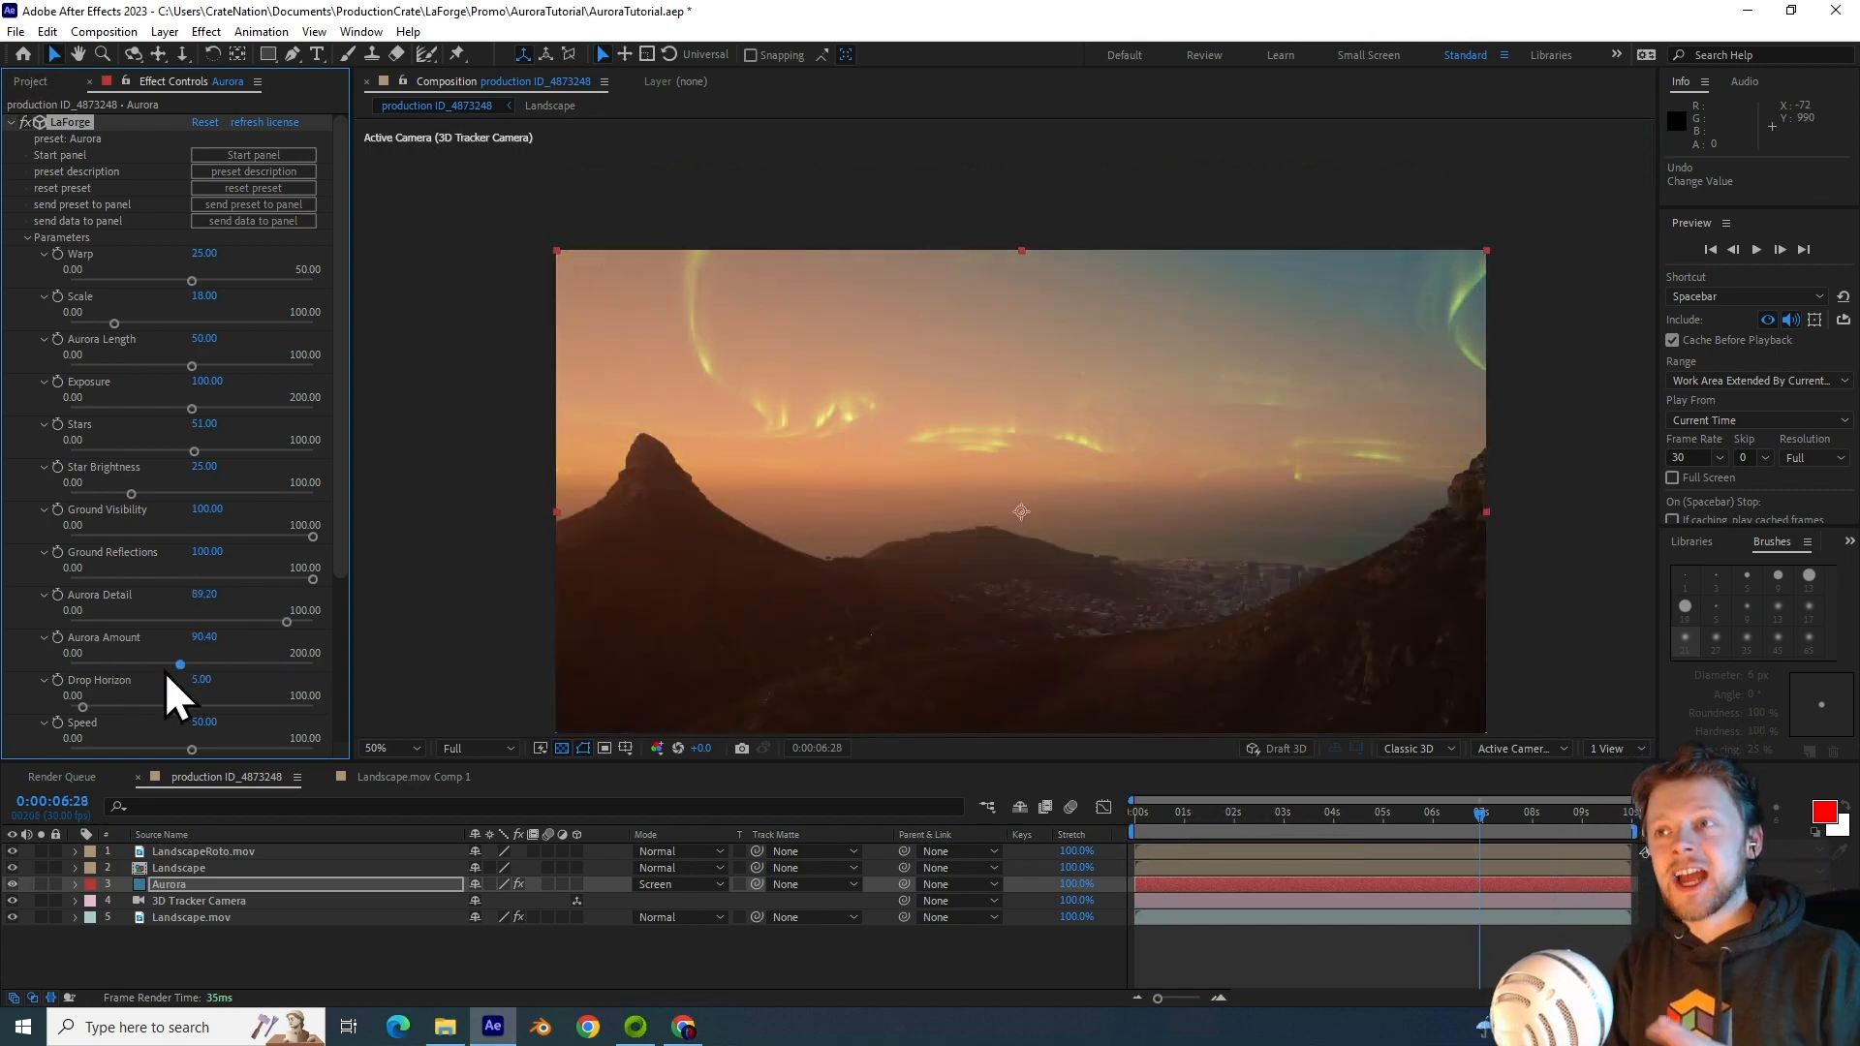
left_click_drag(179, 665, 200, 664)
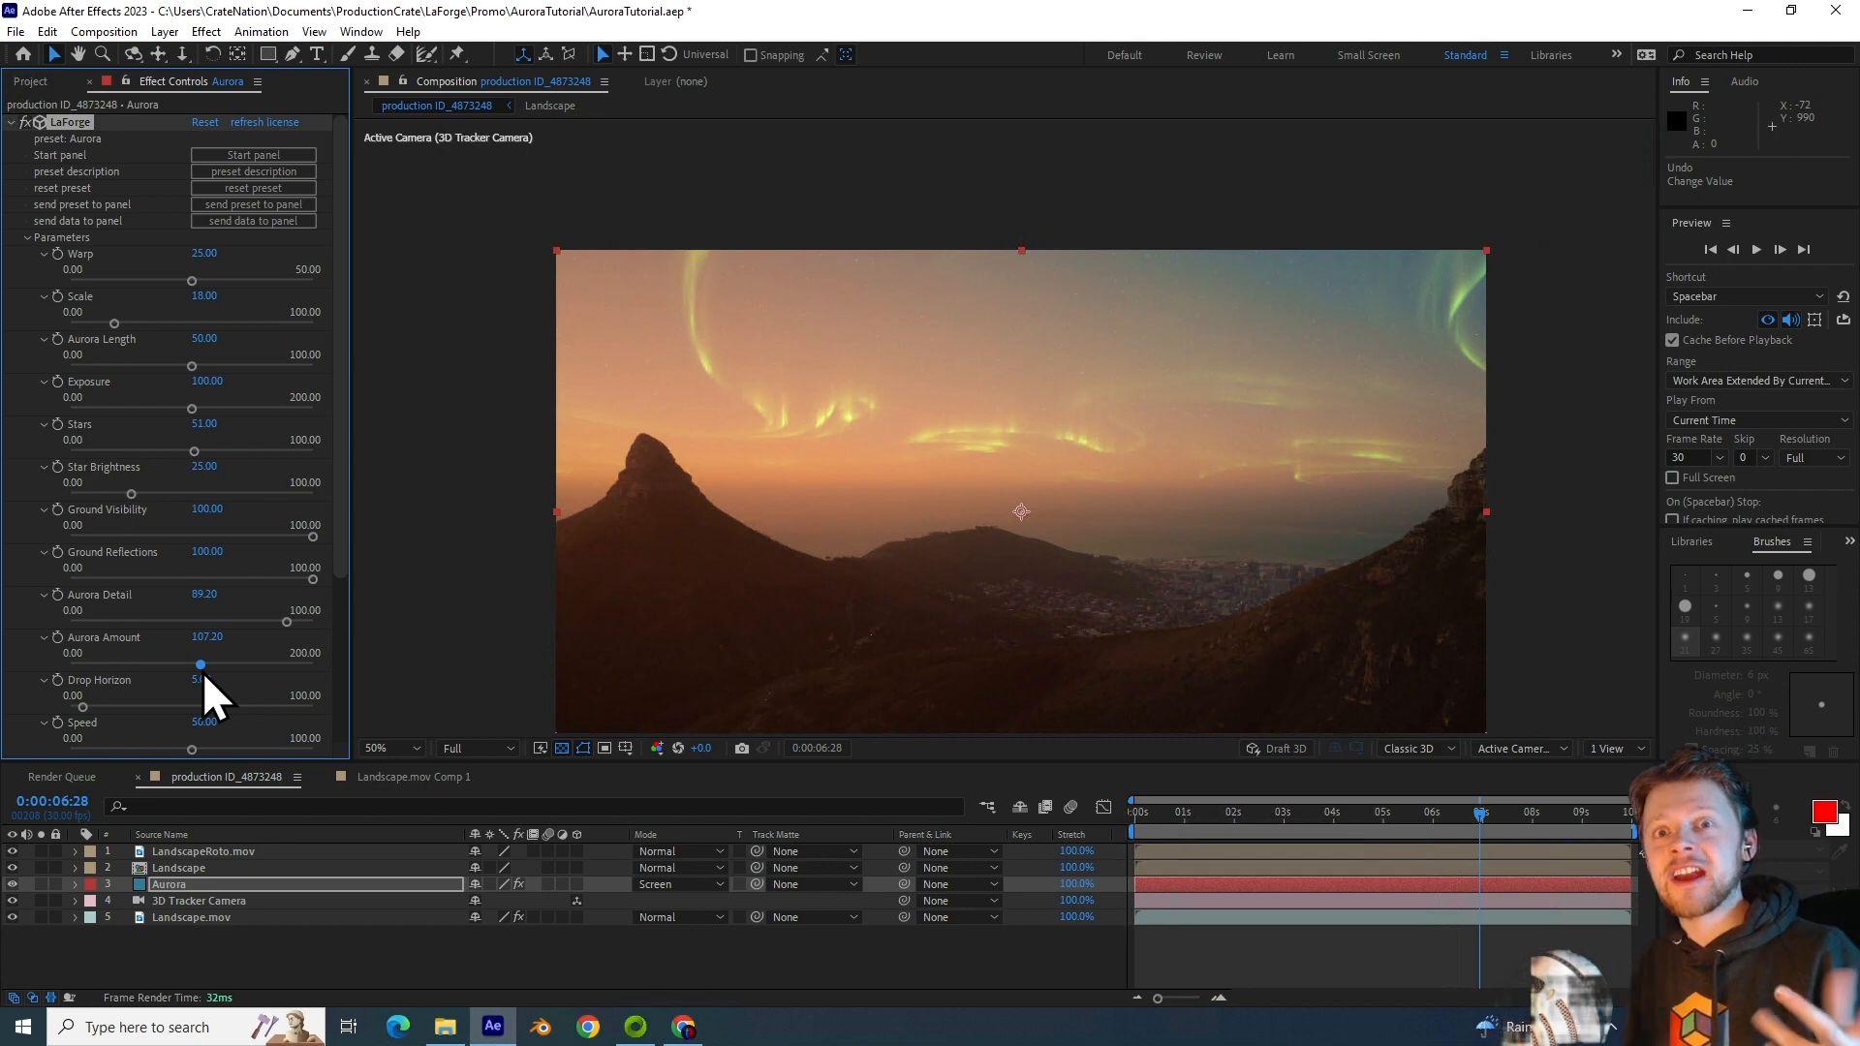
left_click_drag(199, 665, 180, 665)
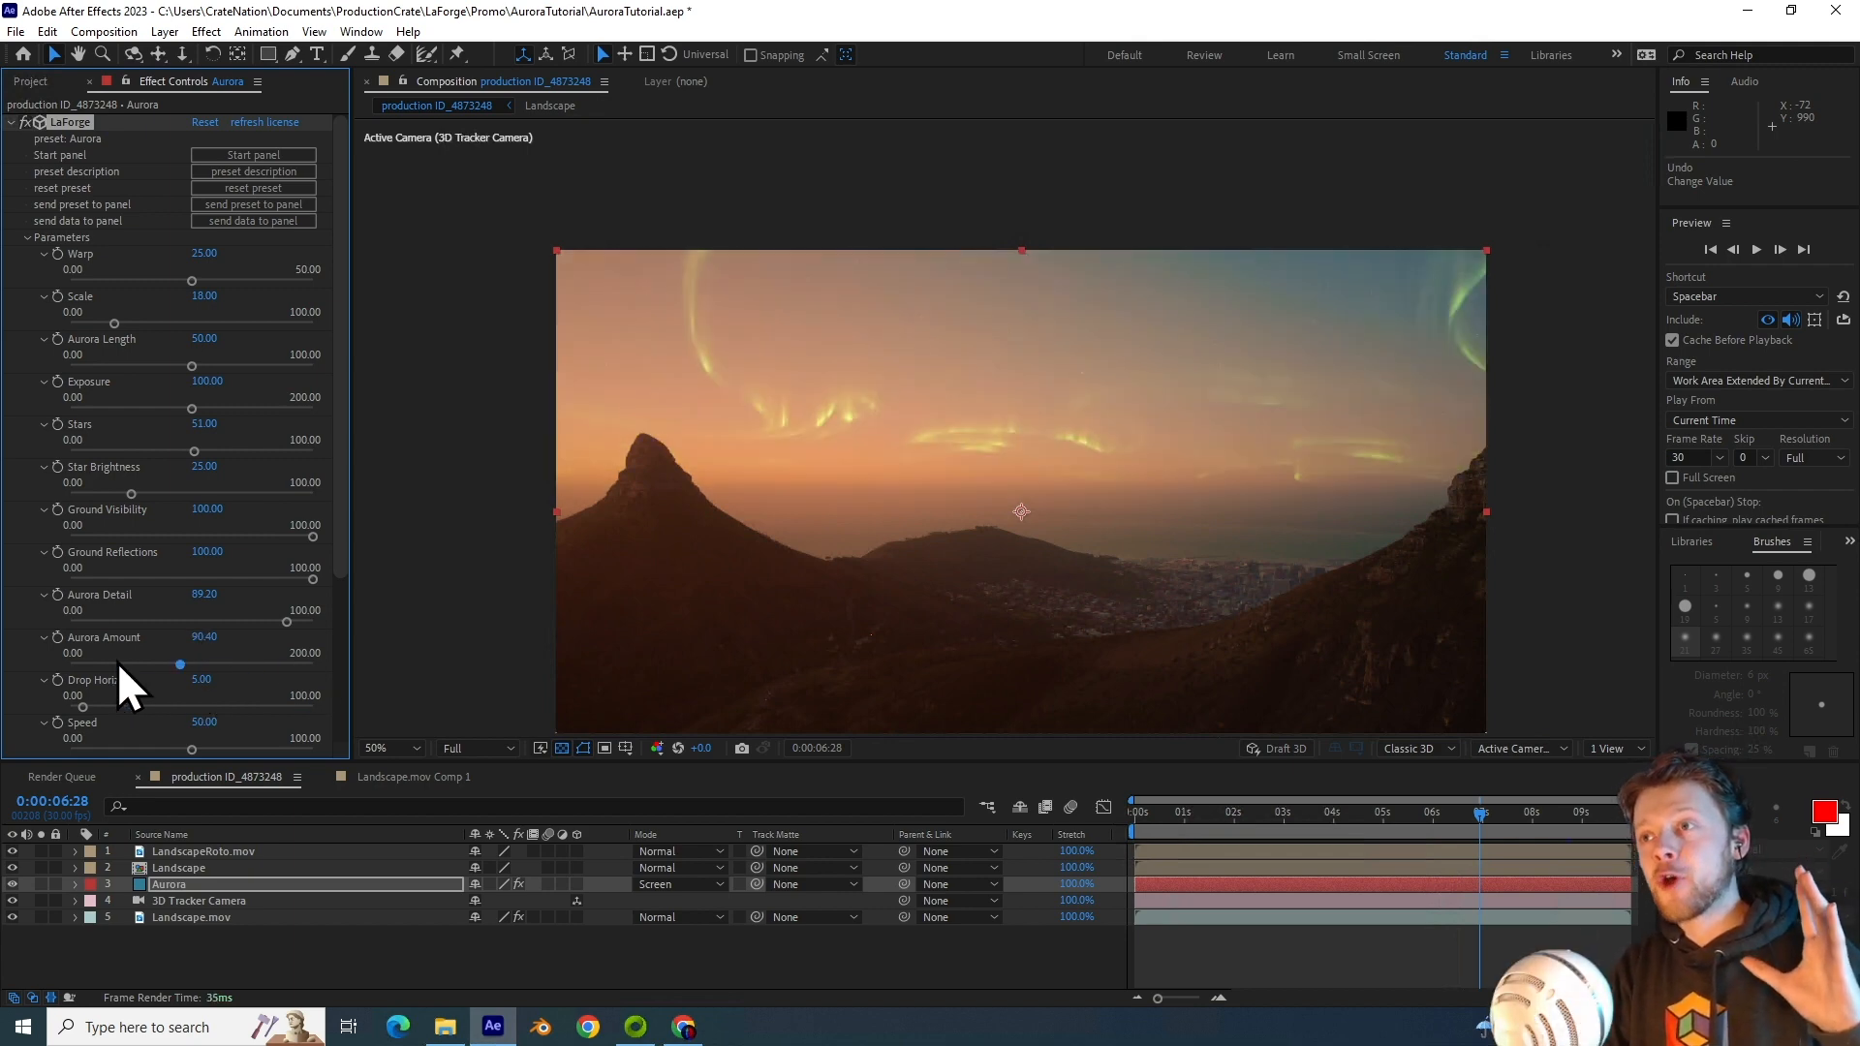
left_click_drag(180, 665, 312, 665)
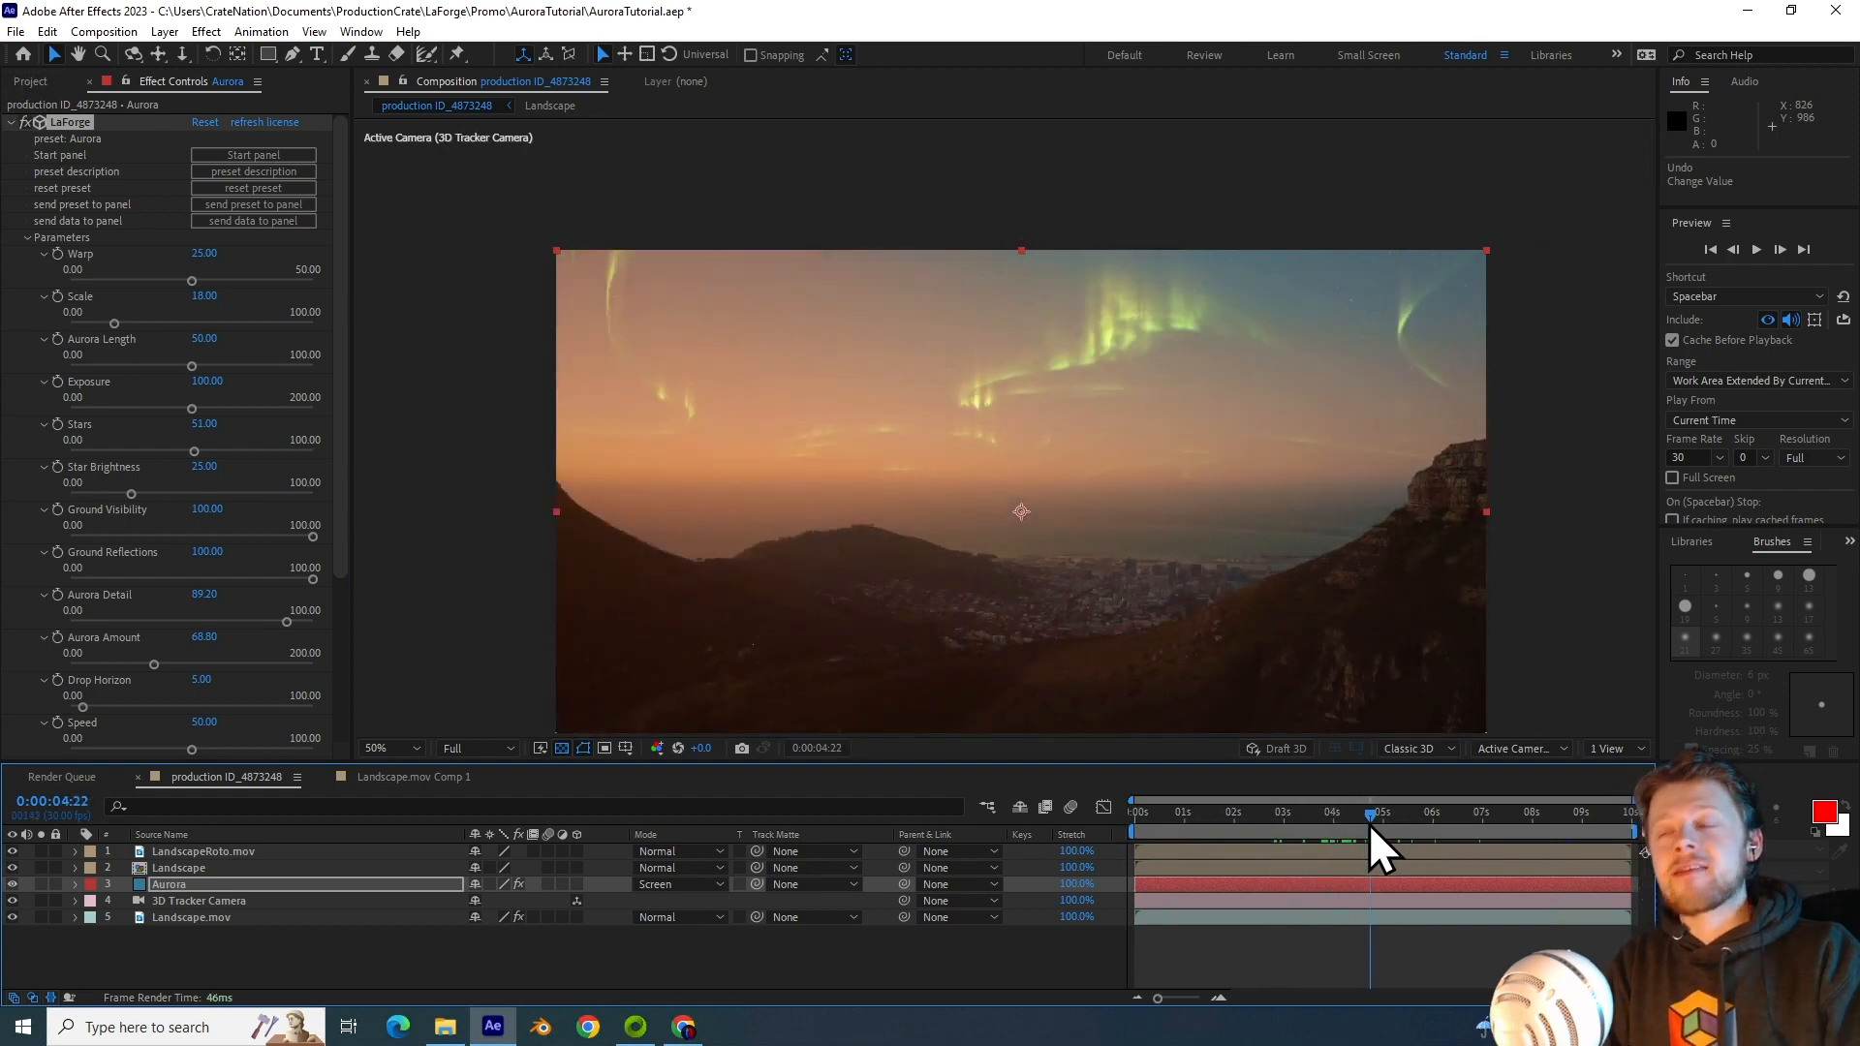
mouse_move(1371, 840)
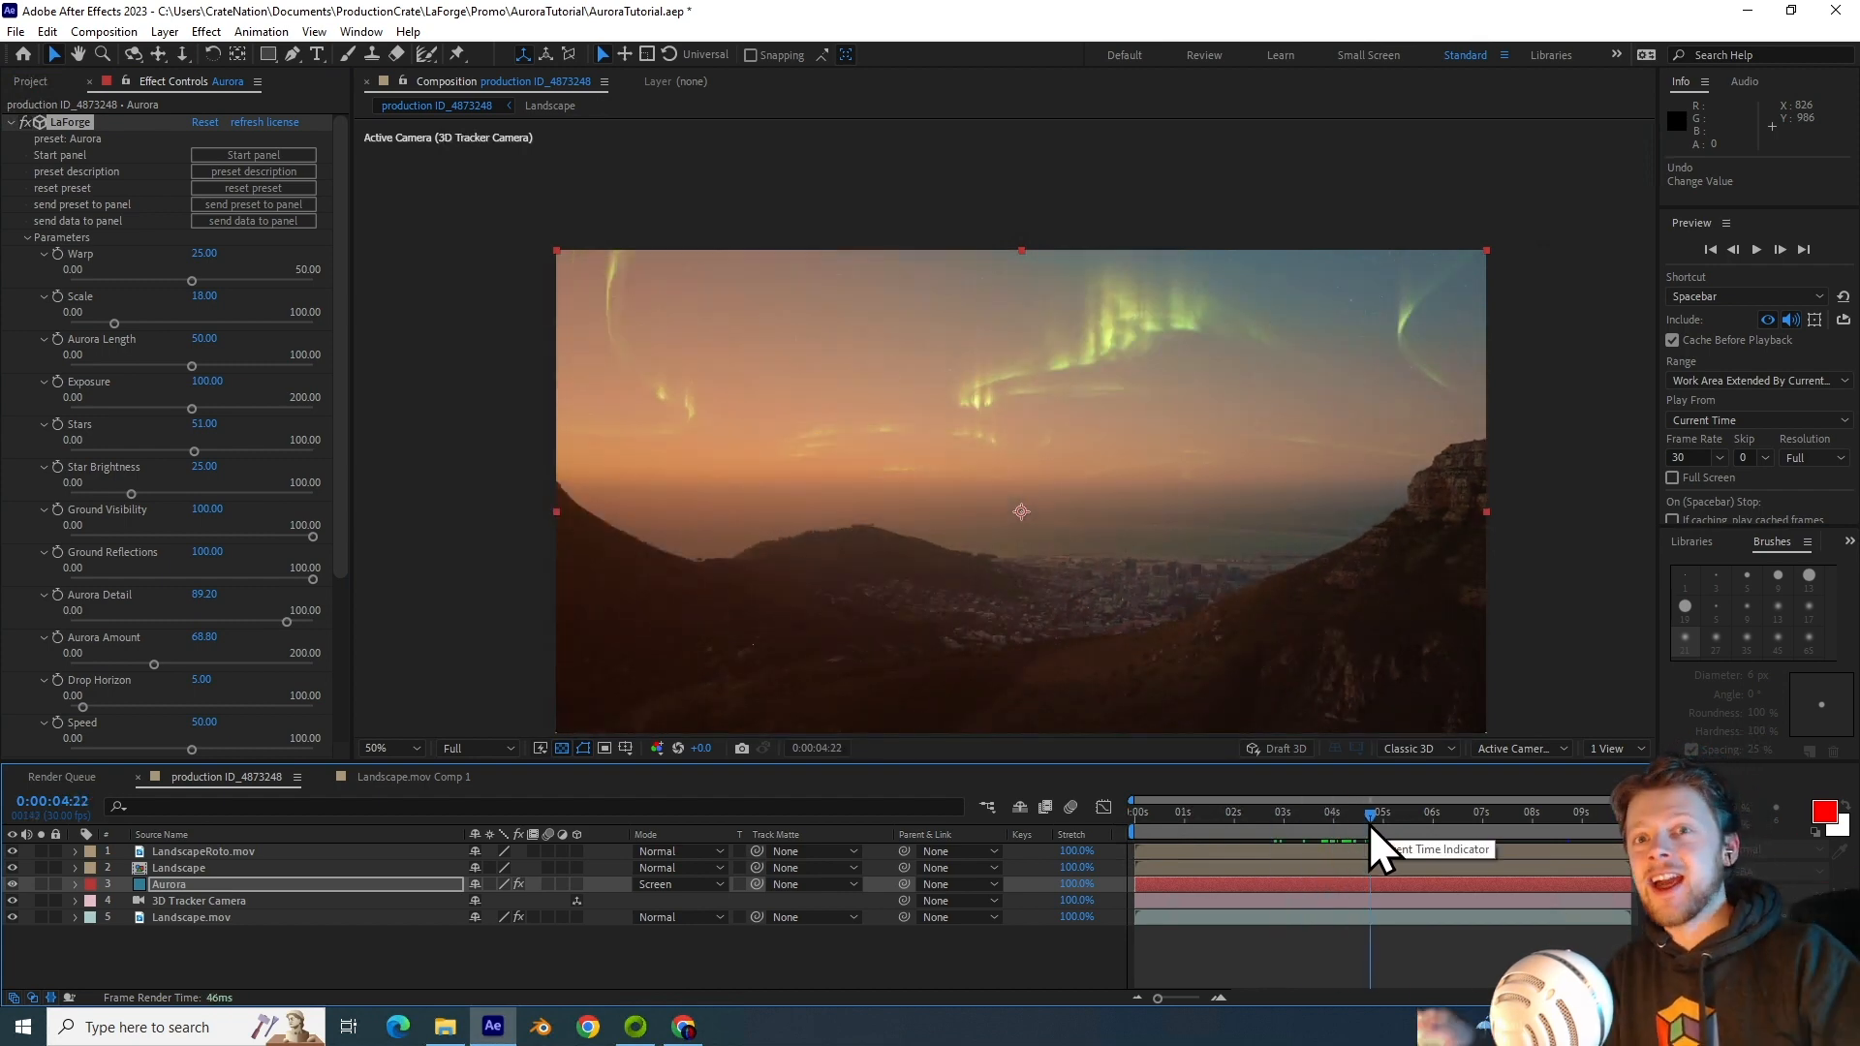
left_click_drag(1370, 814, 1471, 815)
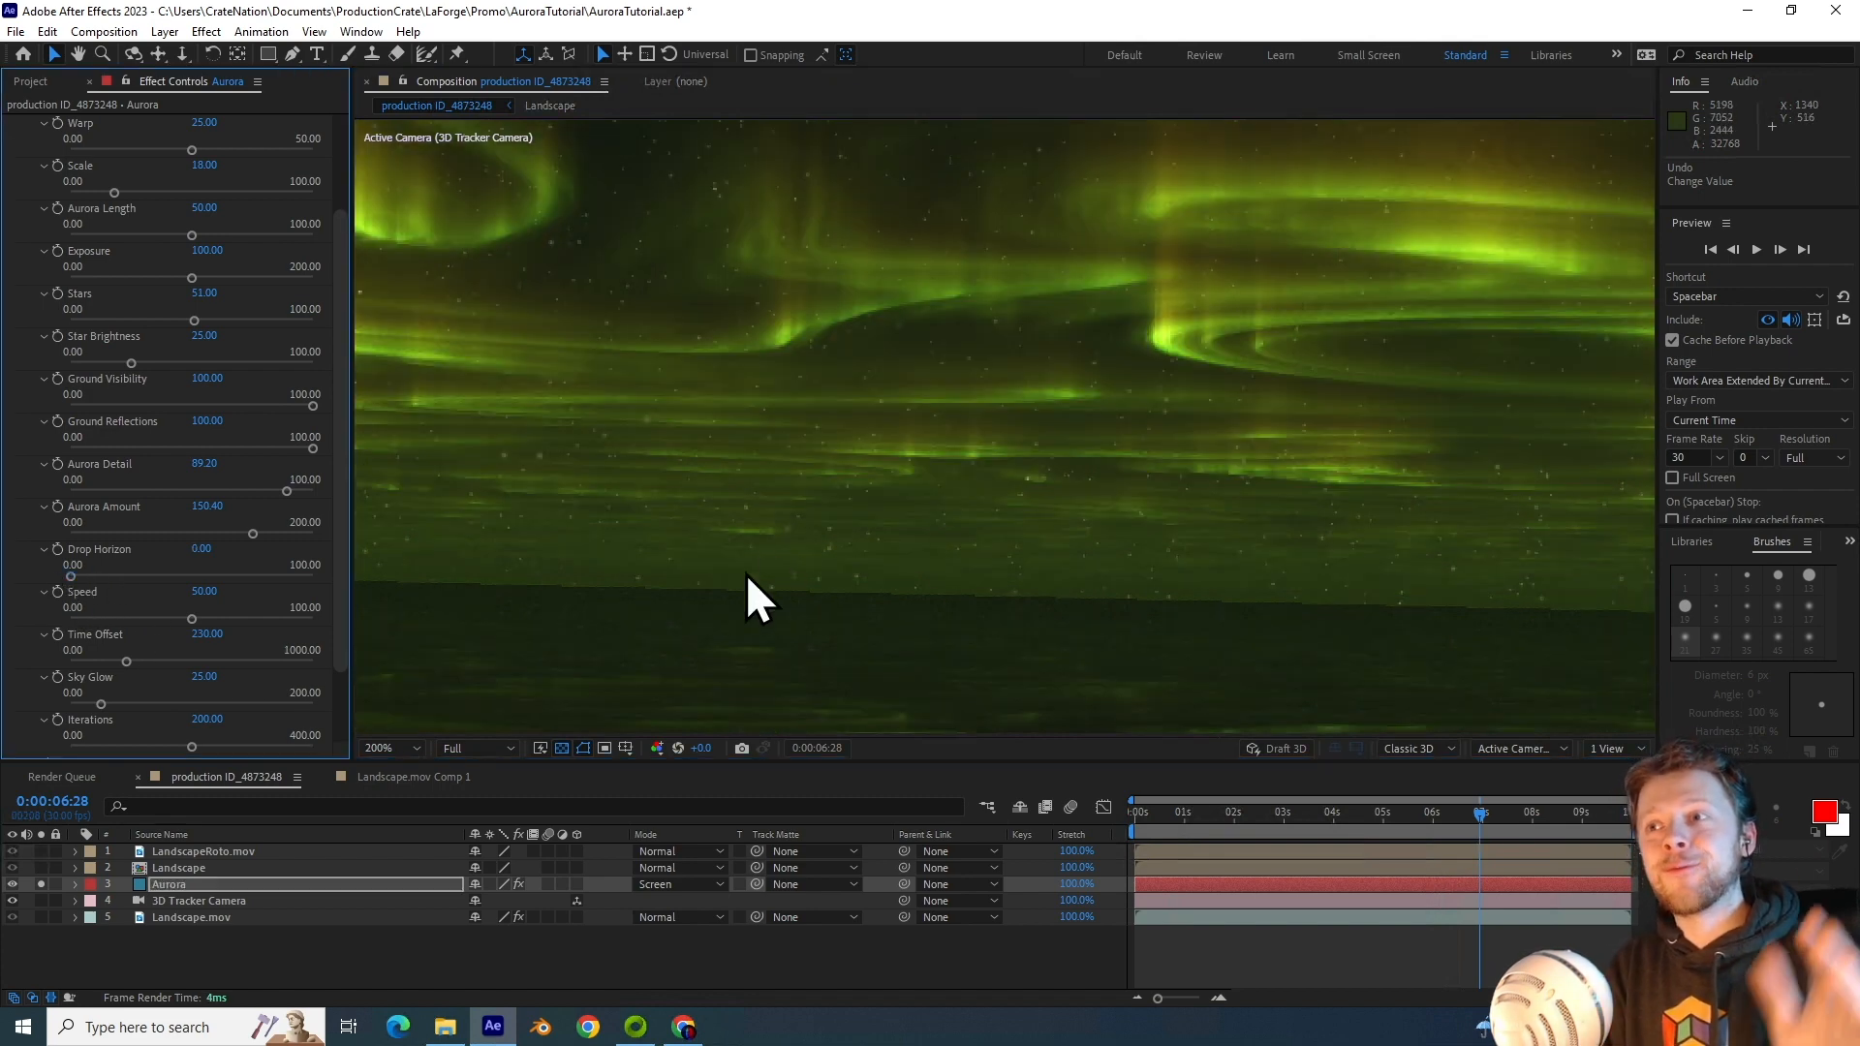
Step: Lower the aurora's Drop Horizon to about 13 in Effect Controls
left_click_drag(73, 580, 73, 579)
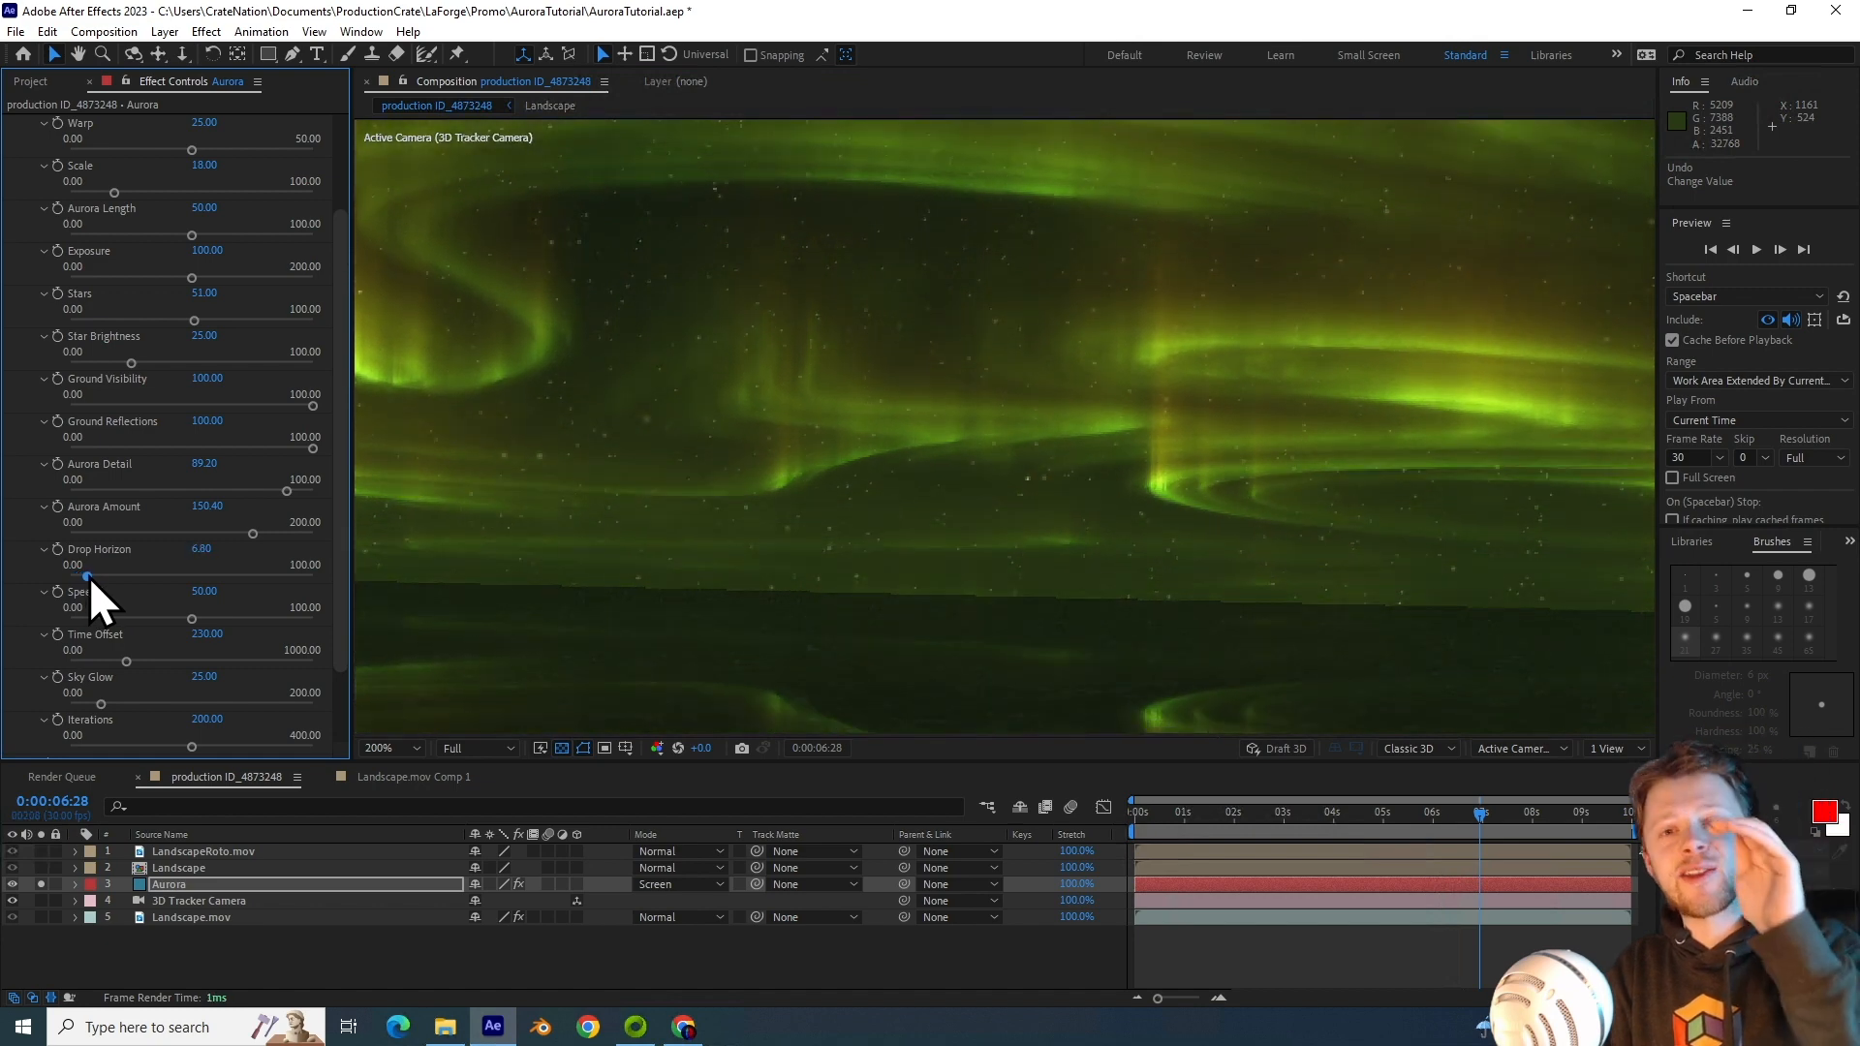
left_click_drag(85, 577, 118, 577)
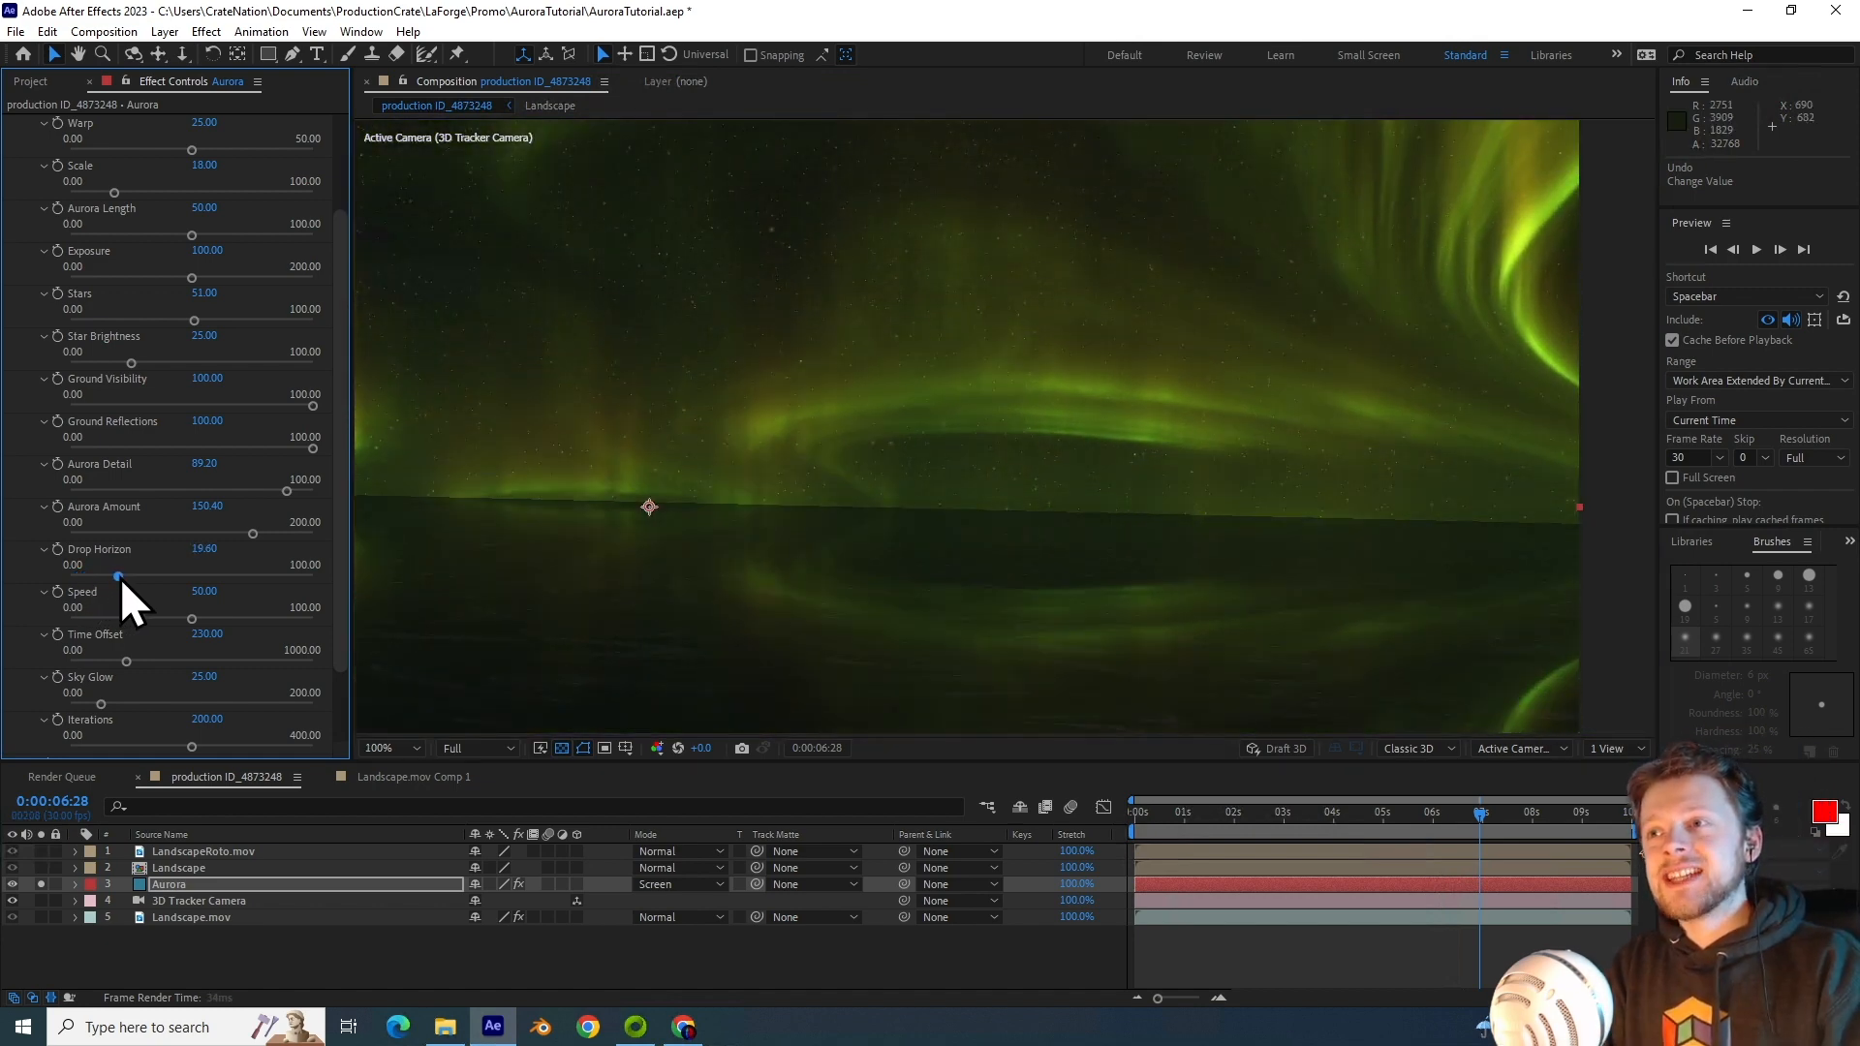
left_click_drag(117, 577, 100, 577)
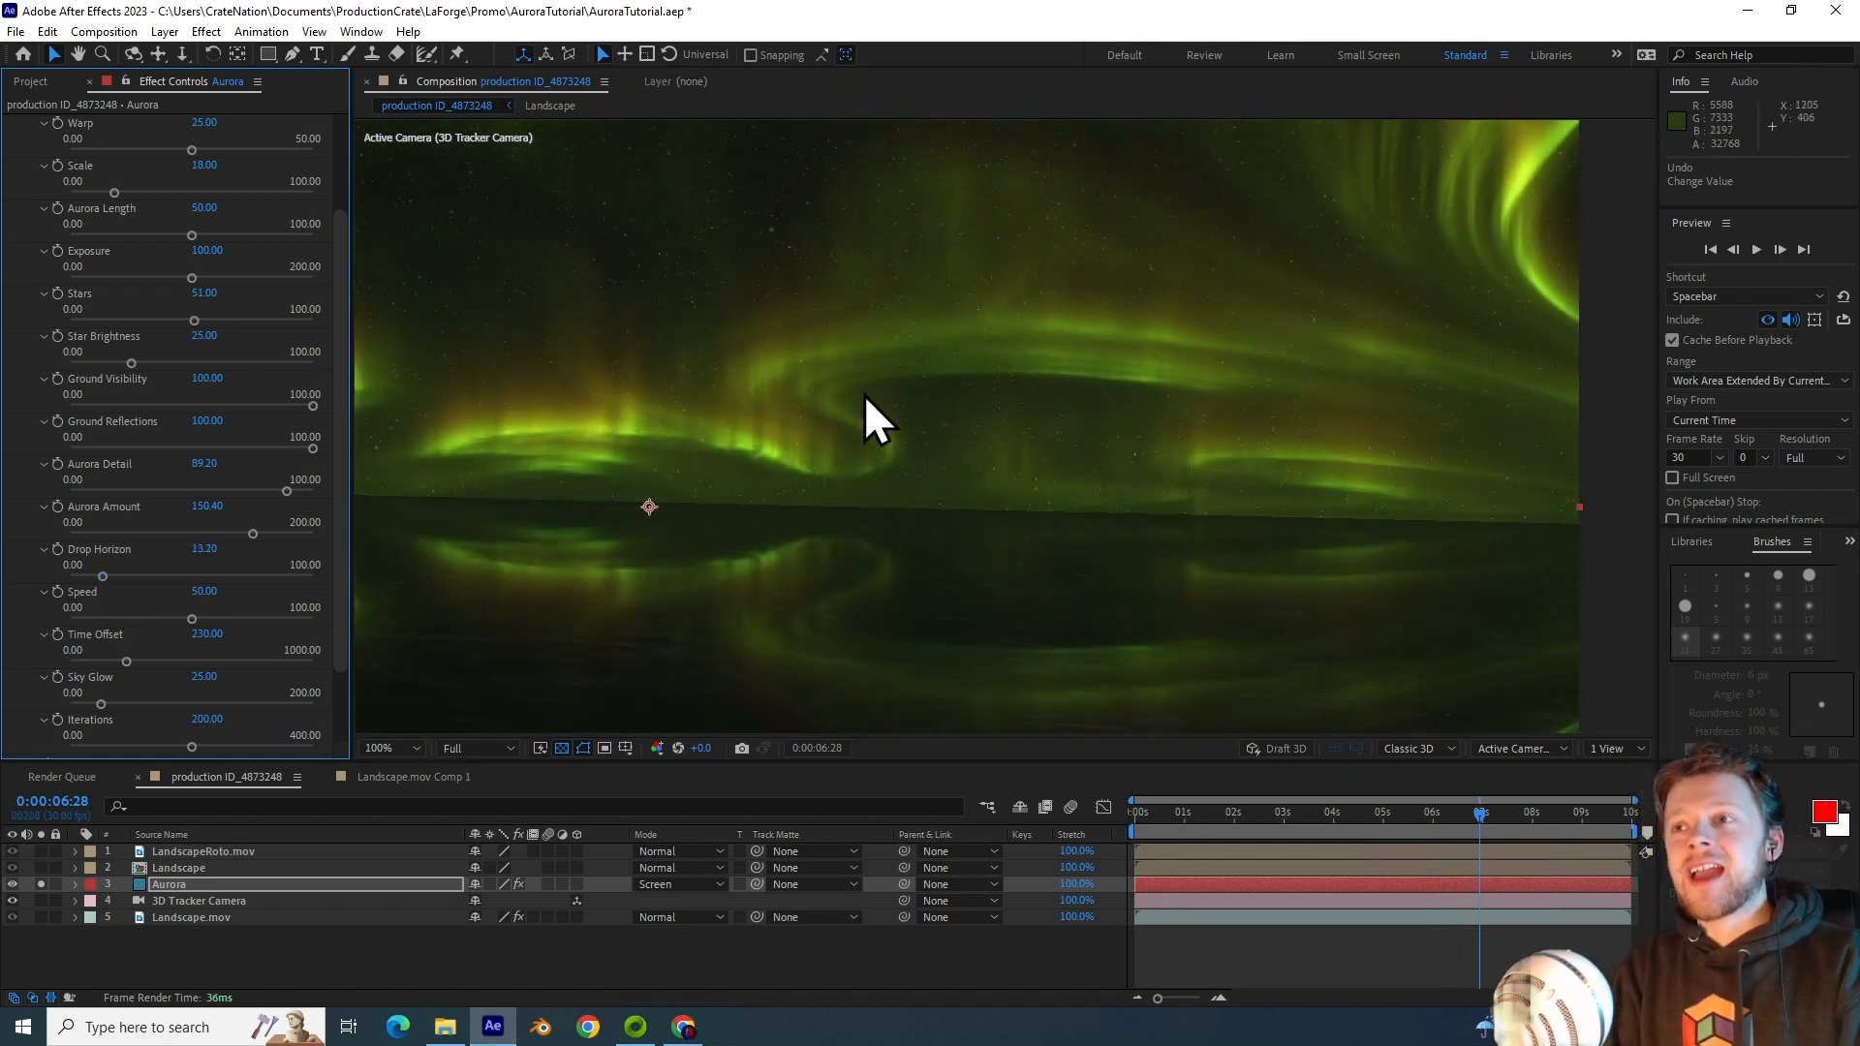
left_click(414, 747)
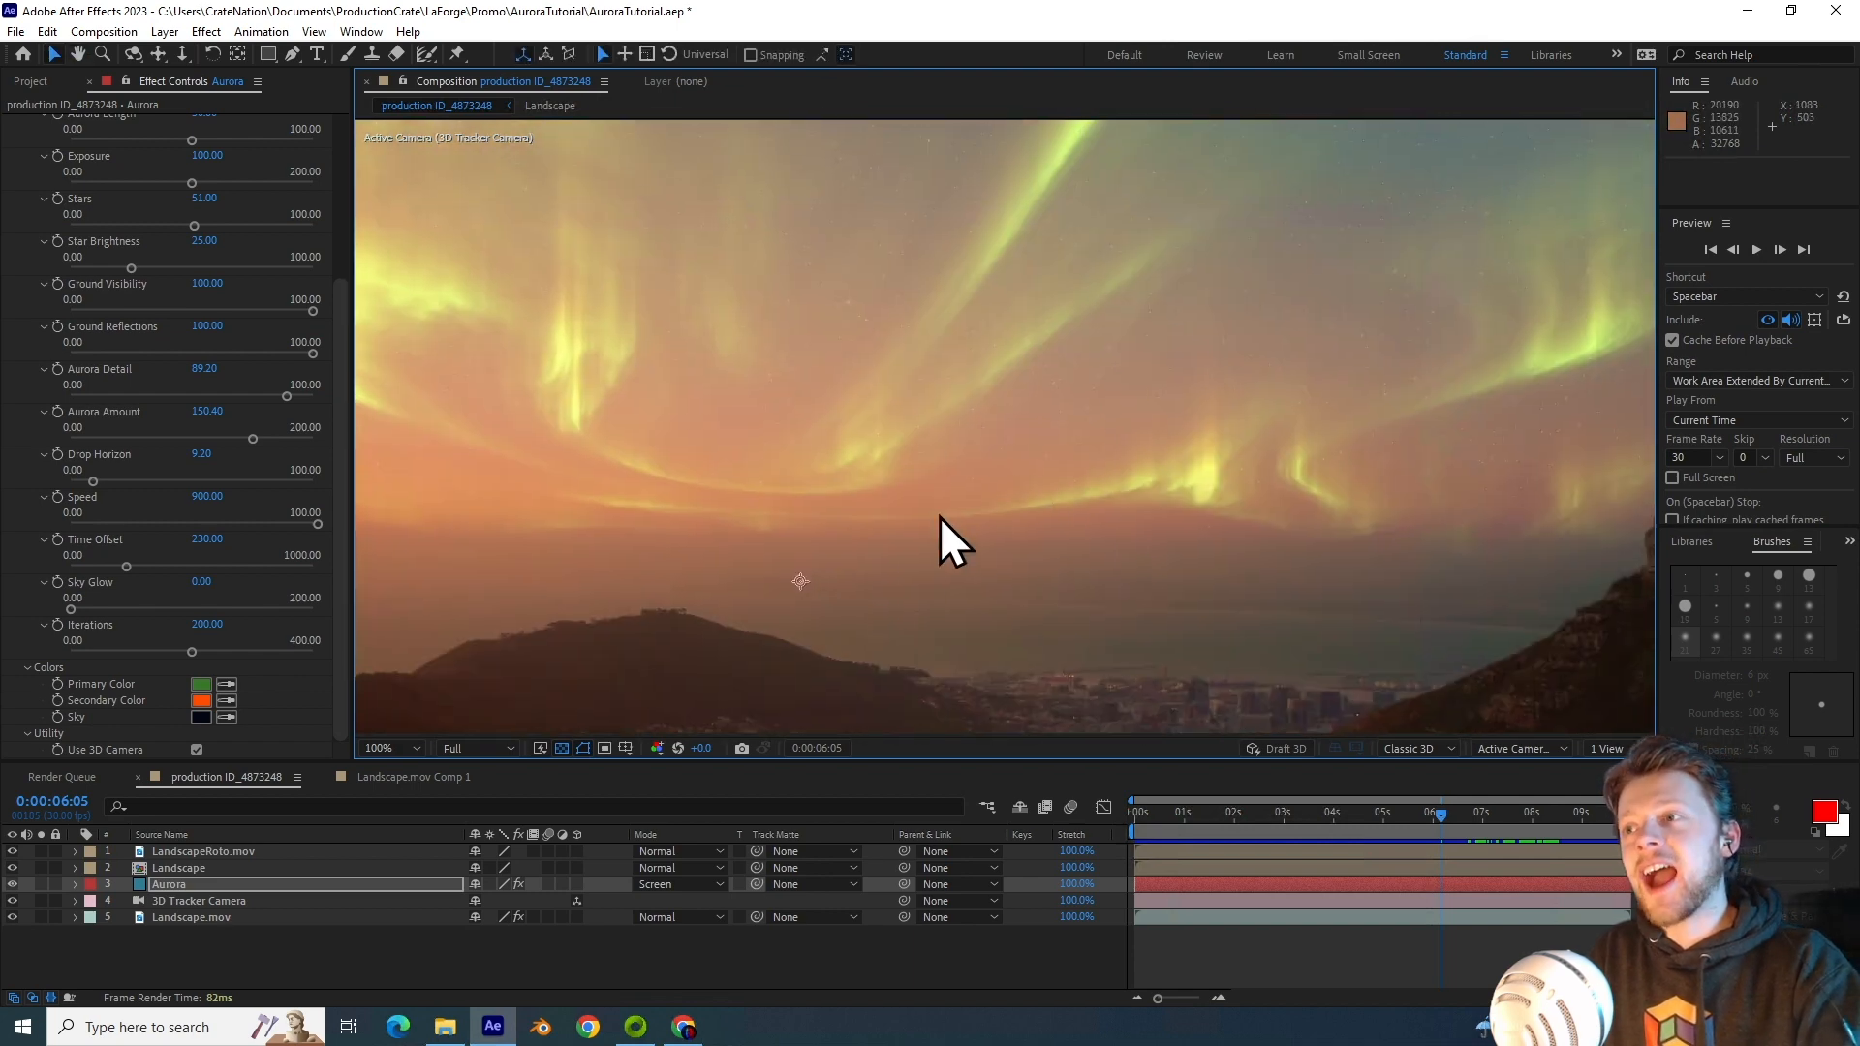
mouse_move(963, 487)
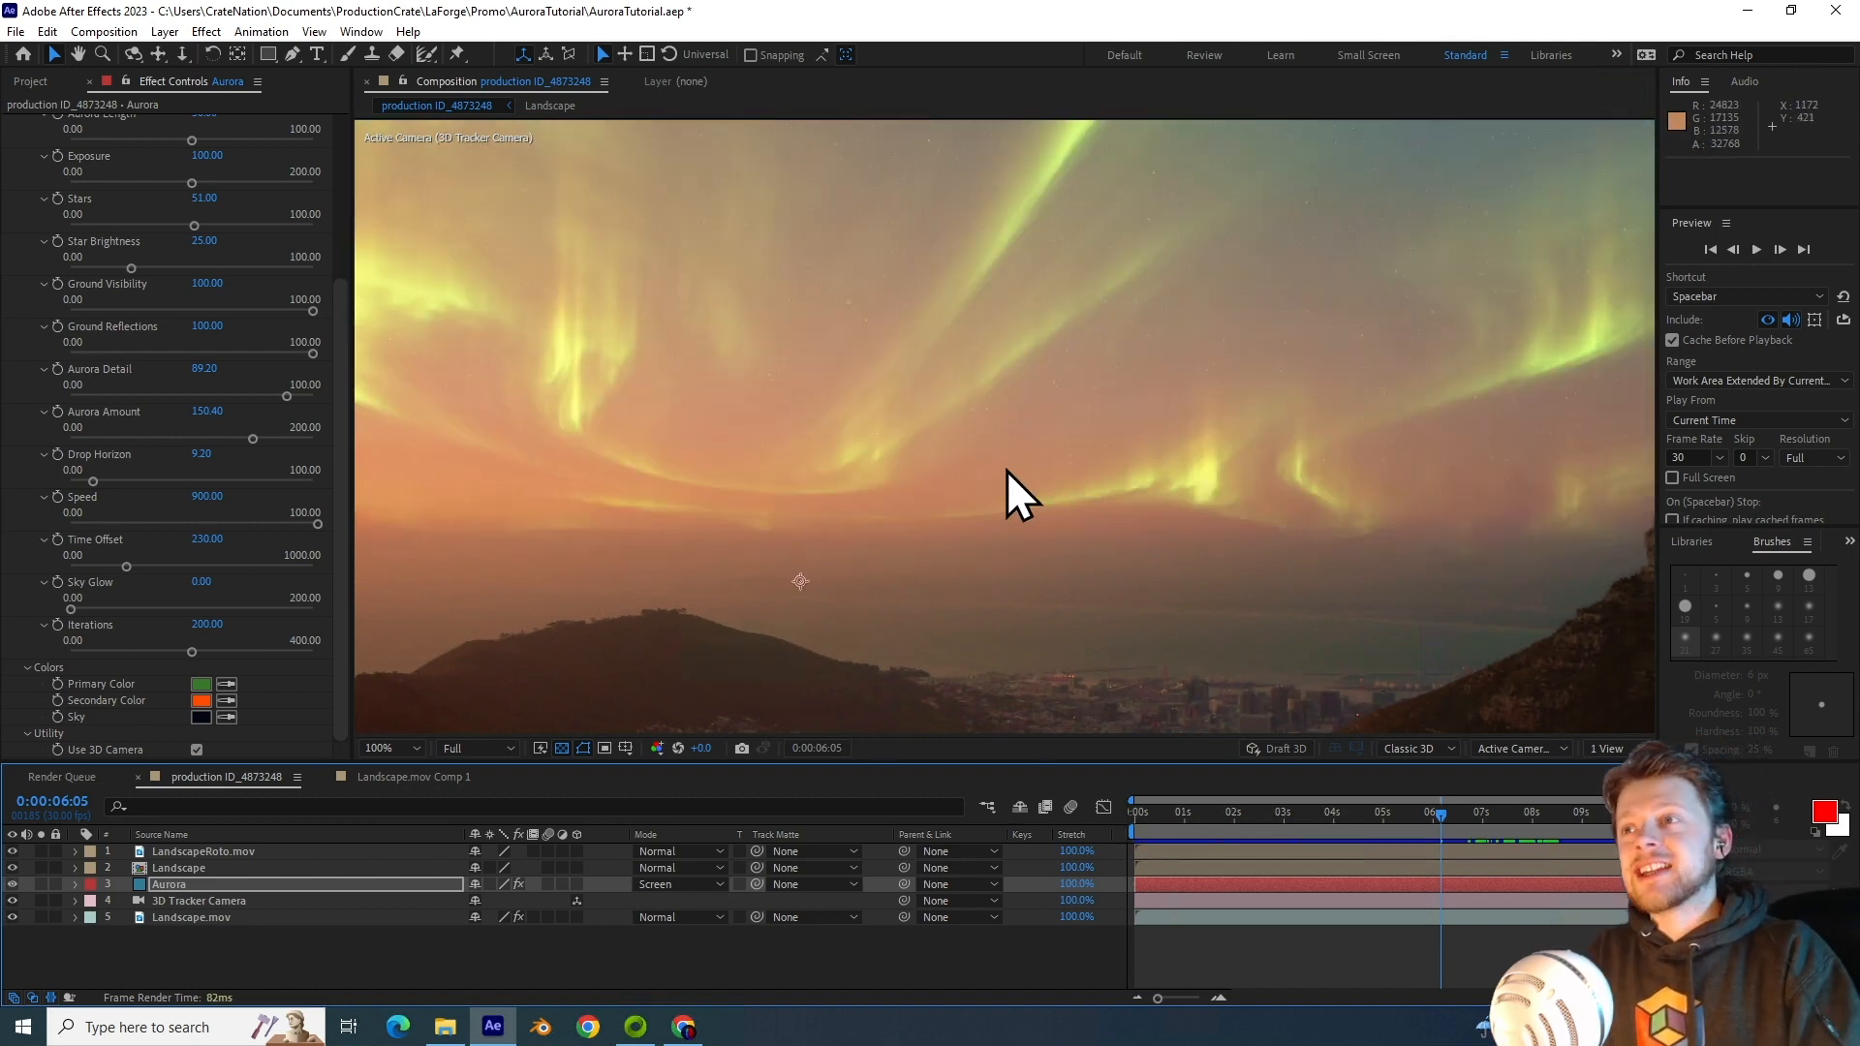
mouse_move(967, 348)
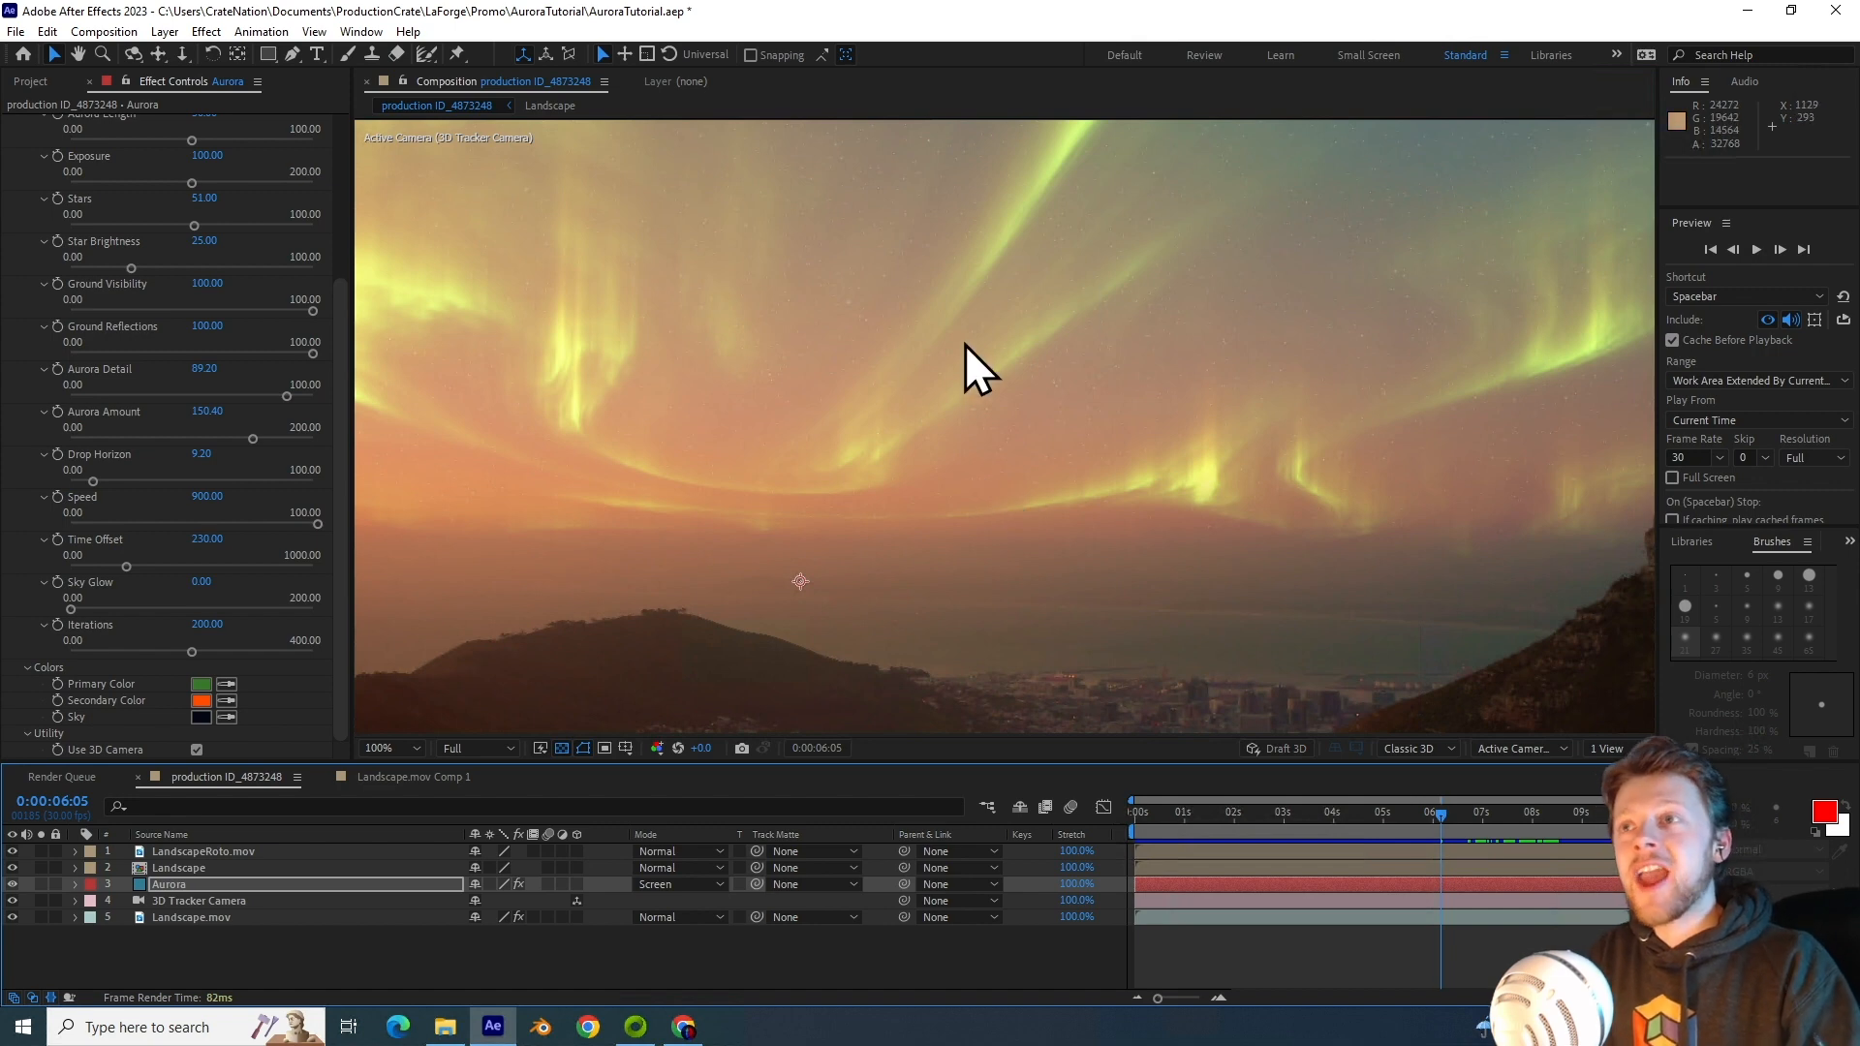
mouse_move(916, 502)
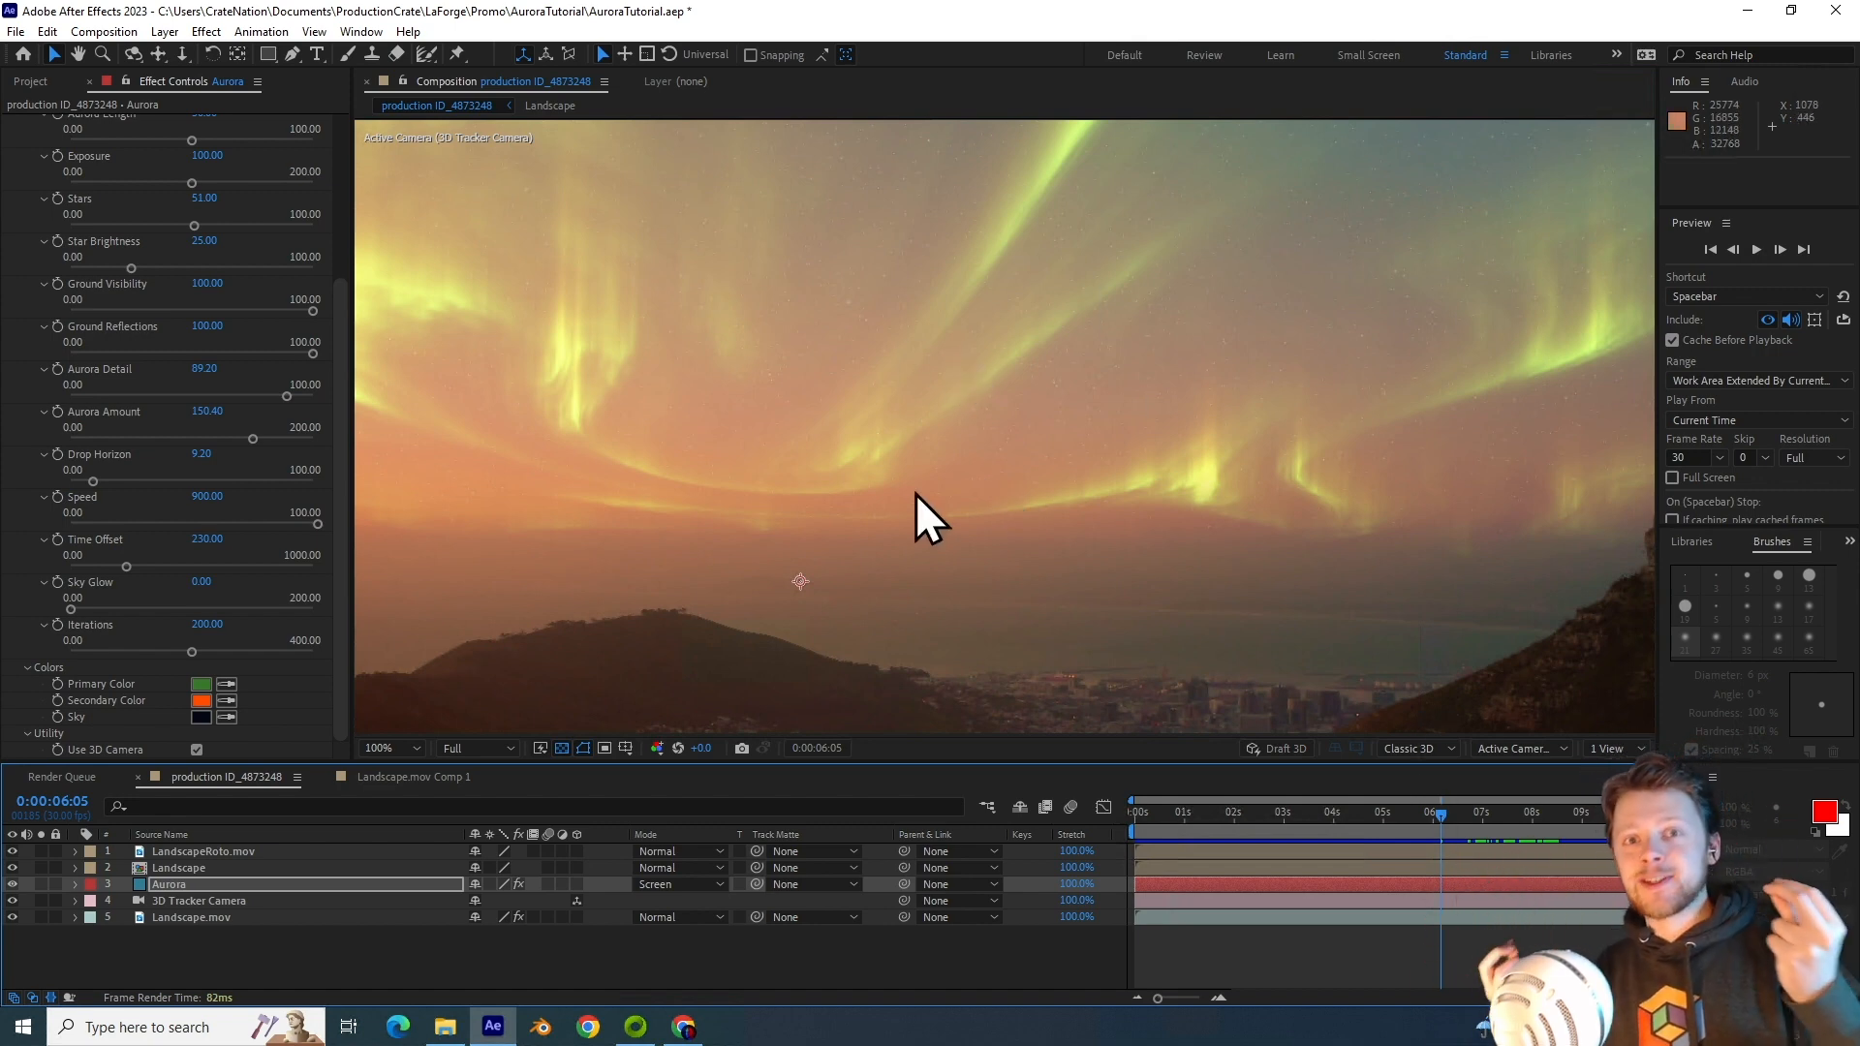
mouse_move(913, 532)
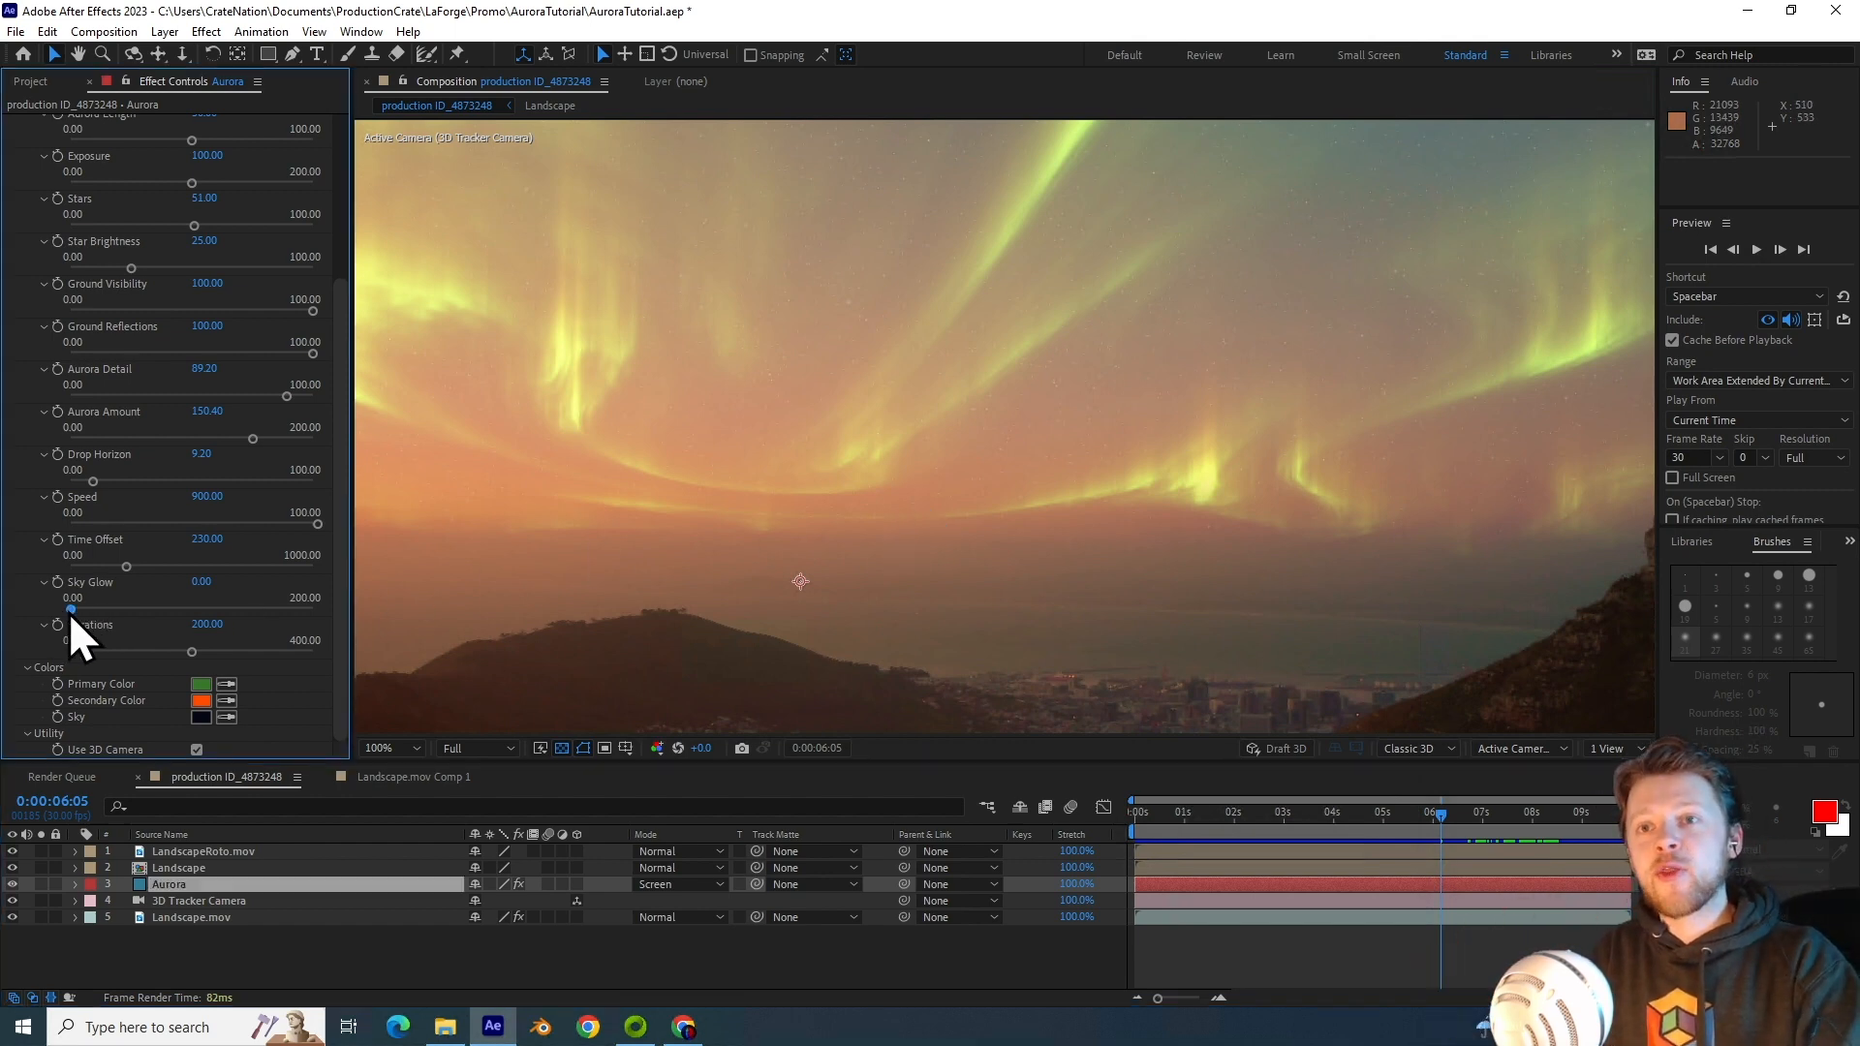
Step: Raise the aurora's Sky Glow slider from 0 to about 56
left_click_drag(71, 597, 95, 597)
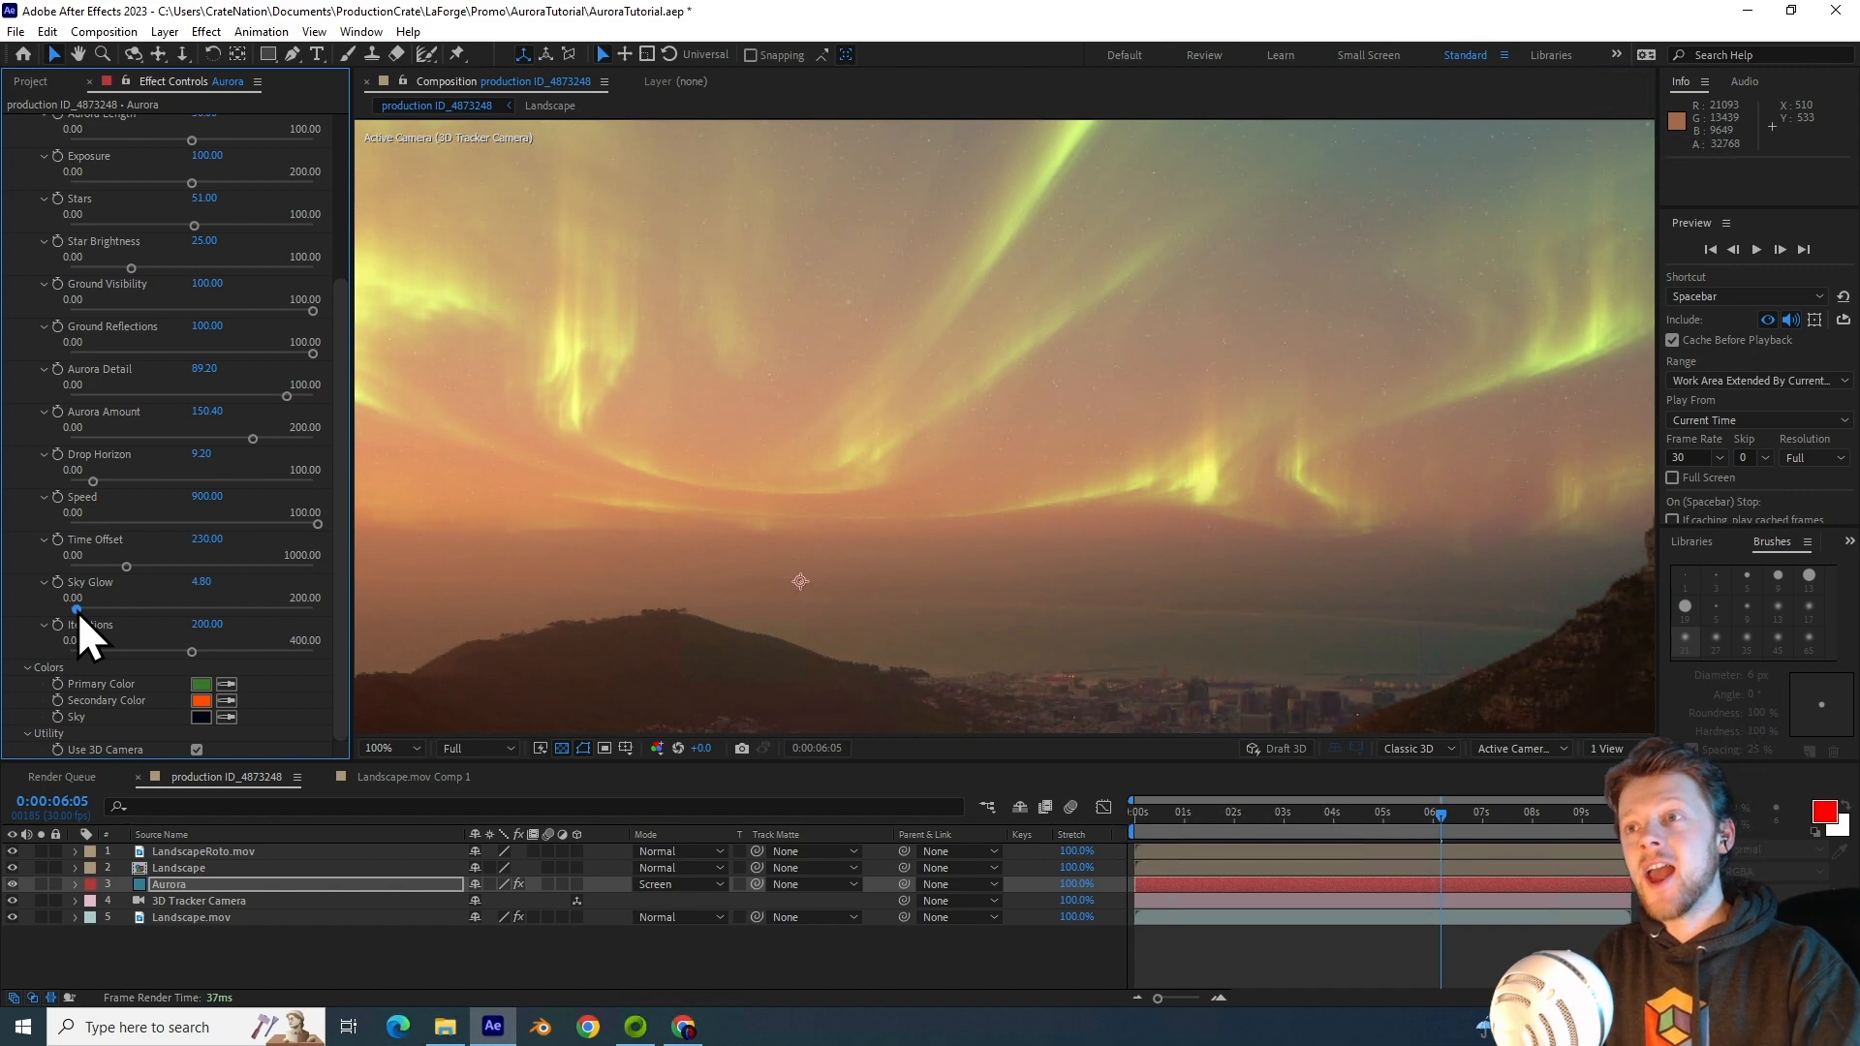
left_click_drag(73, 608, 169, 607)
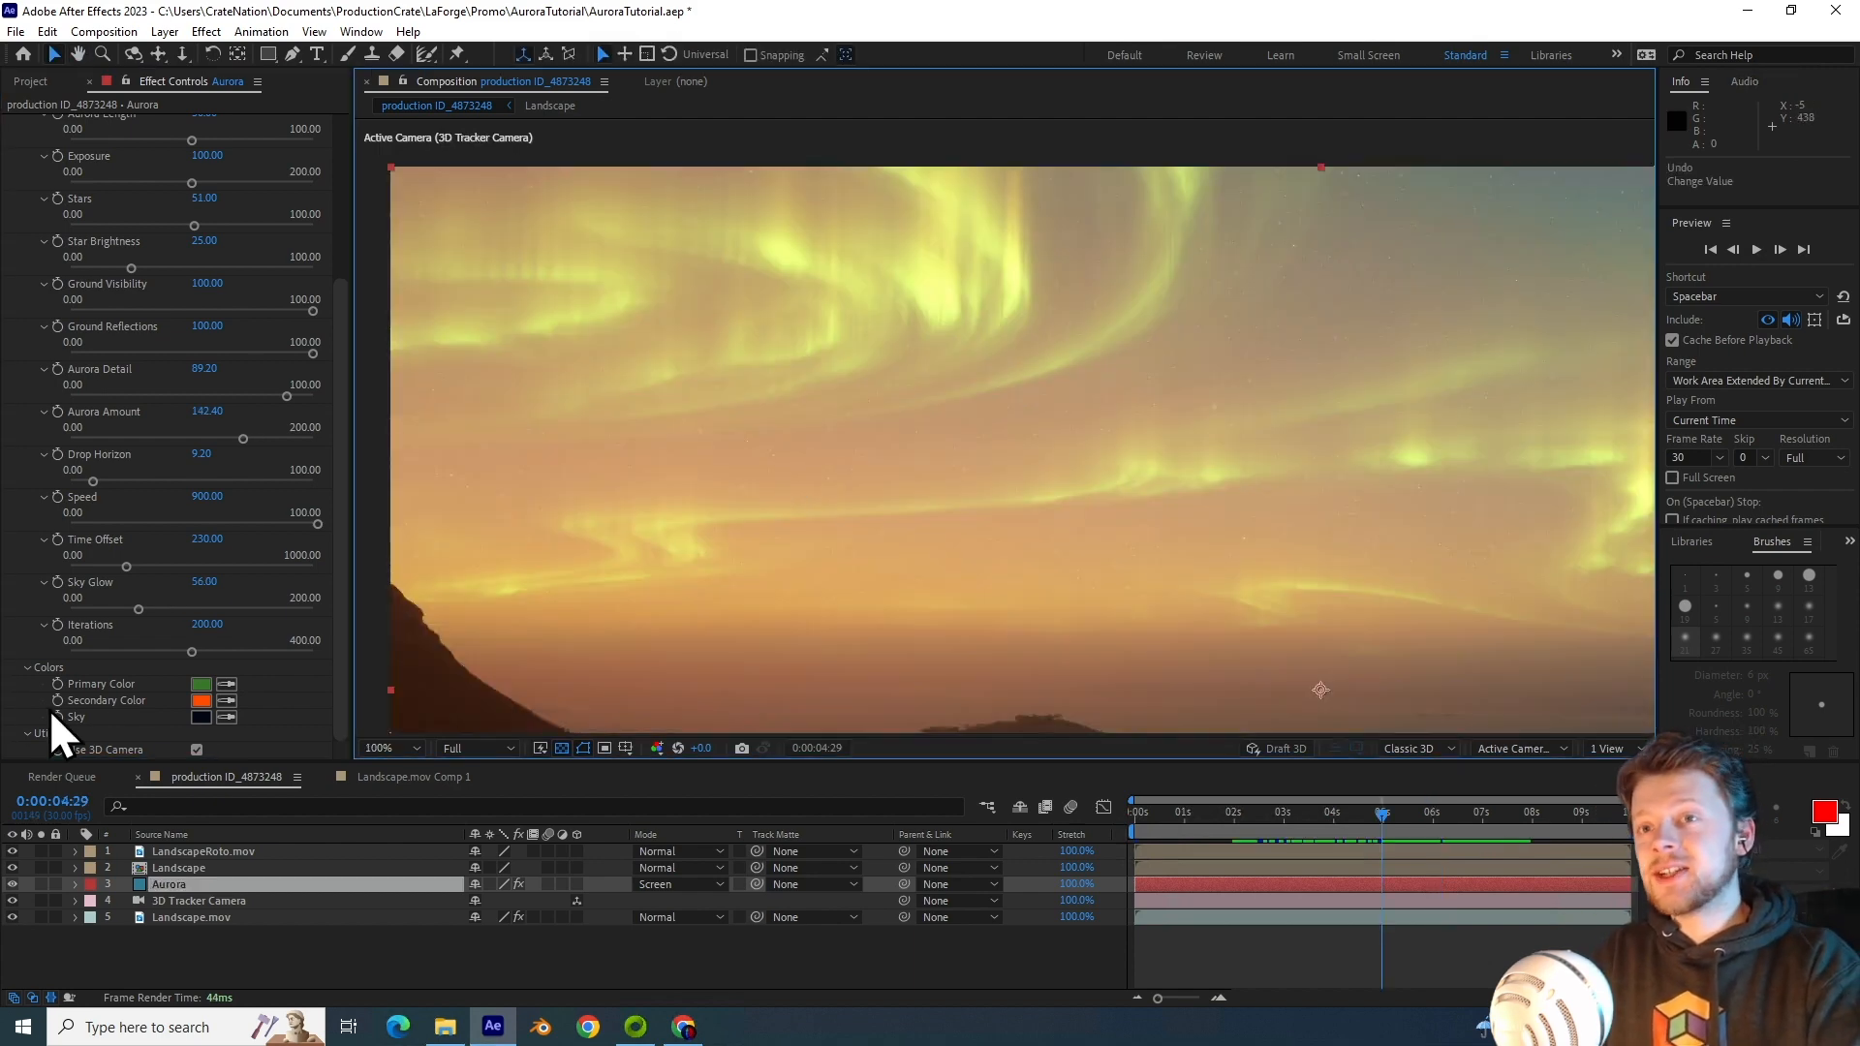
mouse_move(126, 657)
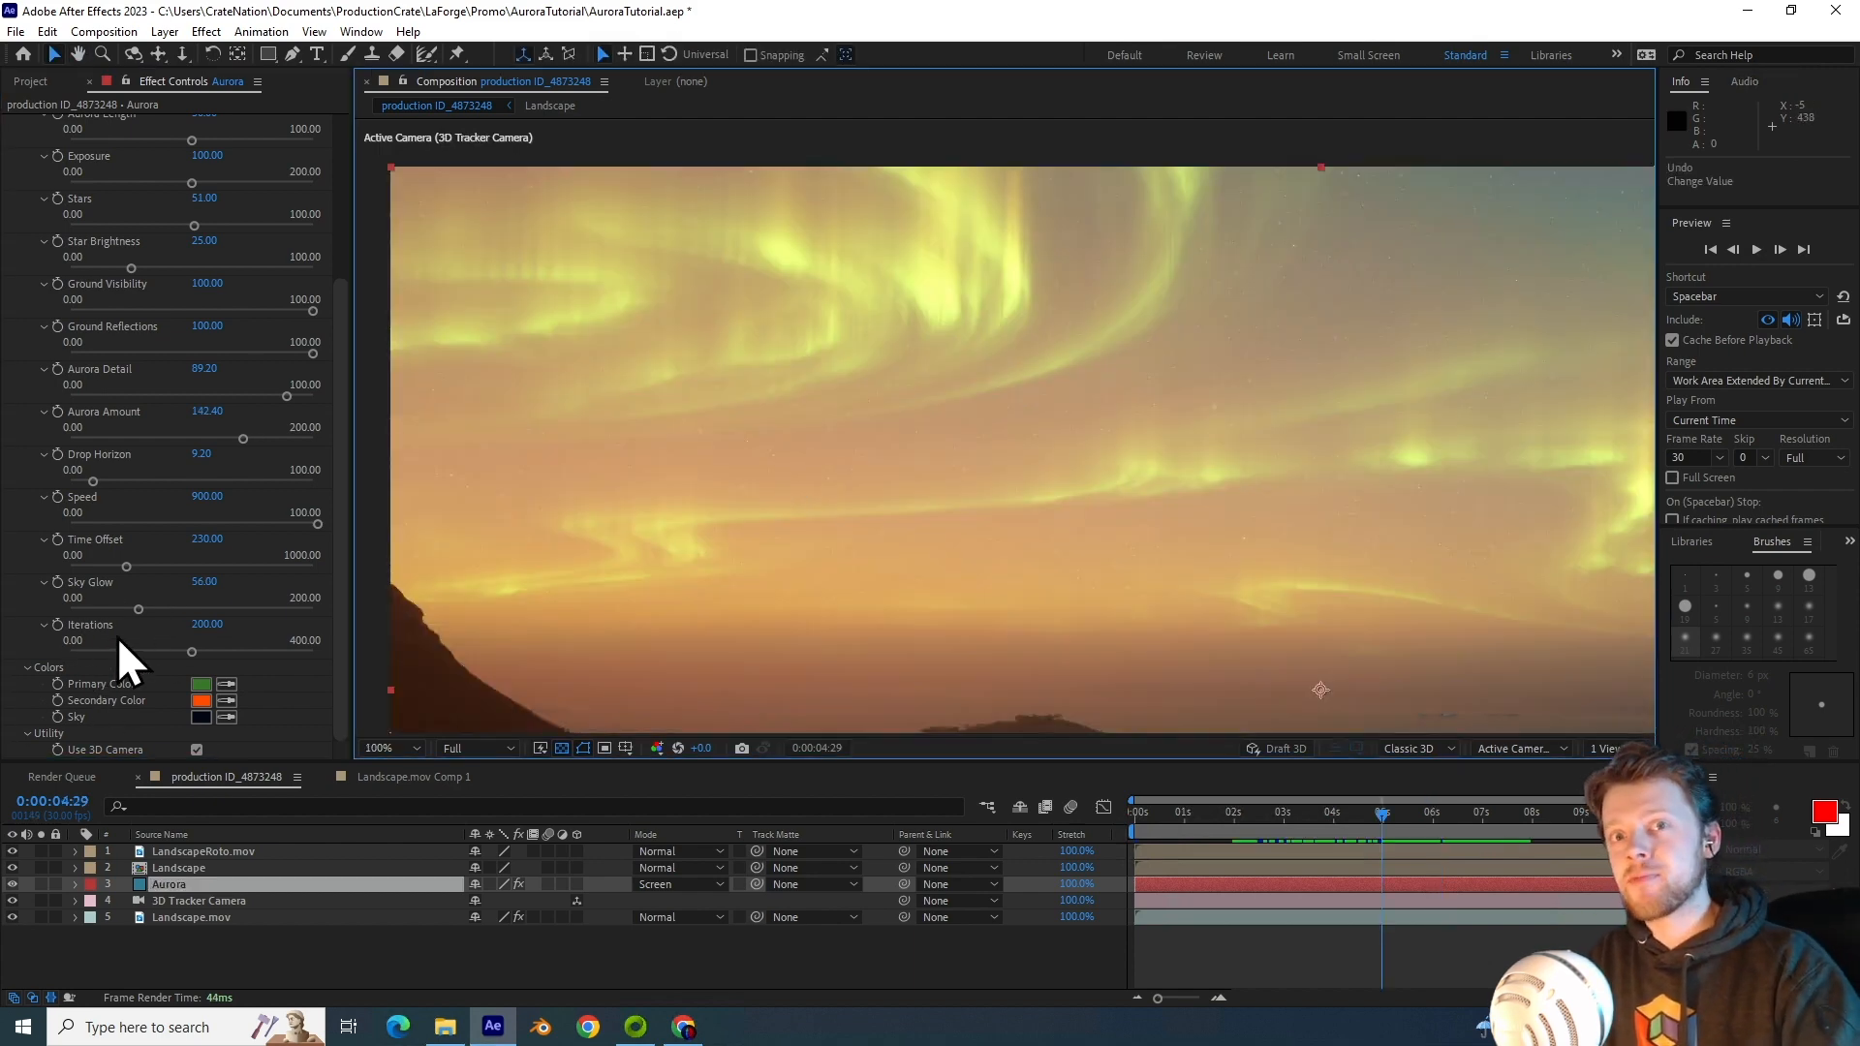
Step: Drop aurora Iterations to about 40 to reveal banding, then raise them to about 284
left_click(1473, 811)
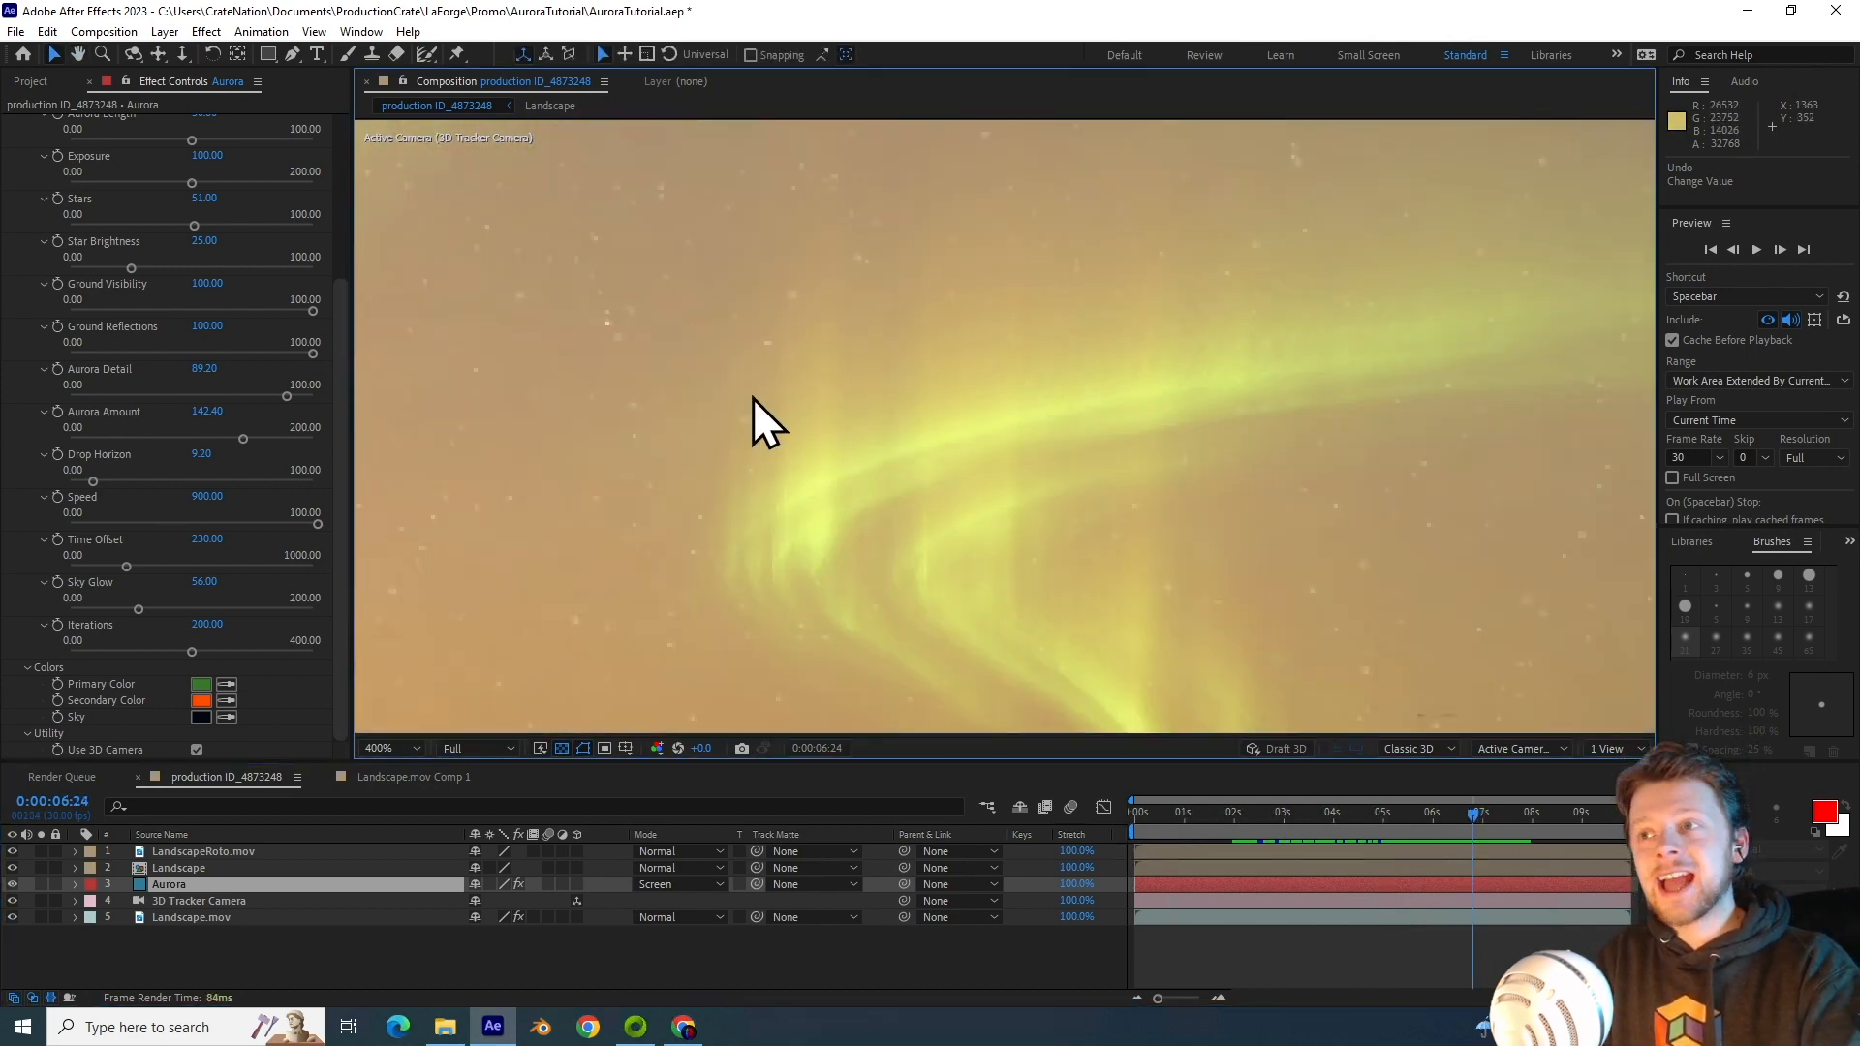
mouse_move(987, 462)
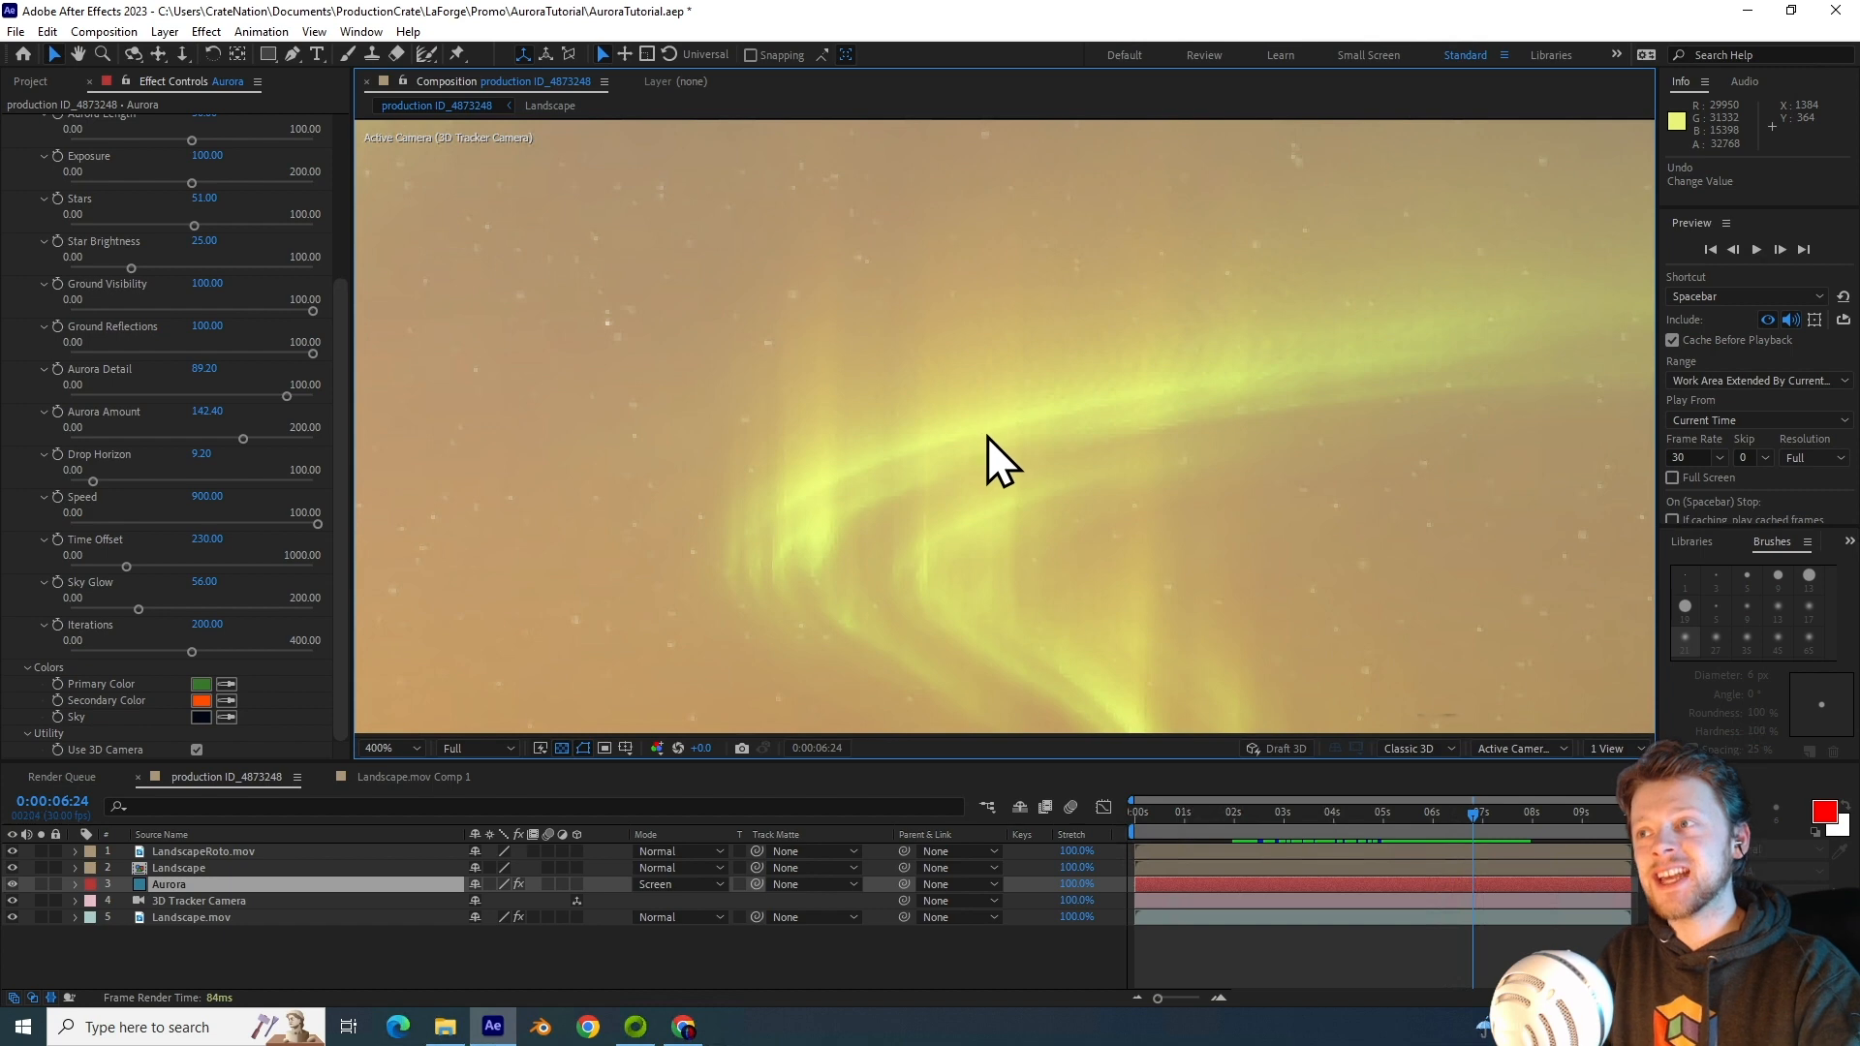
left_click_drag(190, 654, 176, 653)
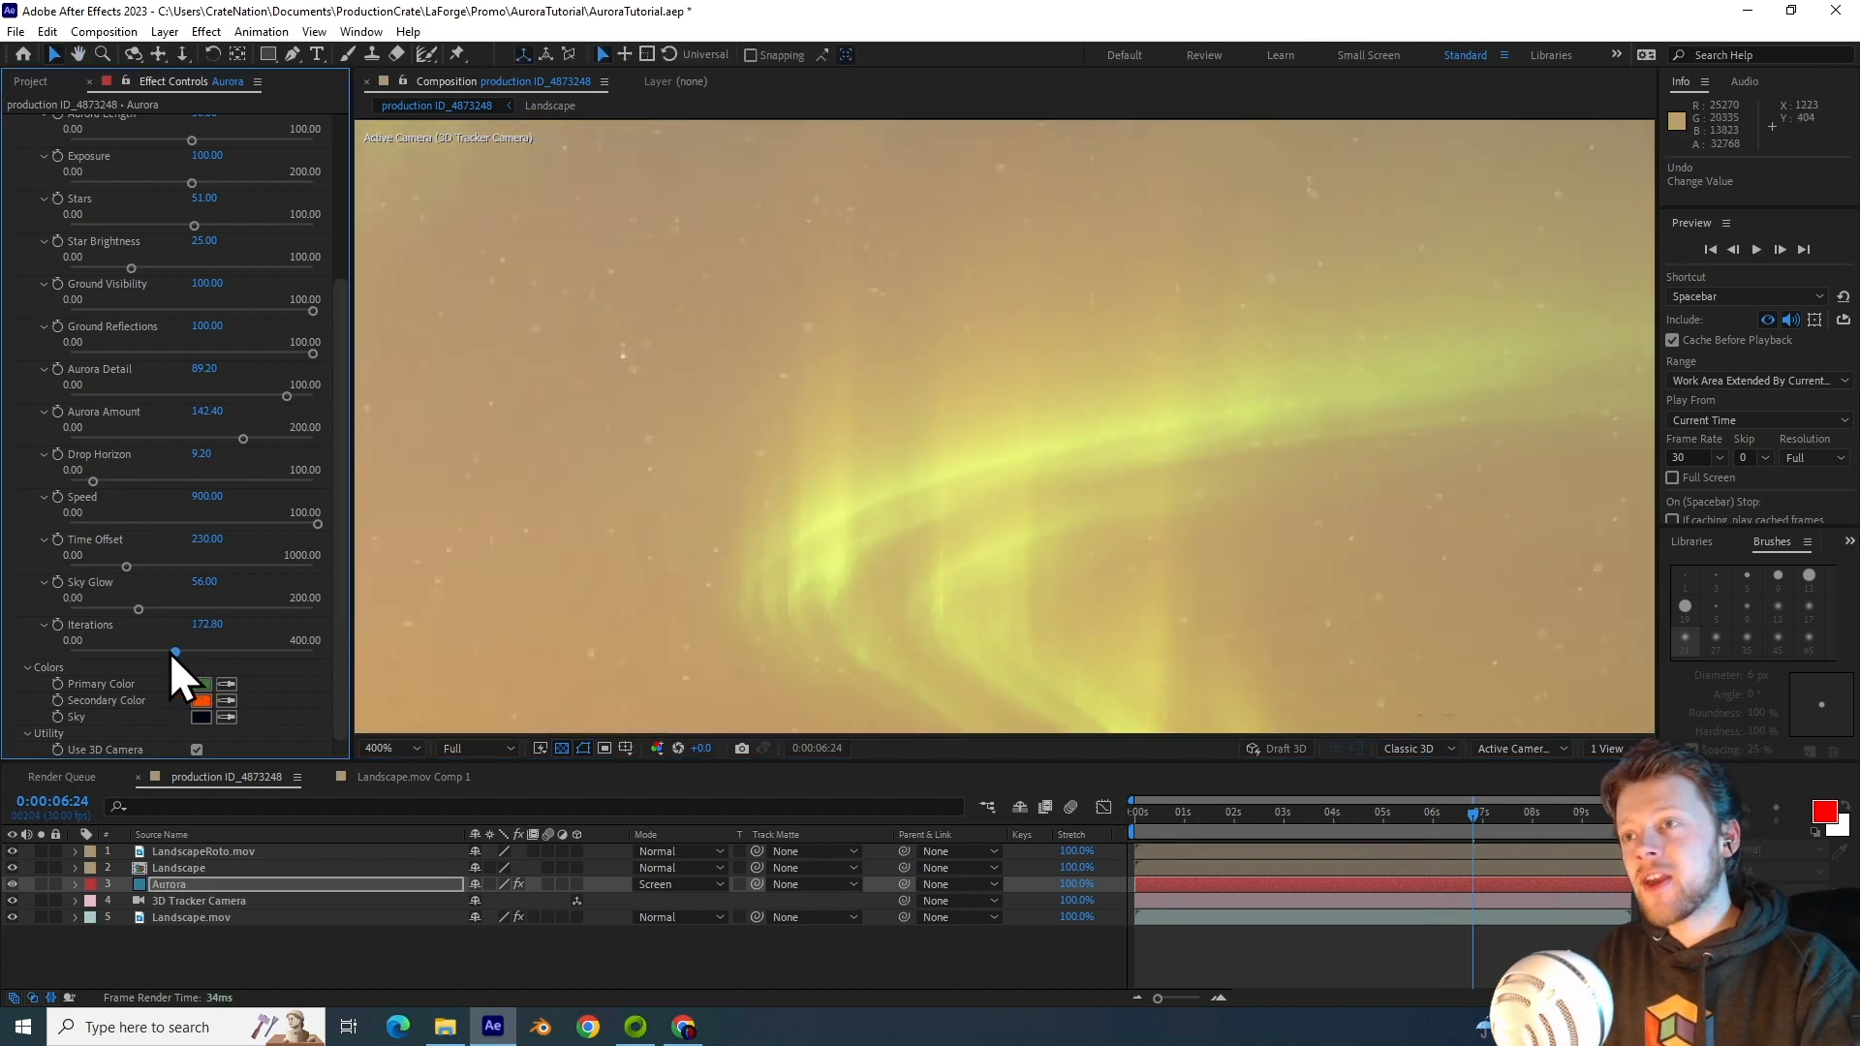
left_click_drag(175, 652, 106, 652)
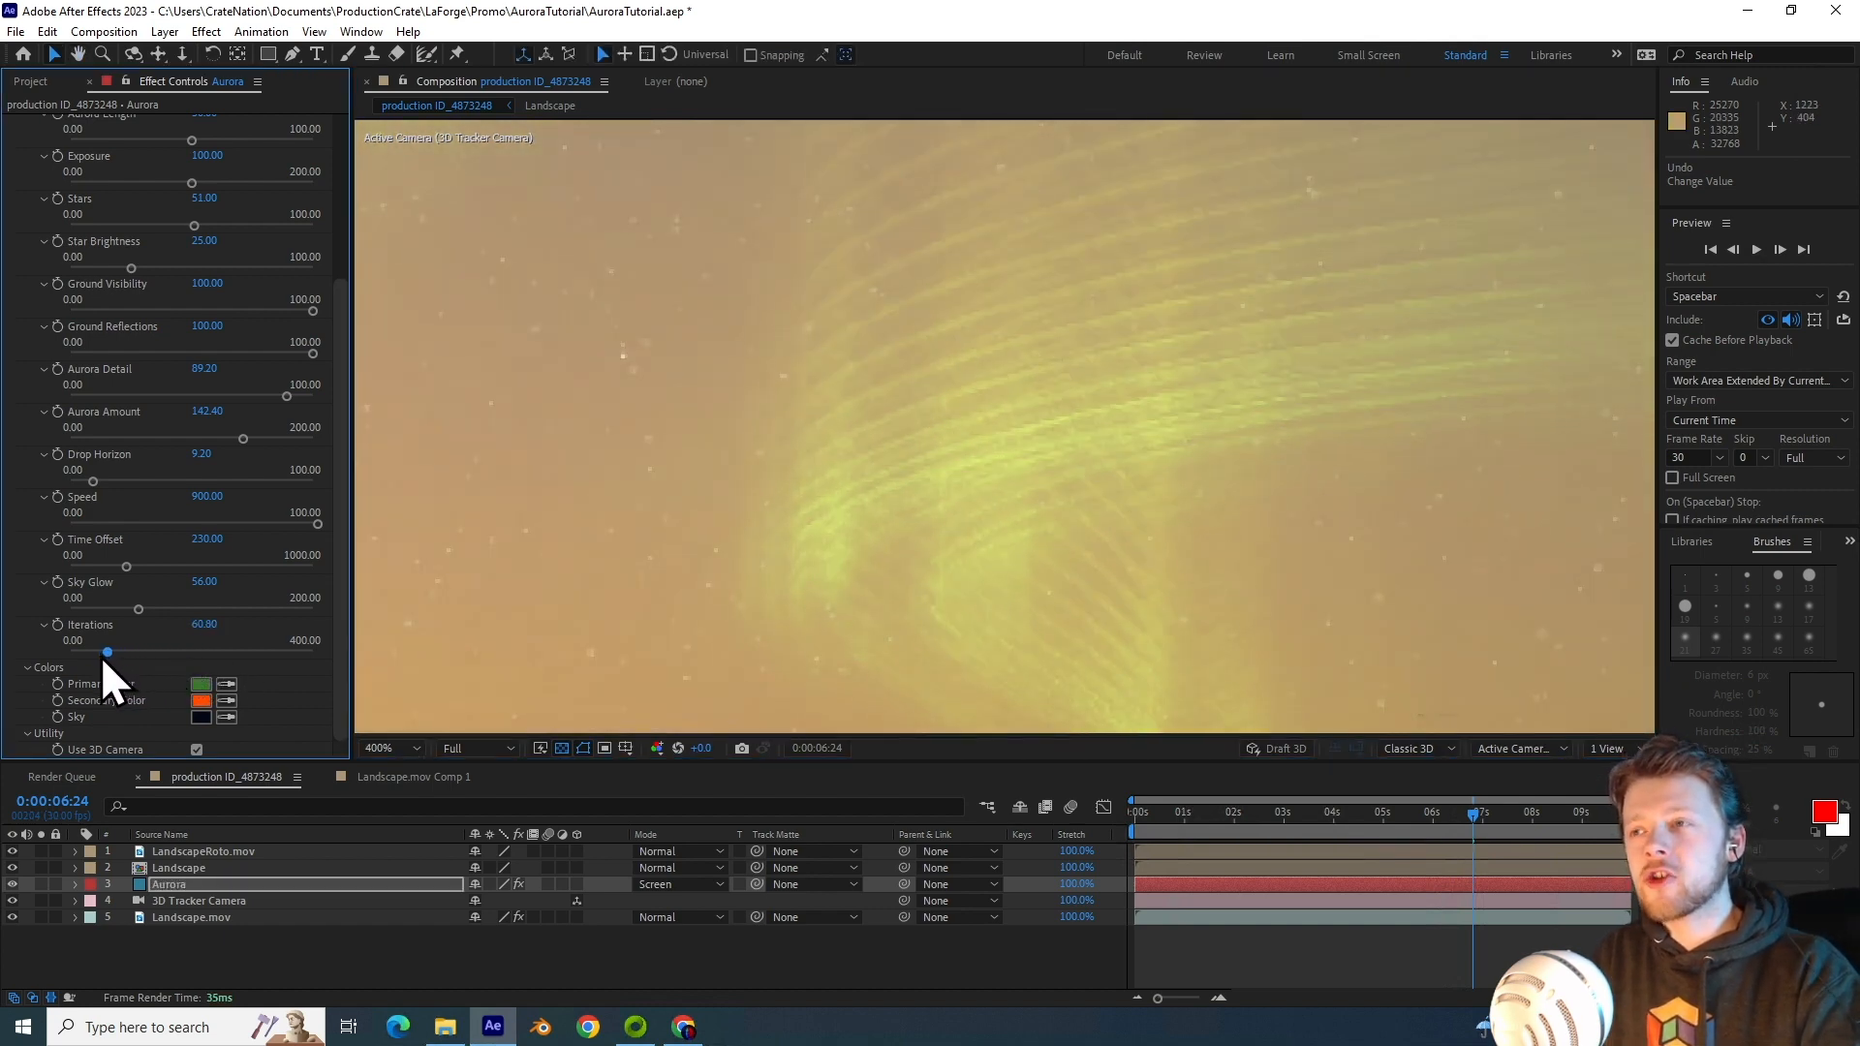
left_click_drag(105, 651, 95, 651)
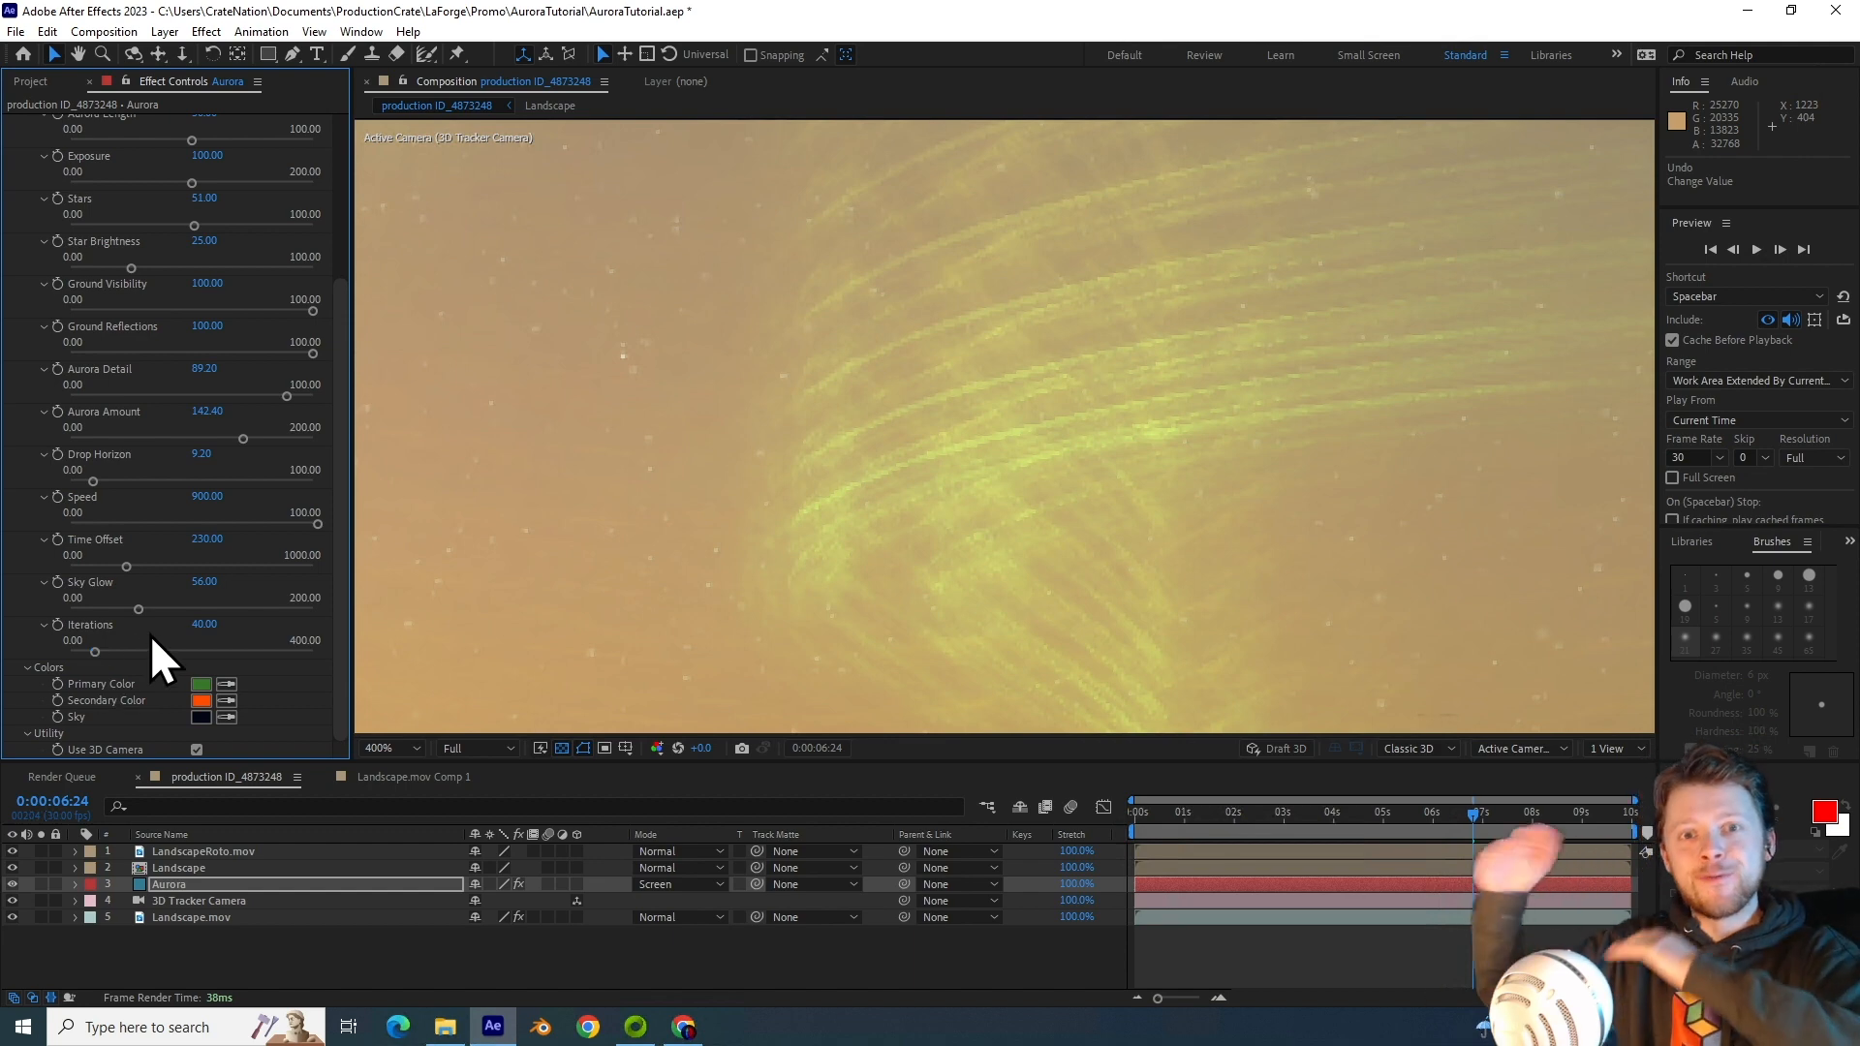
left_click_drag(95, 652, 184, 652)
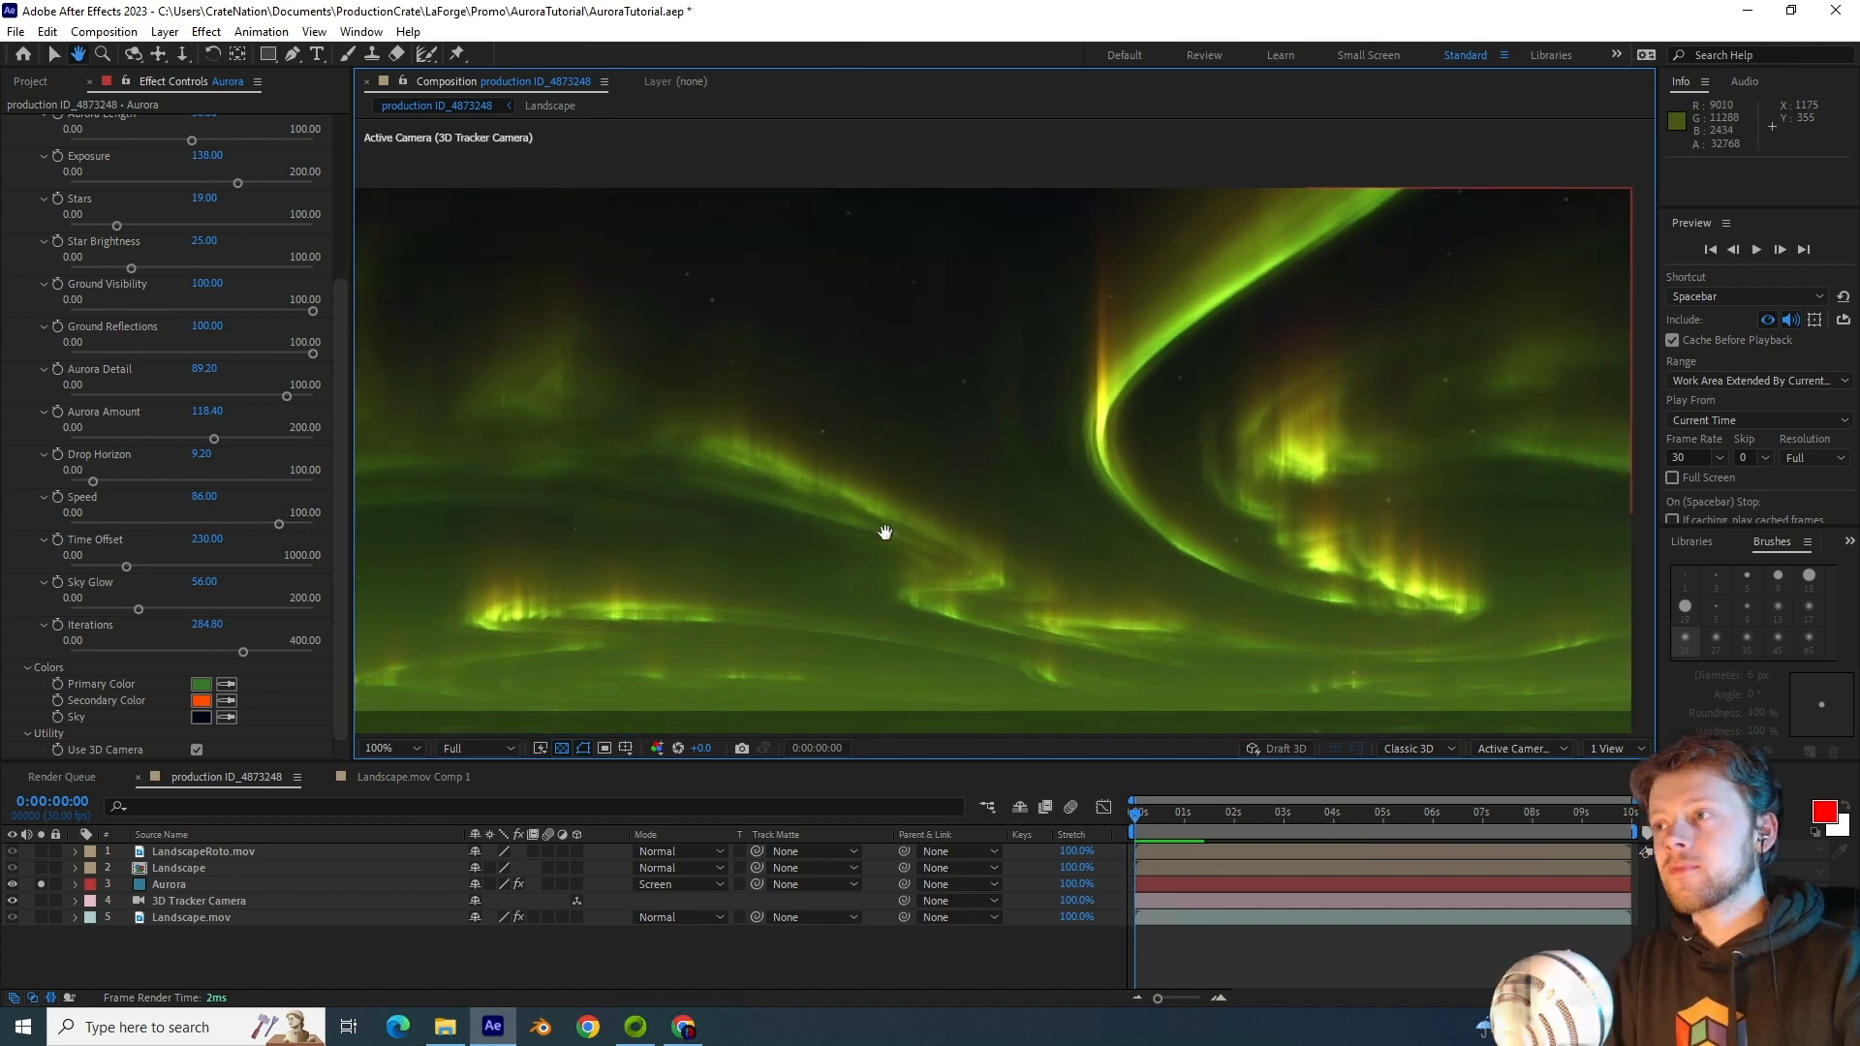
Step: Set the aurora's primary colour to teal and its secondary colour to magenta
left_click(201, 684)
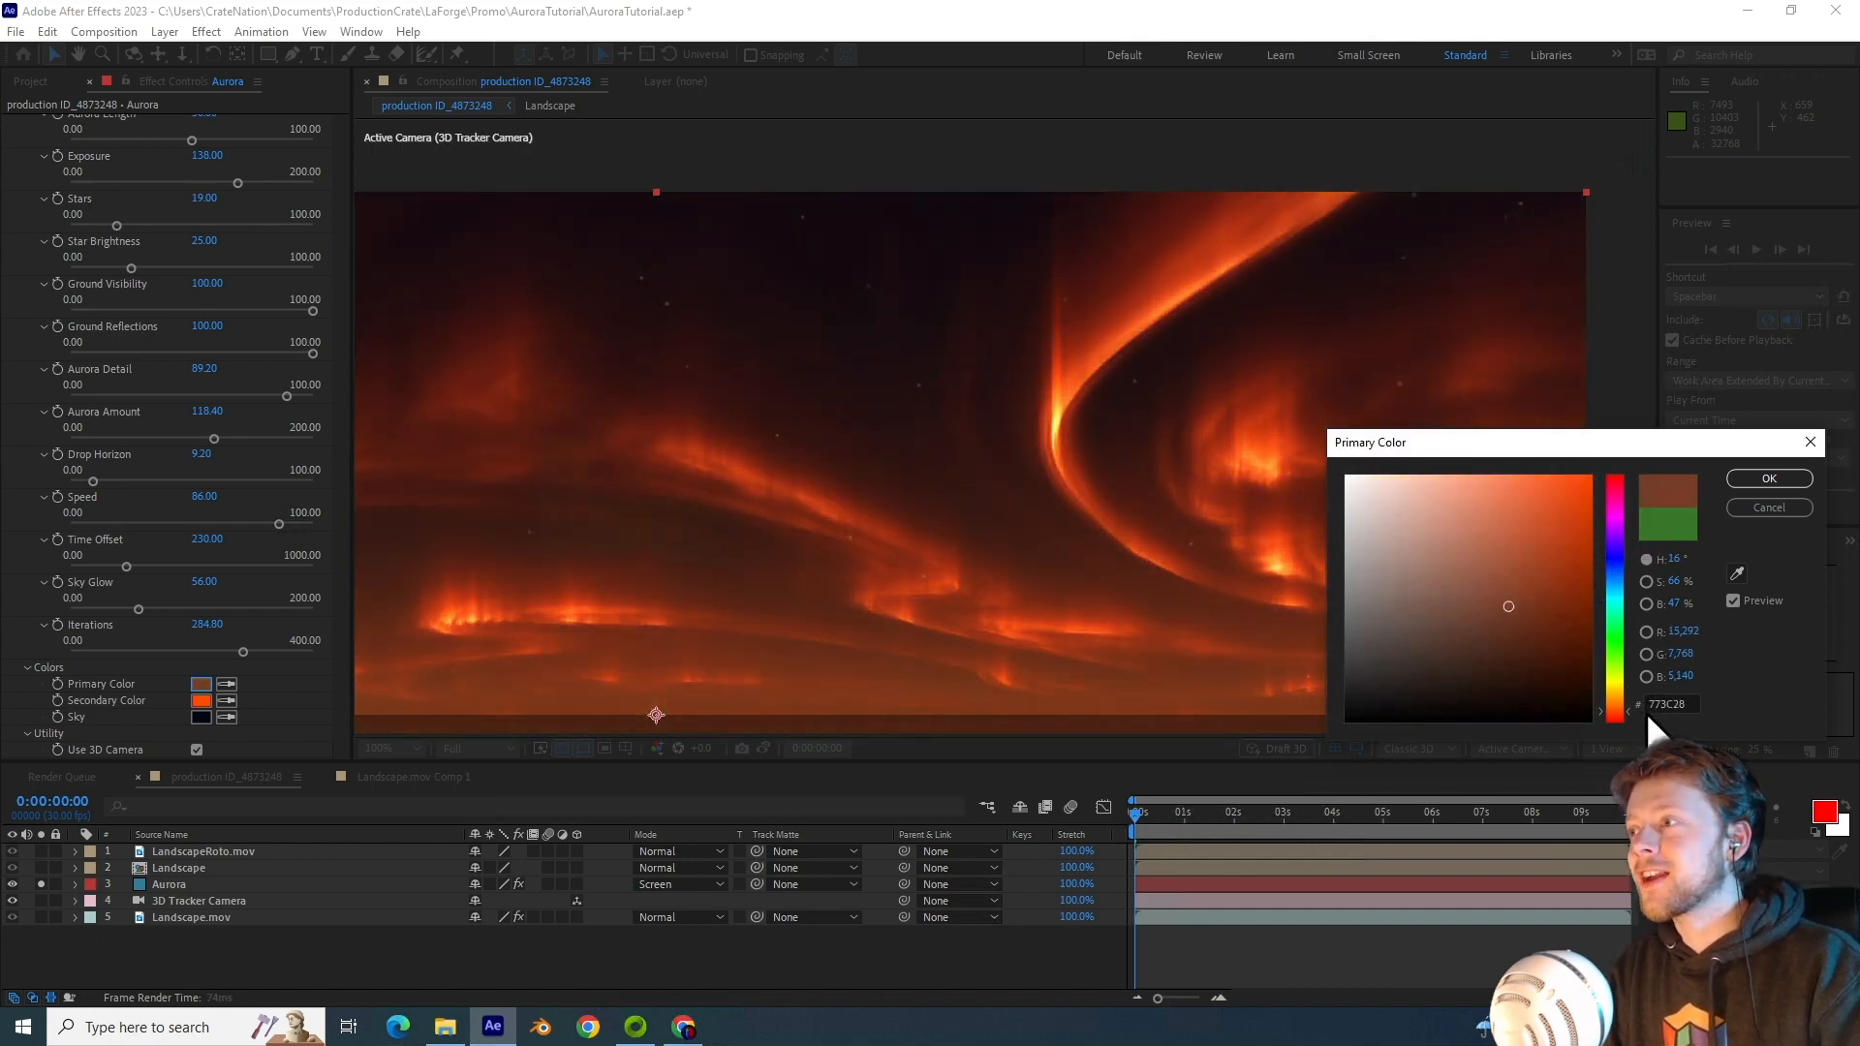
left_click(1769, 478)
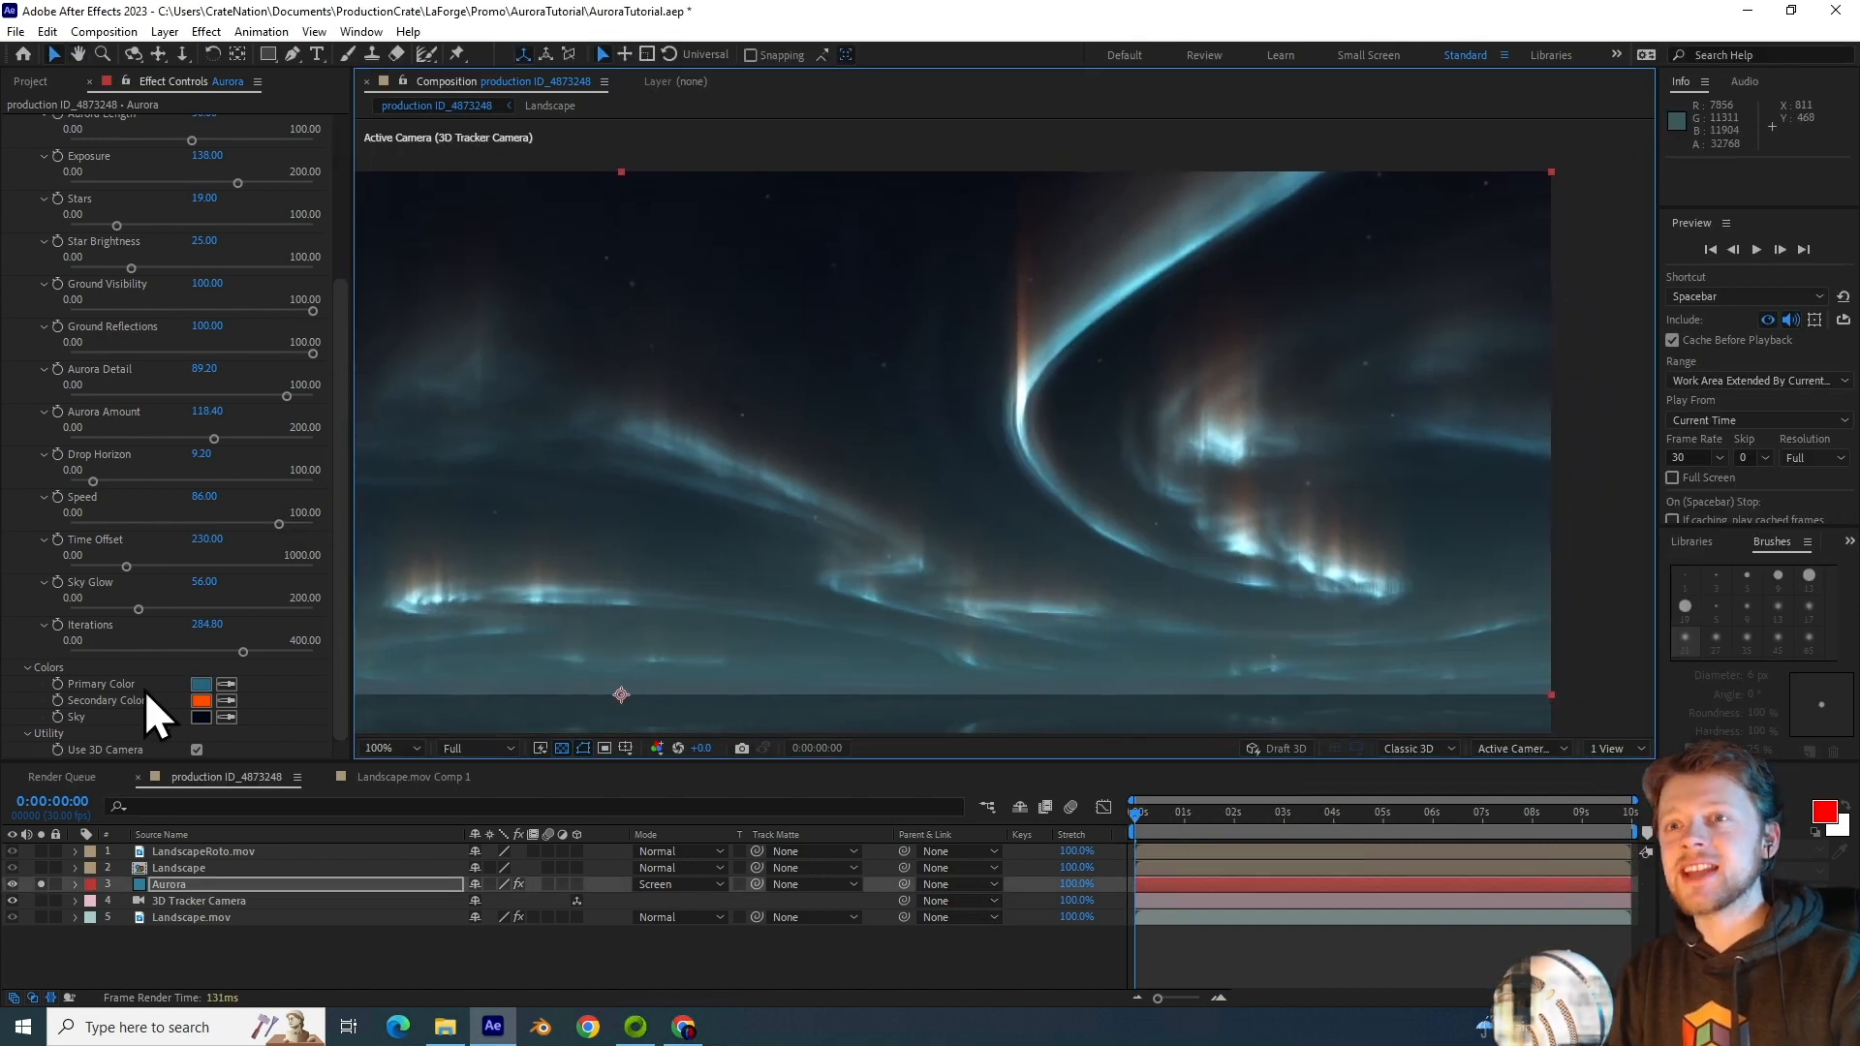
left_click(202, 700)
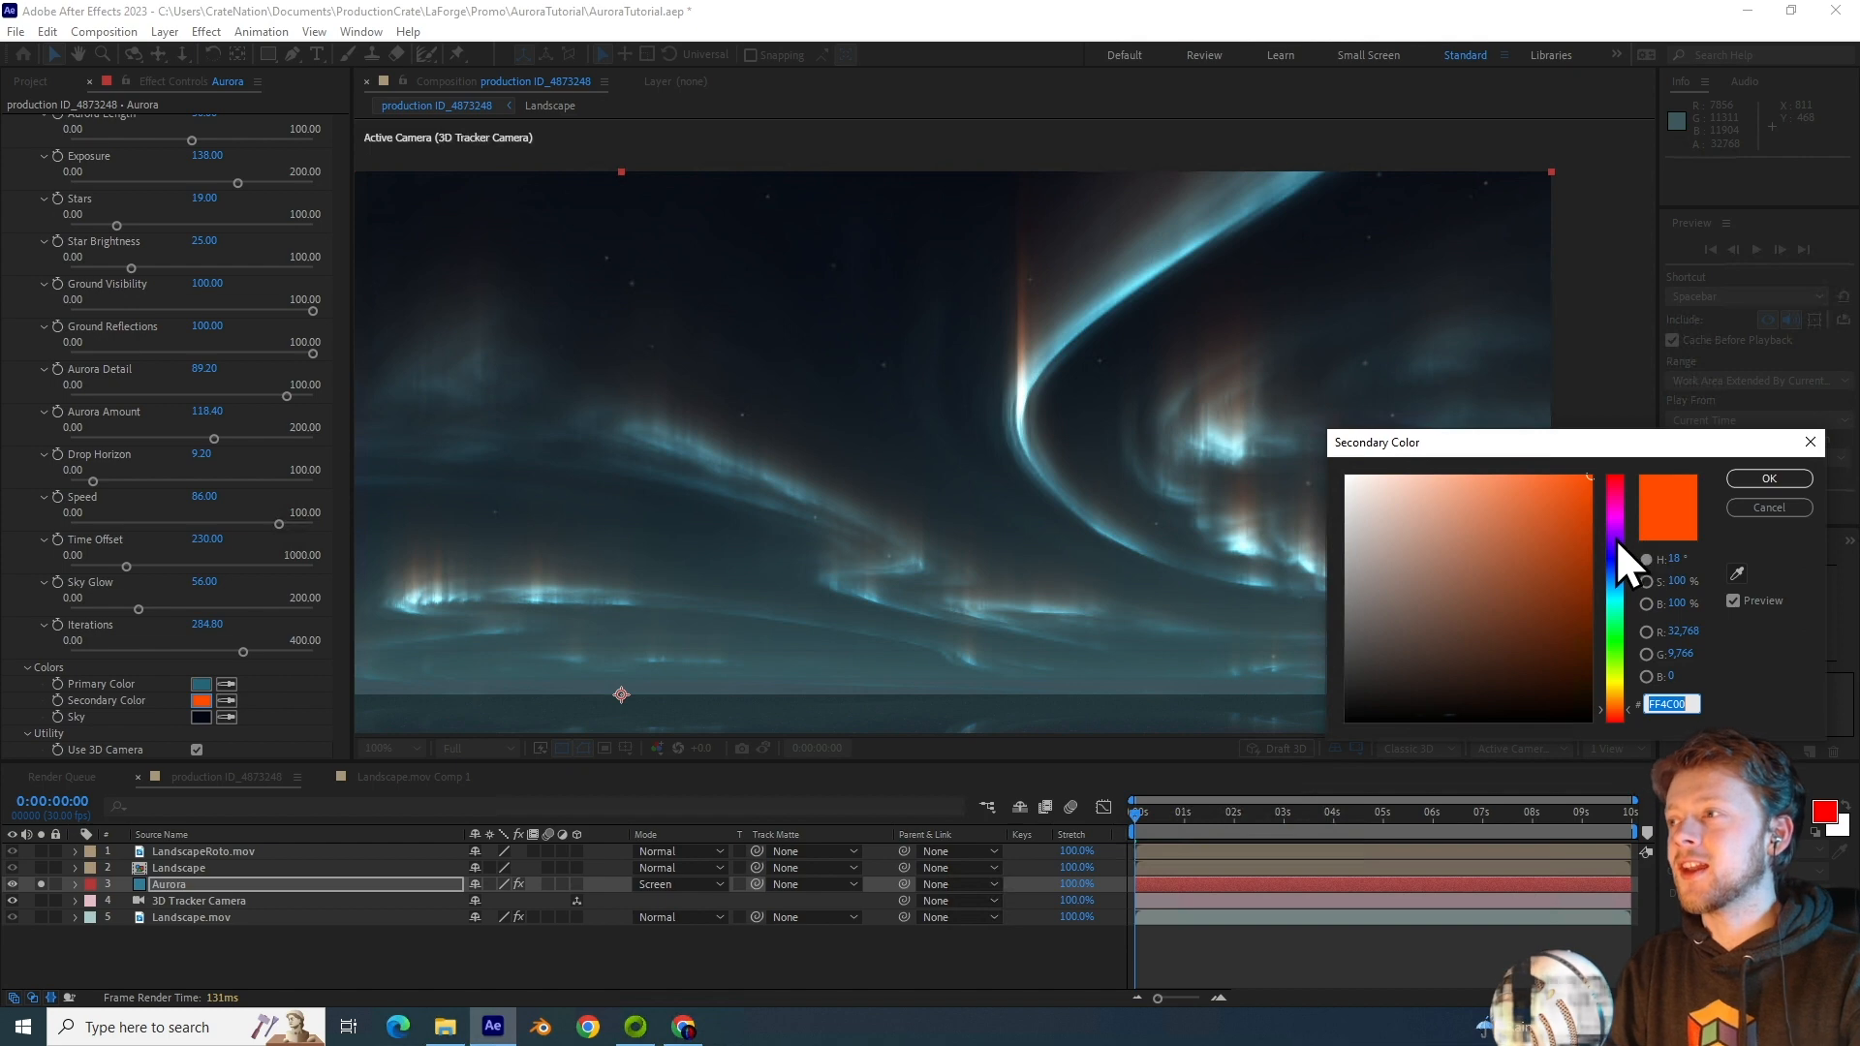
left_click(1768, 478)
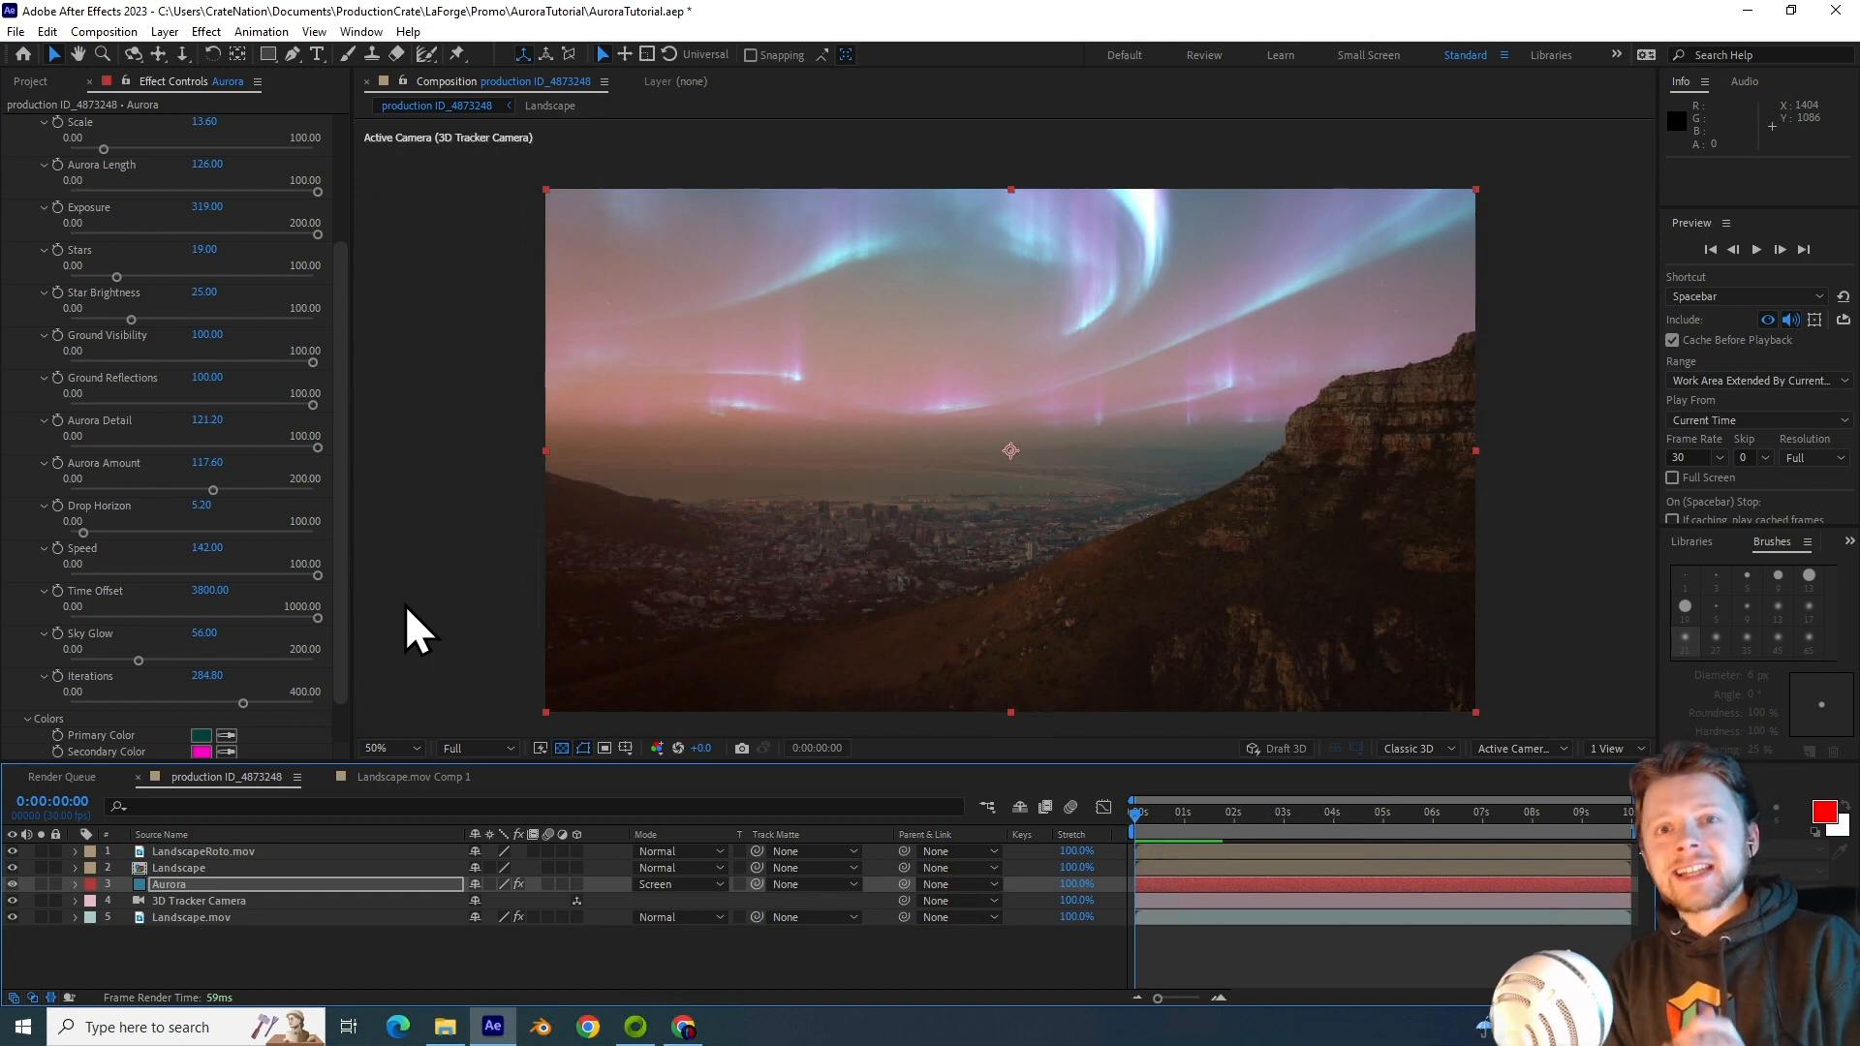
mouse_move(172, 603)
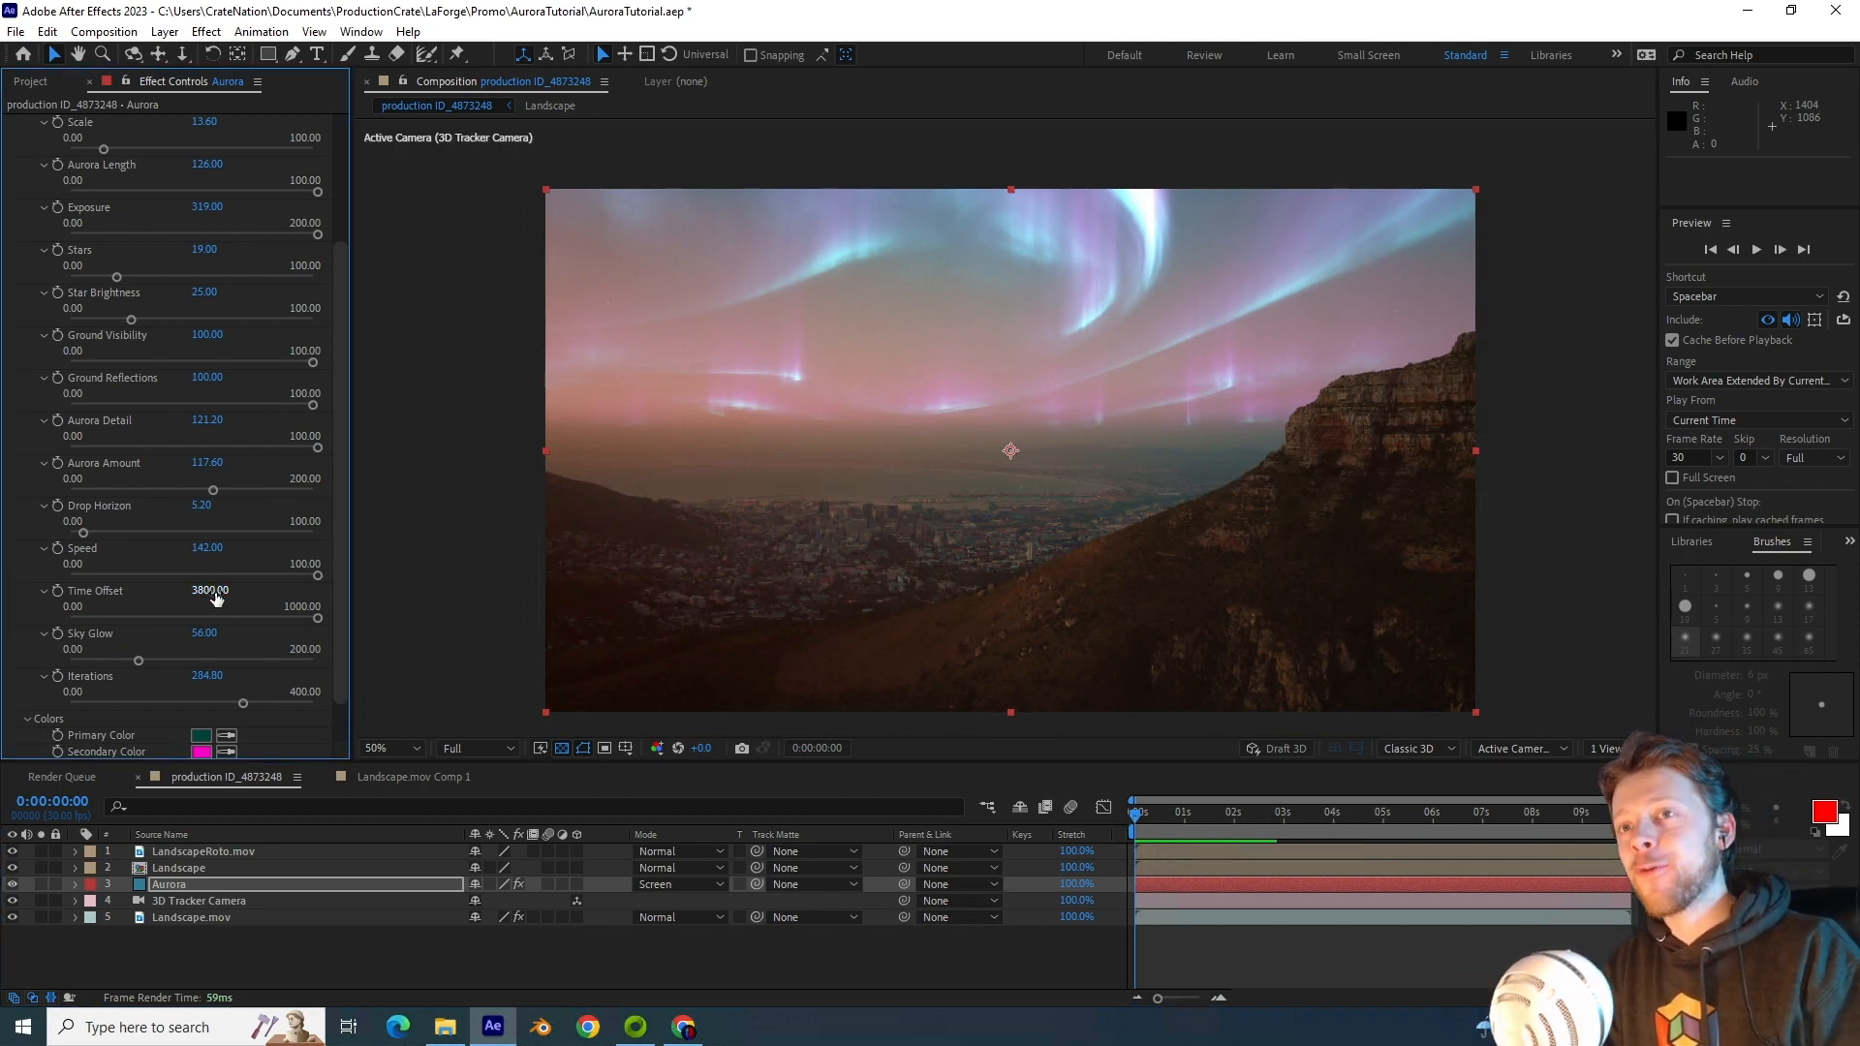
Step: Shift the aurora's Time Offset to about 4790 for a new pattern
left_click_drag(211, 589, 178, 590)
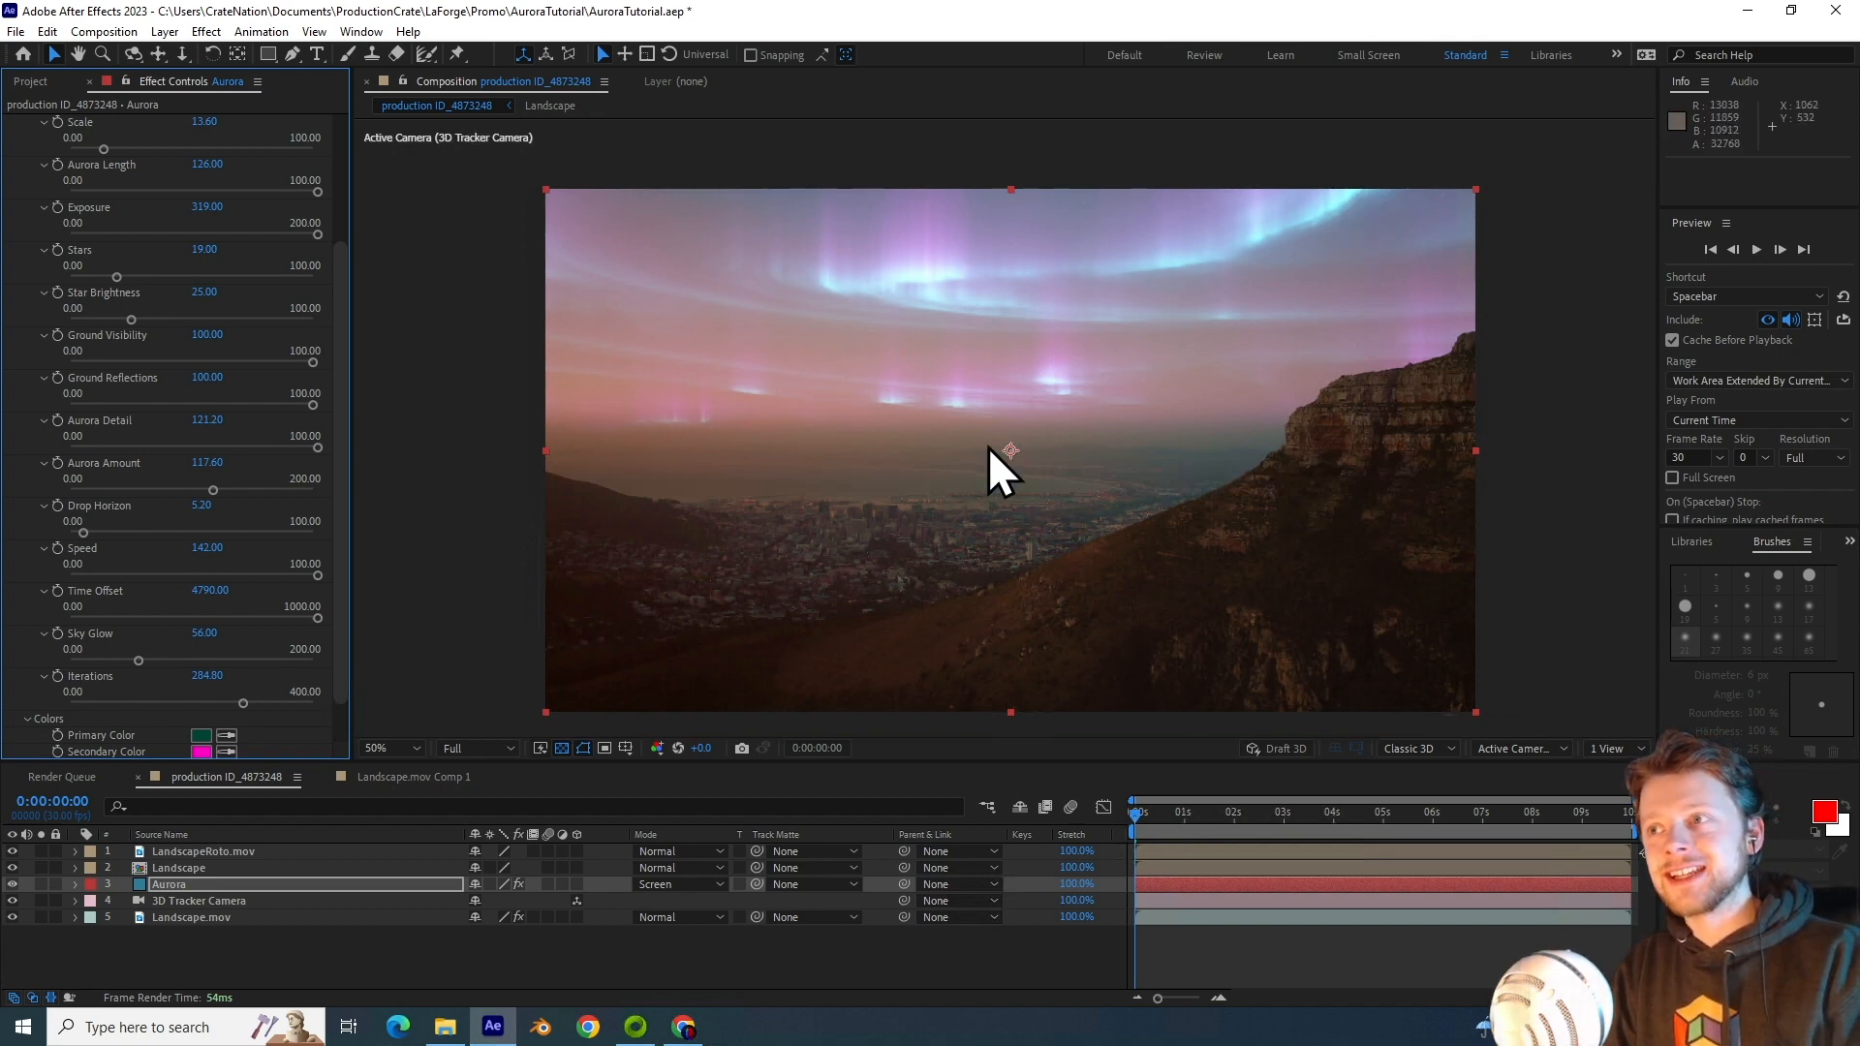
mouse_move(996, 355)
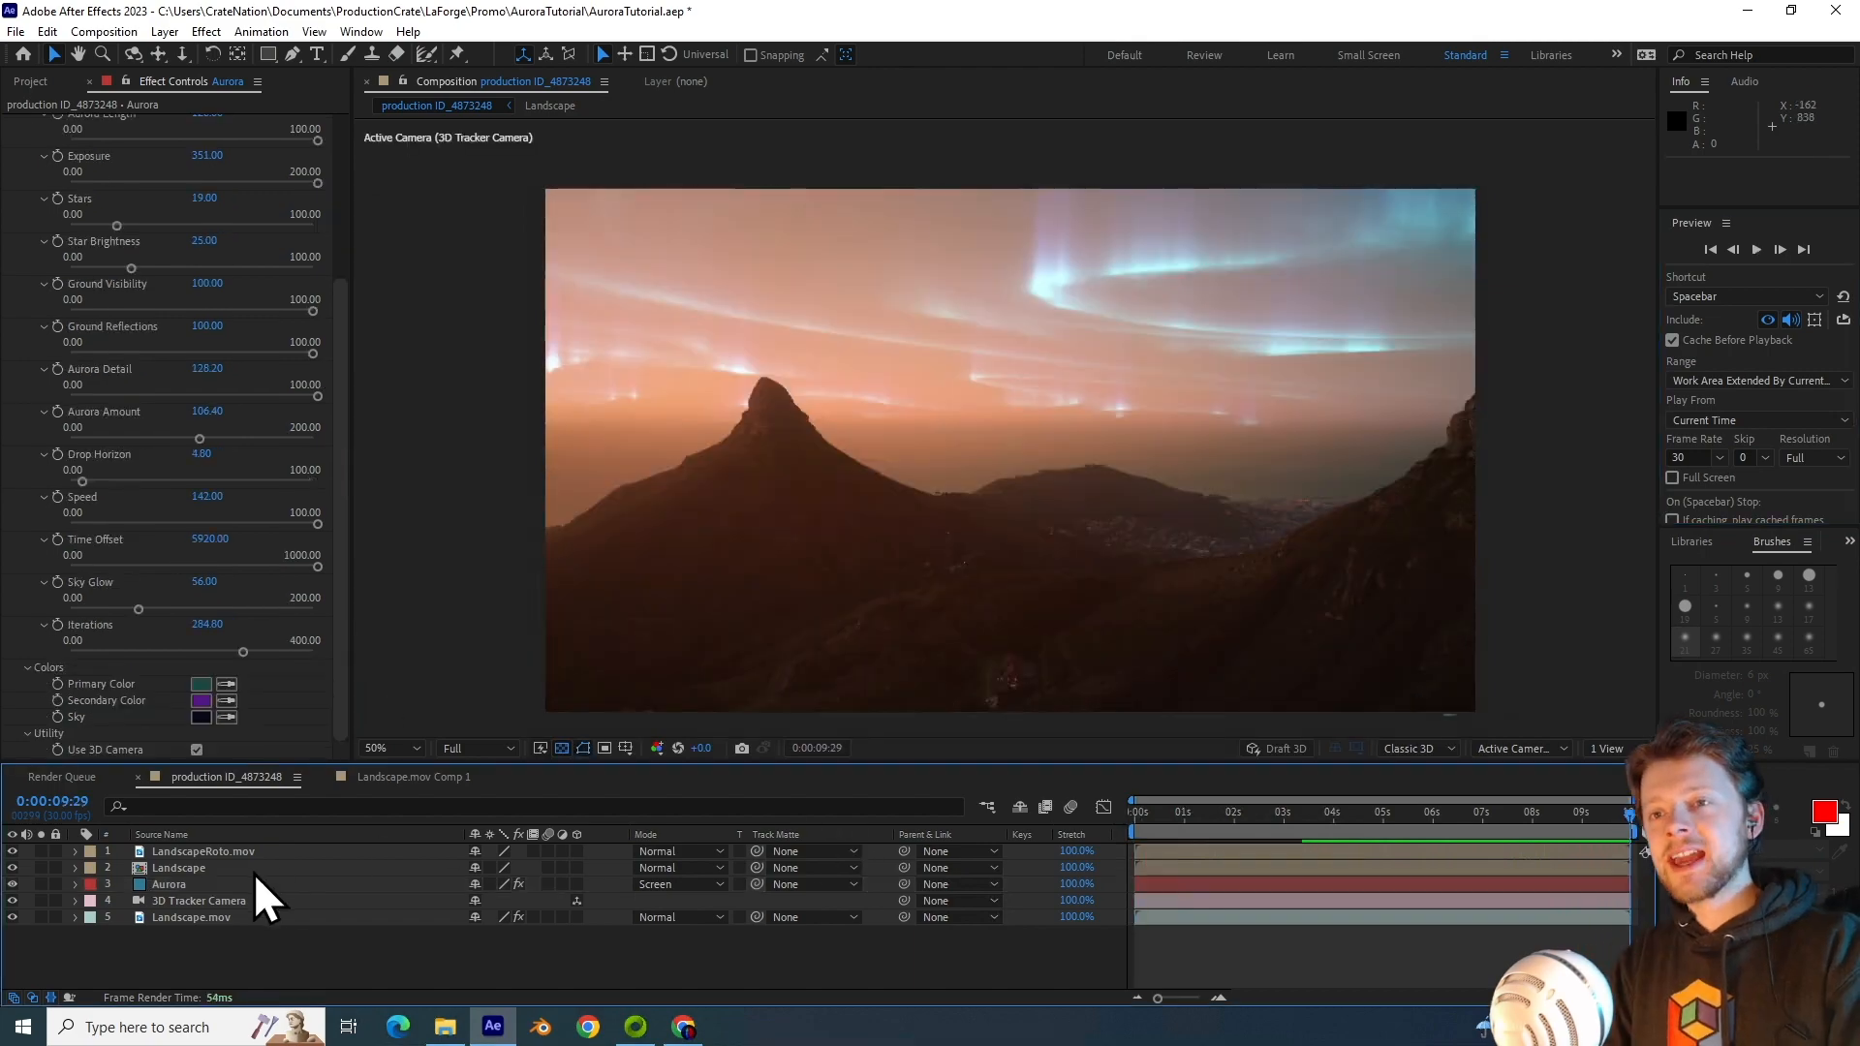
Step: Precompose the LandscapeRoto and Landscape layers into a precomp named 'Foreground'
left_click(178, 867)
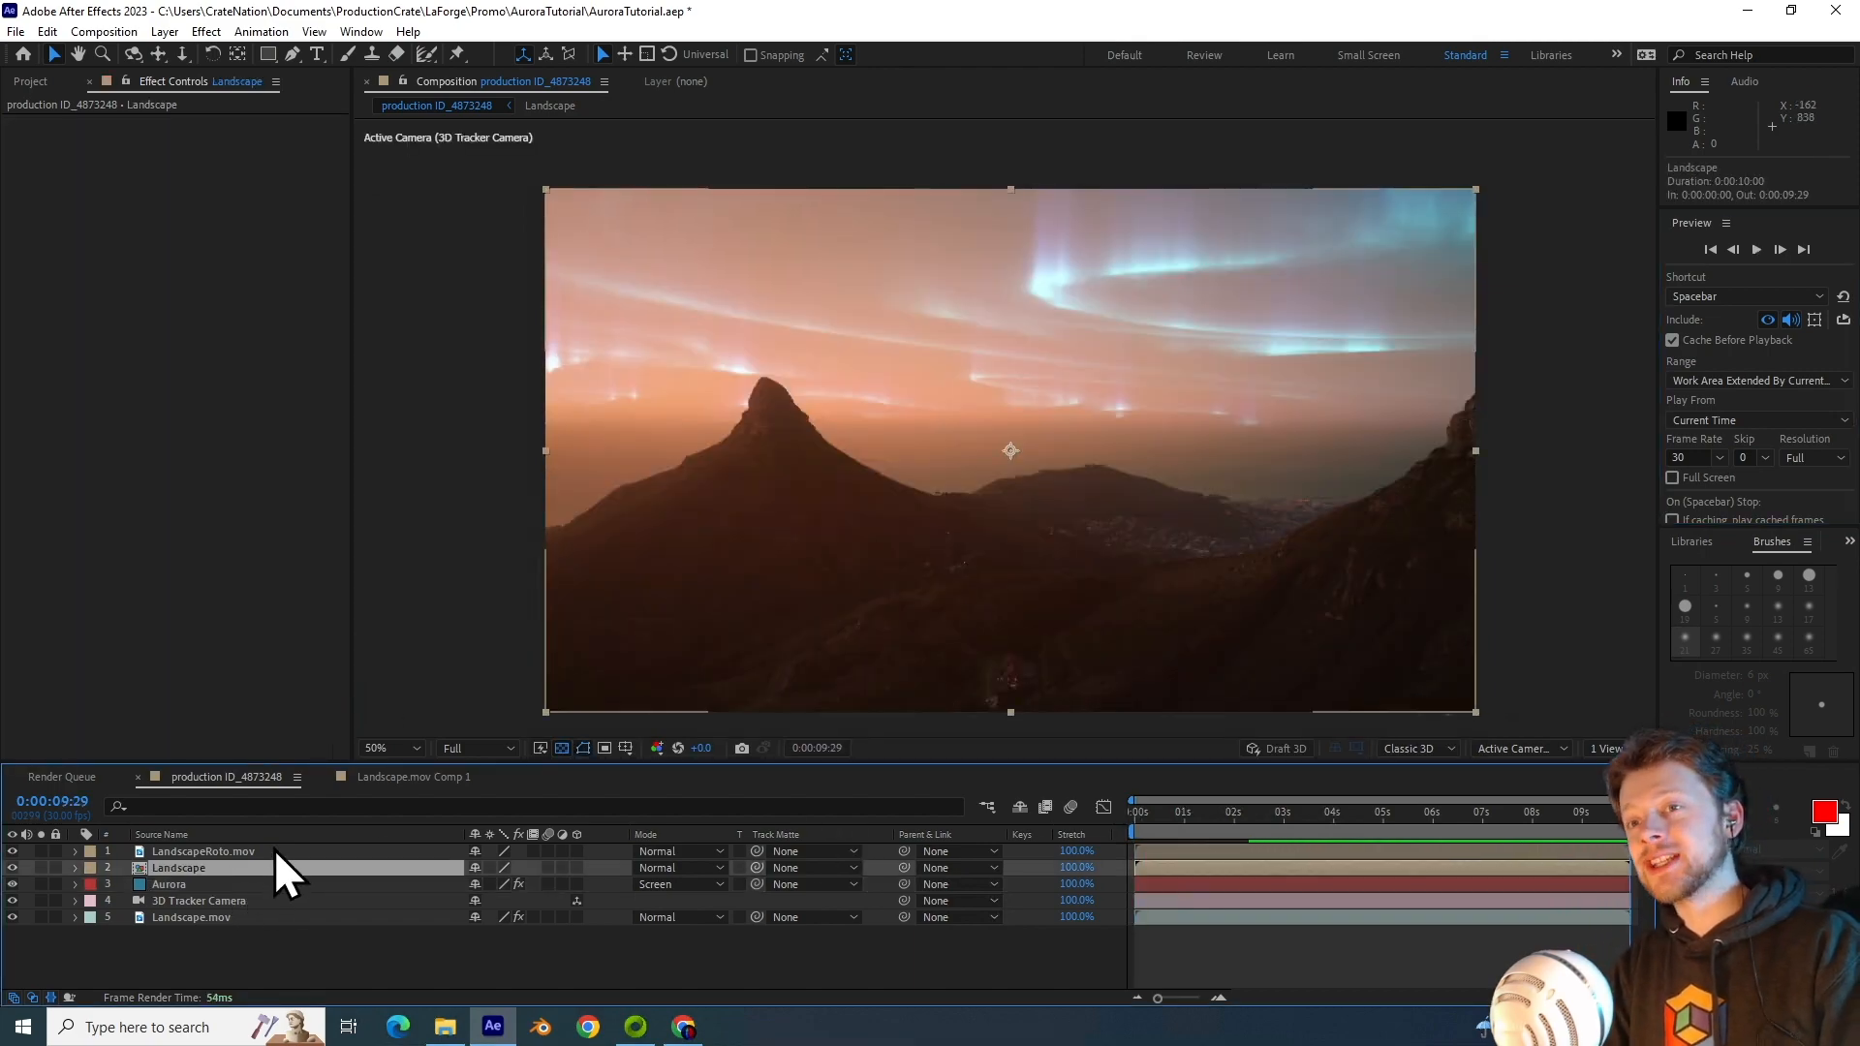
right_click(179, 868)
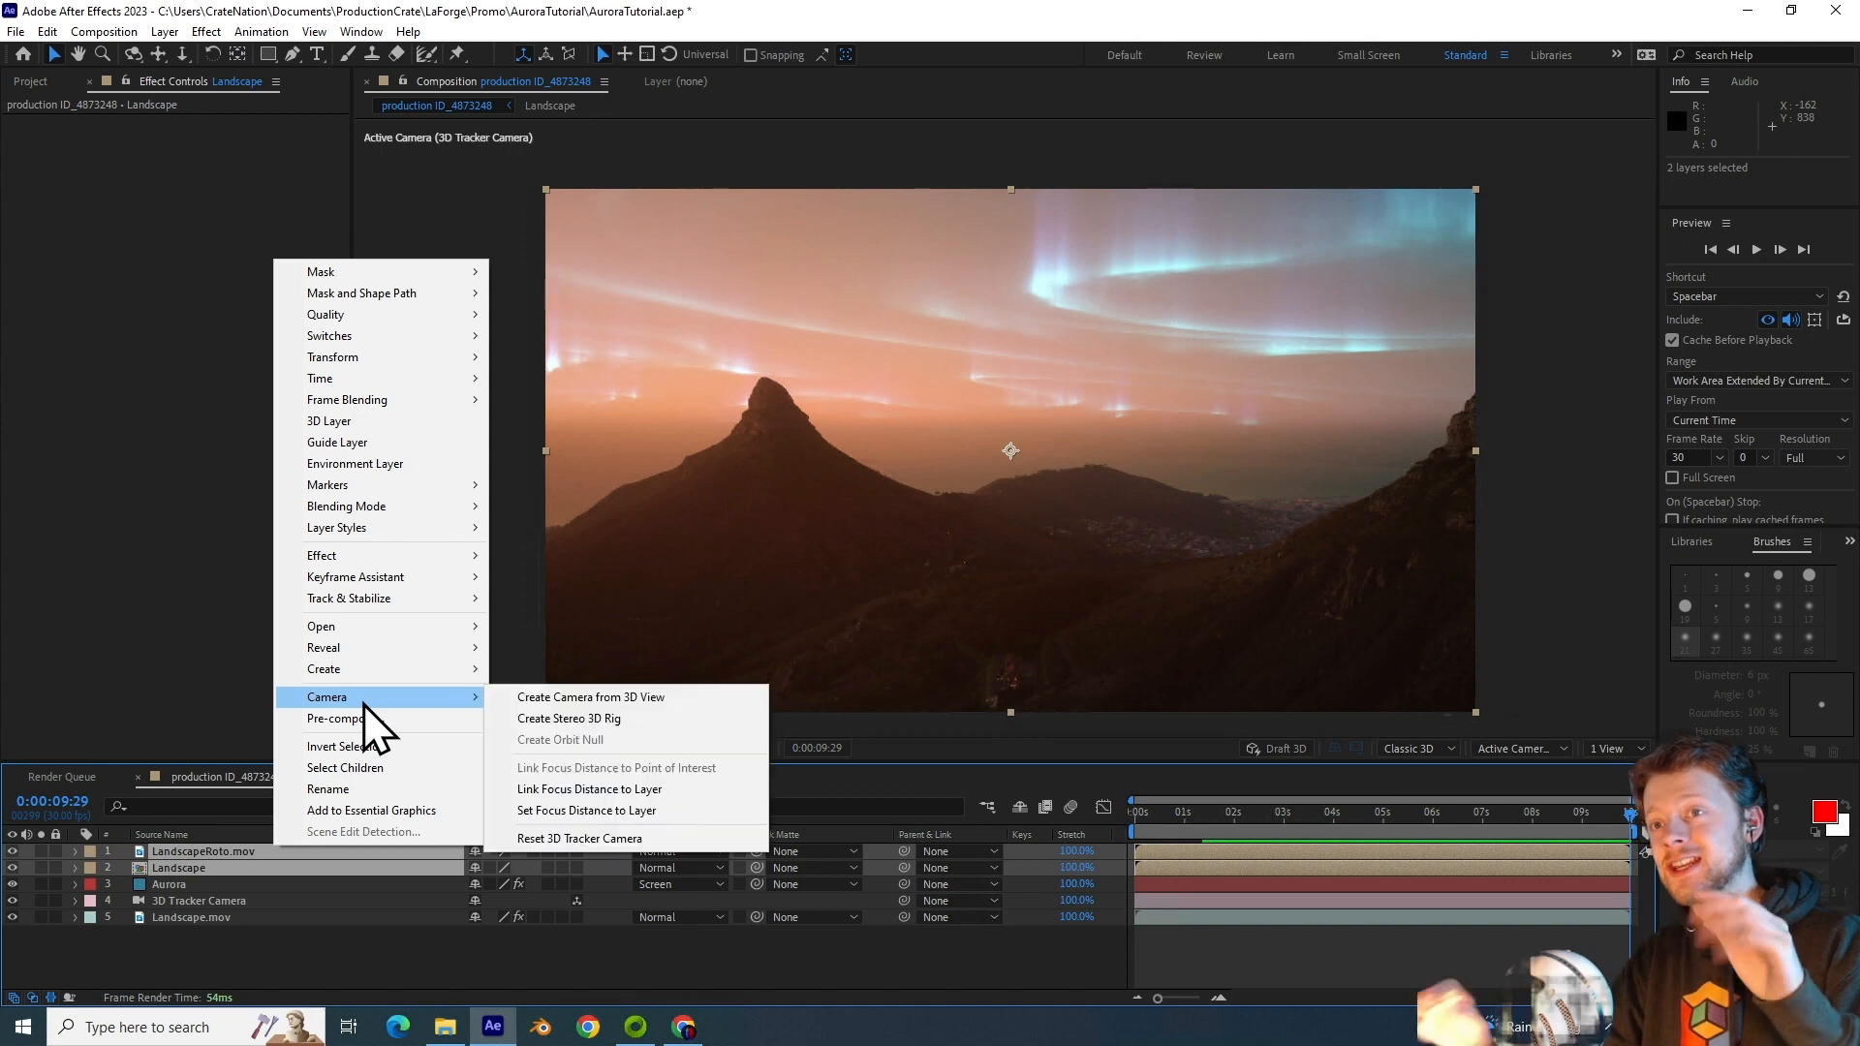
left_click(327, 718)
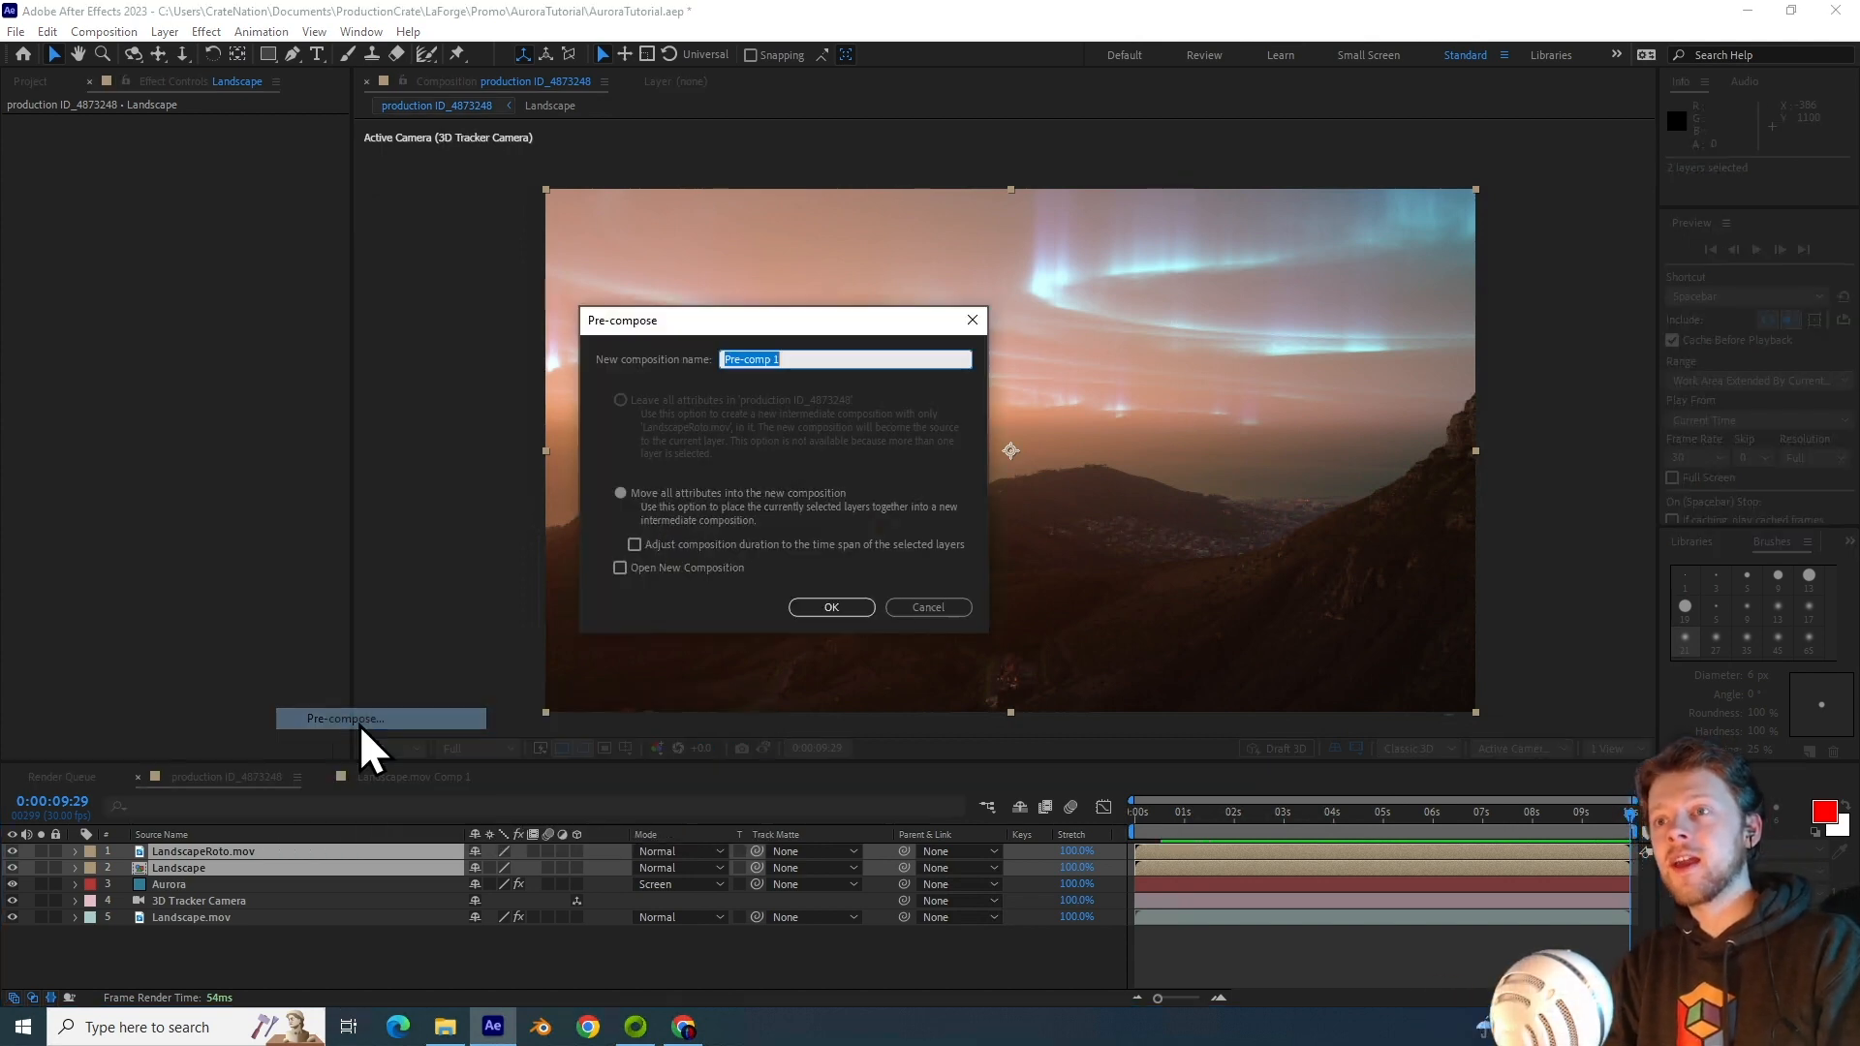
type("Foreground")
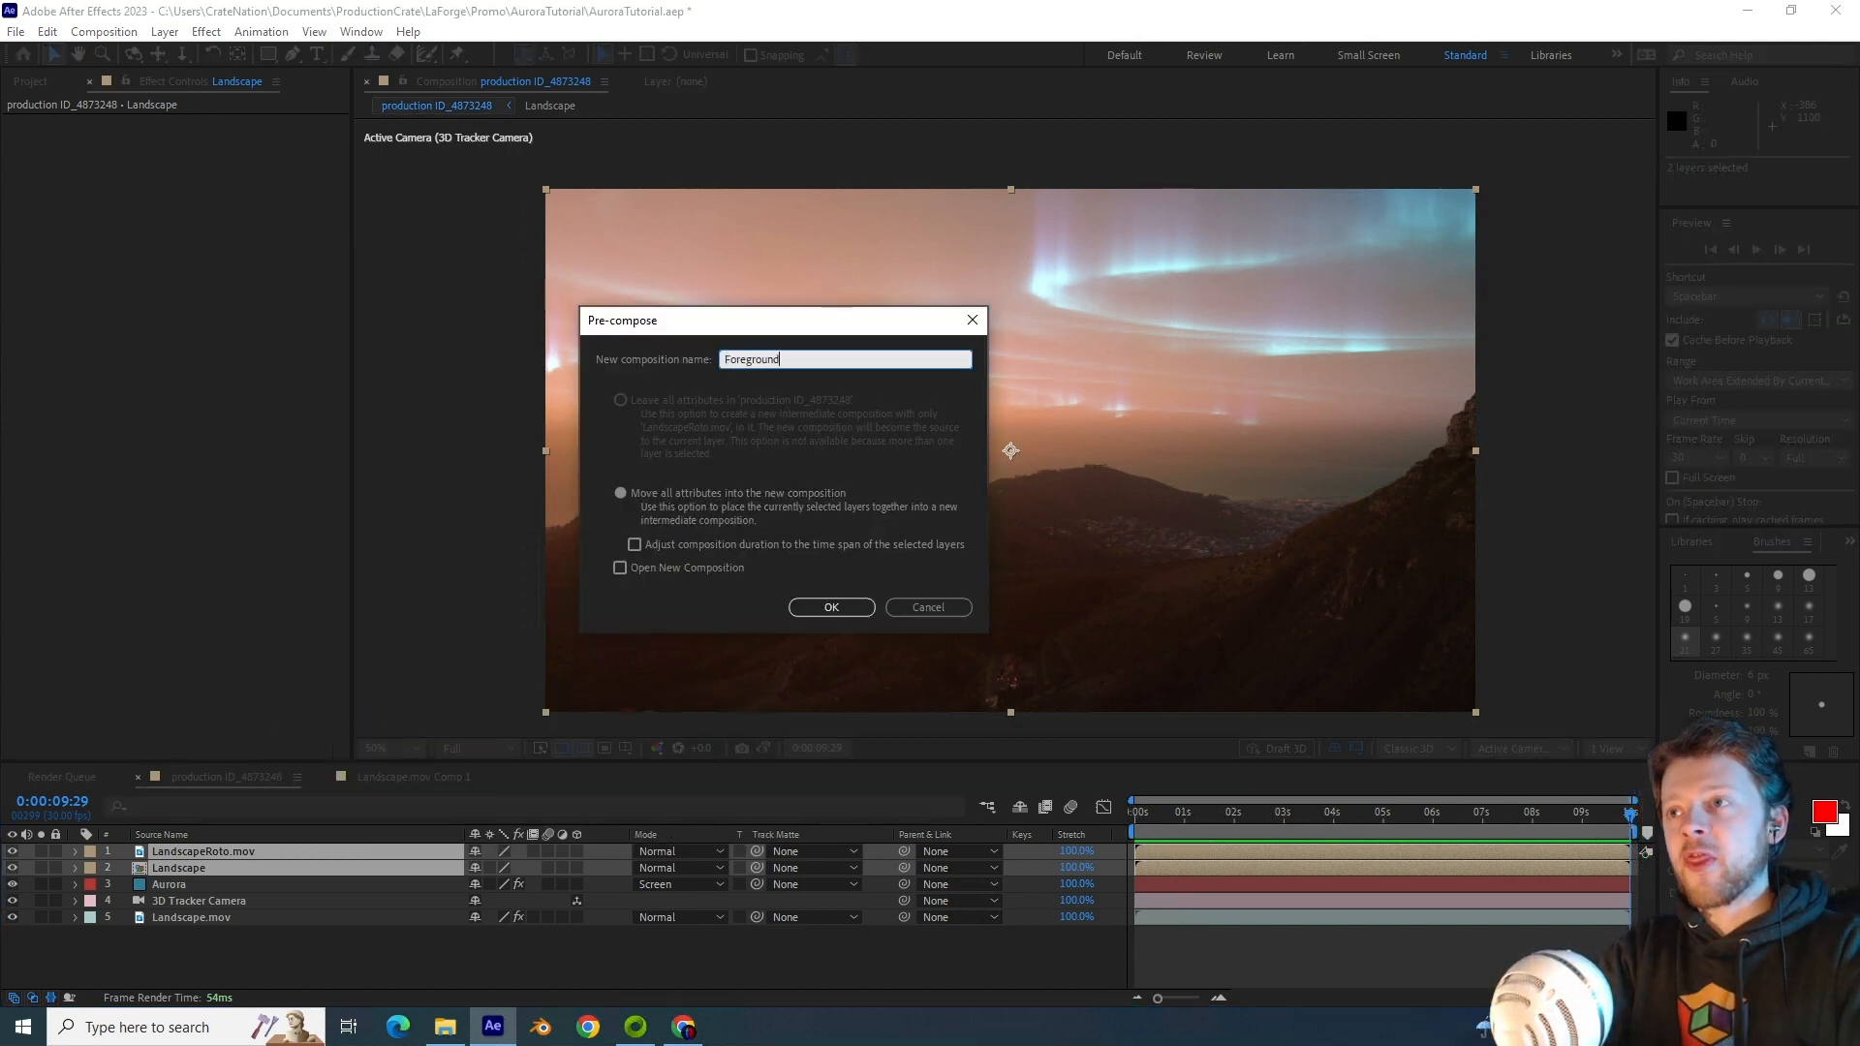
left_click(831, 608)
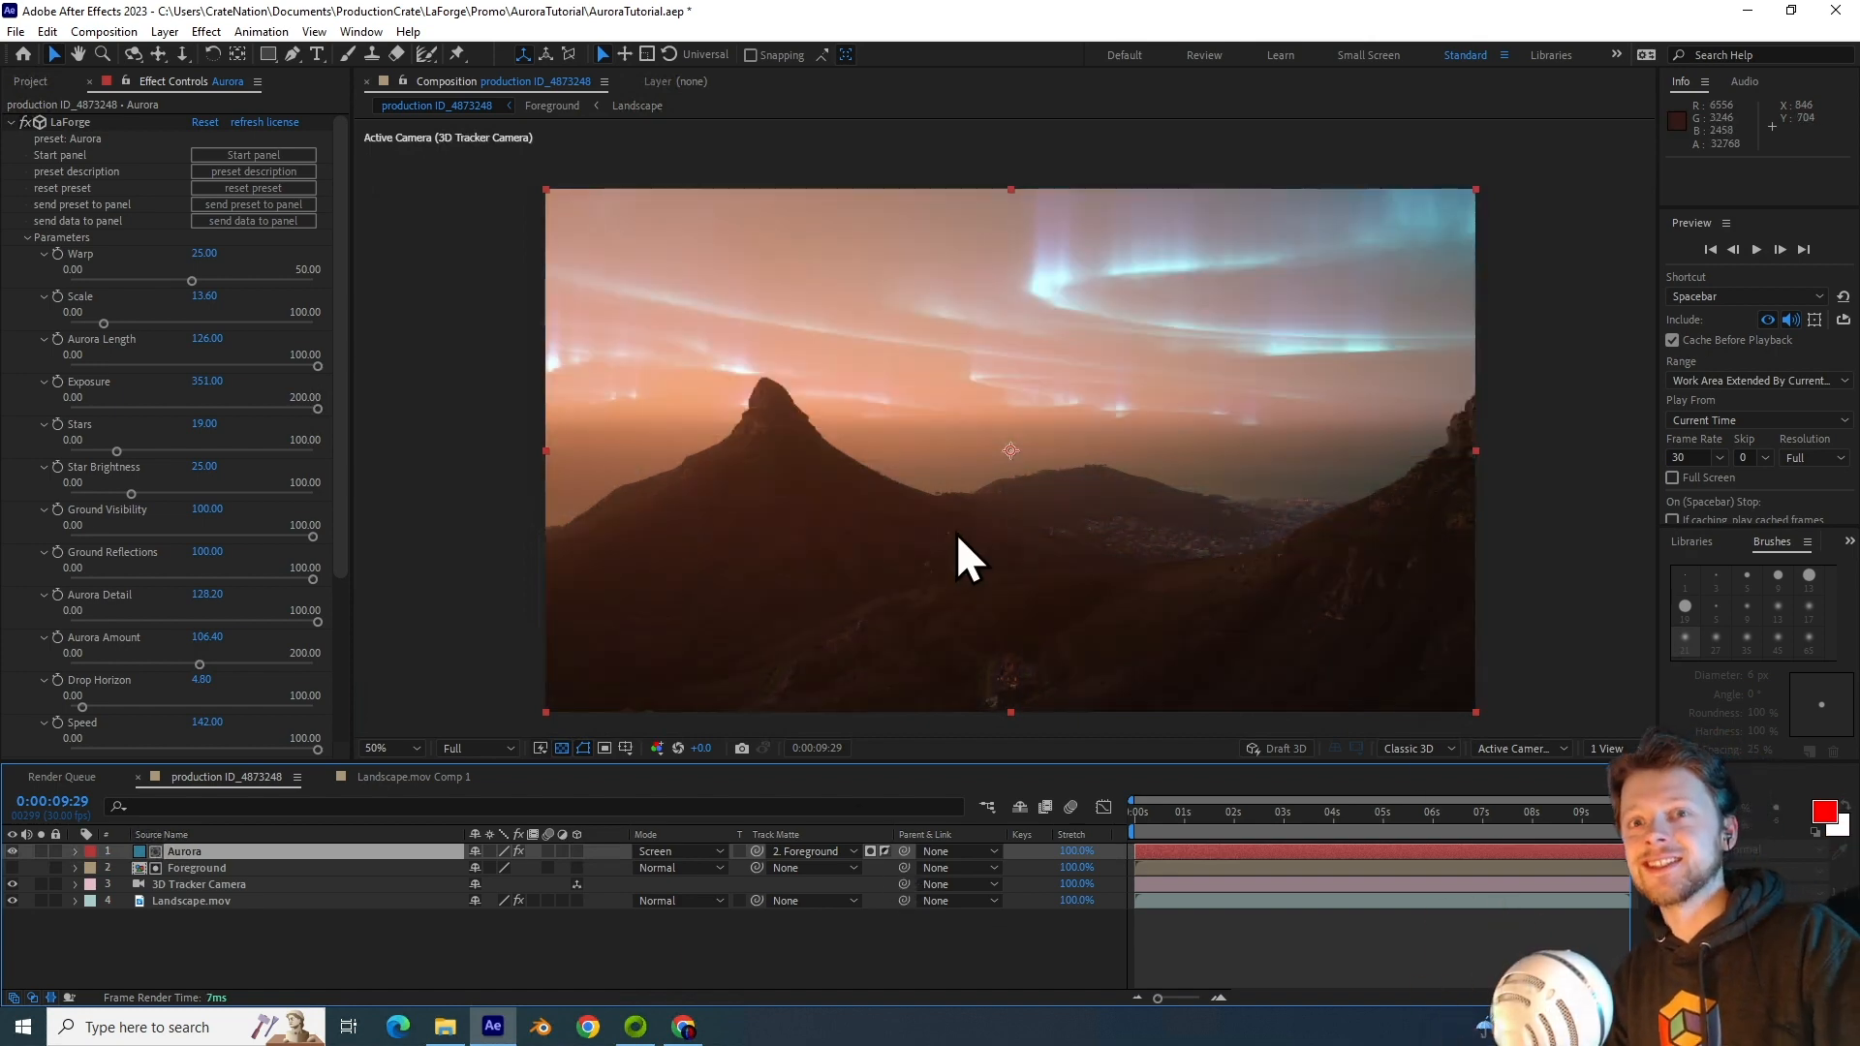
Step: Start a new adjustment layer from the Layer menu
left_click(158, 31)
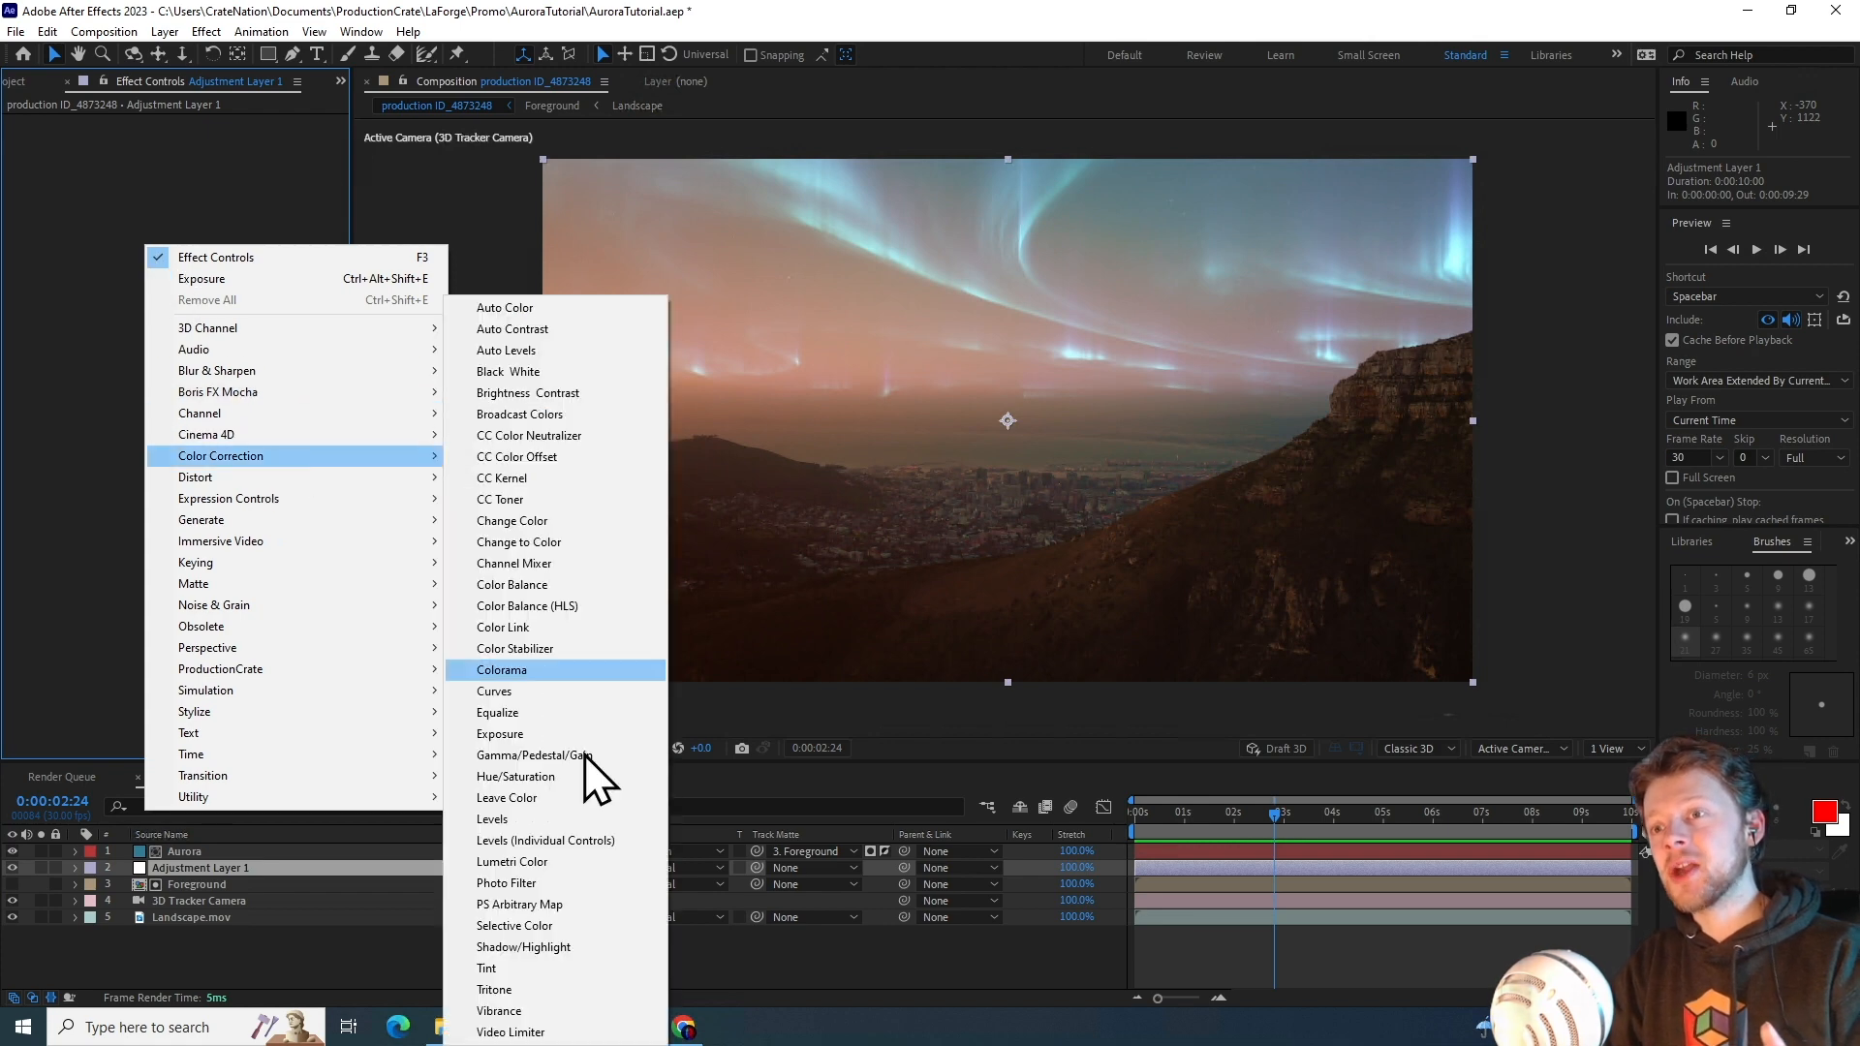
Step: Apply Tint, then add Curves with the red channel lowered and green adjusted
left_click(485, 967)
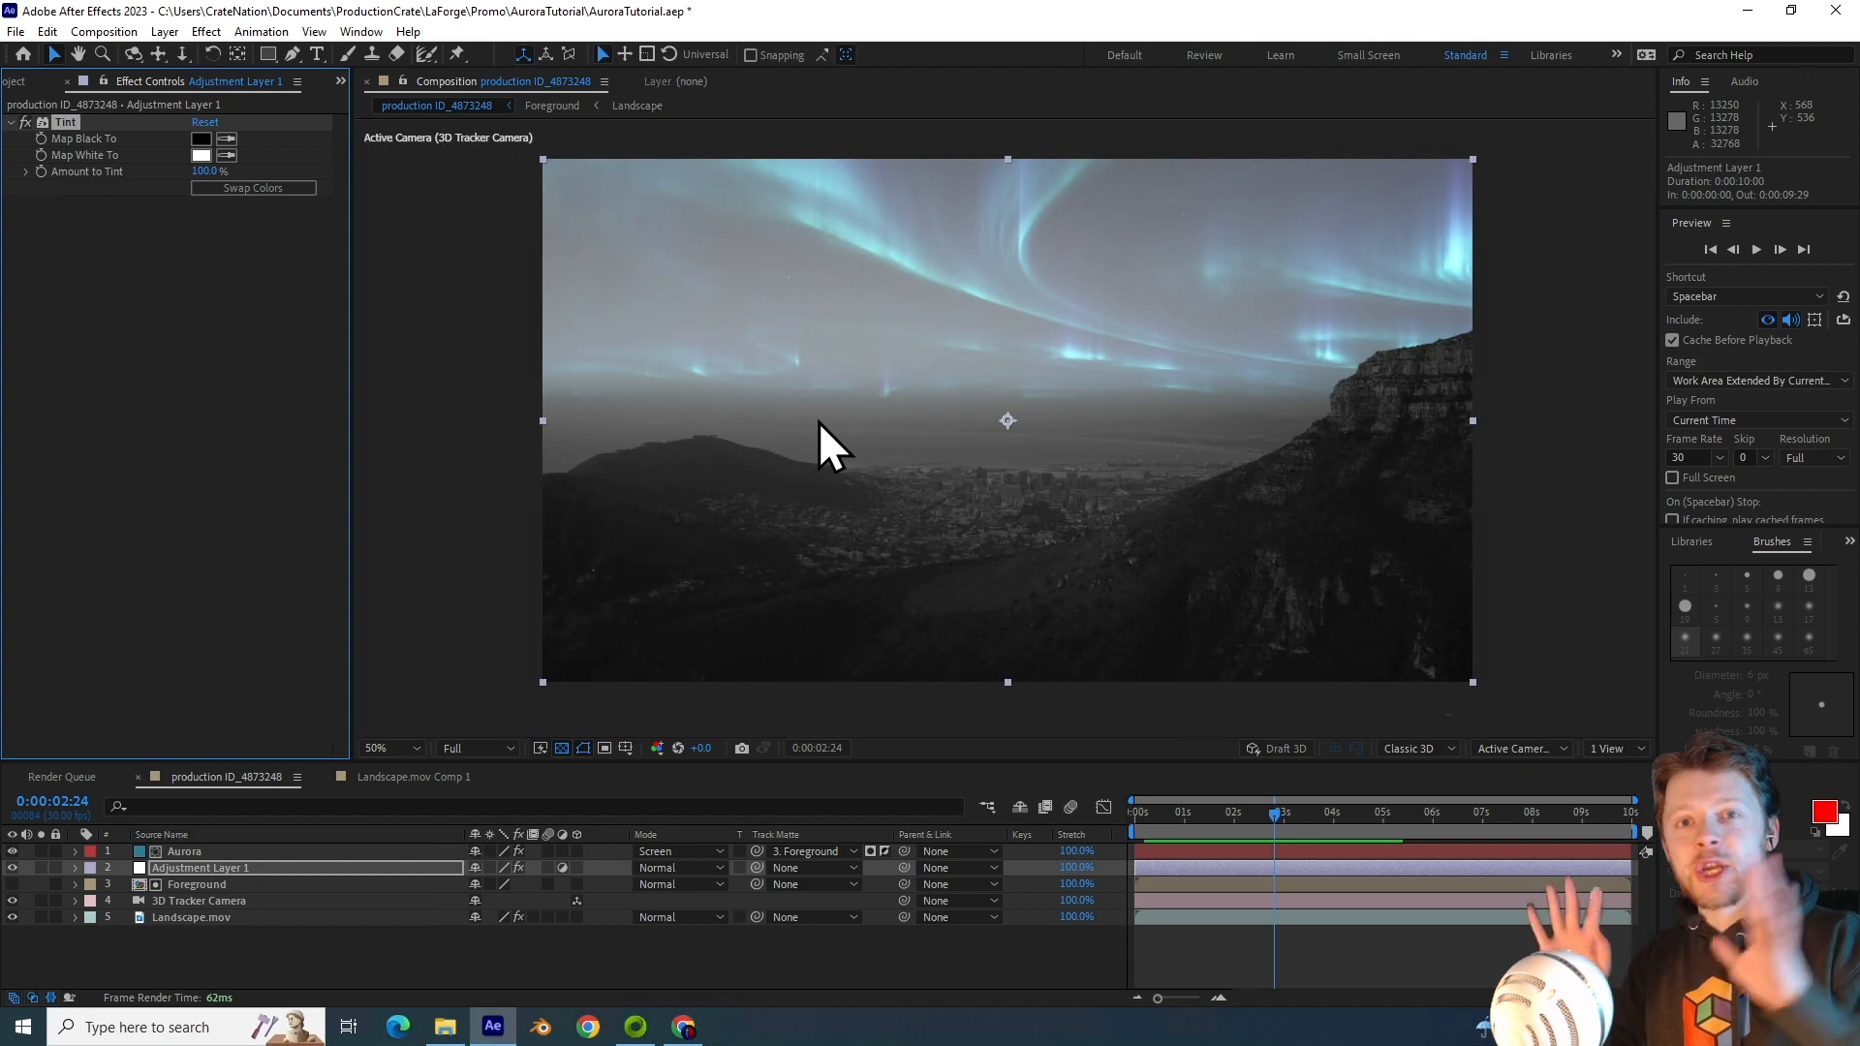
right_click(174, 267)
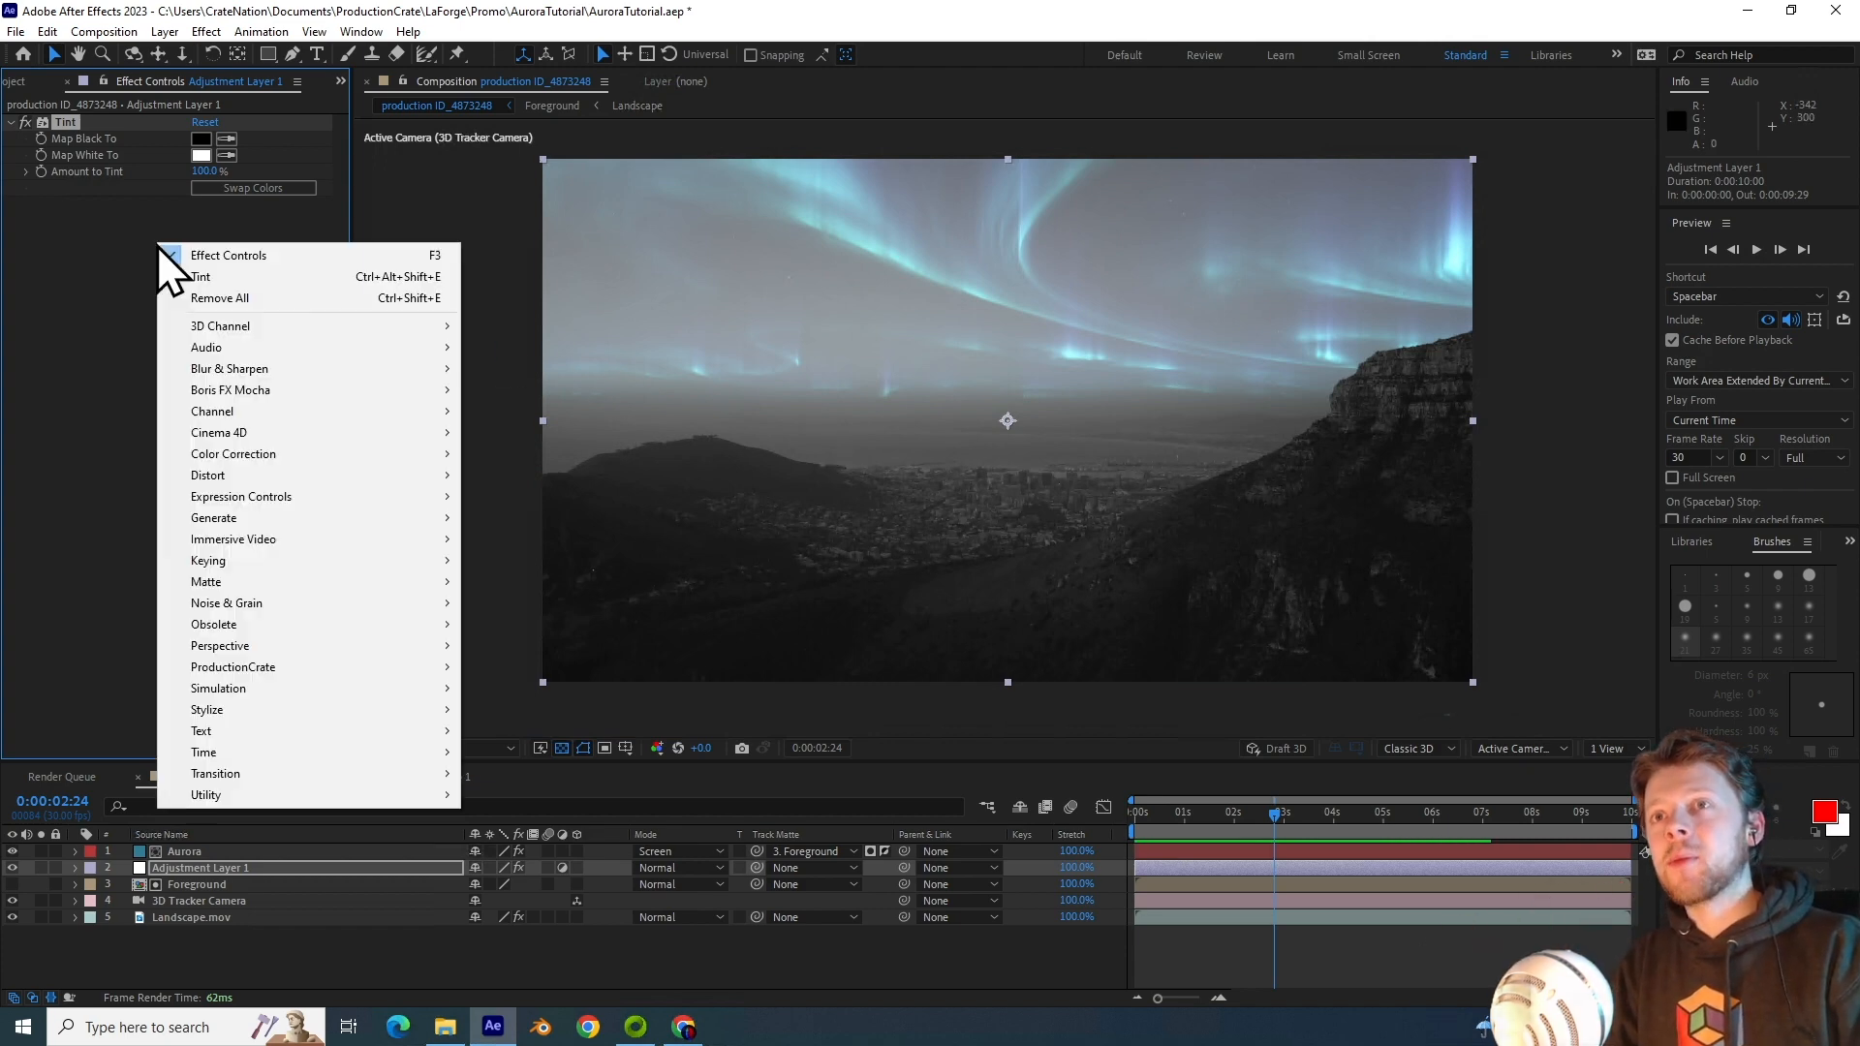
mouse_move(233, 454)
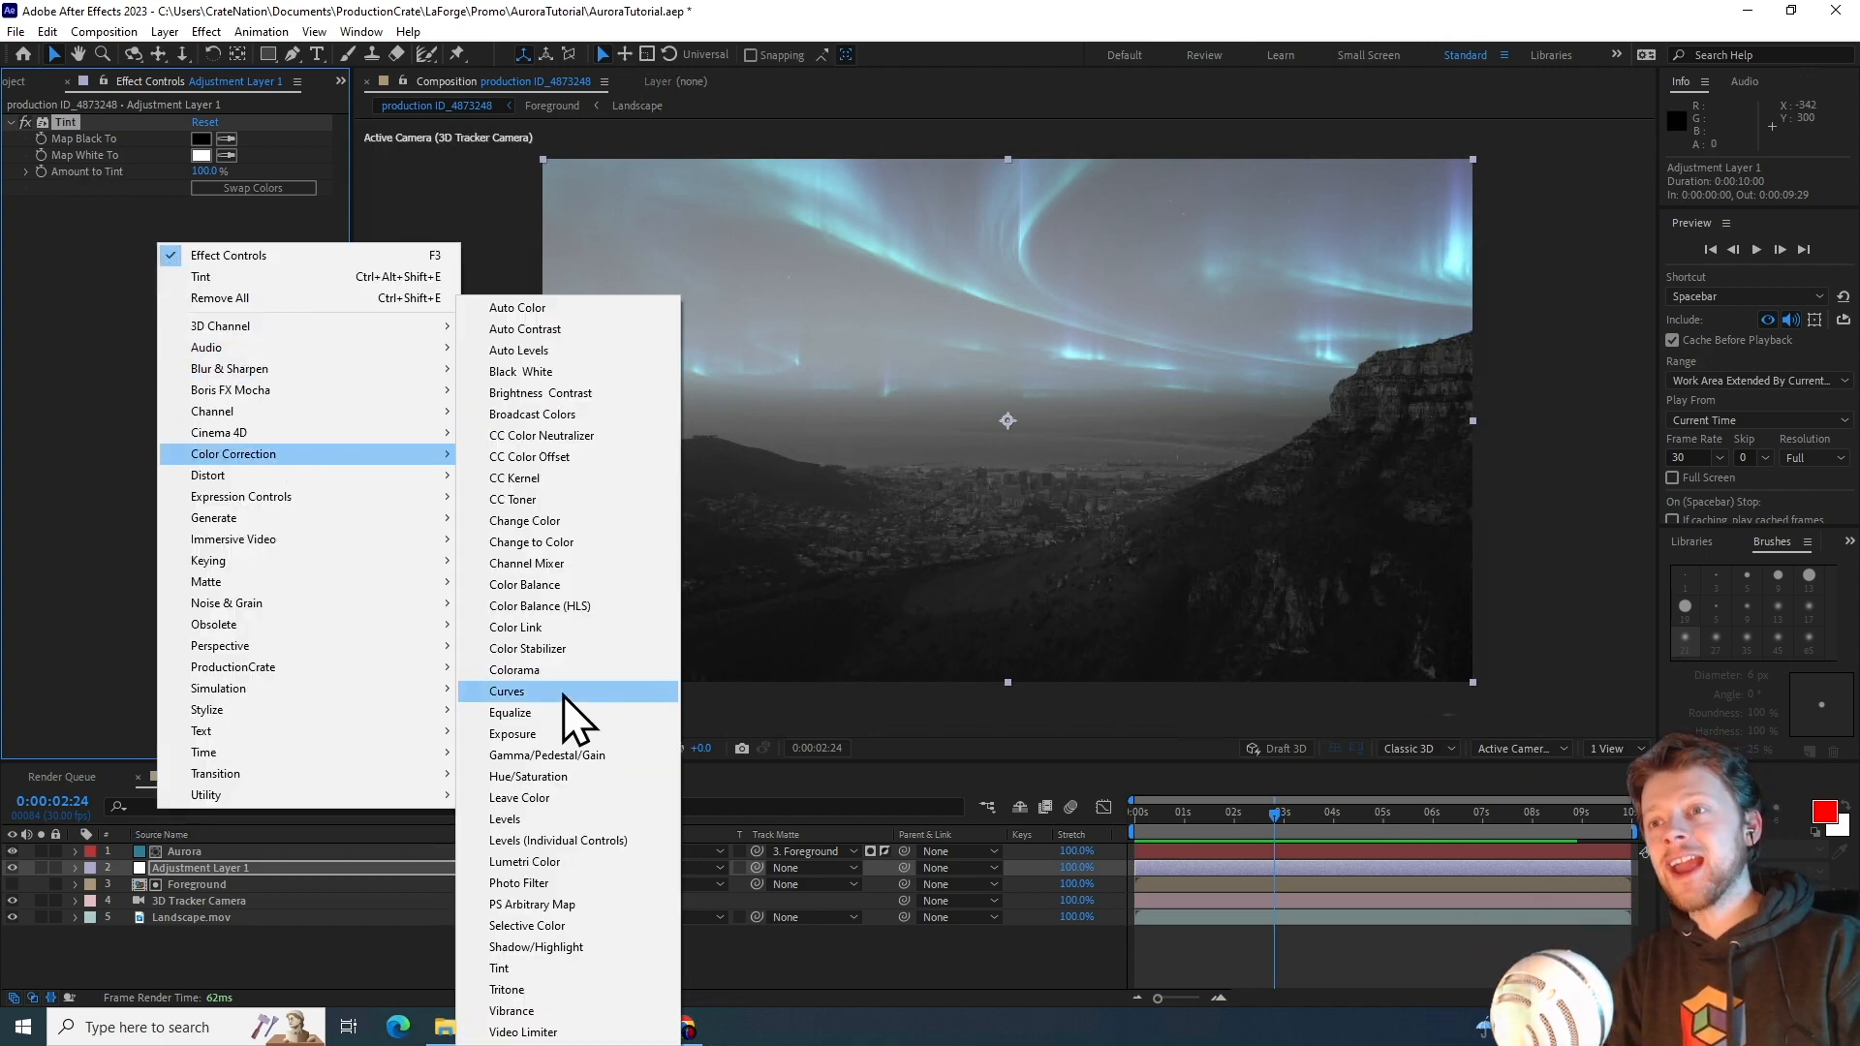
left_click(507, 691)
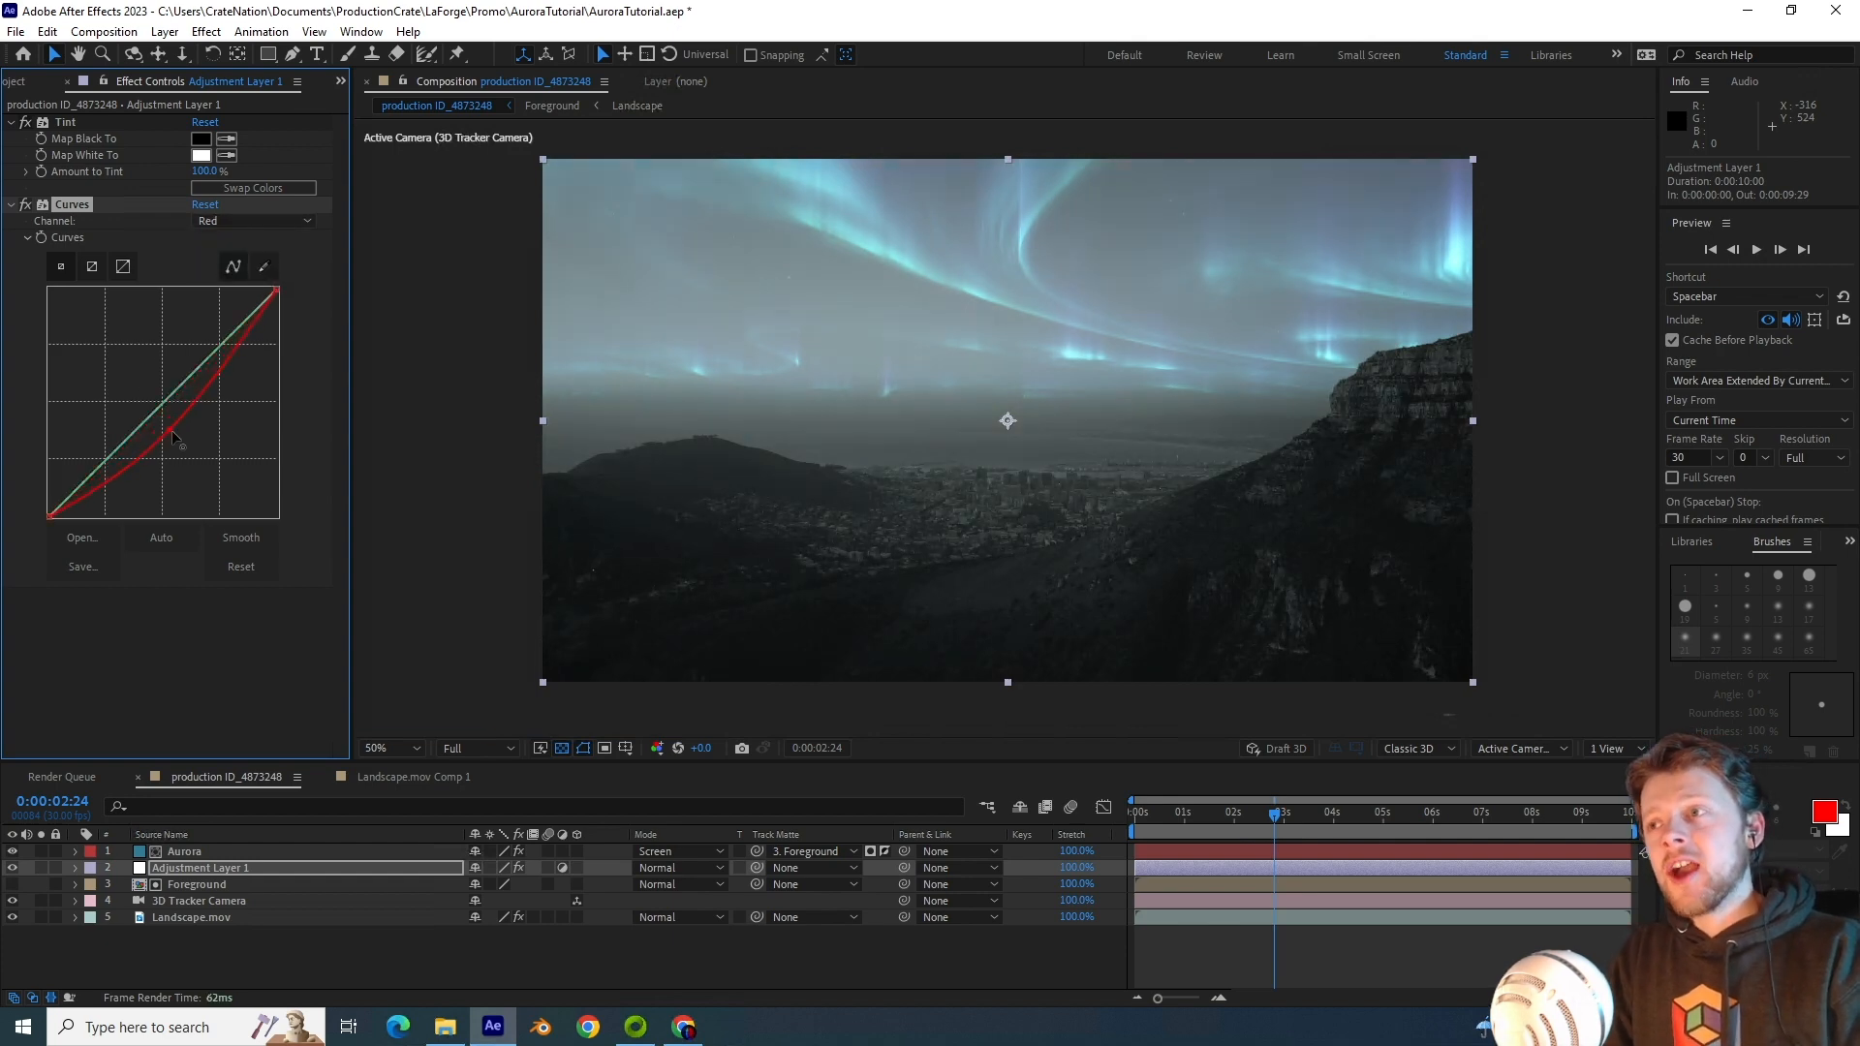
left_click_drag(179, 445, 172, 448)
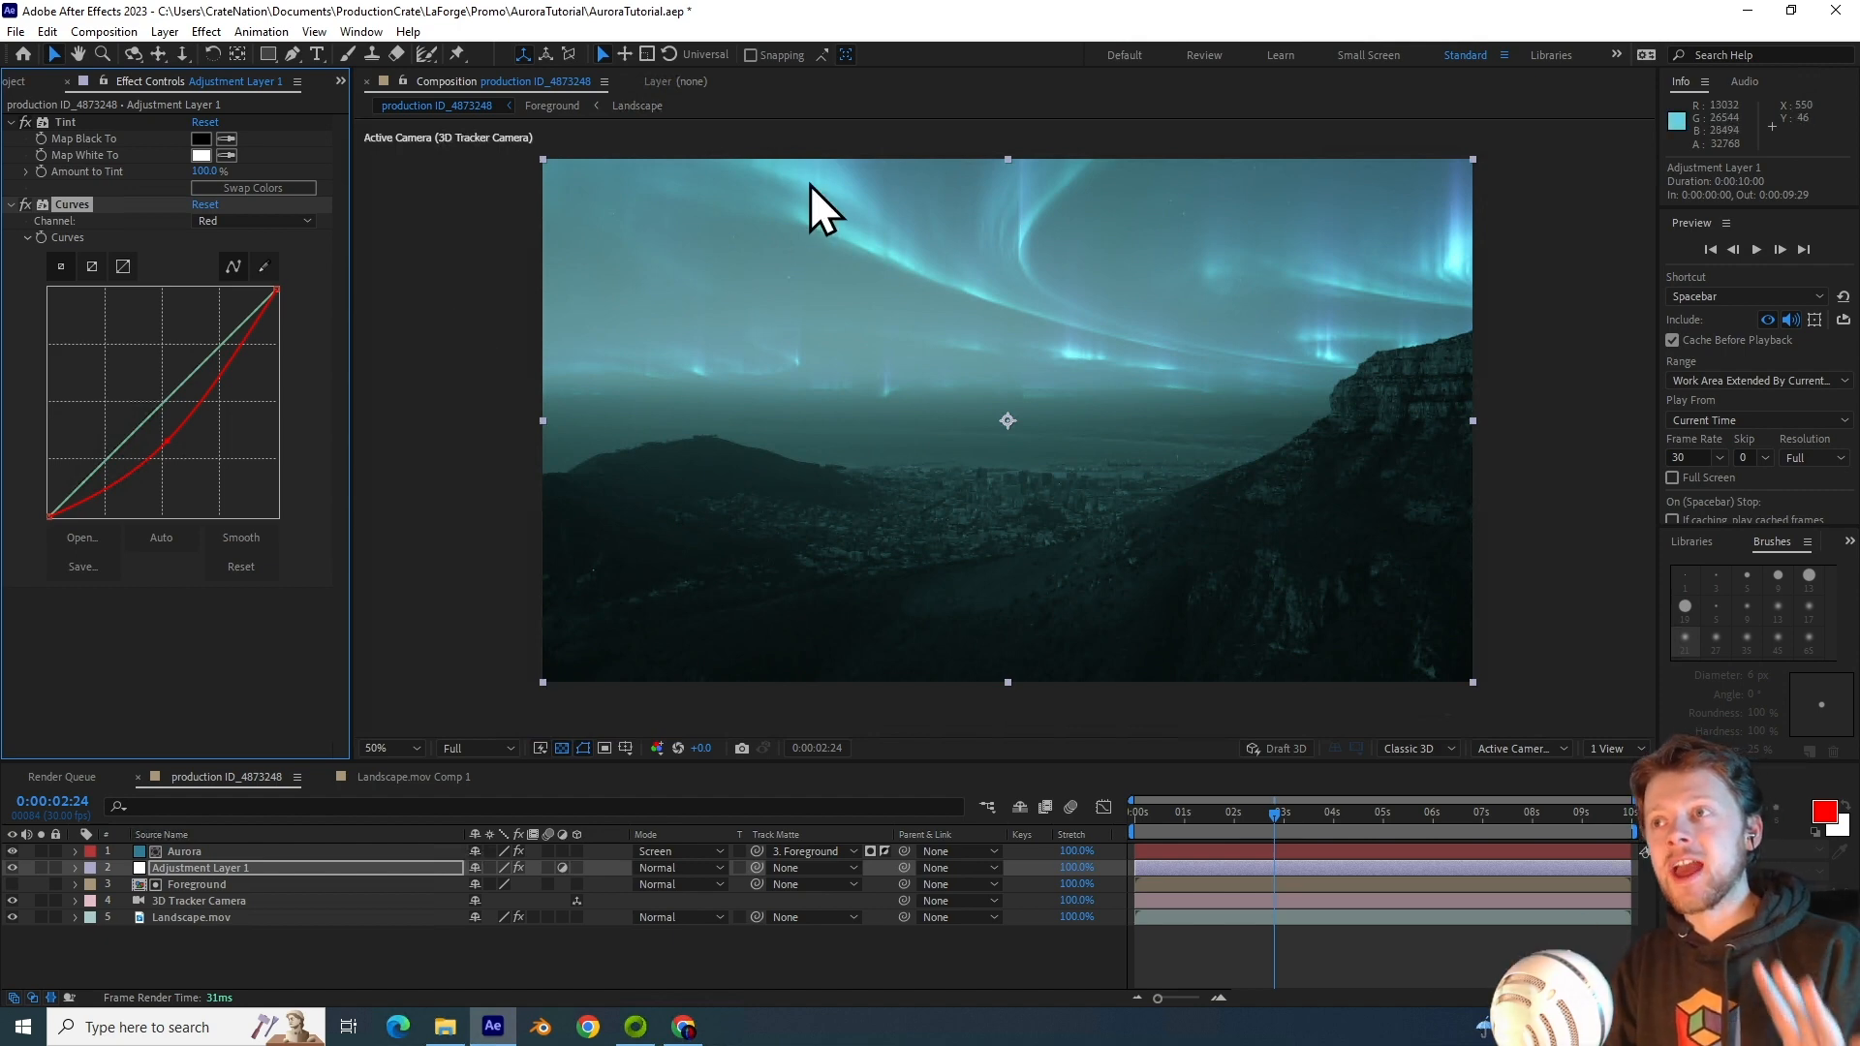
left_click(252, 221)
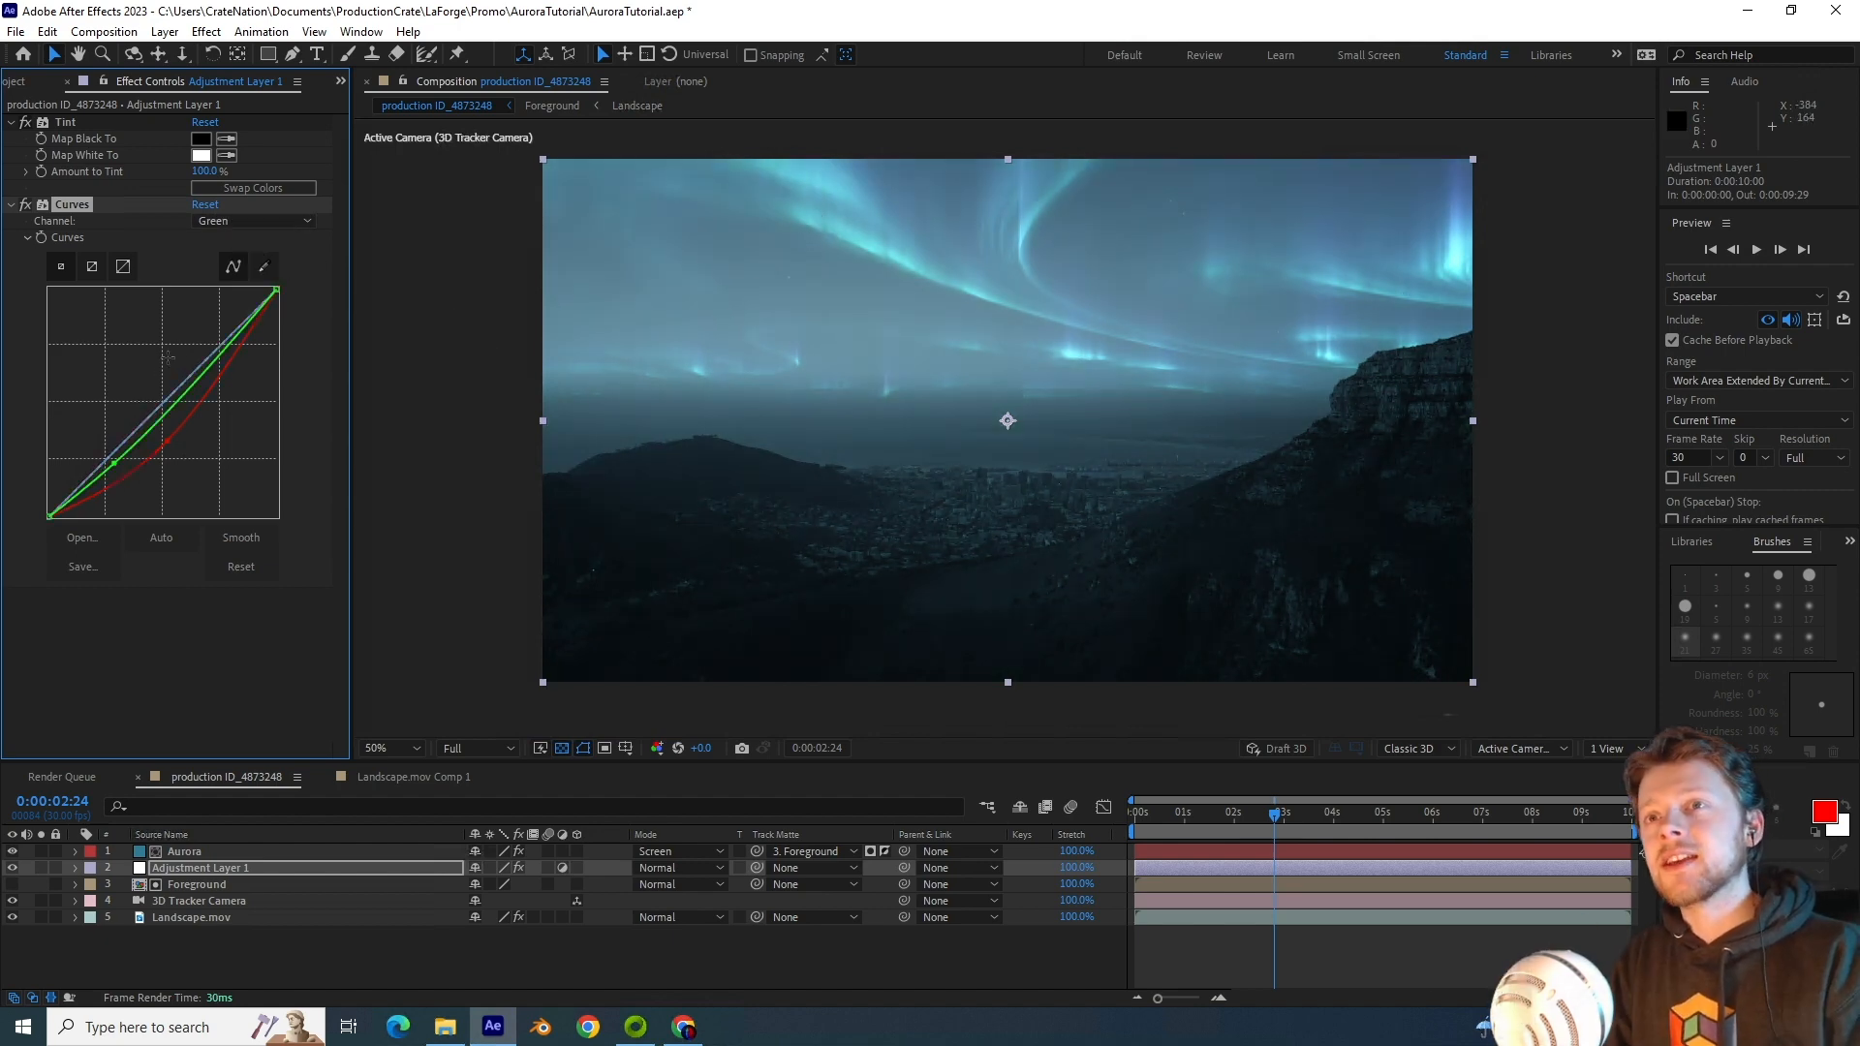
left_click_drag(165, 356, 202, 361)
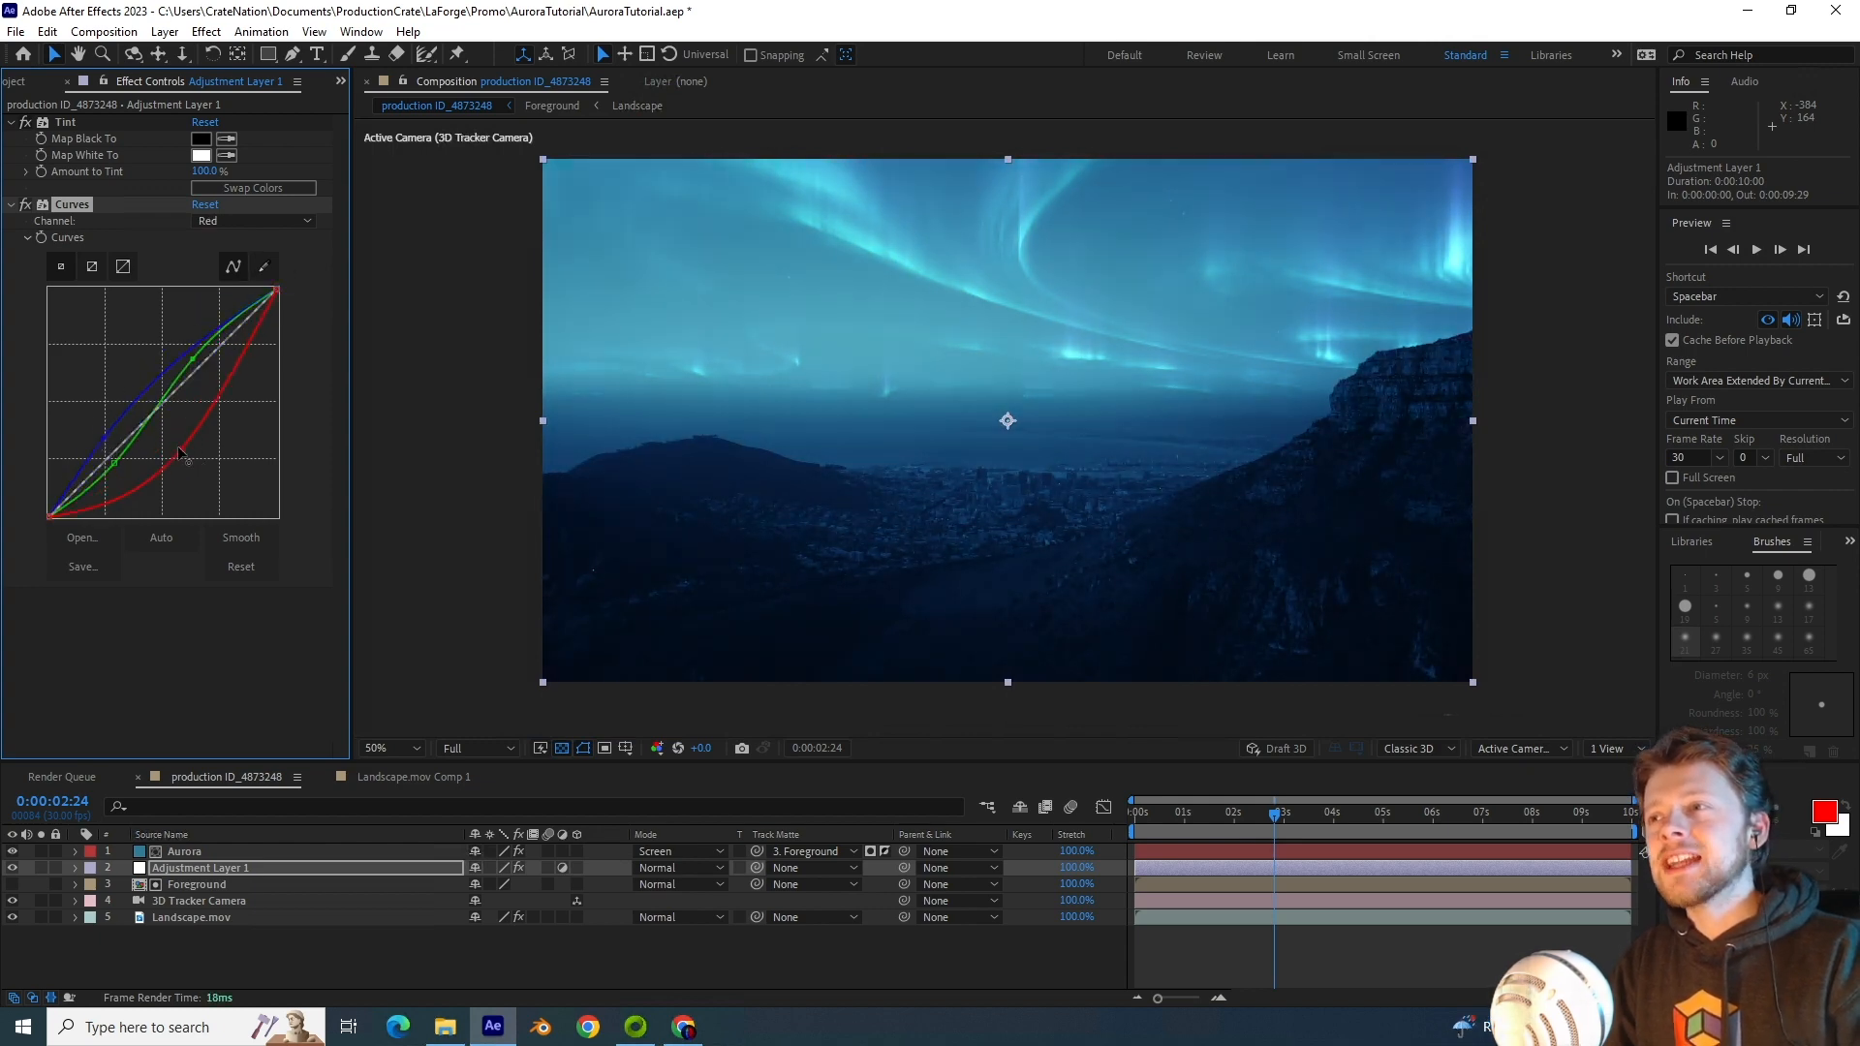
left_click(1138, 813)
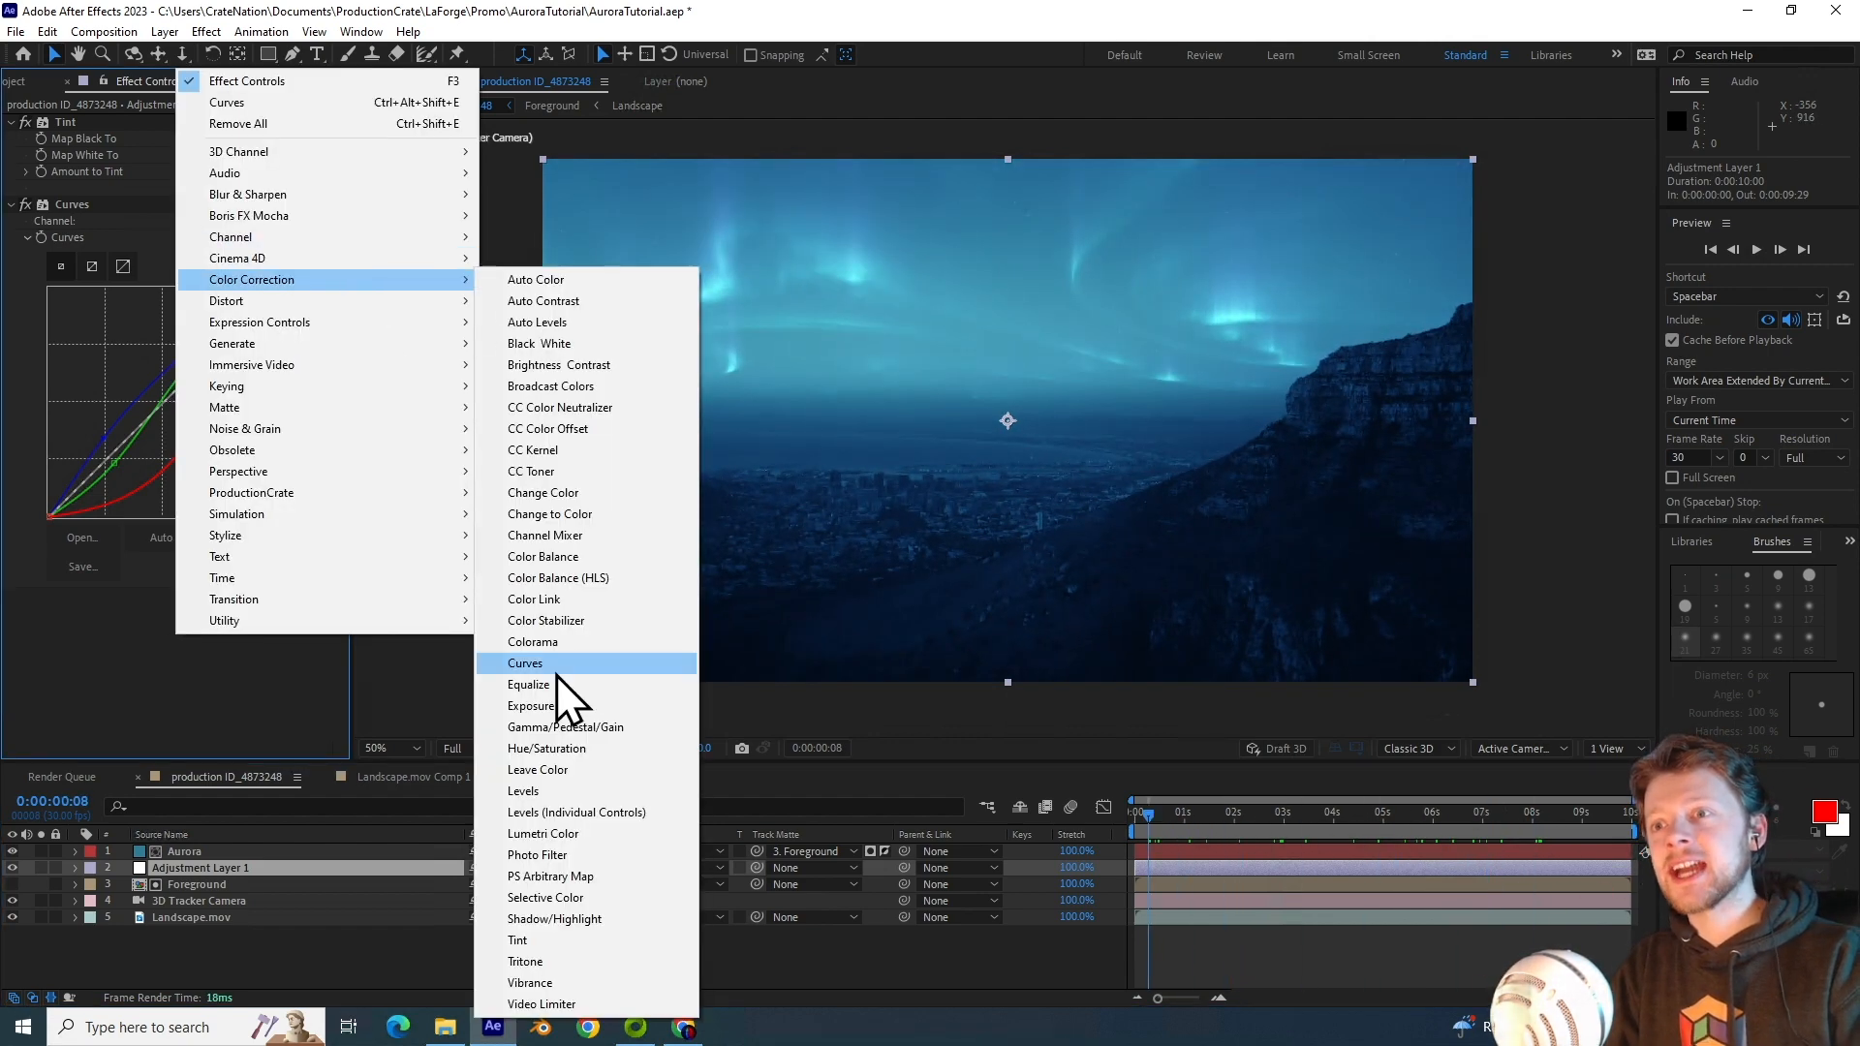
Step: Add a second Curves effect with the RGB curve bent upward to brighten
left_click(525, 664)
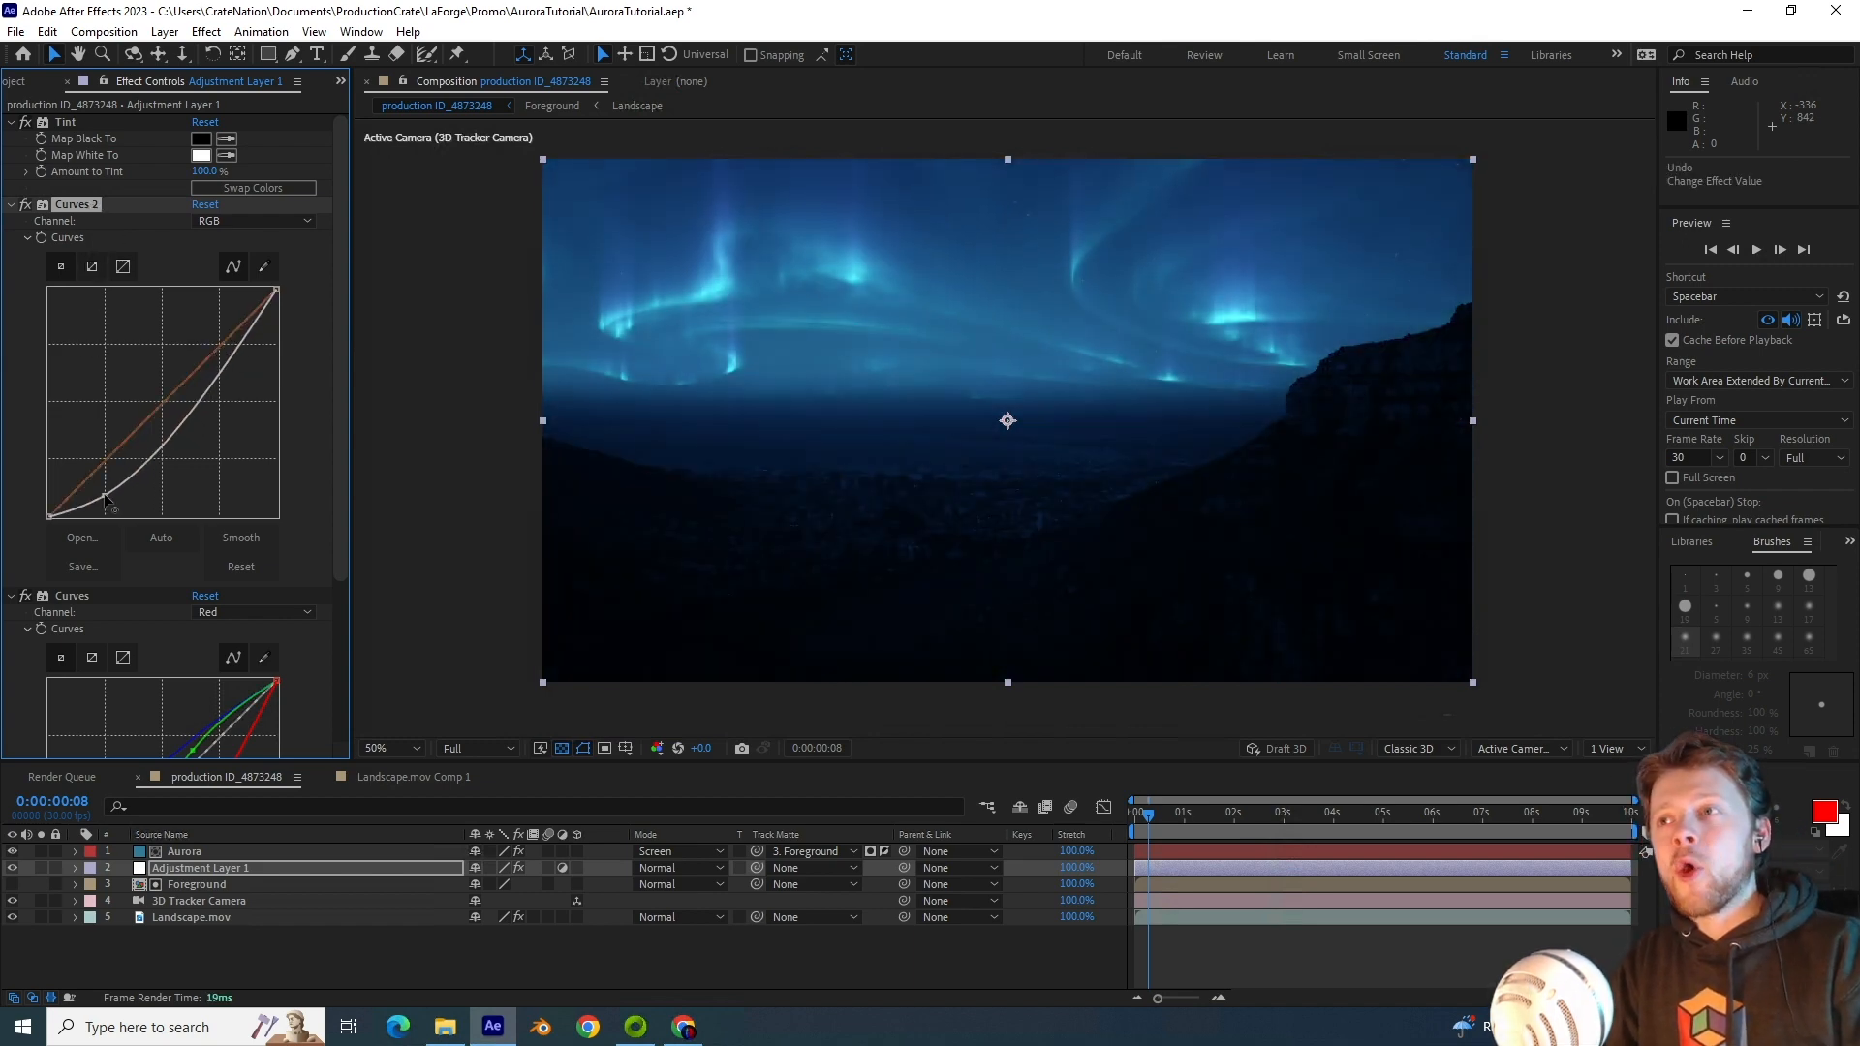
left_click_drag(107, 498, 148, 379)
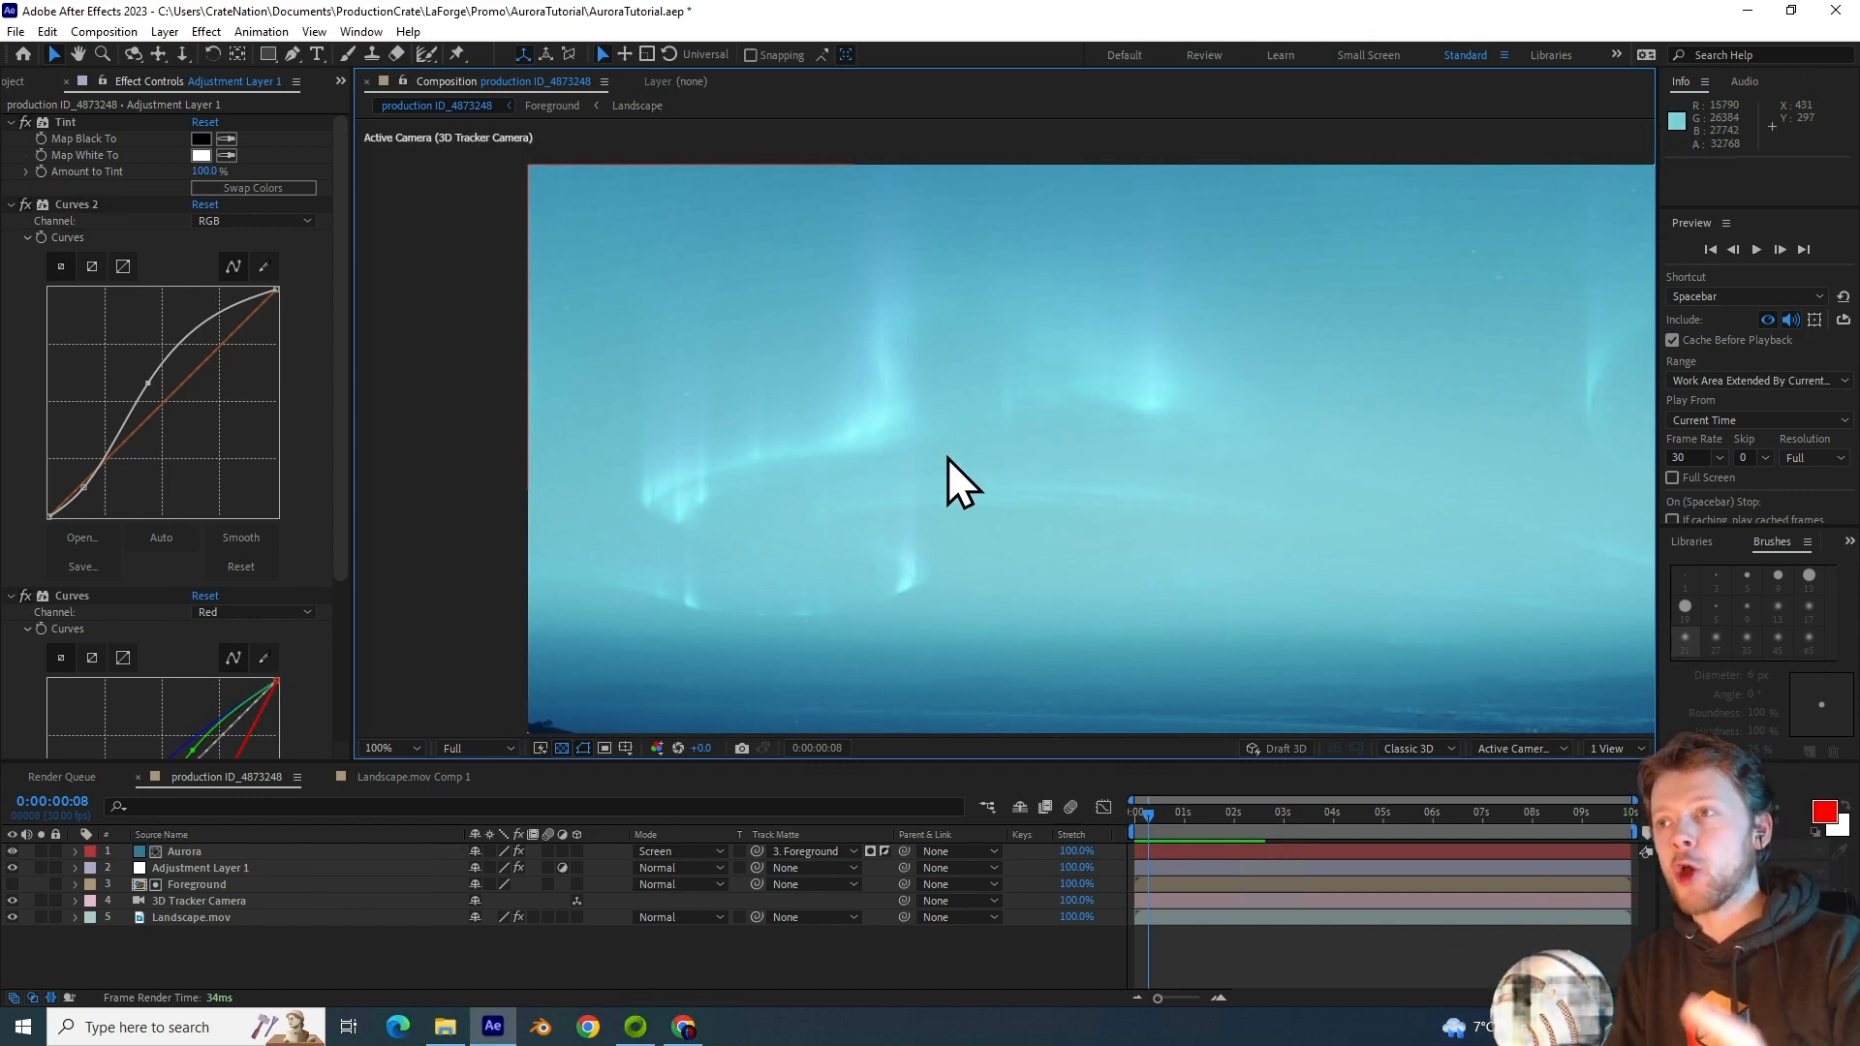
left_click(156, 31)
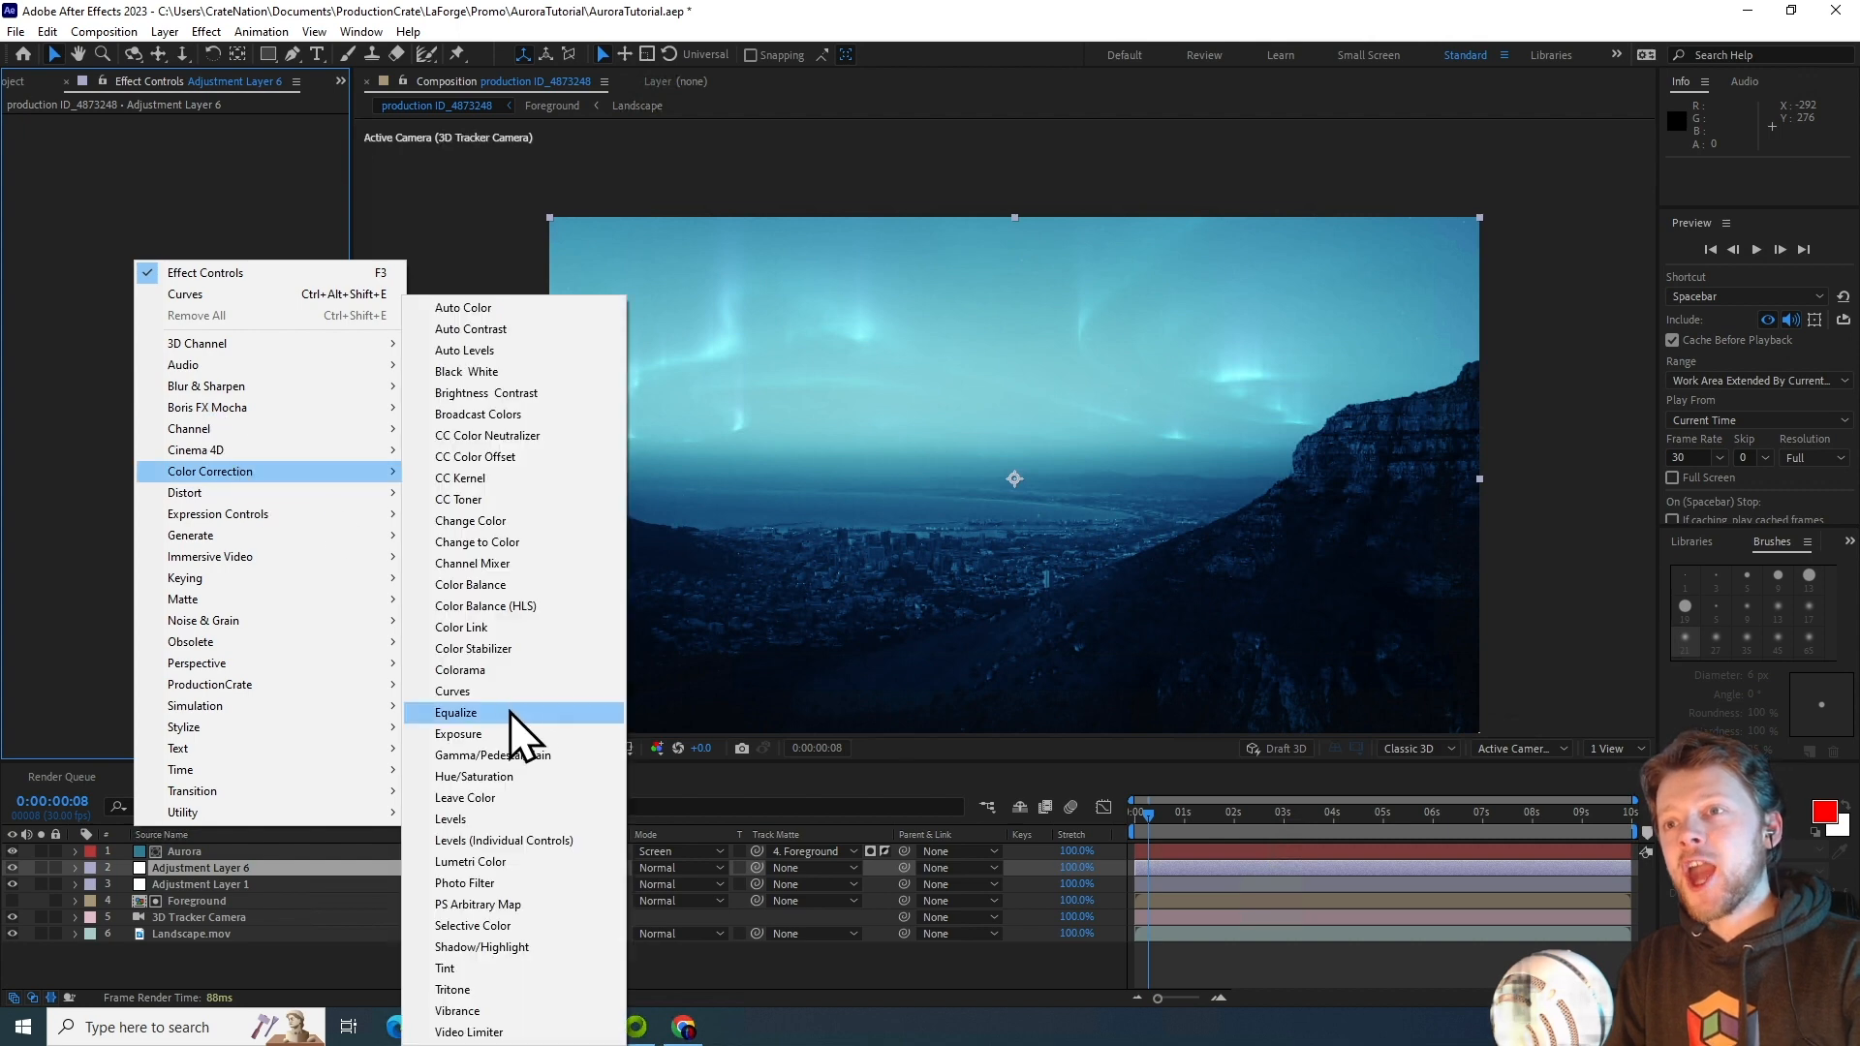
Step: Apply a Curves effect to the new adjustment layer
left_click(453, 691)
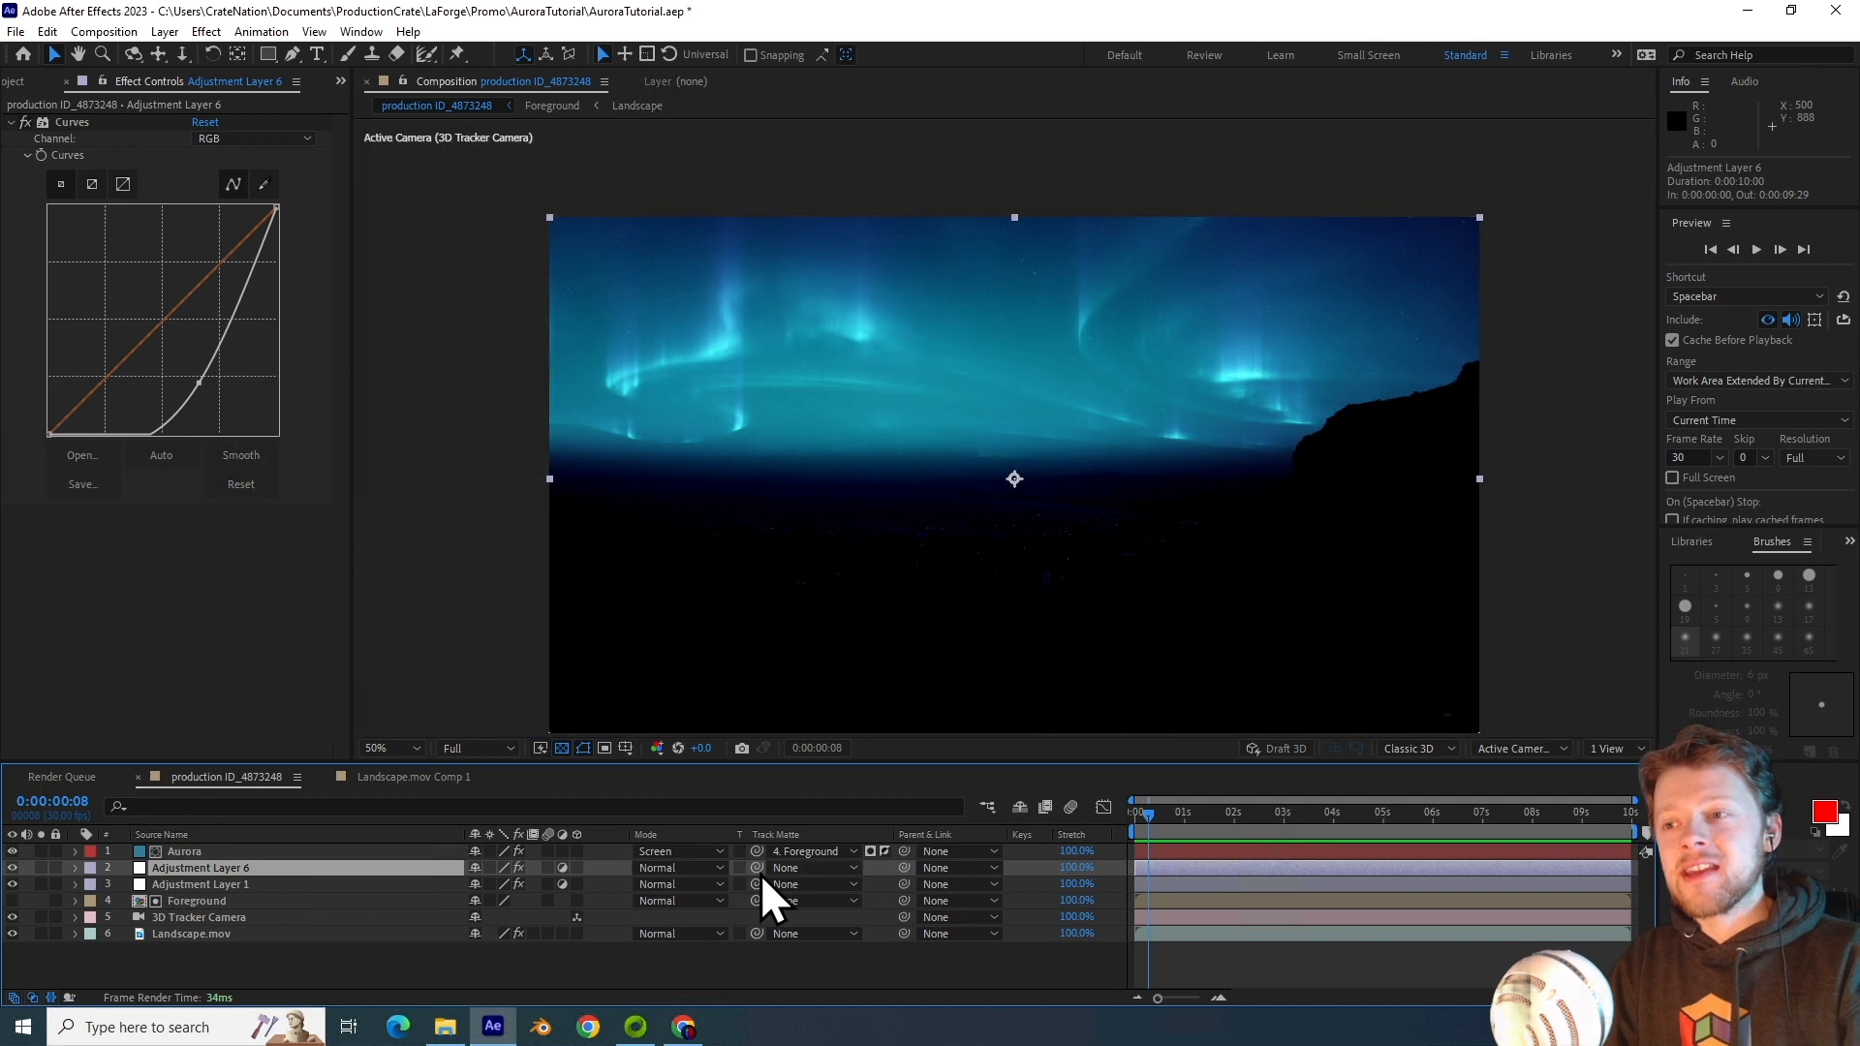
mouse_move(756, 884)
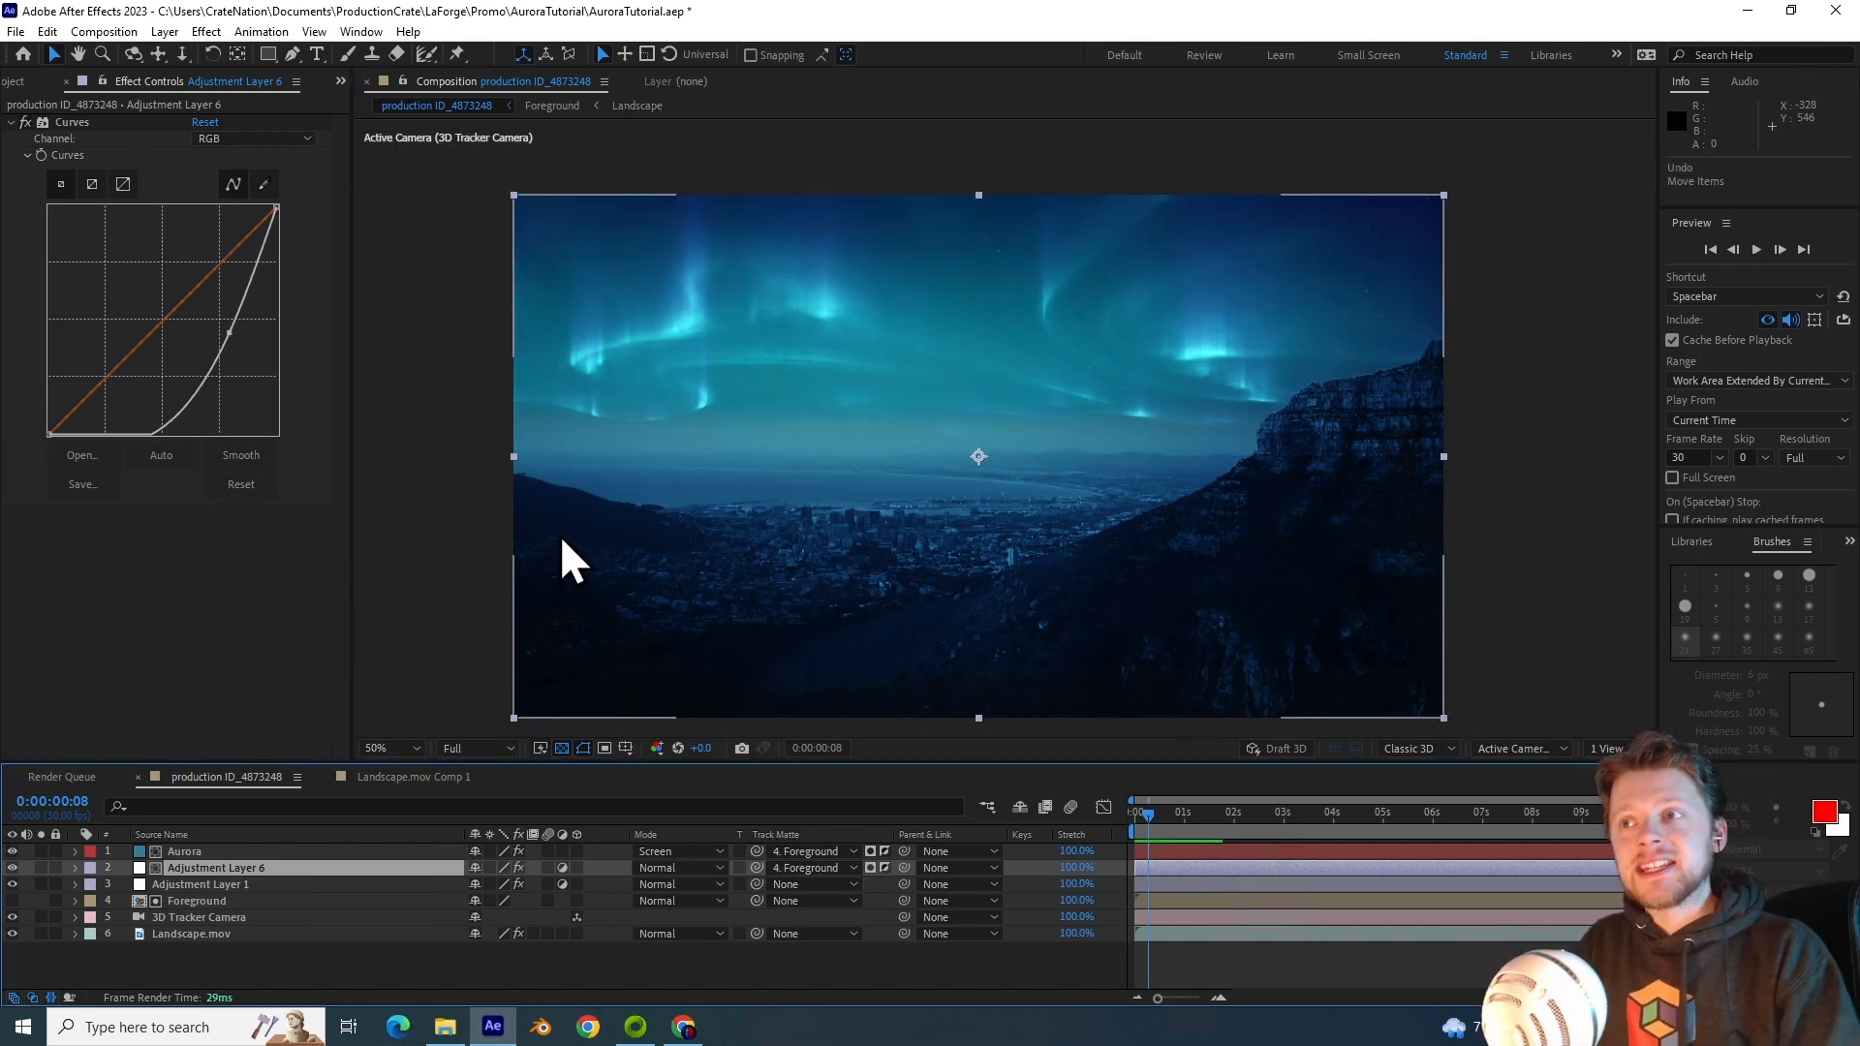
Step: Move Adjustment Layer 6 below Adjustment Layer 1 and preview the graded shot
left_click_drag(213, 867, 249, 900)
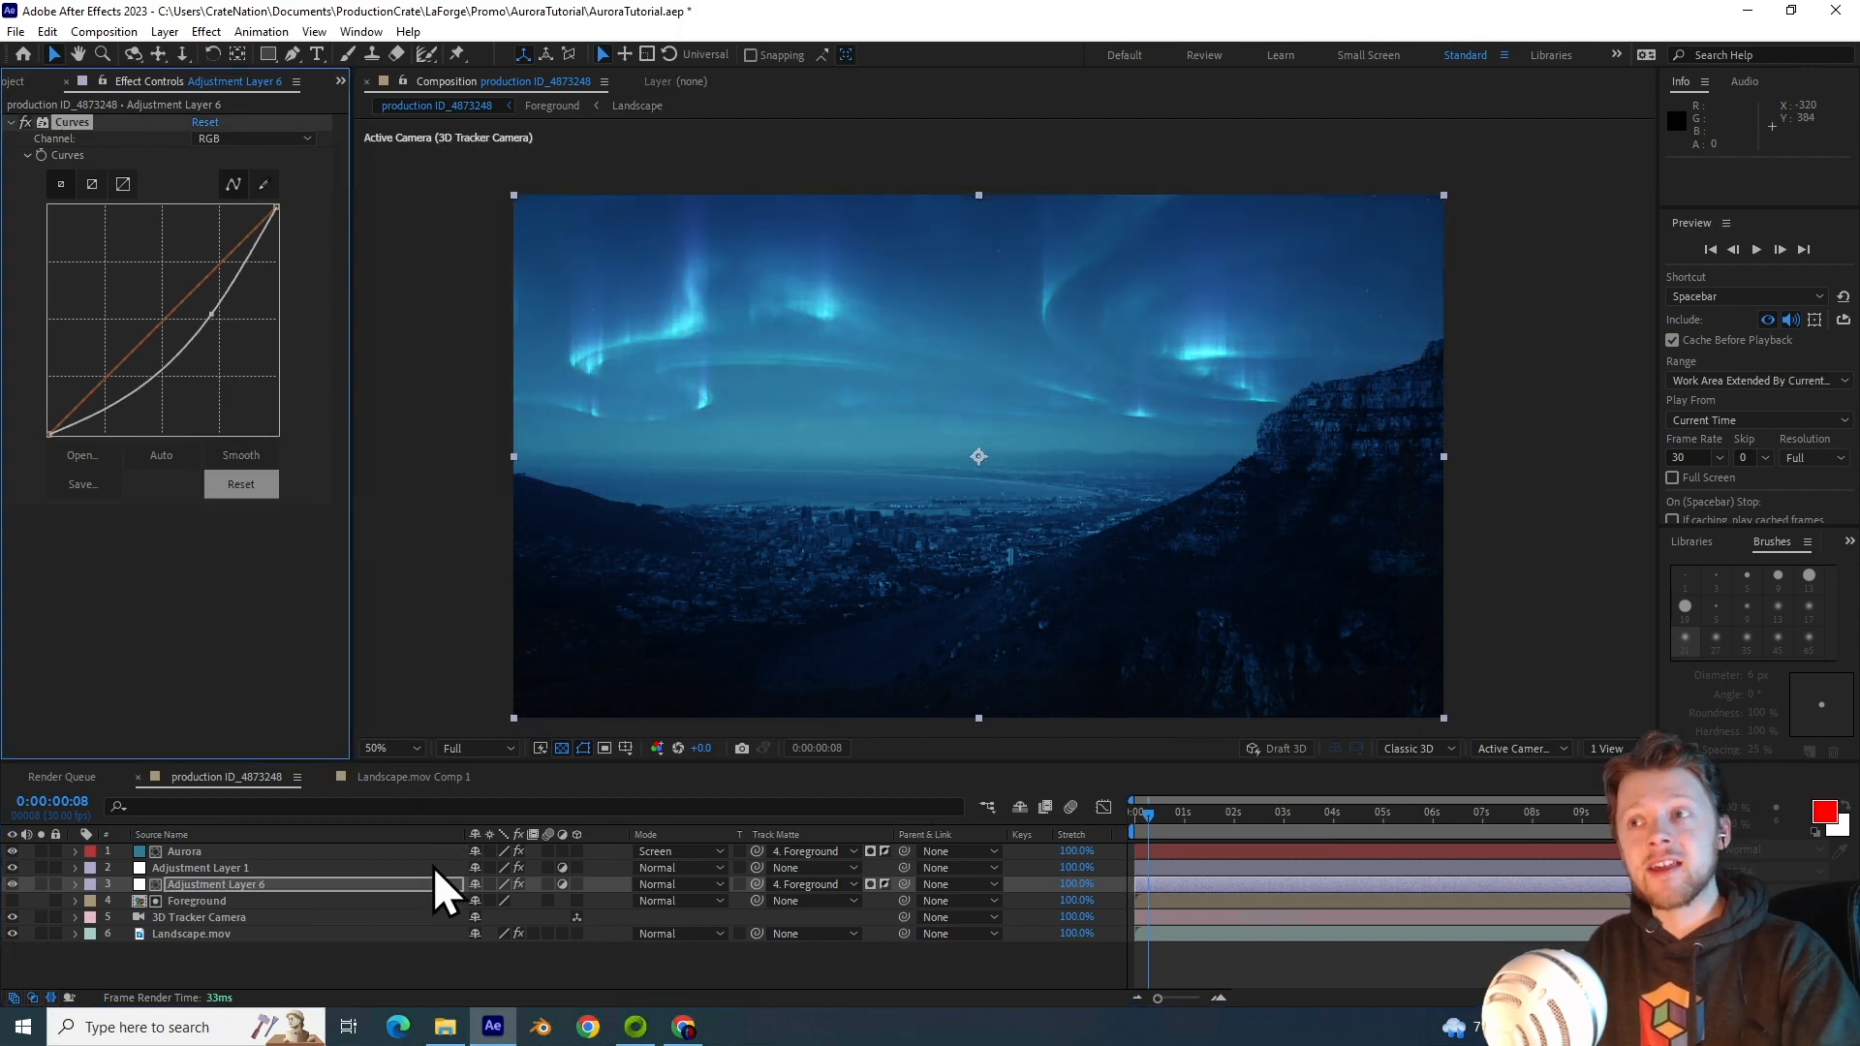
left_click(199, 868)
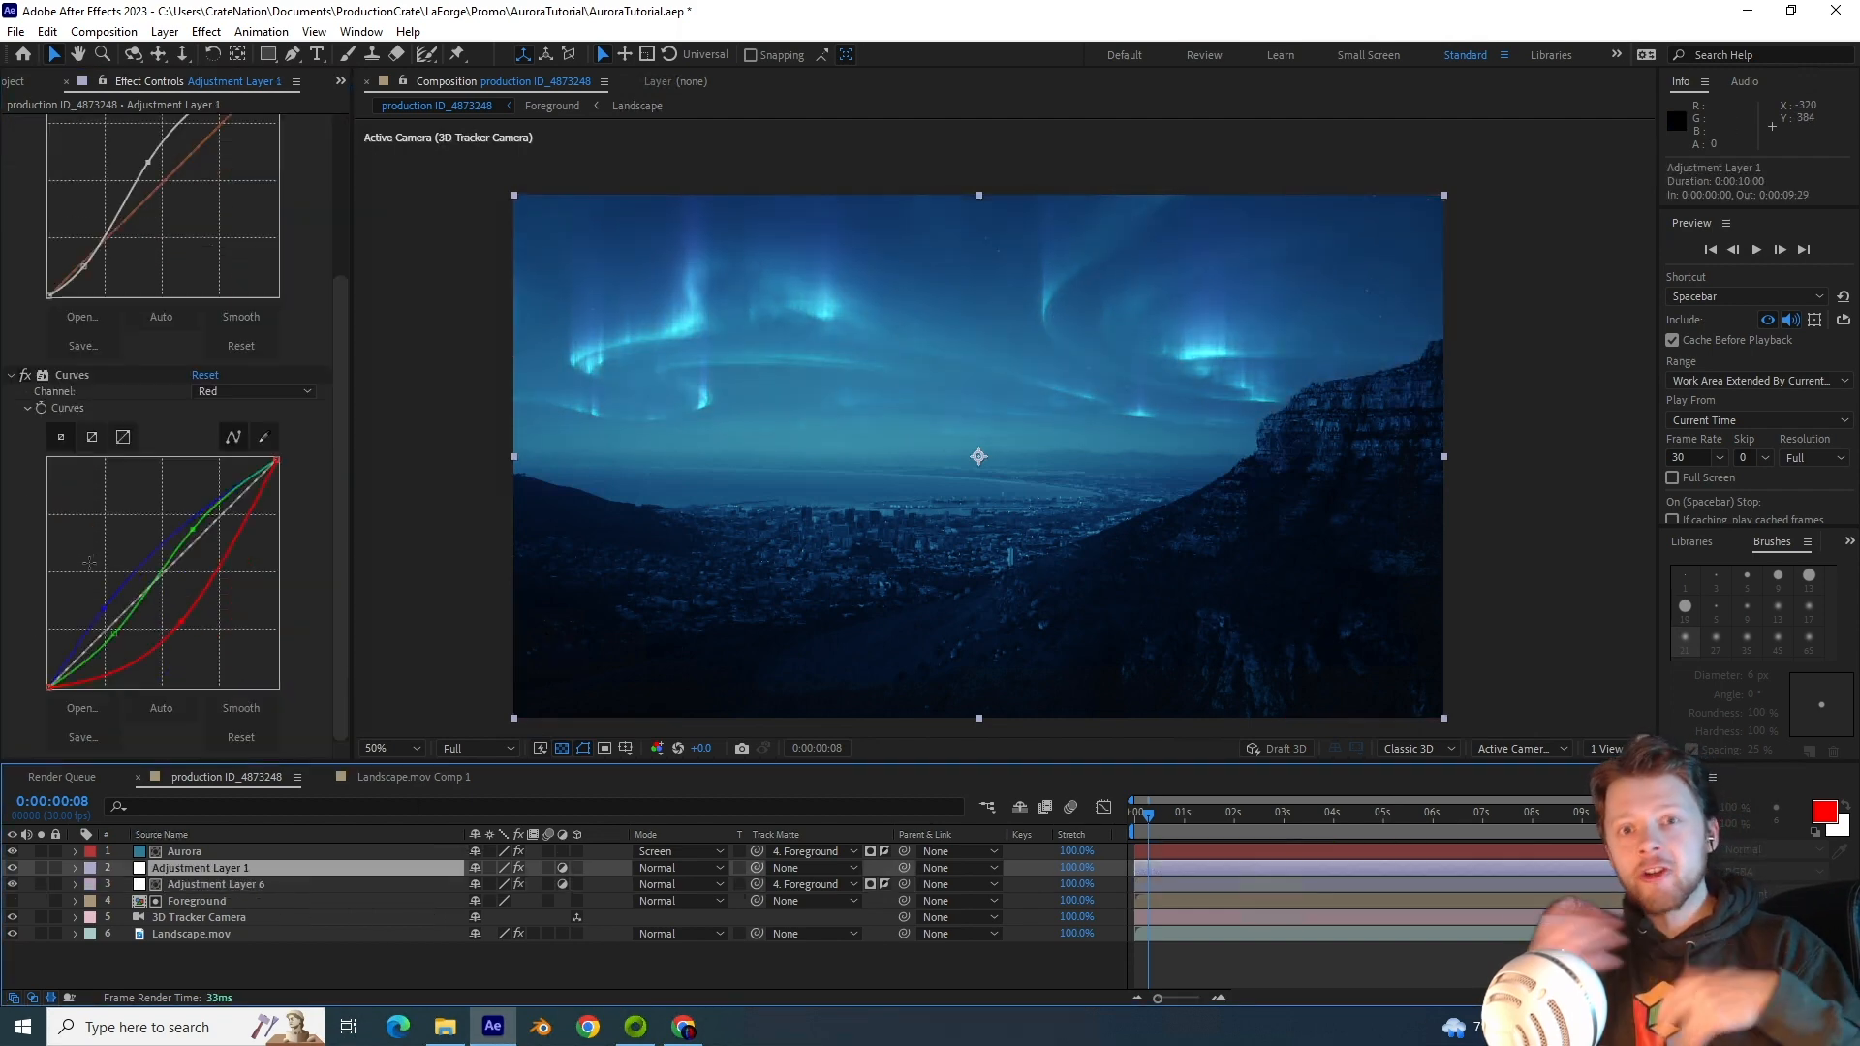
left_click(215, 884)
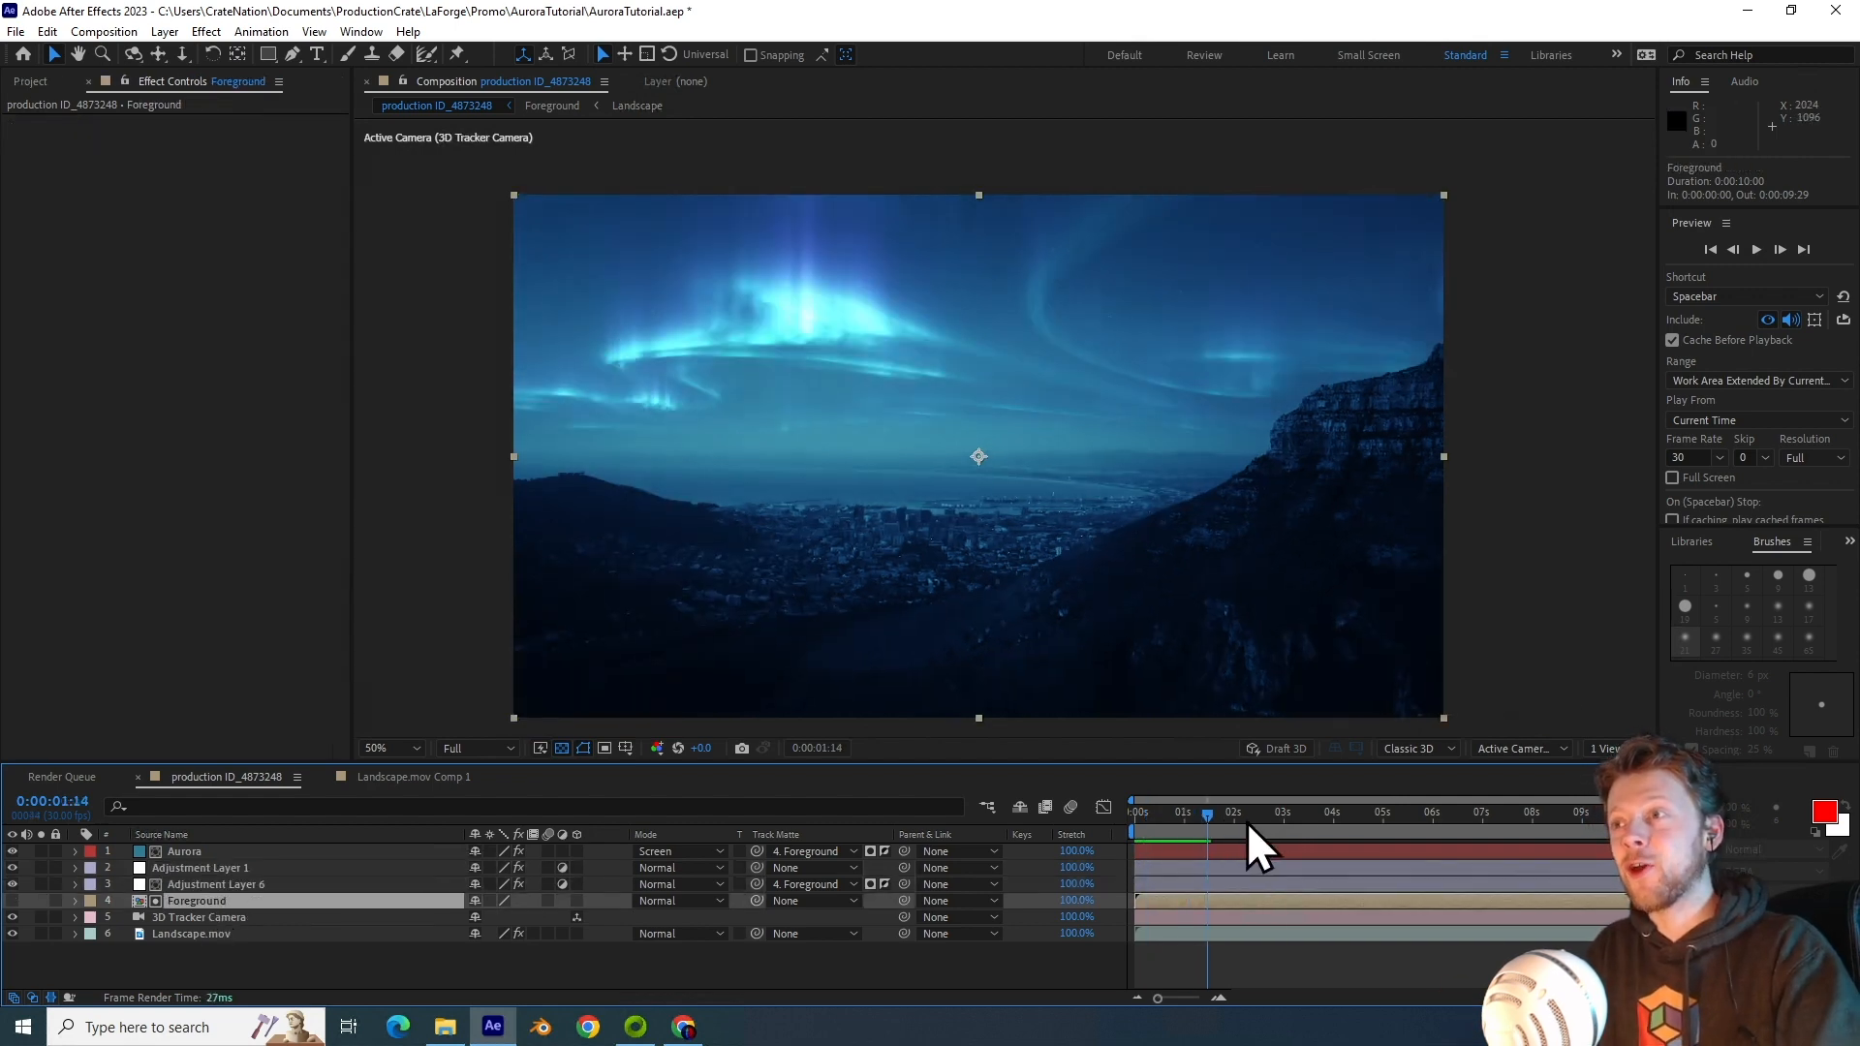
key("Space")
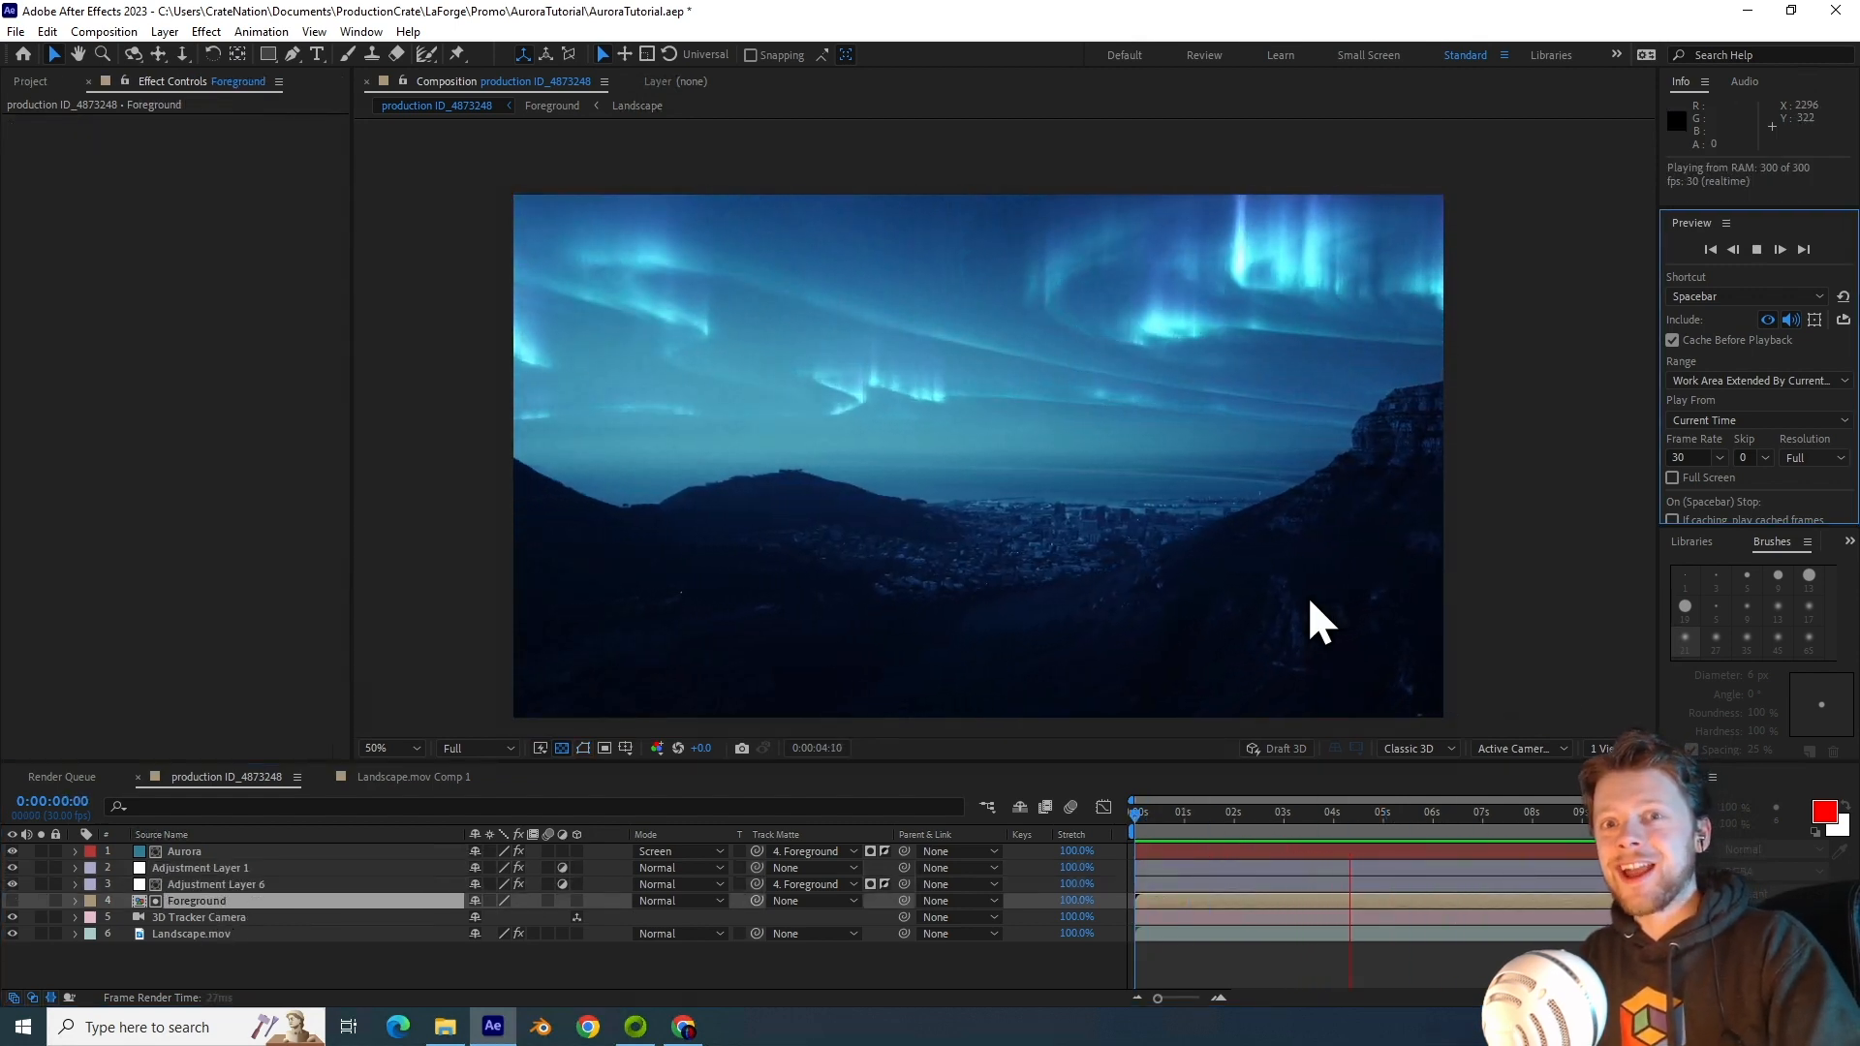